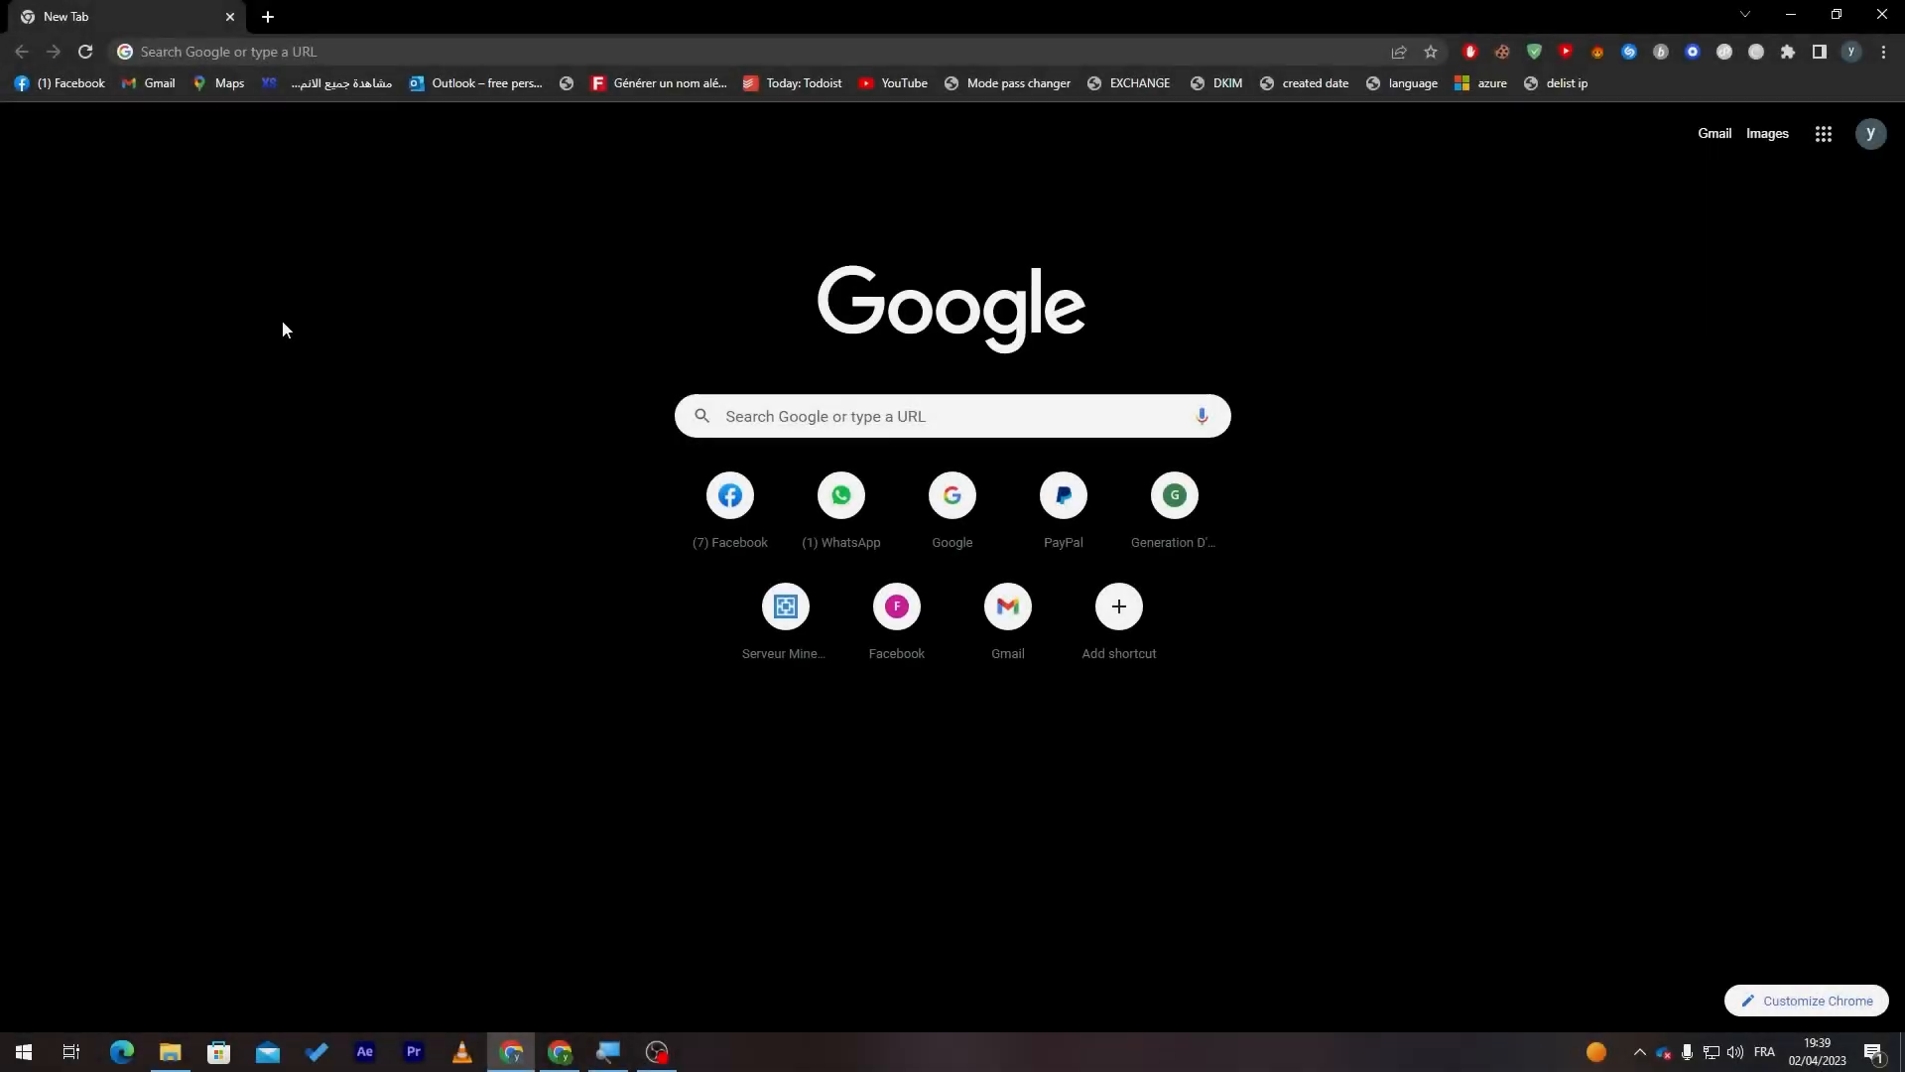
mouse_move(274, 313)
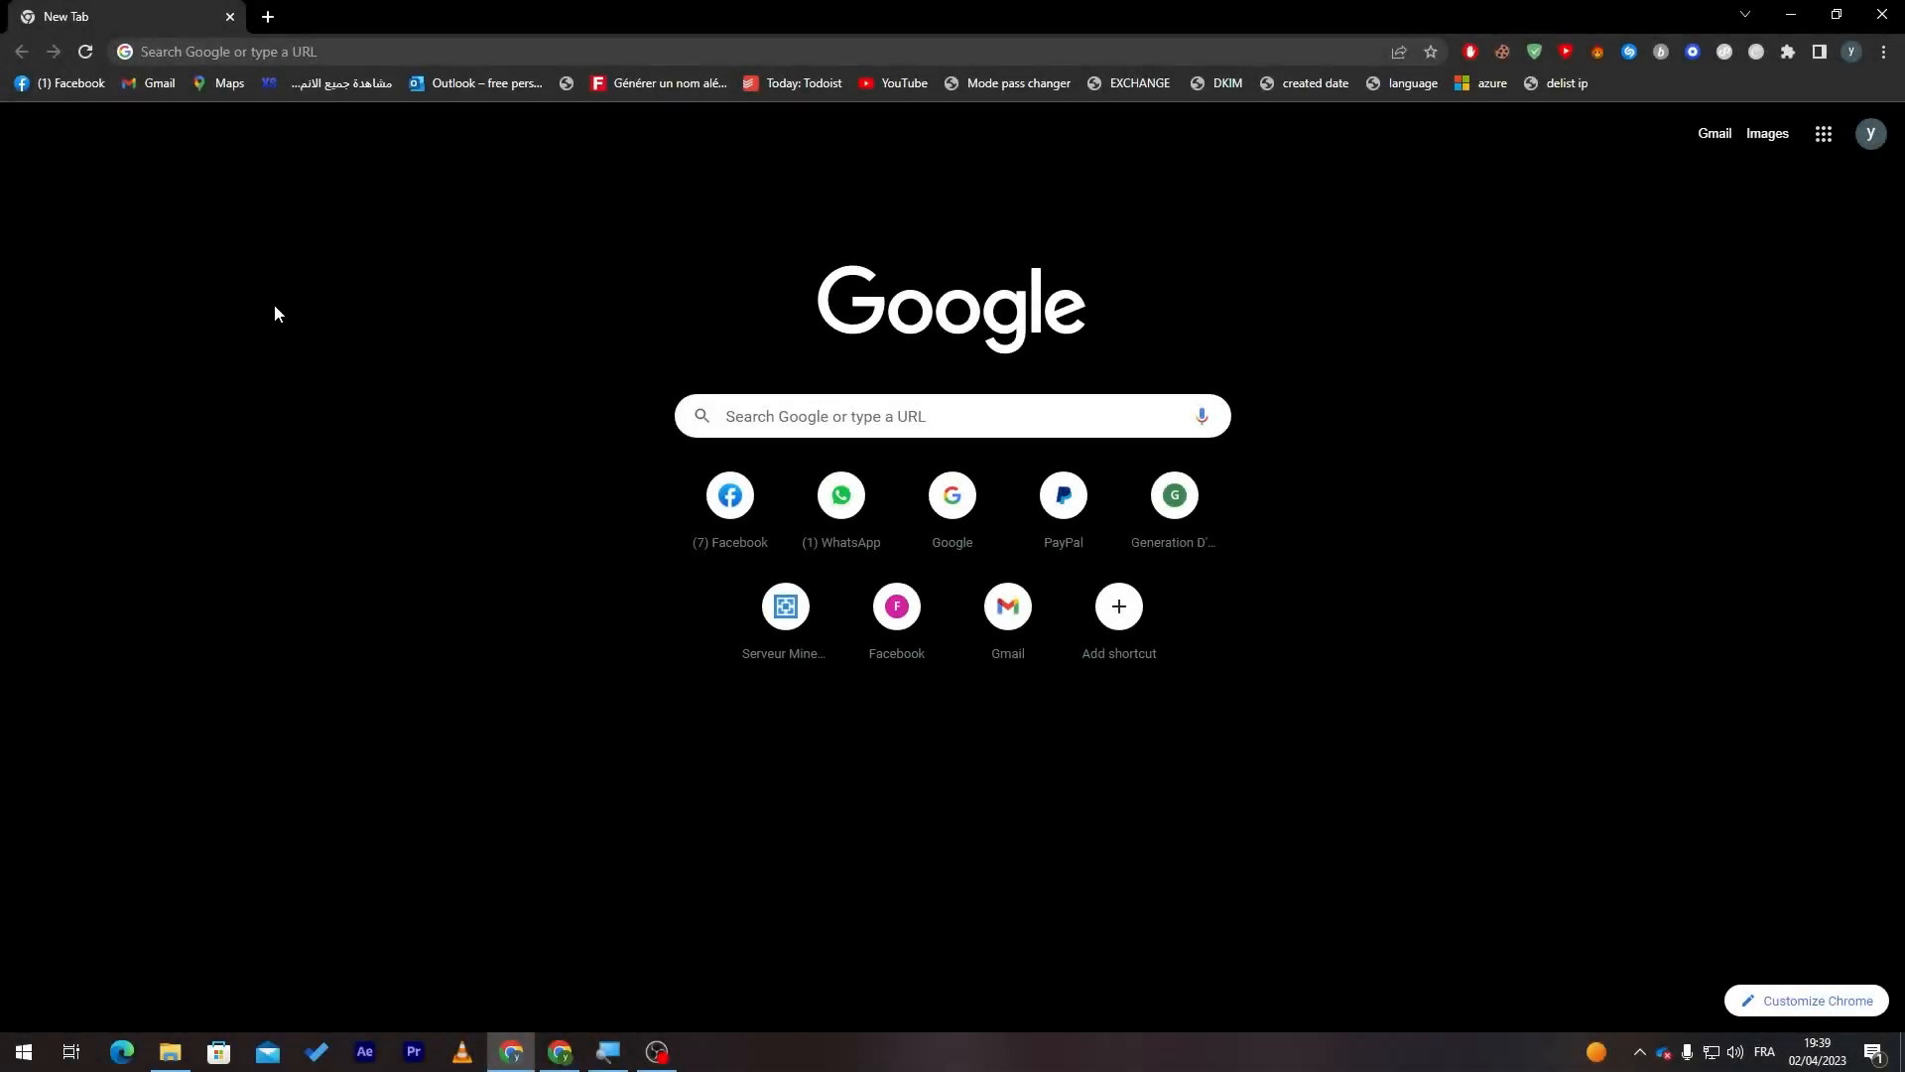
mouse_move(203, 191)
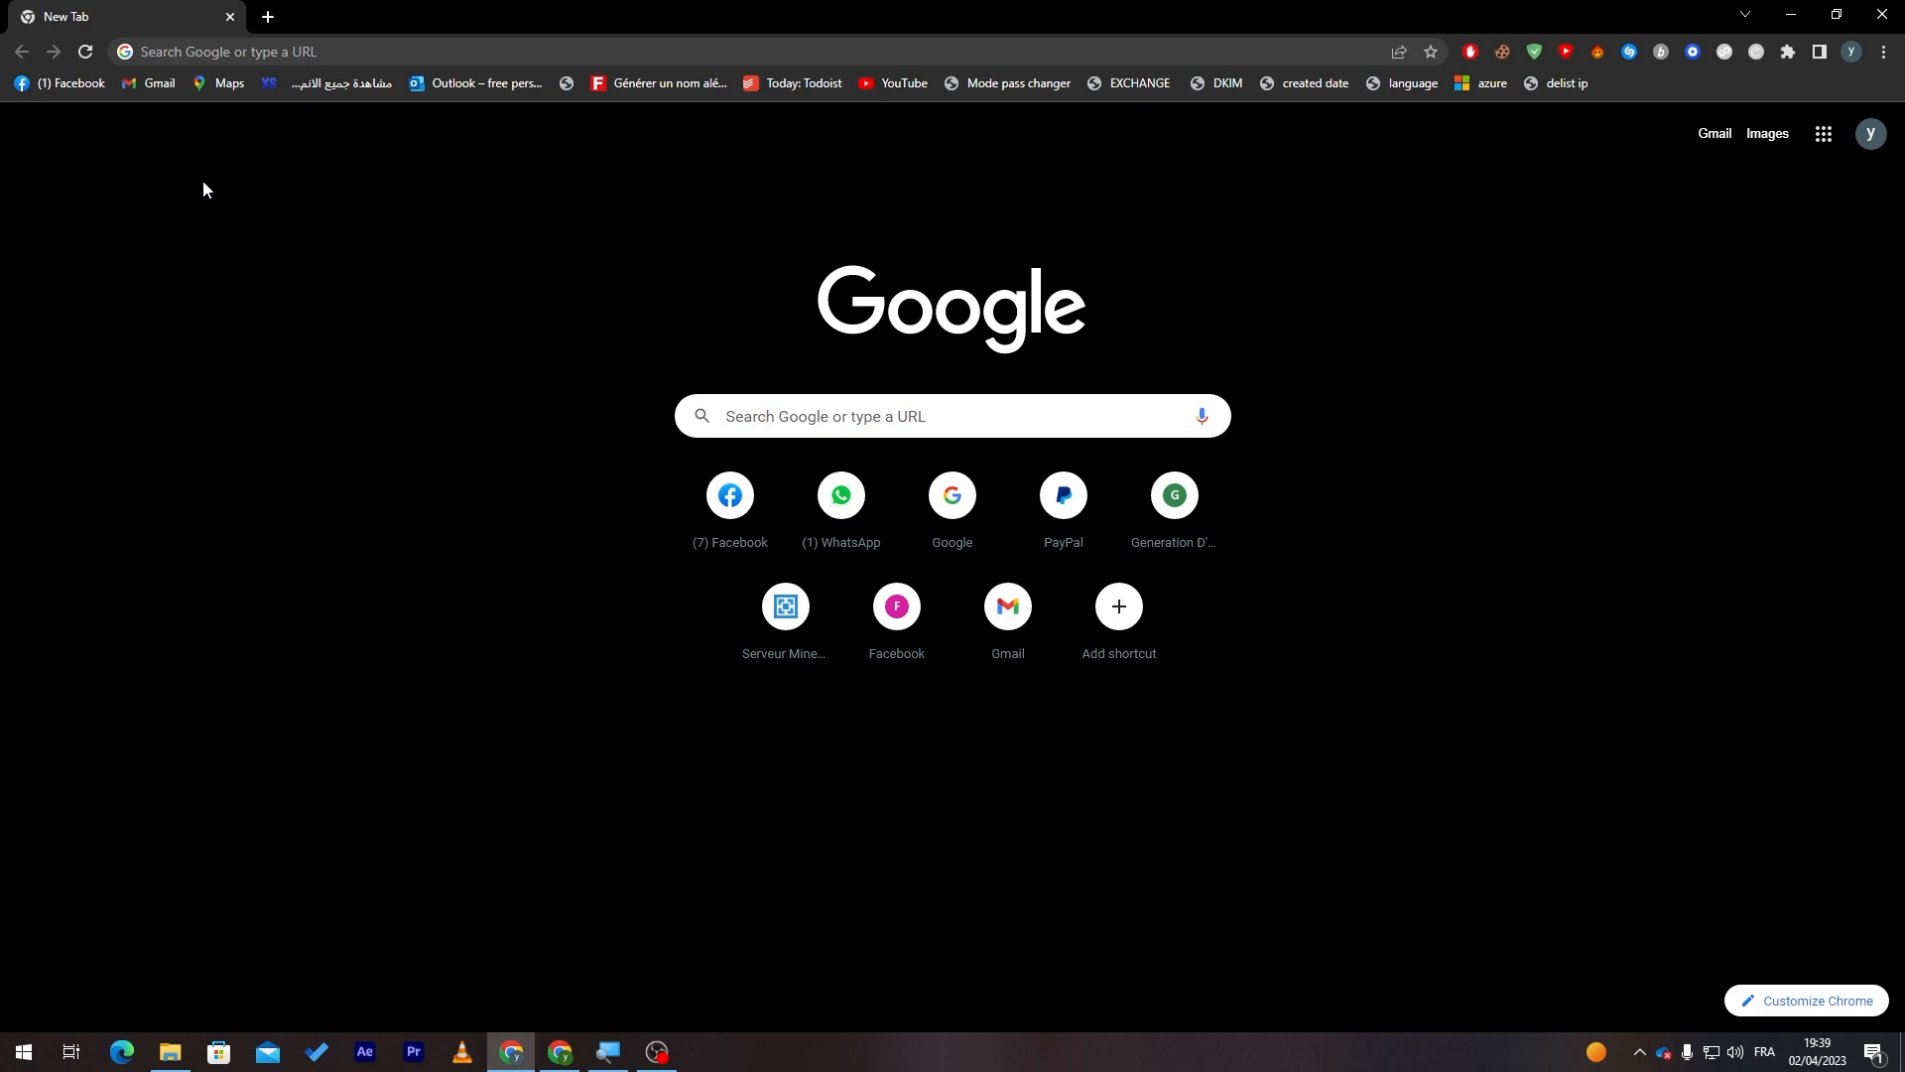
mouse_move(208, 99)
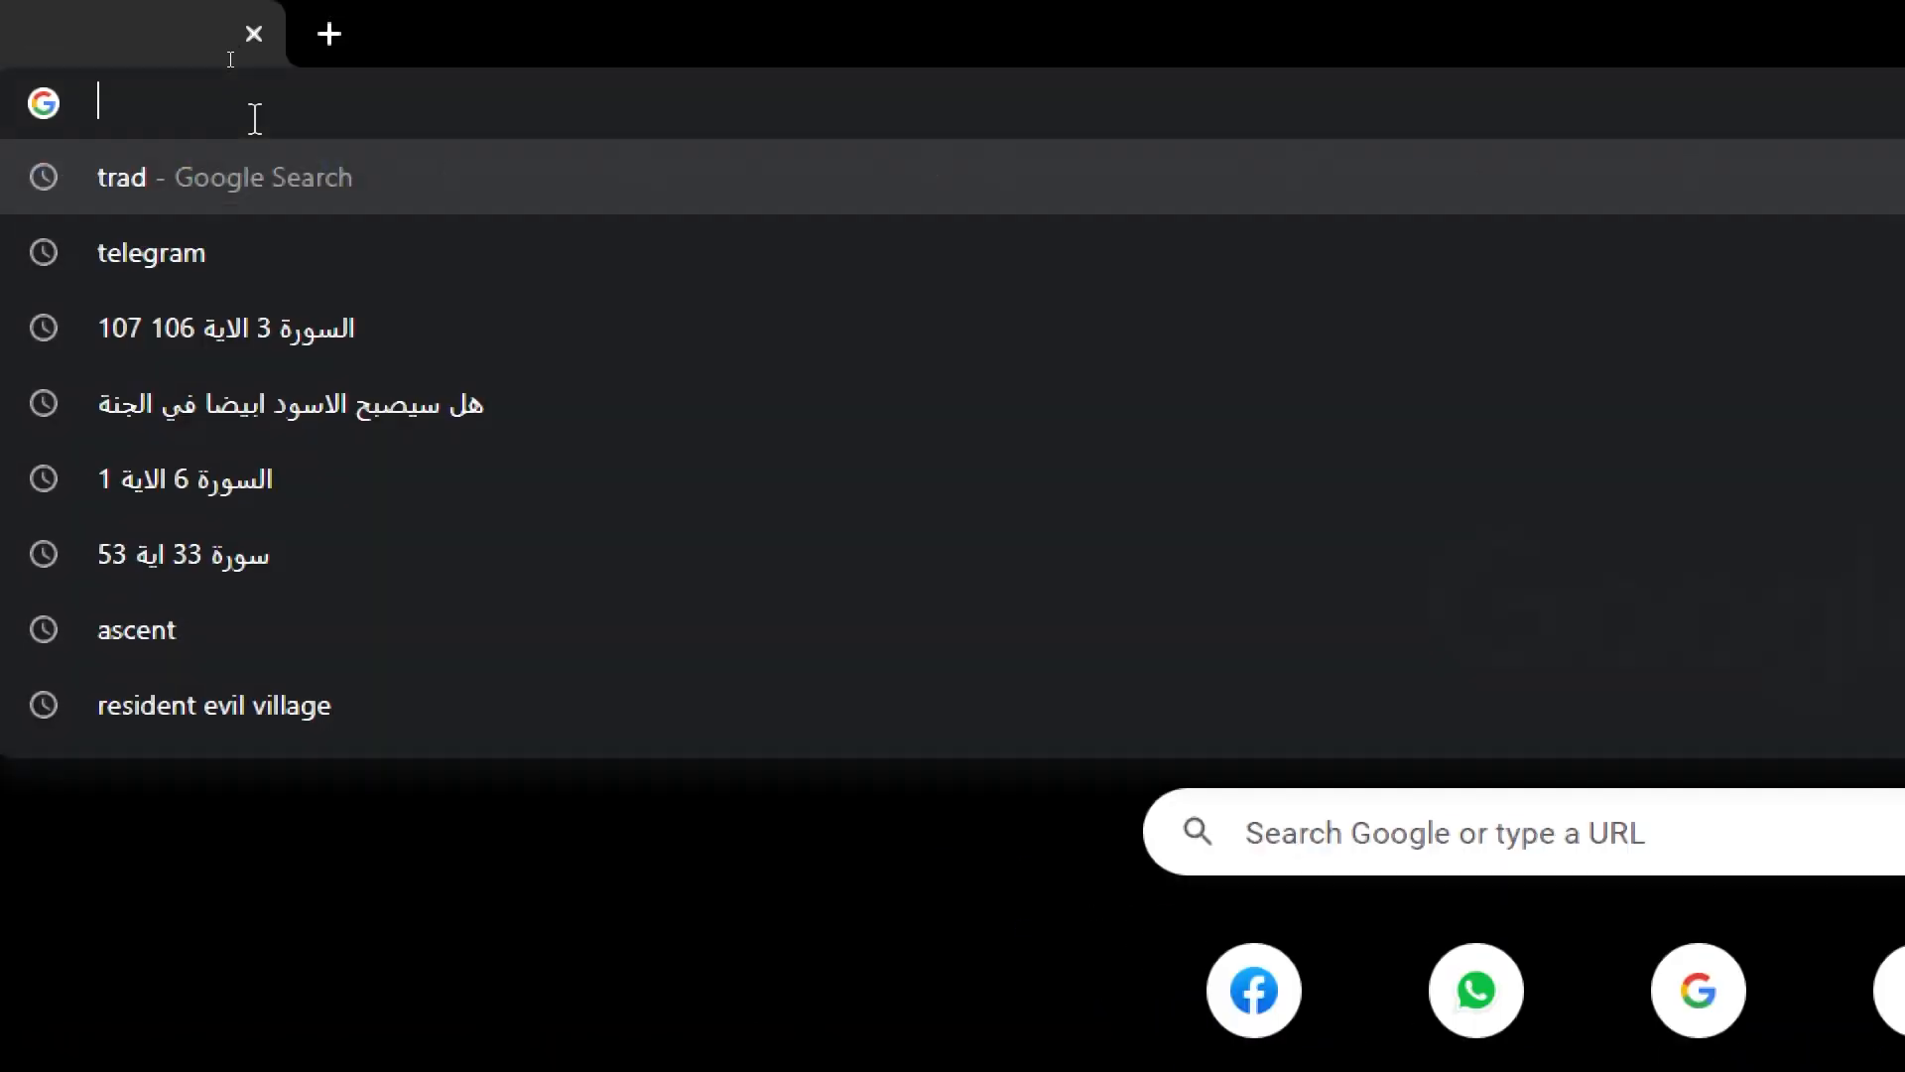
Search Google for 'anydesk' from a new Chrome tab.
type("anydesk")
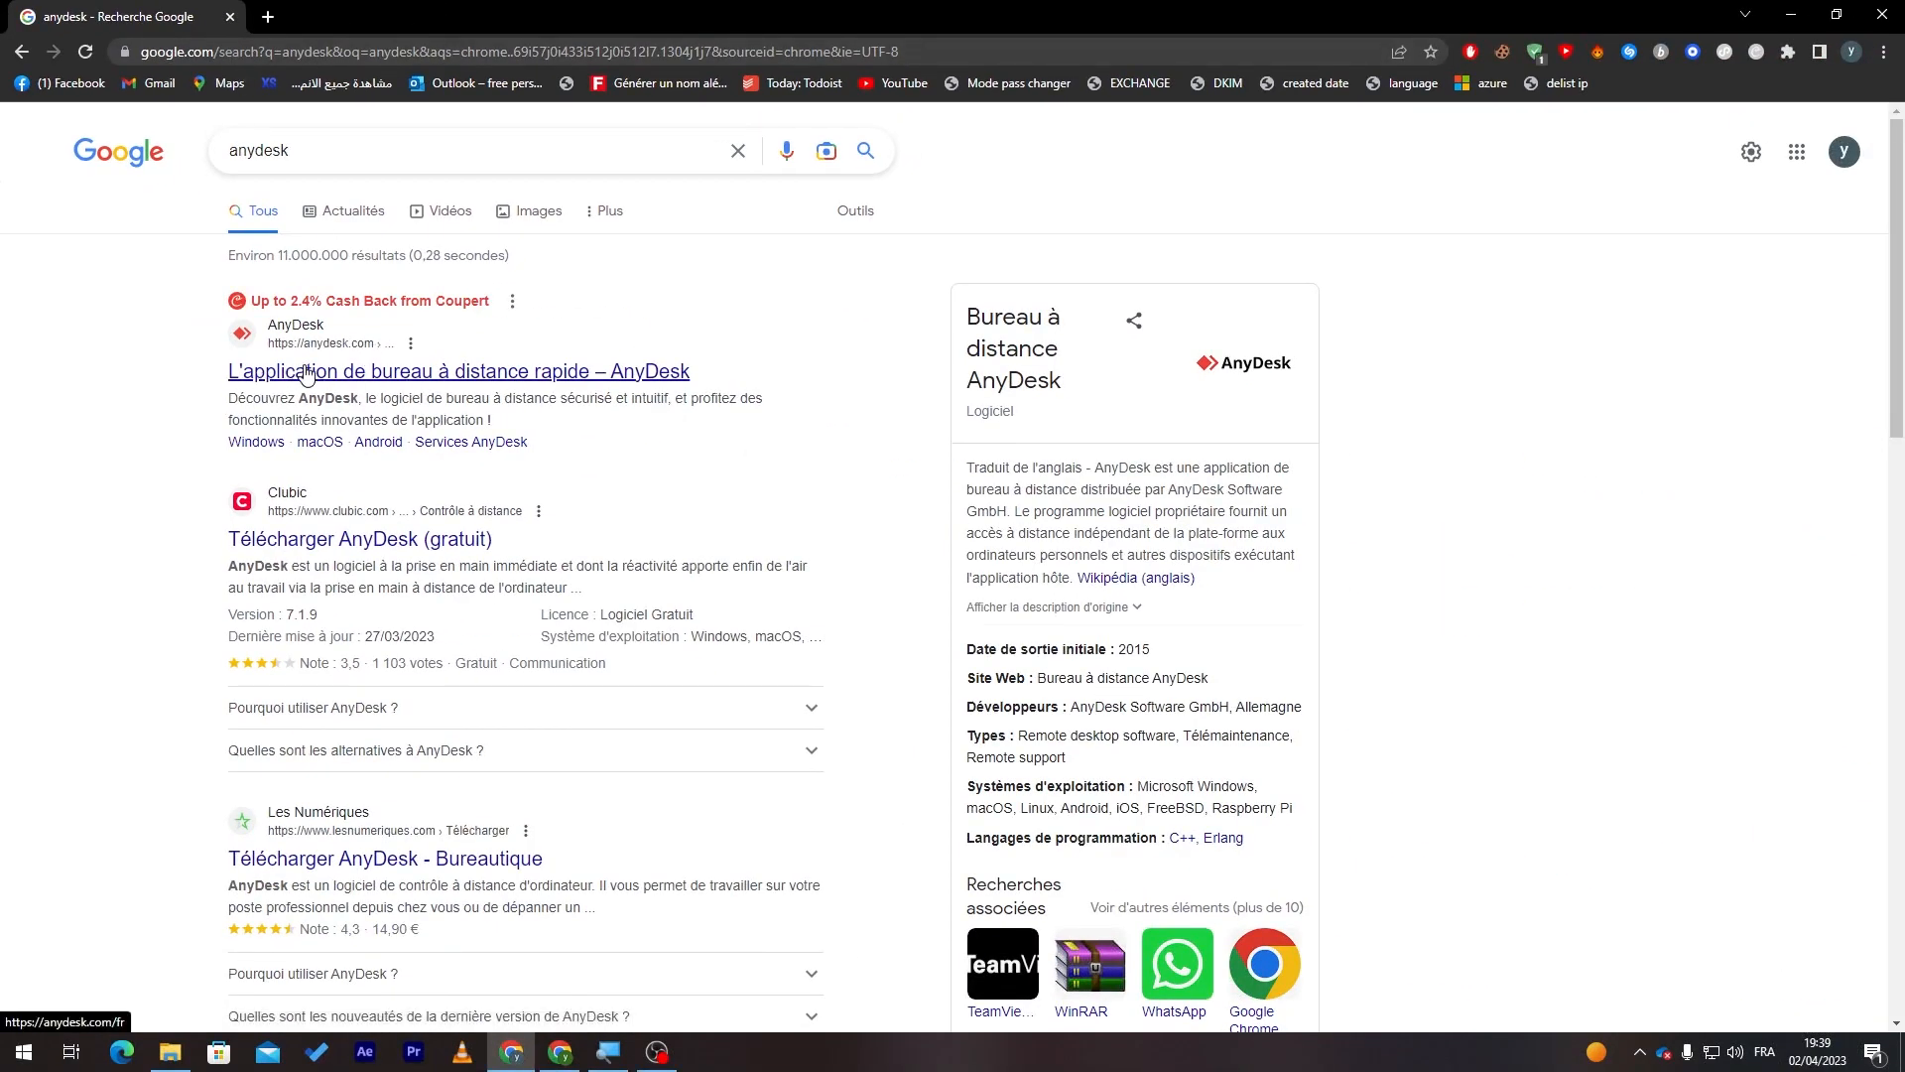
Download AnyDesk.exe from the official anydesk.com site, then view the macOS download page.
left_click(486, 149)
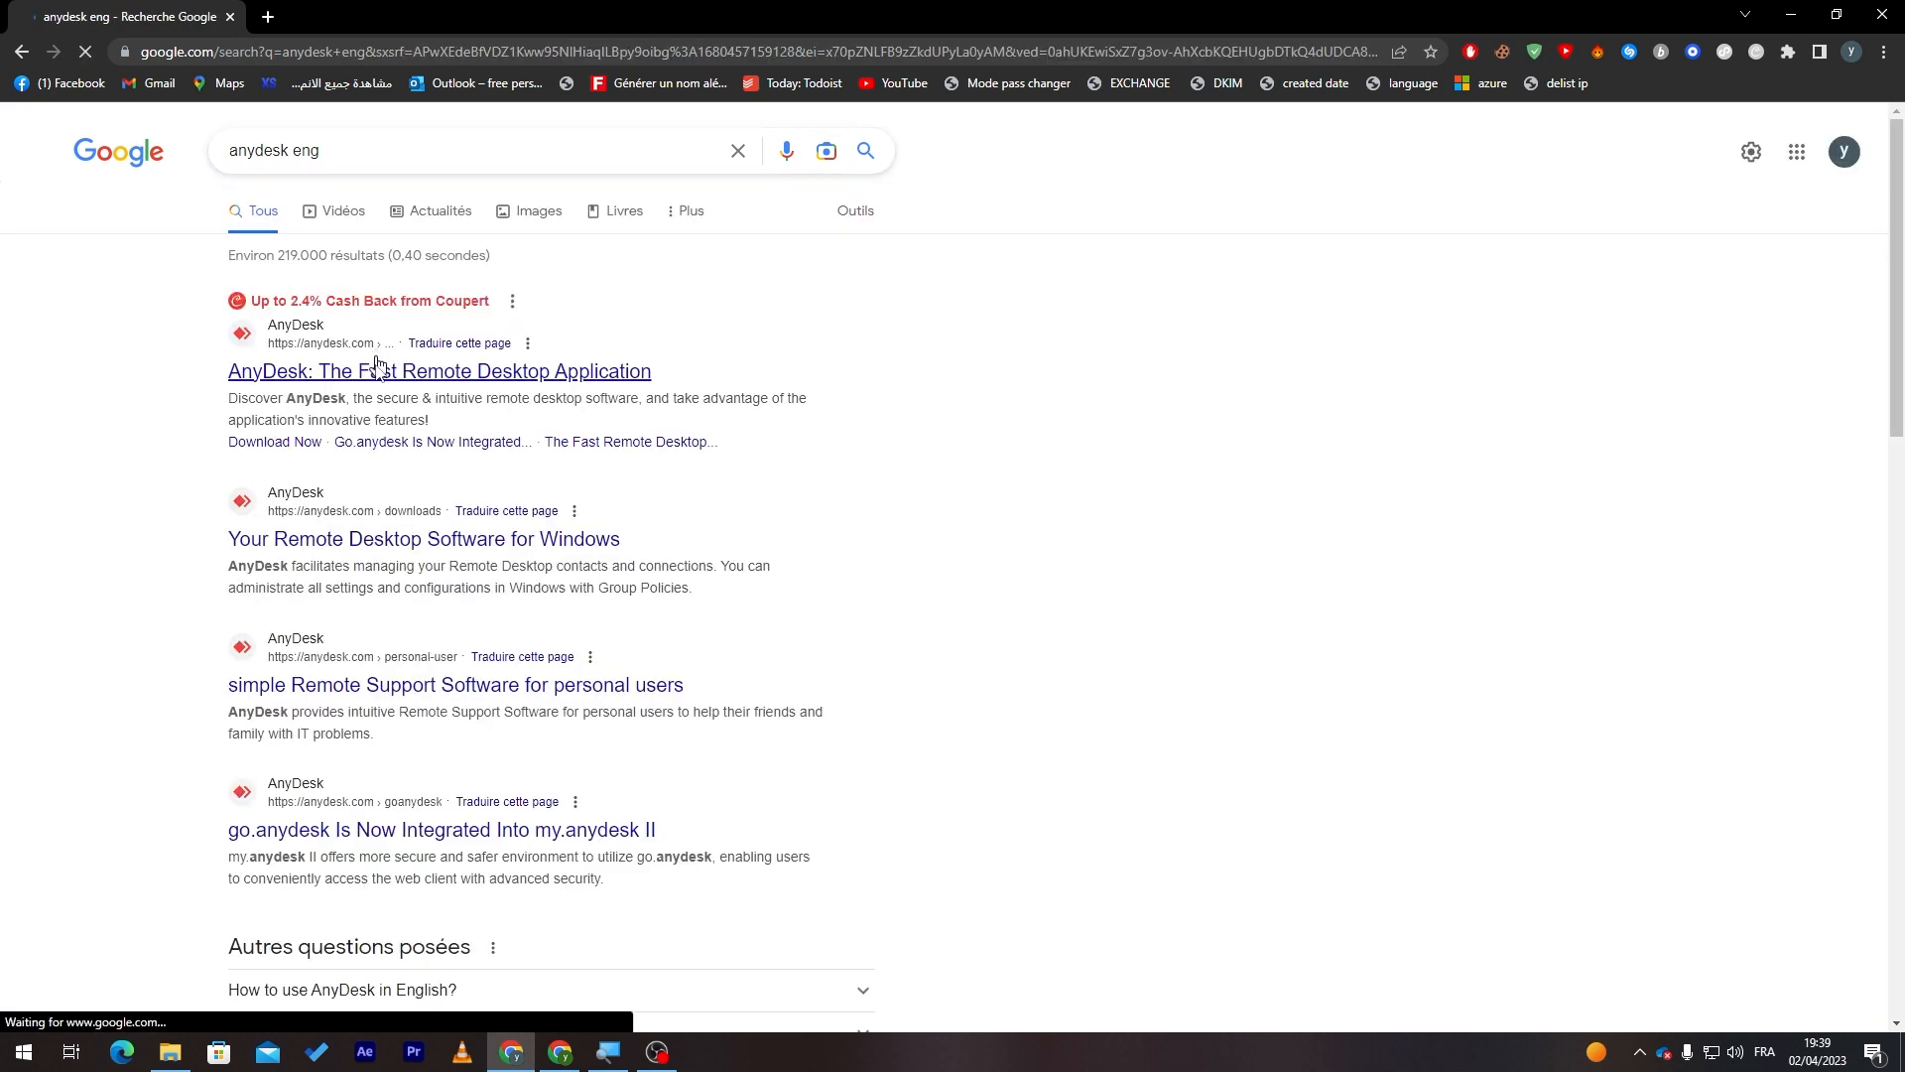
left_click(439, 372)
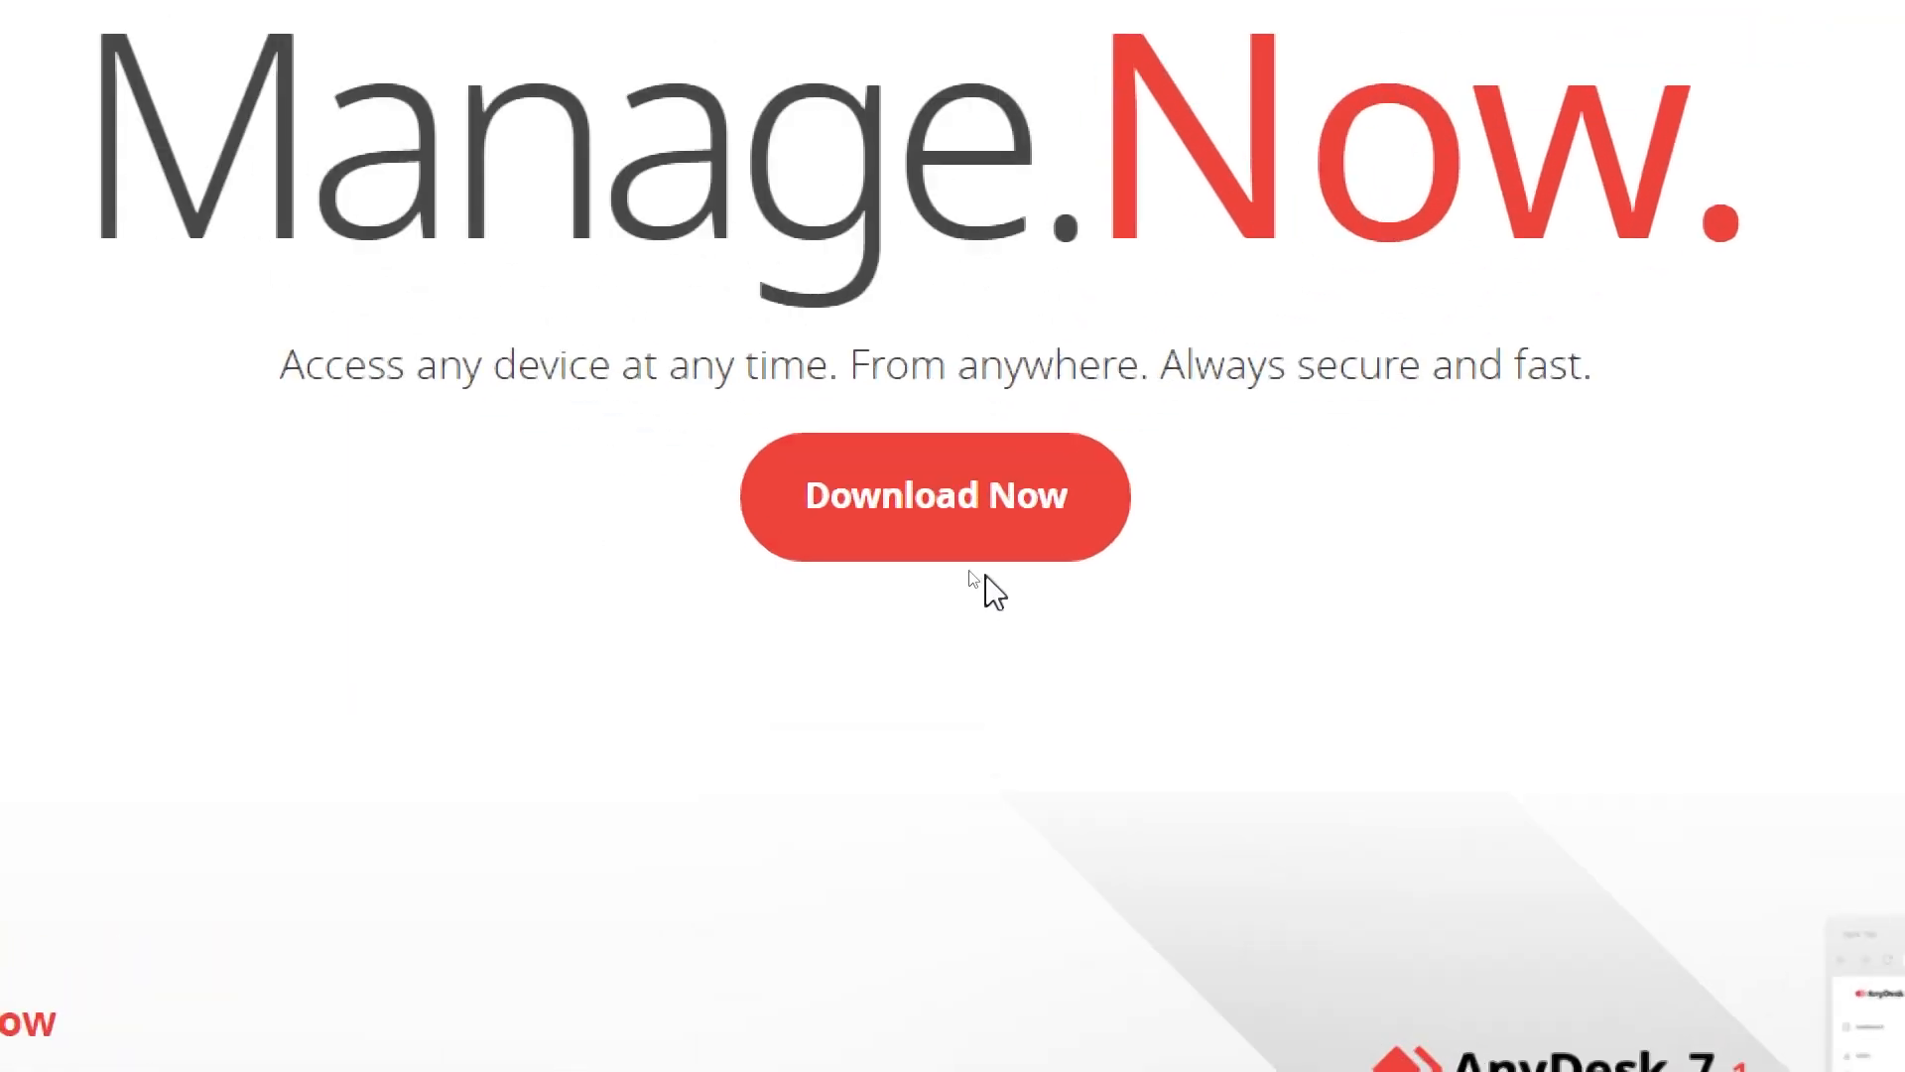
left_click(935, 496)
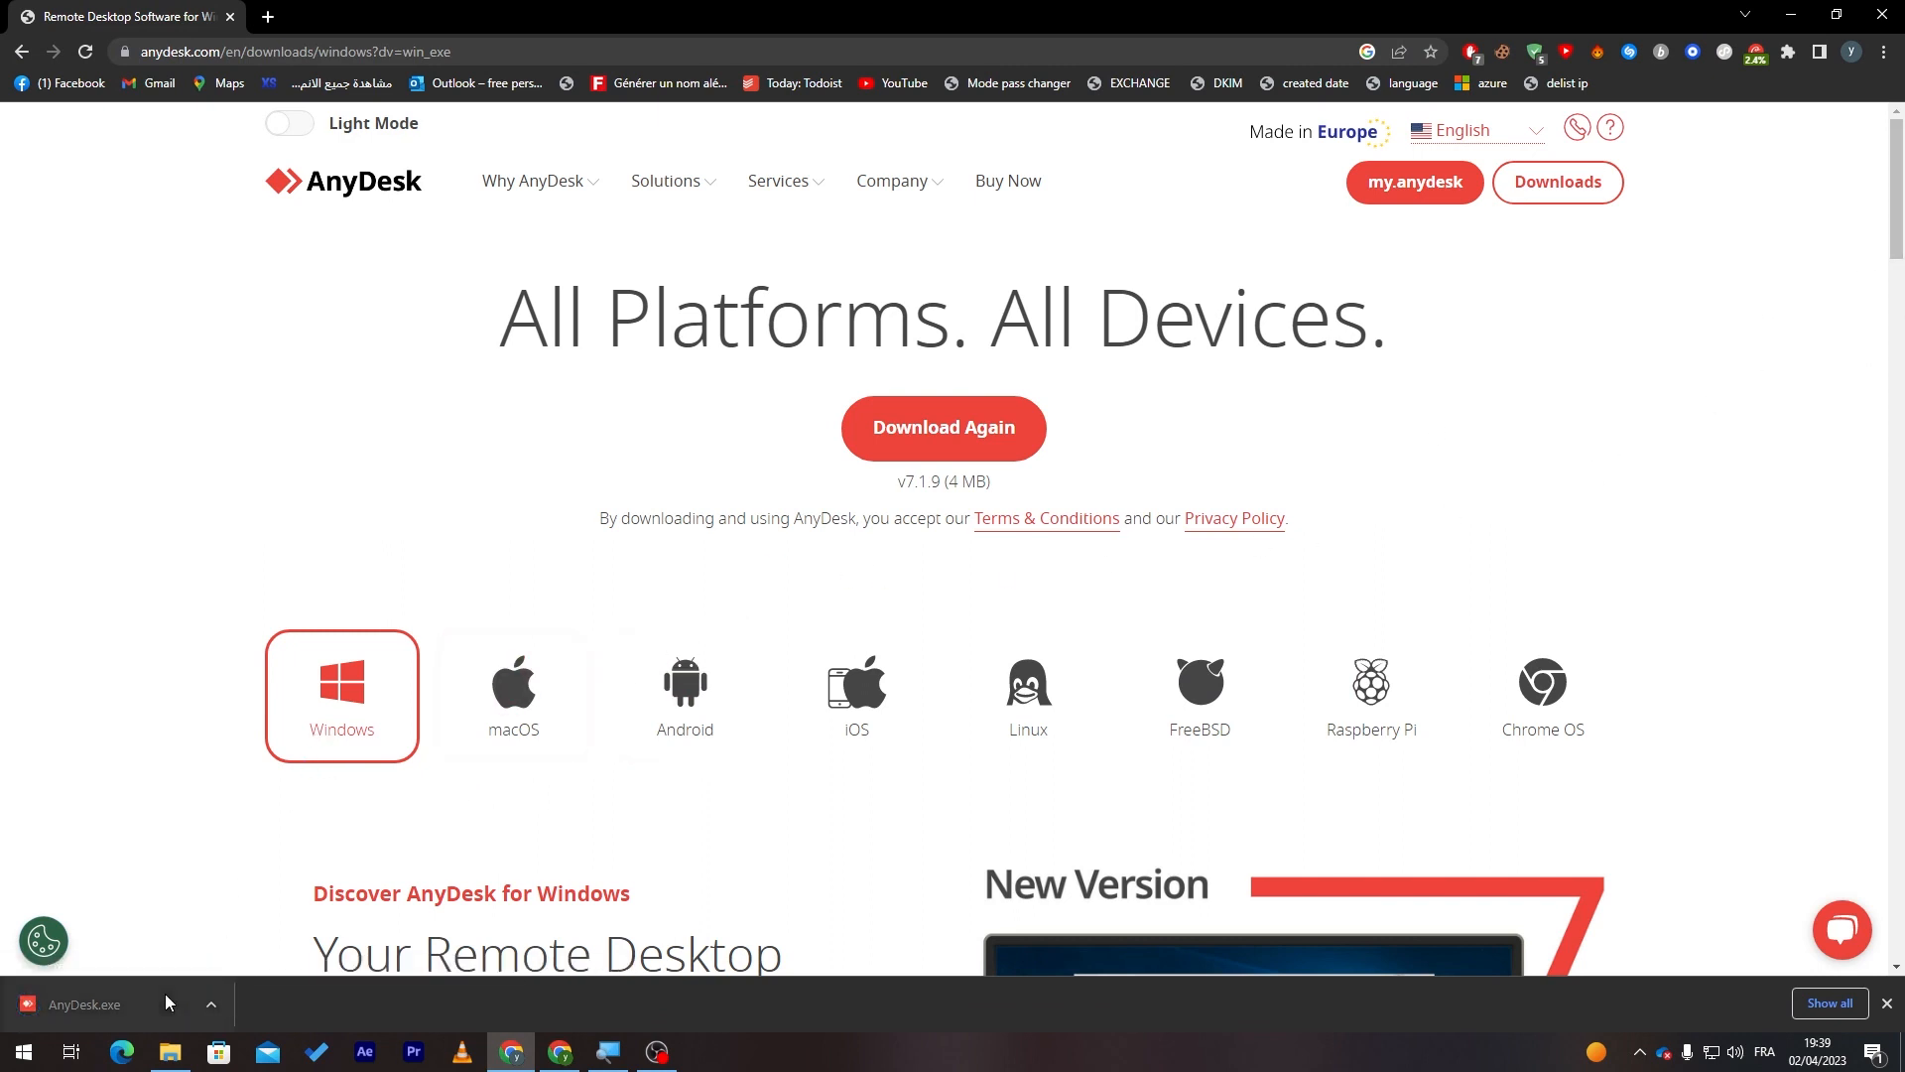
mouse_move(512, 695)
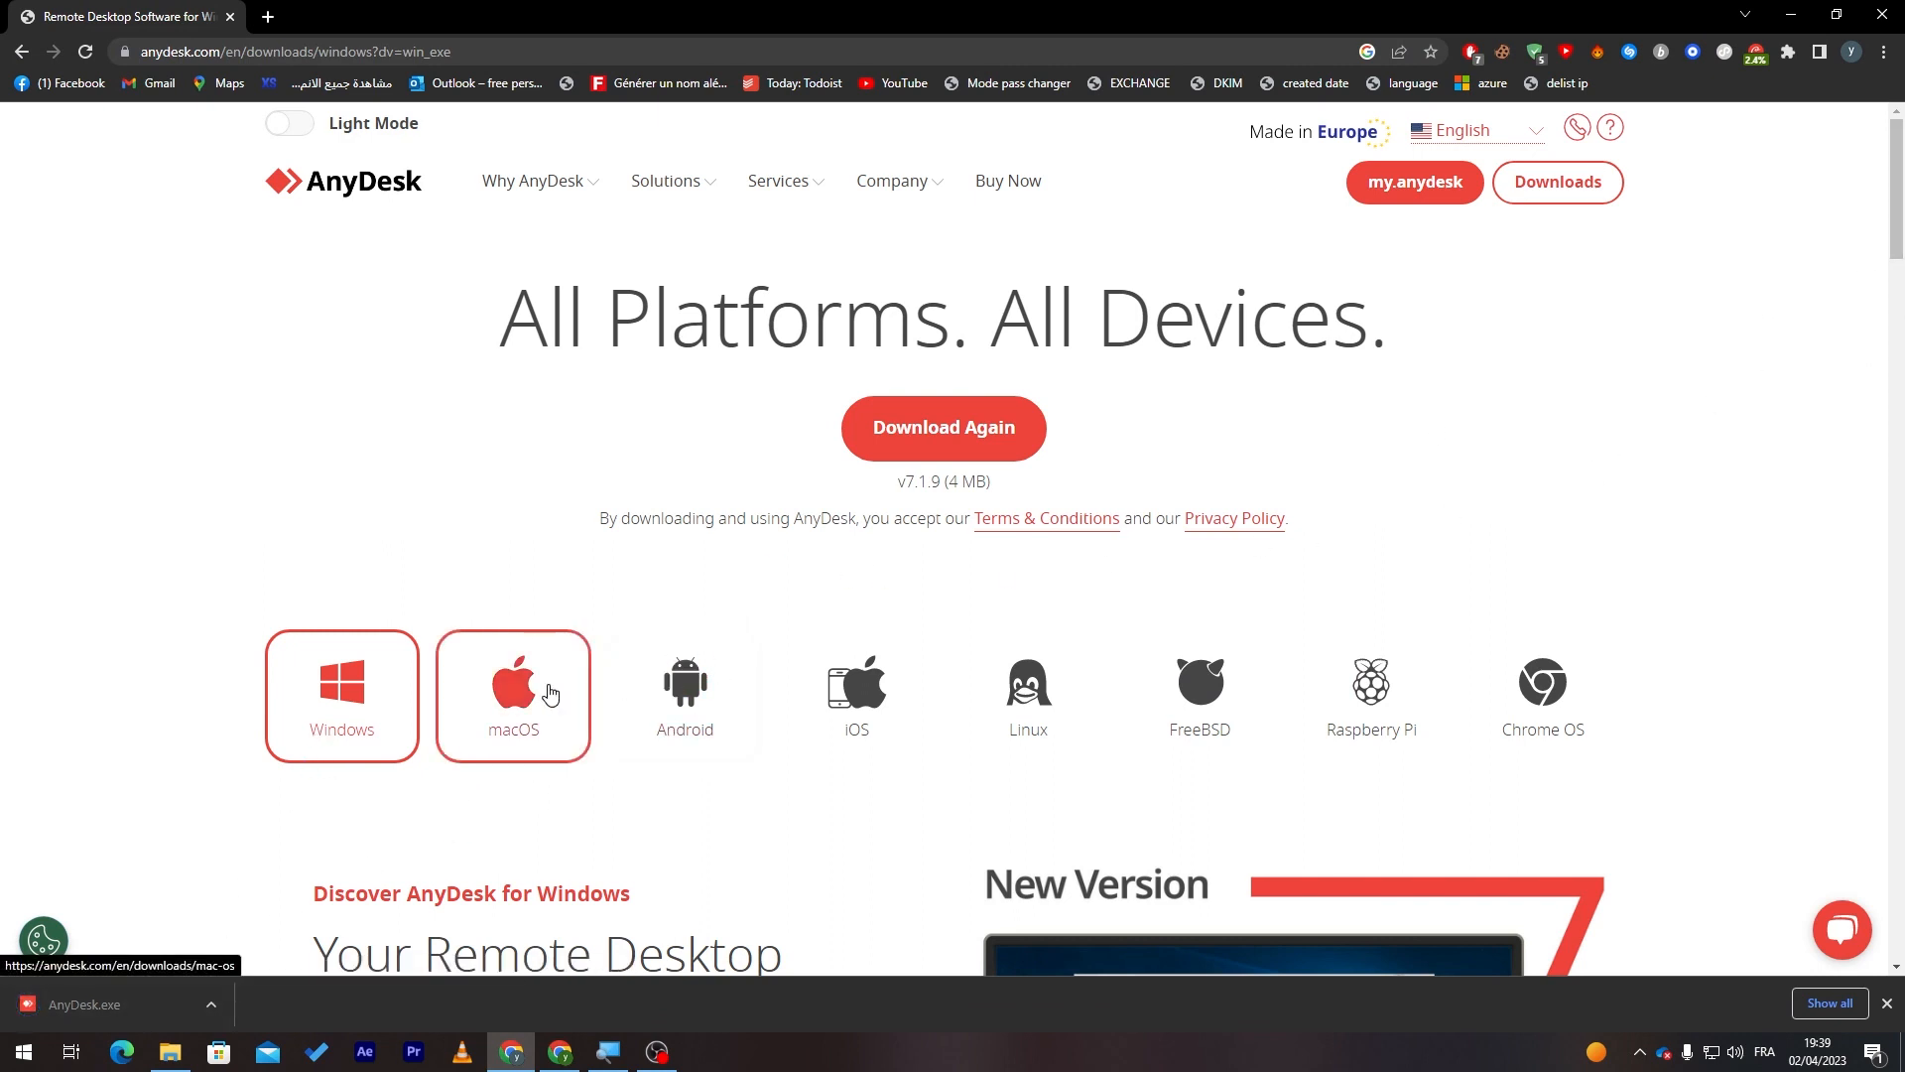
mouse_move(512, 692)
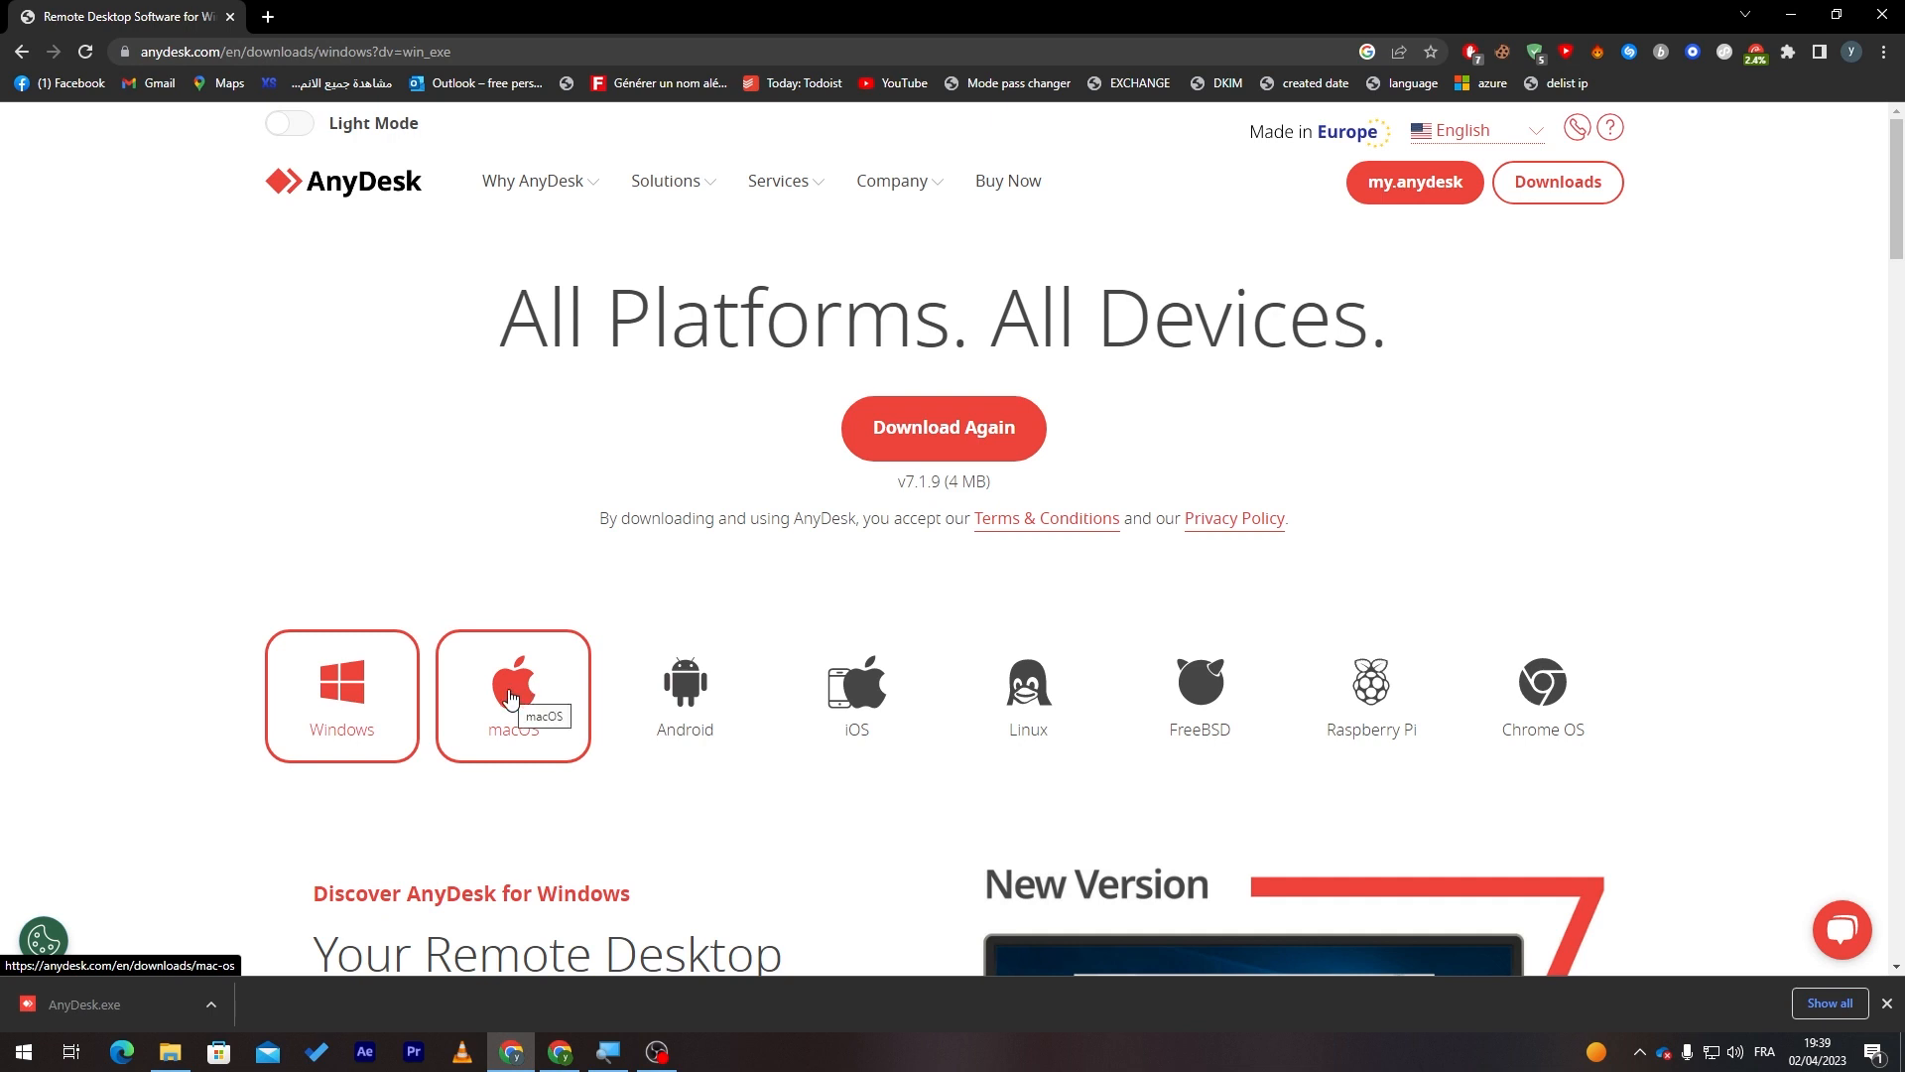
left_click(512, 695)
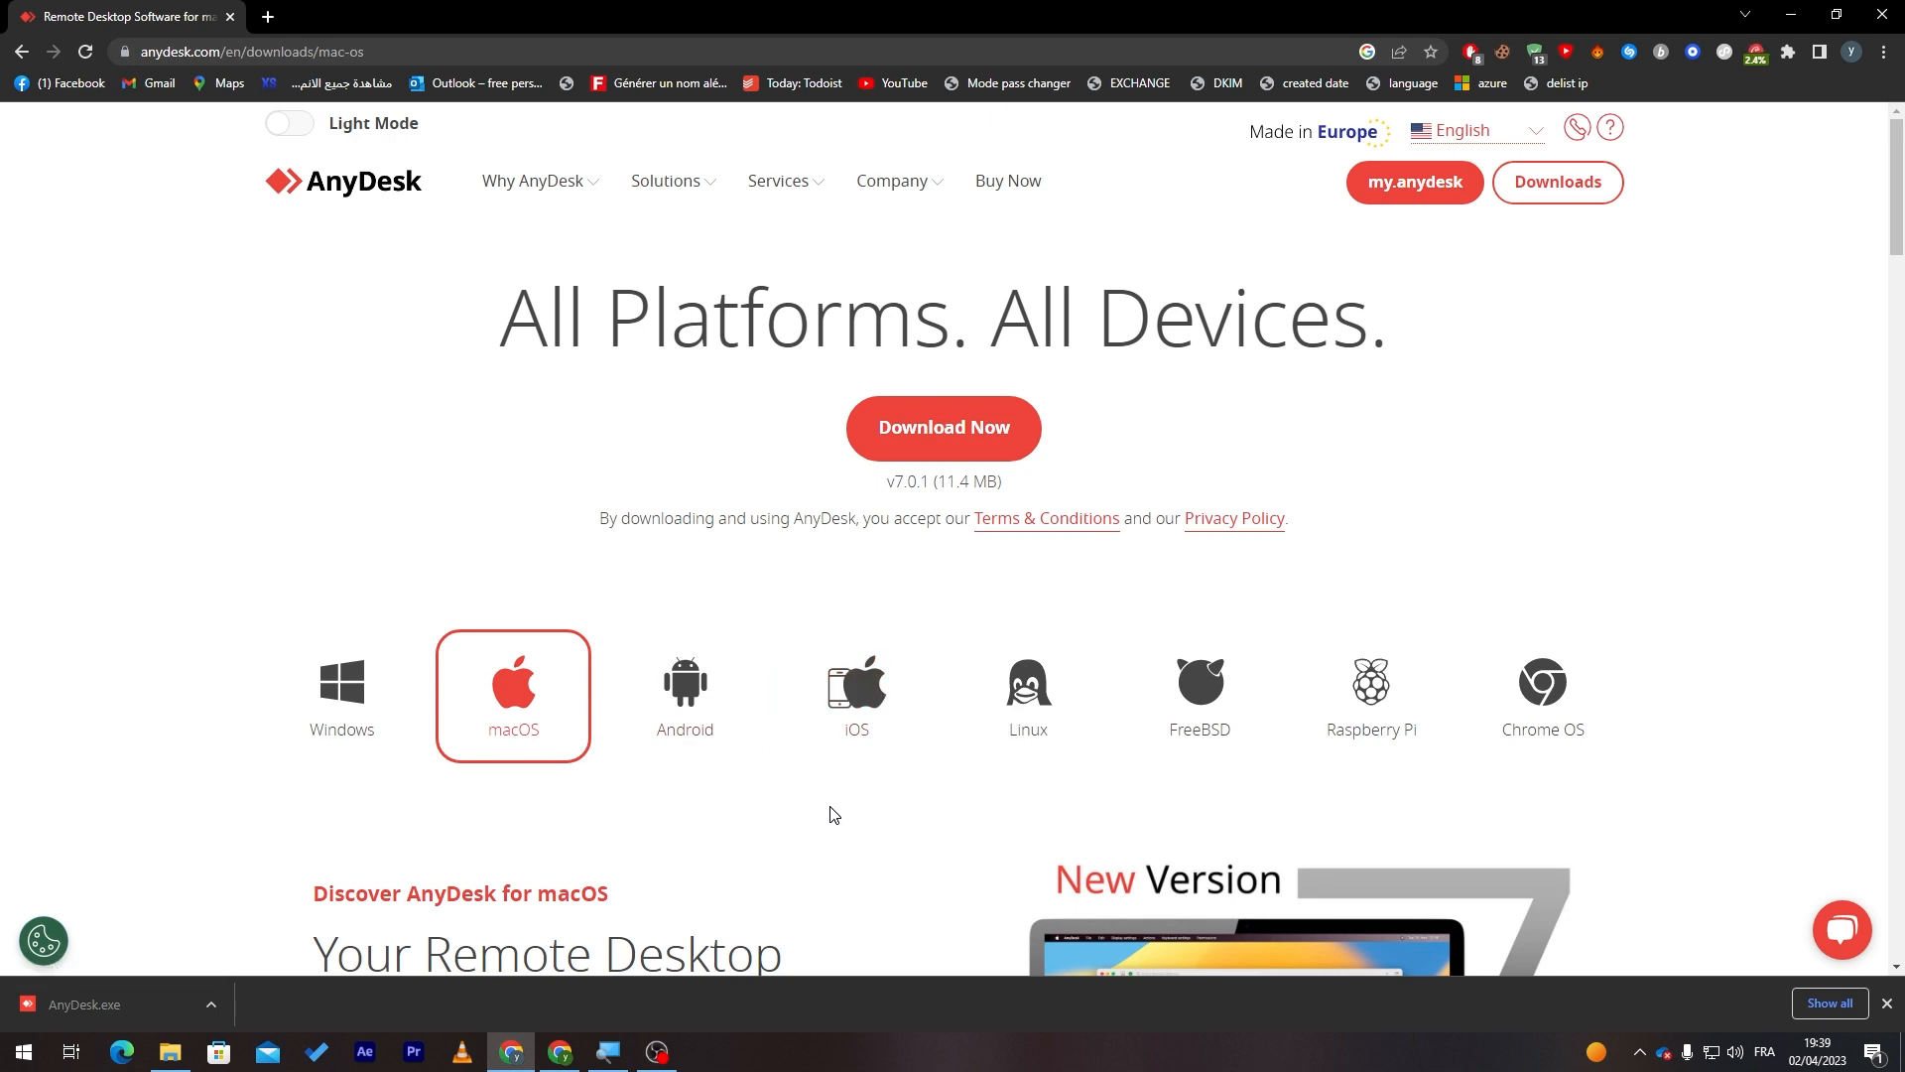
mouse_move(1368, 592)
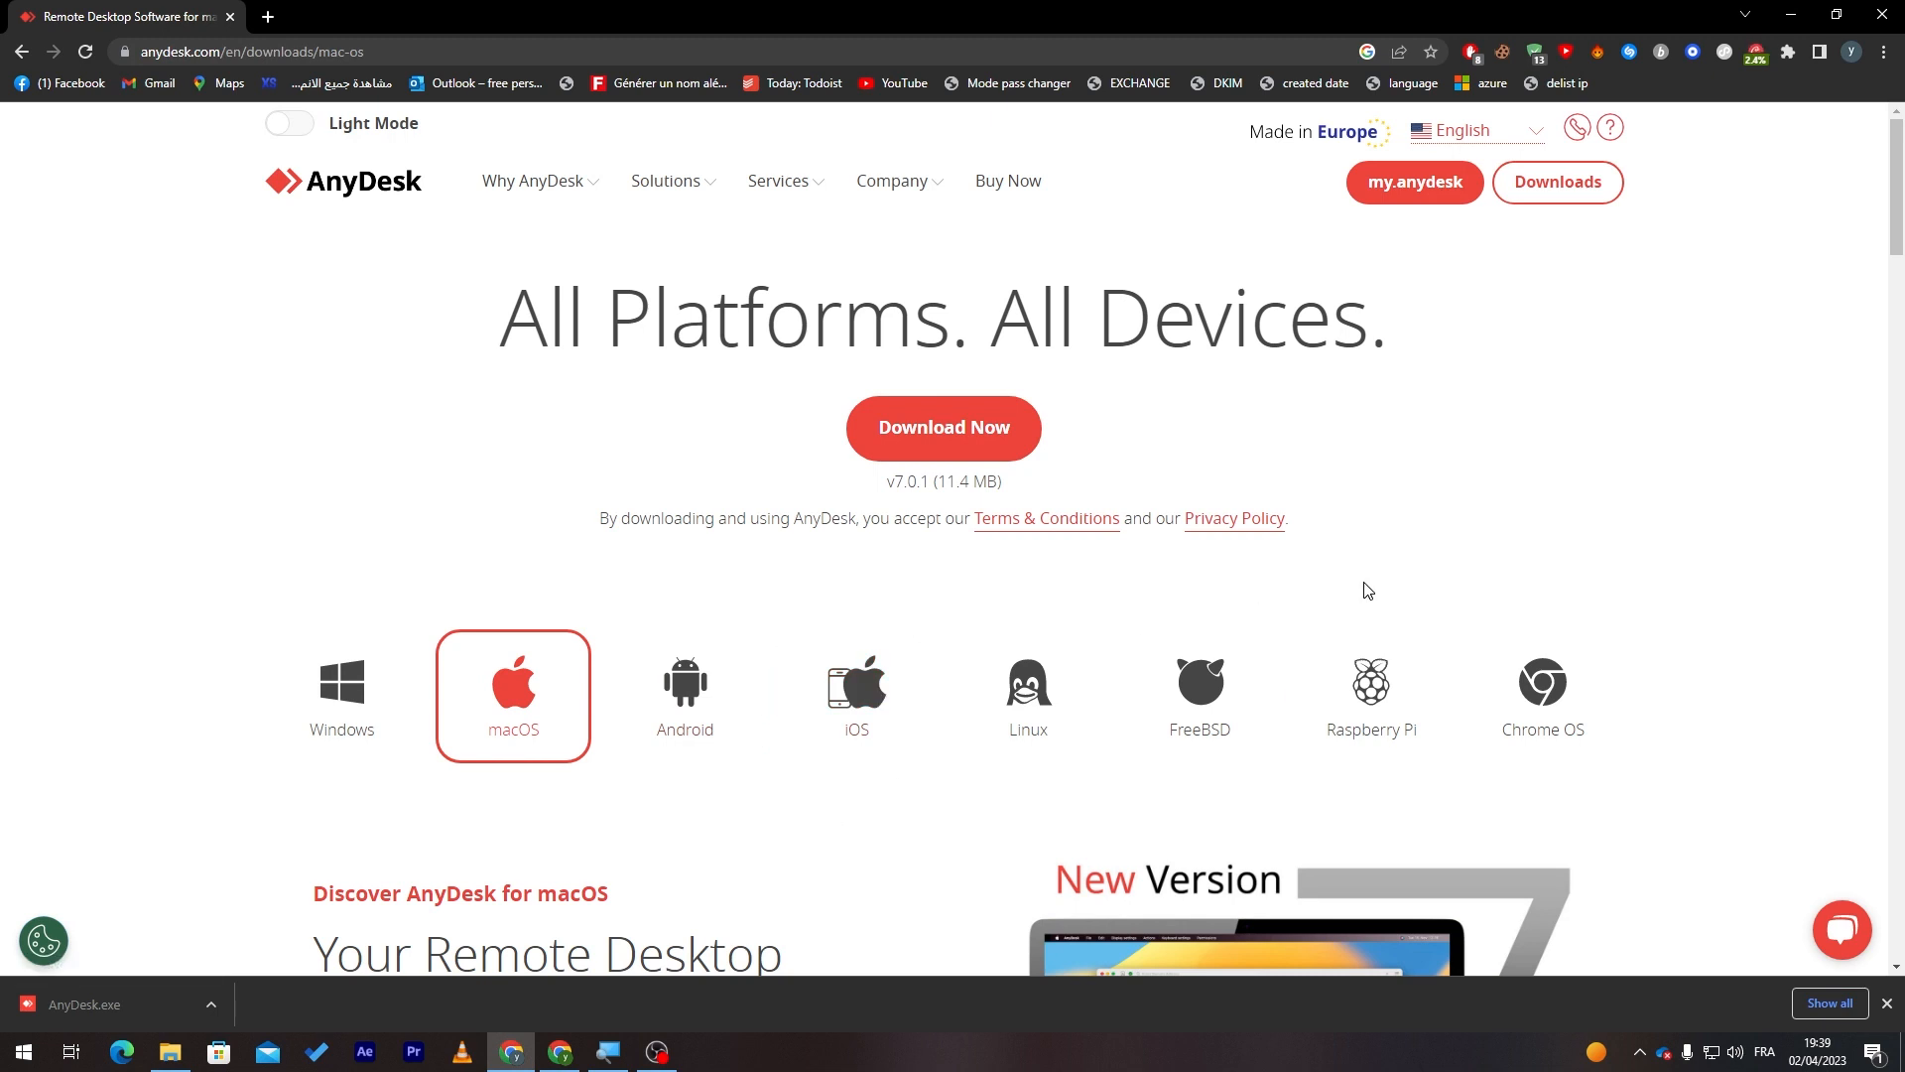
scroll("down", 3)
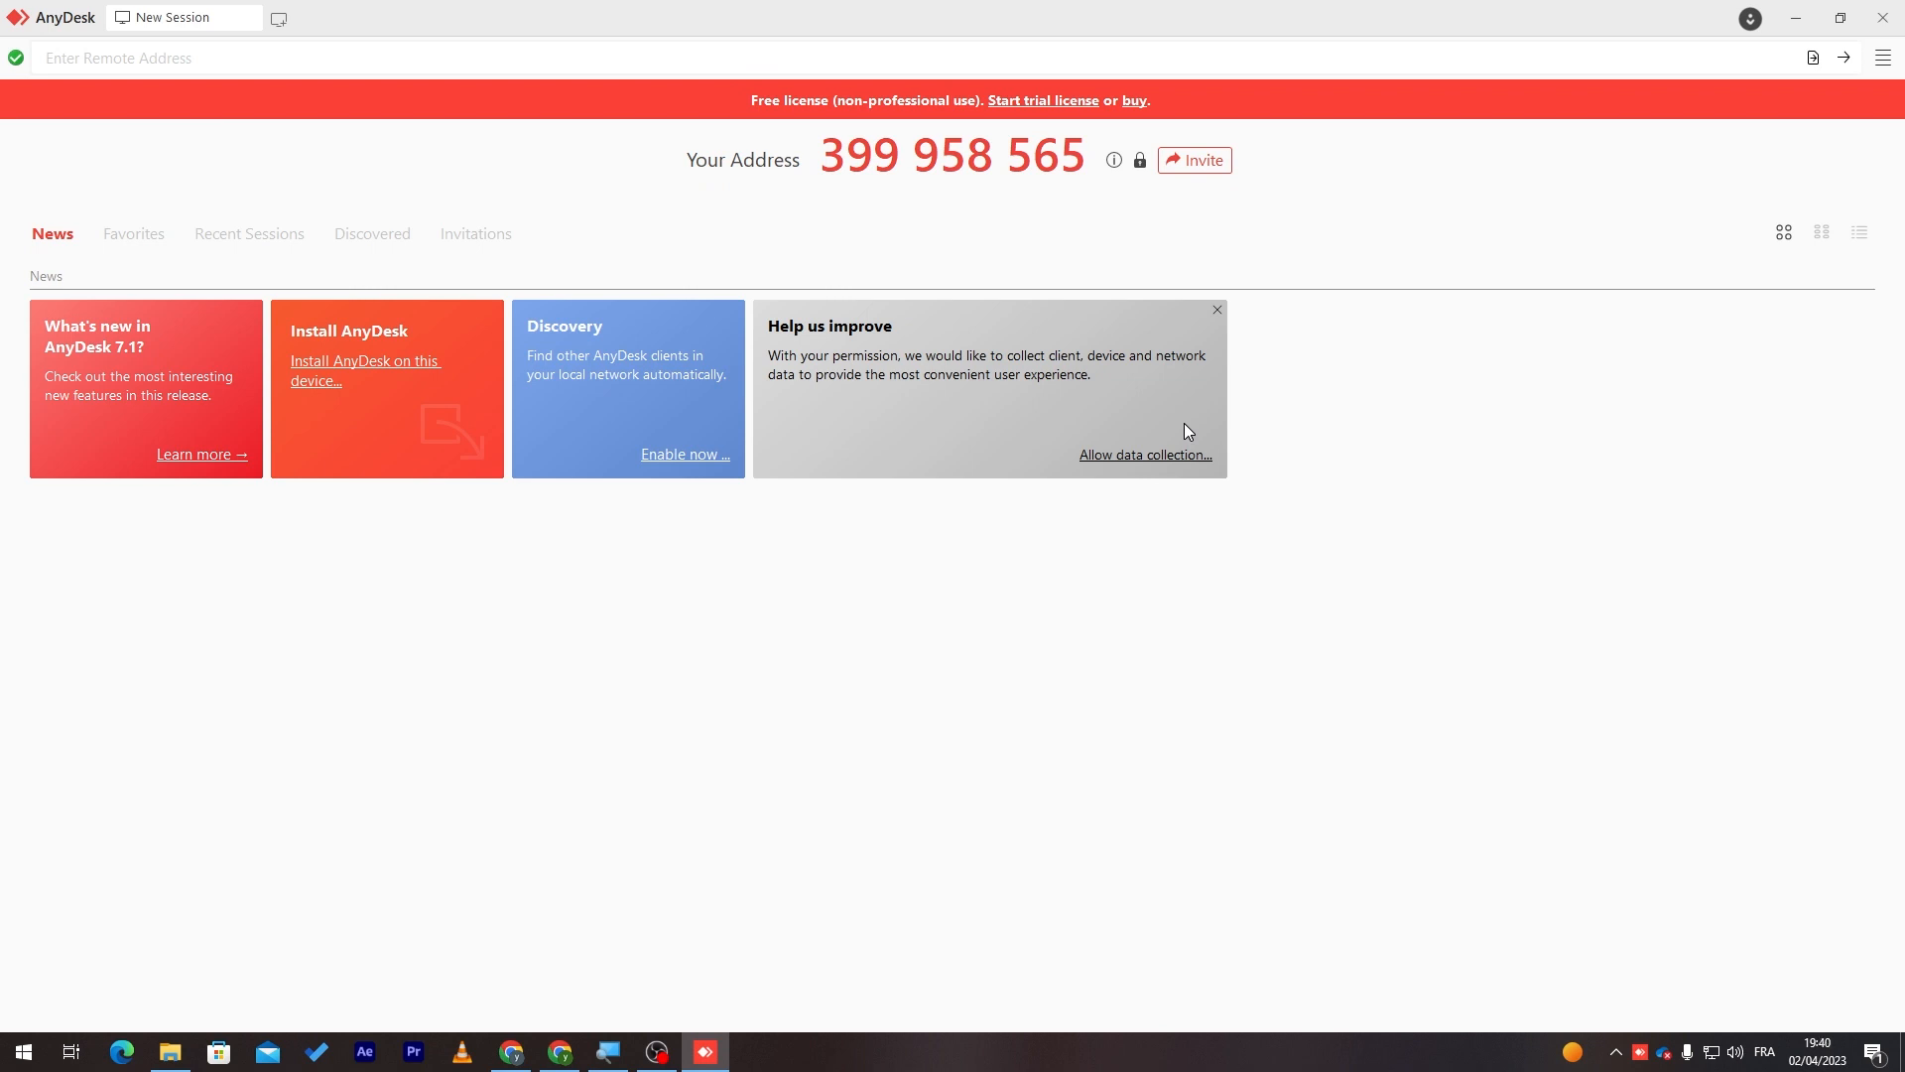
mouse_move(387, 371)
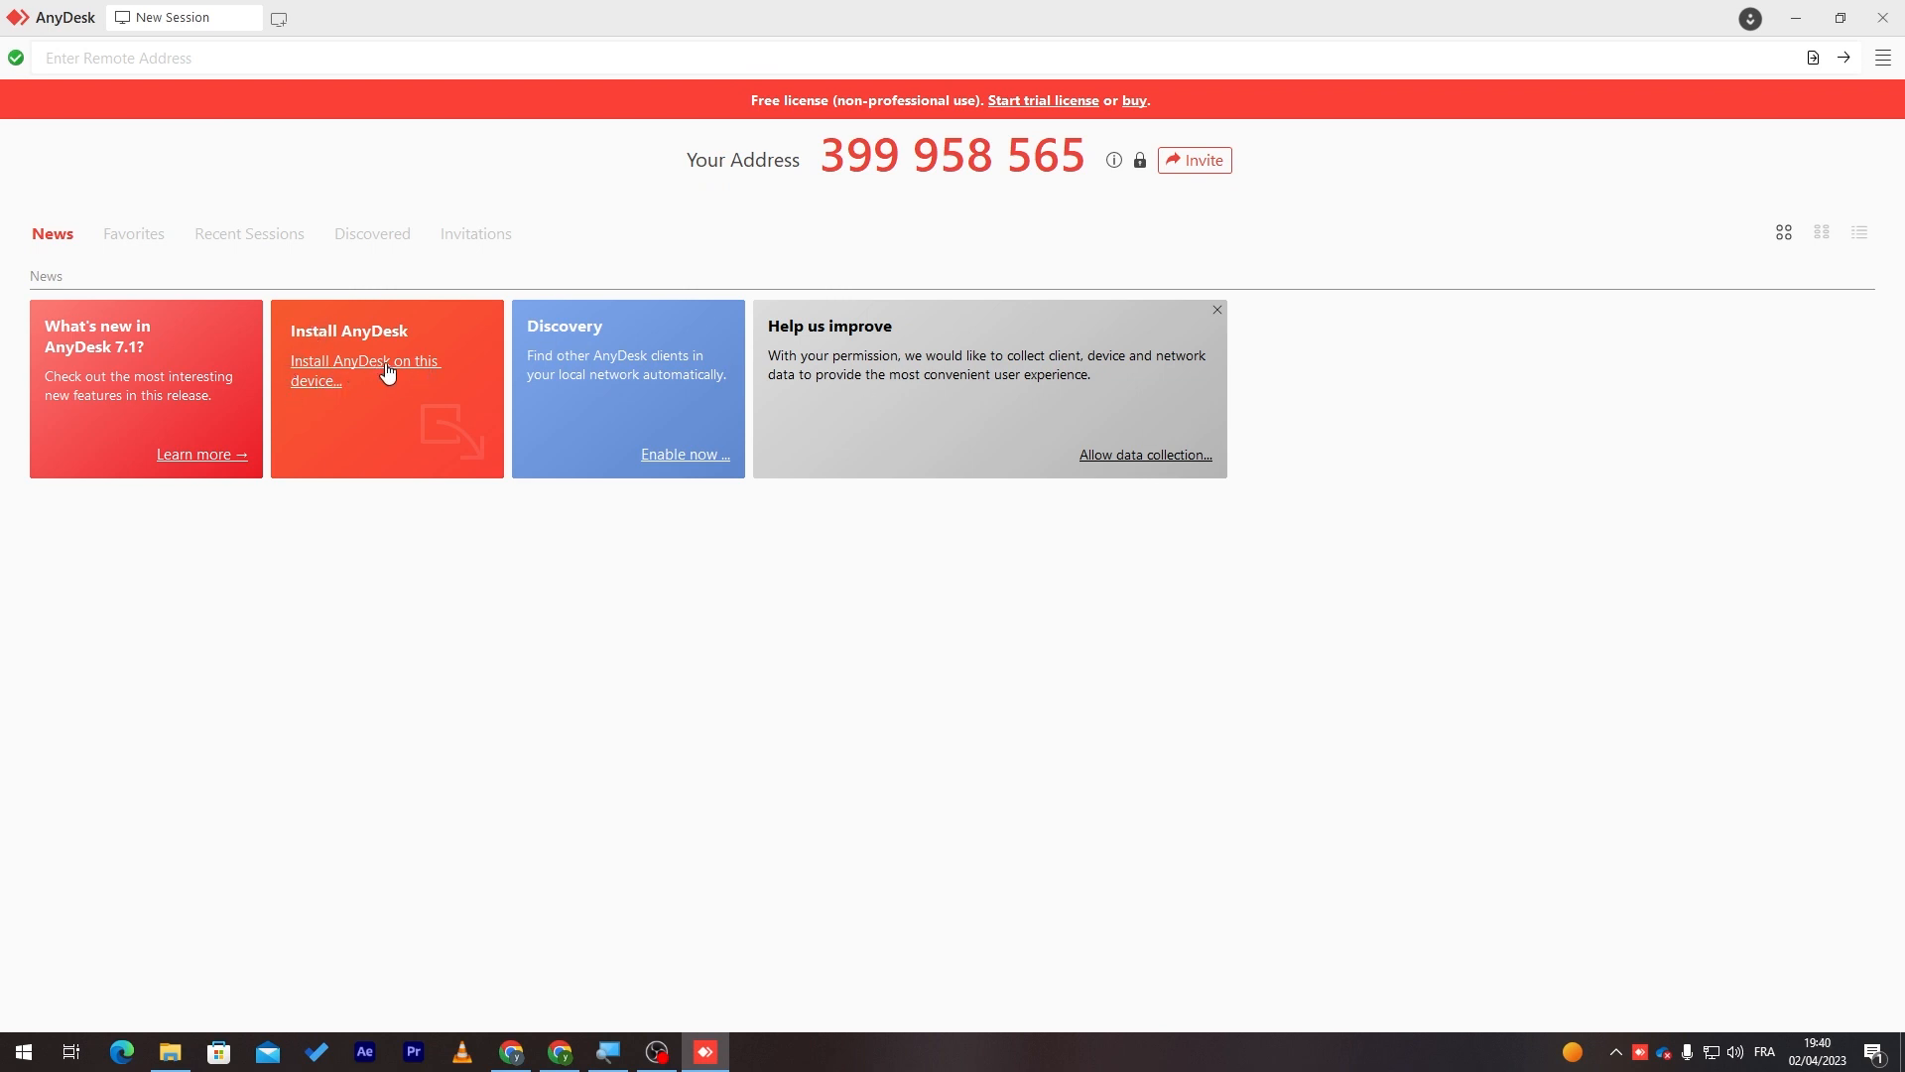
Begin installing AnyDesk with default options: shortcuts, desktop icon and AnyDesk Printer.
left_click(365, 371)
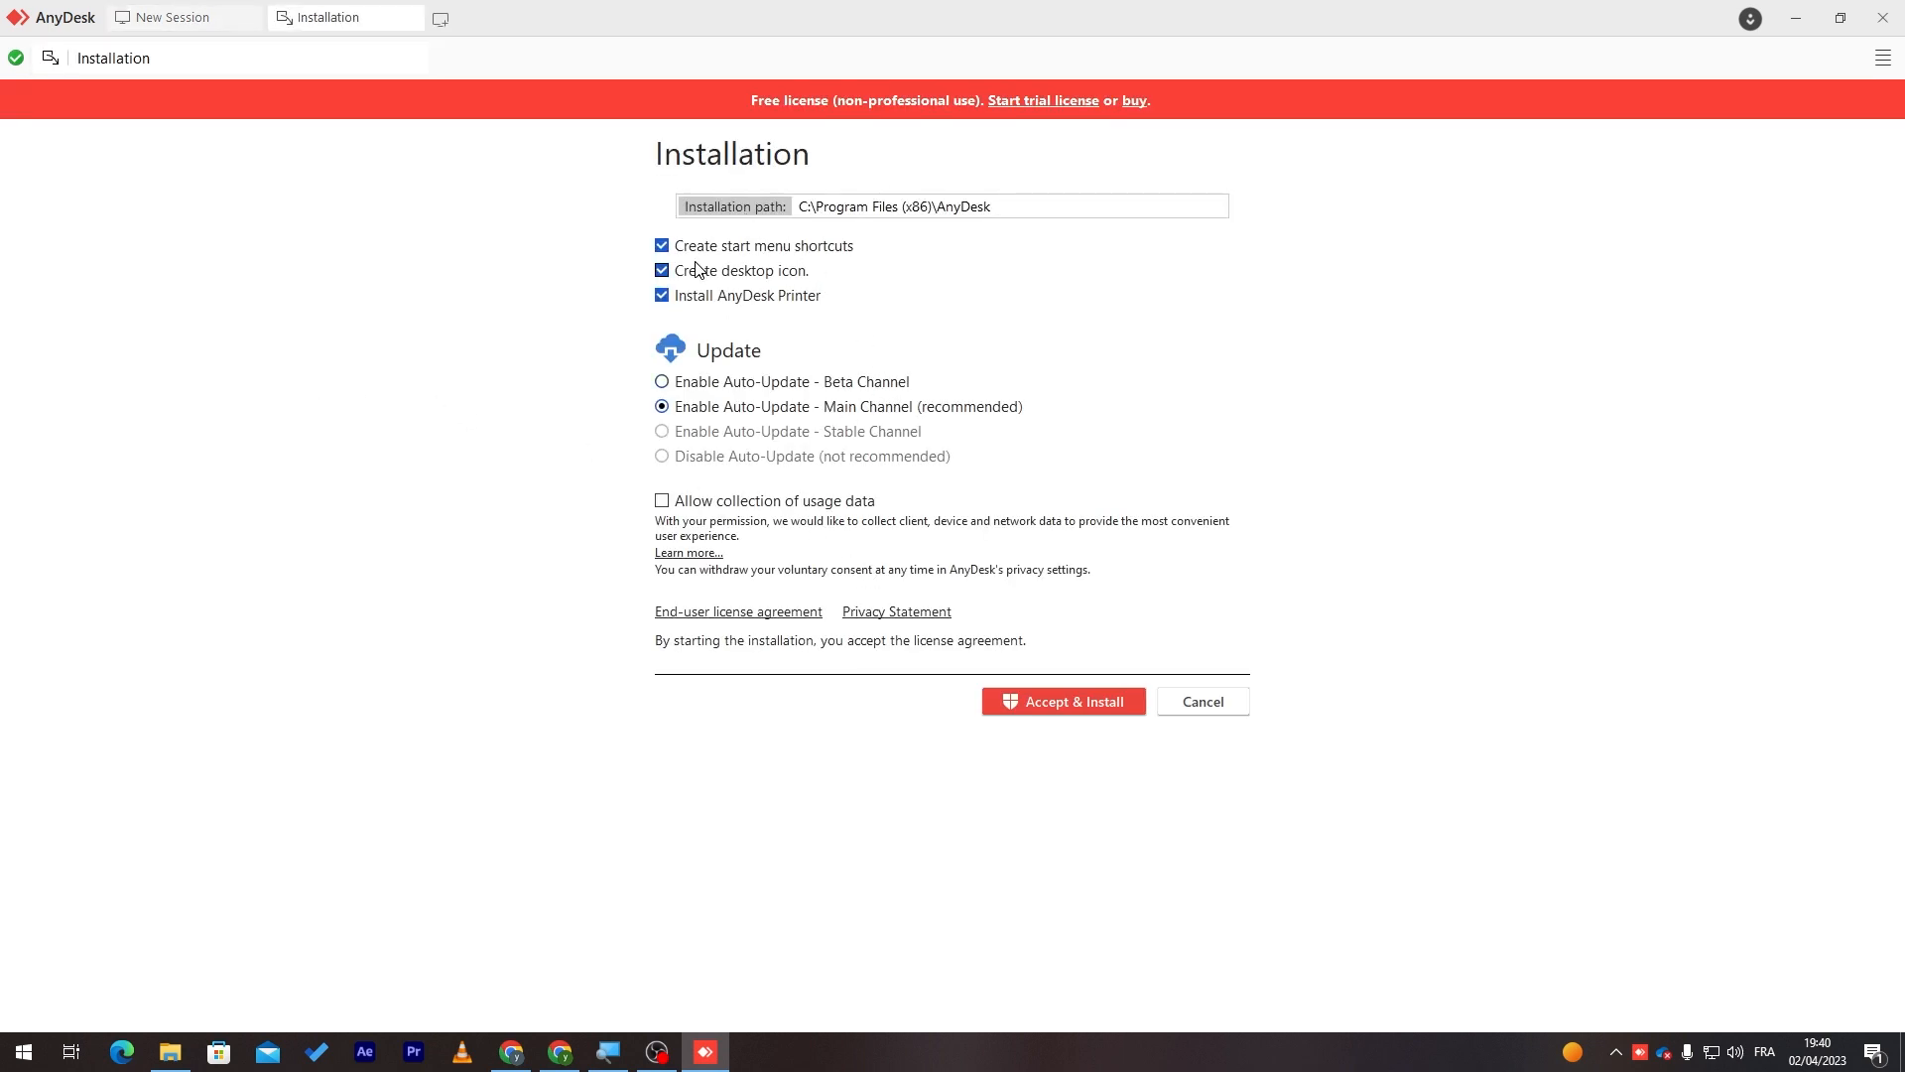
mouse_move(746, 340)
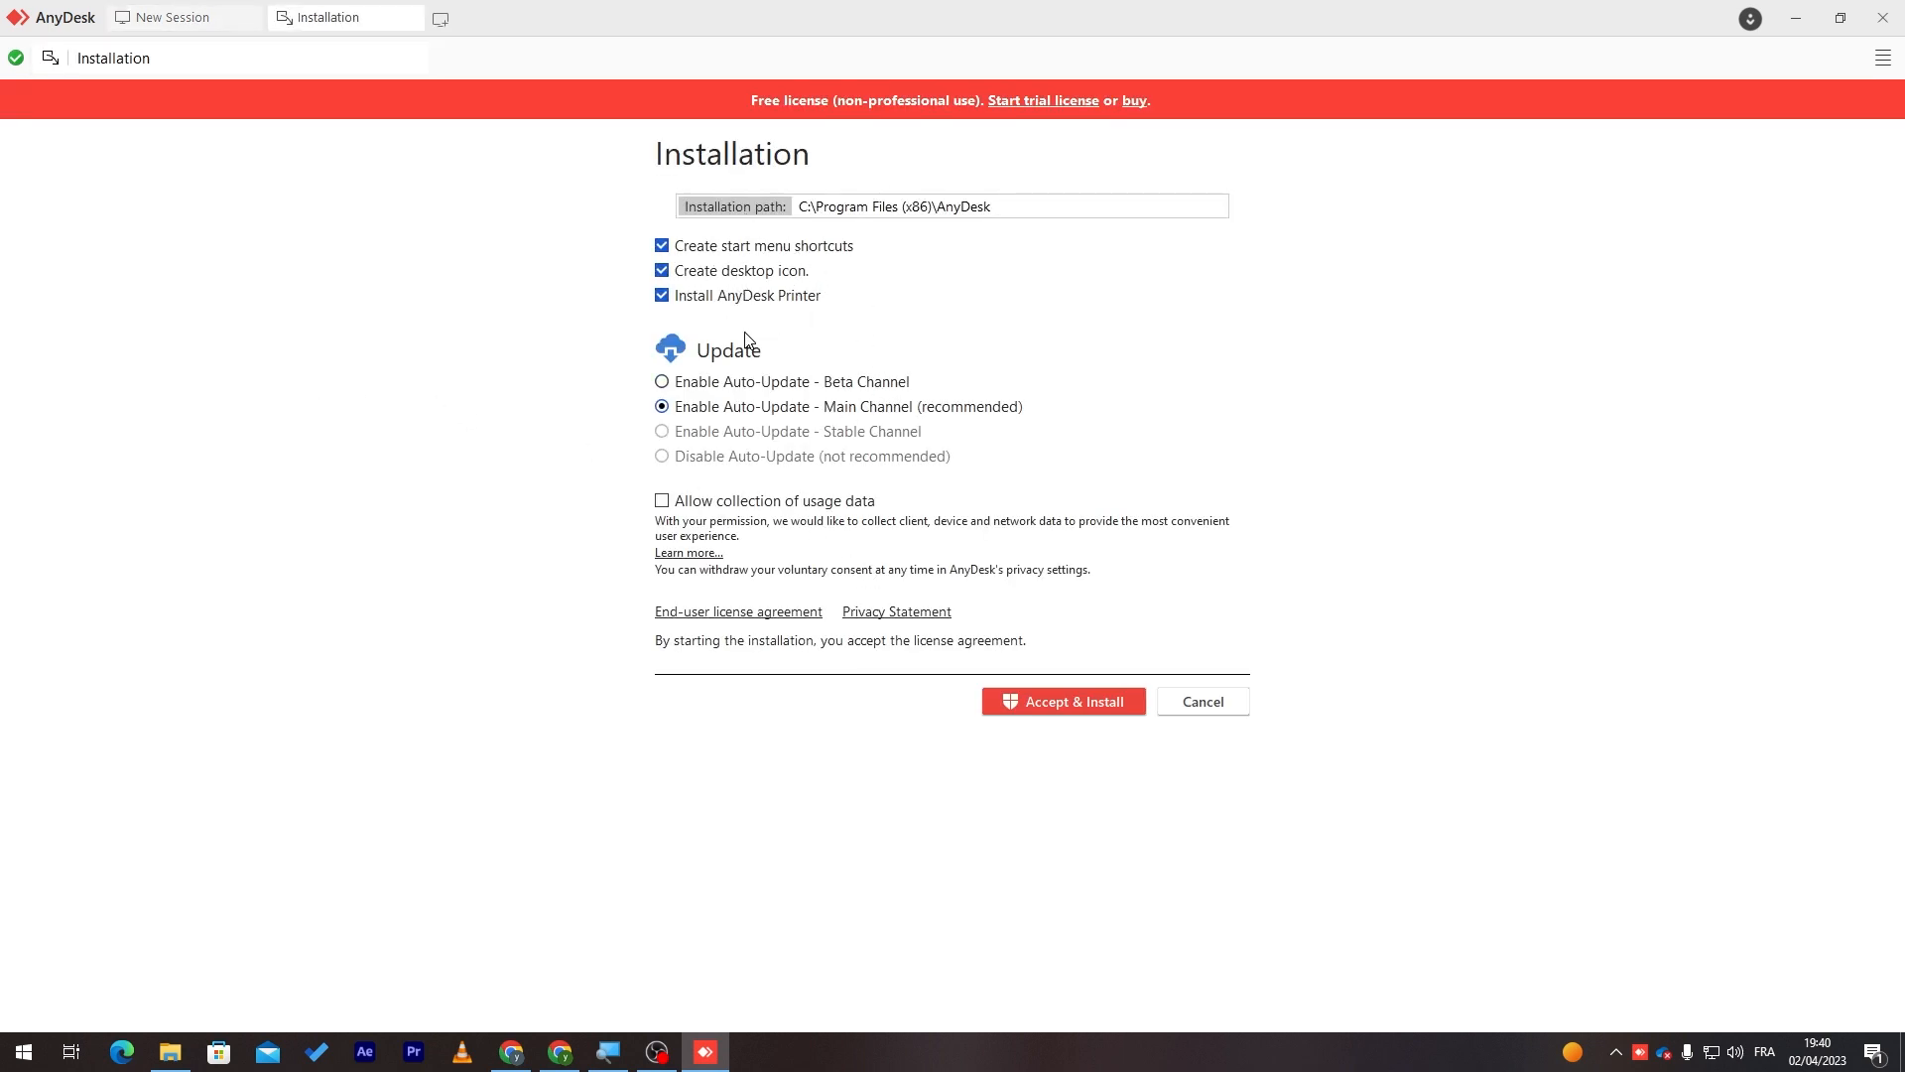
mouse_move(816, 426)
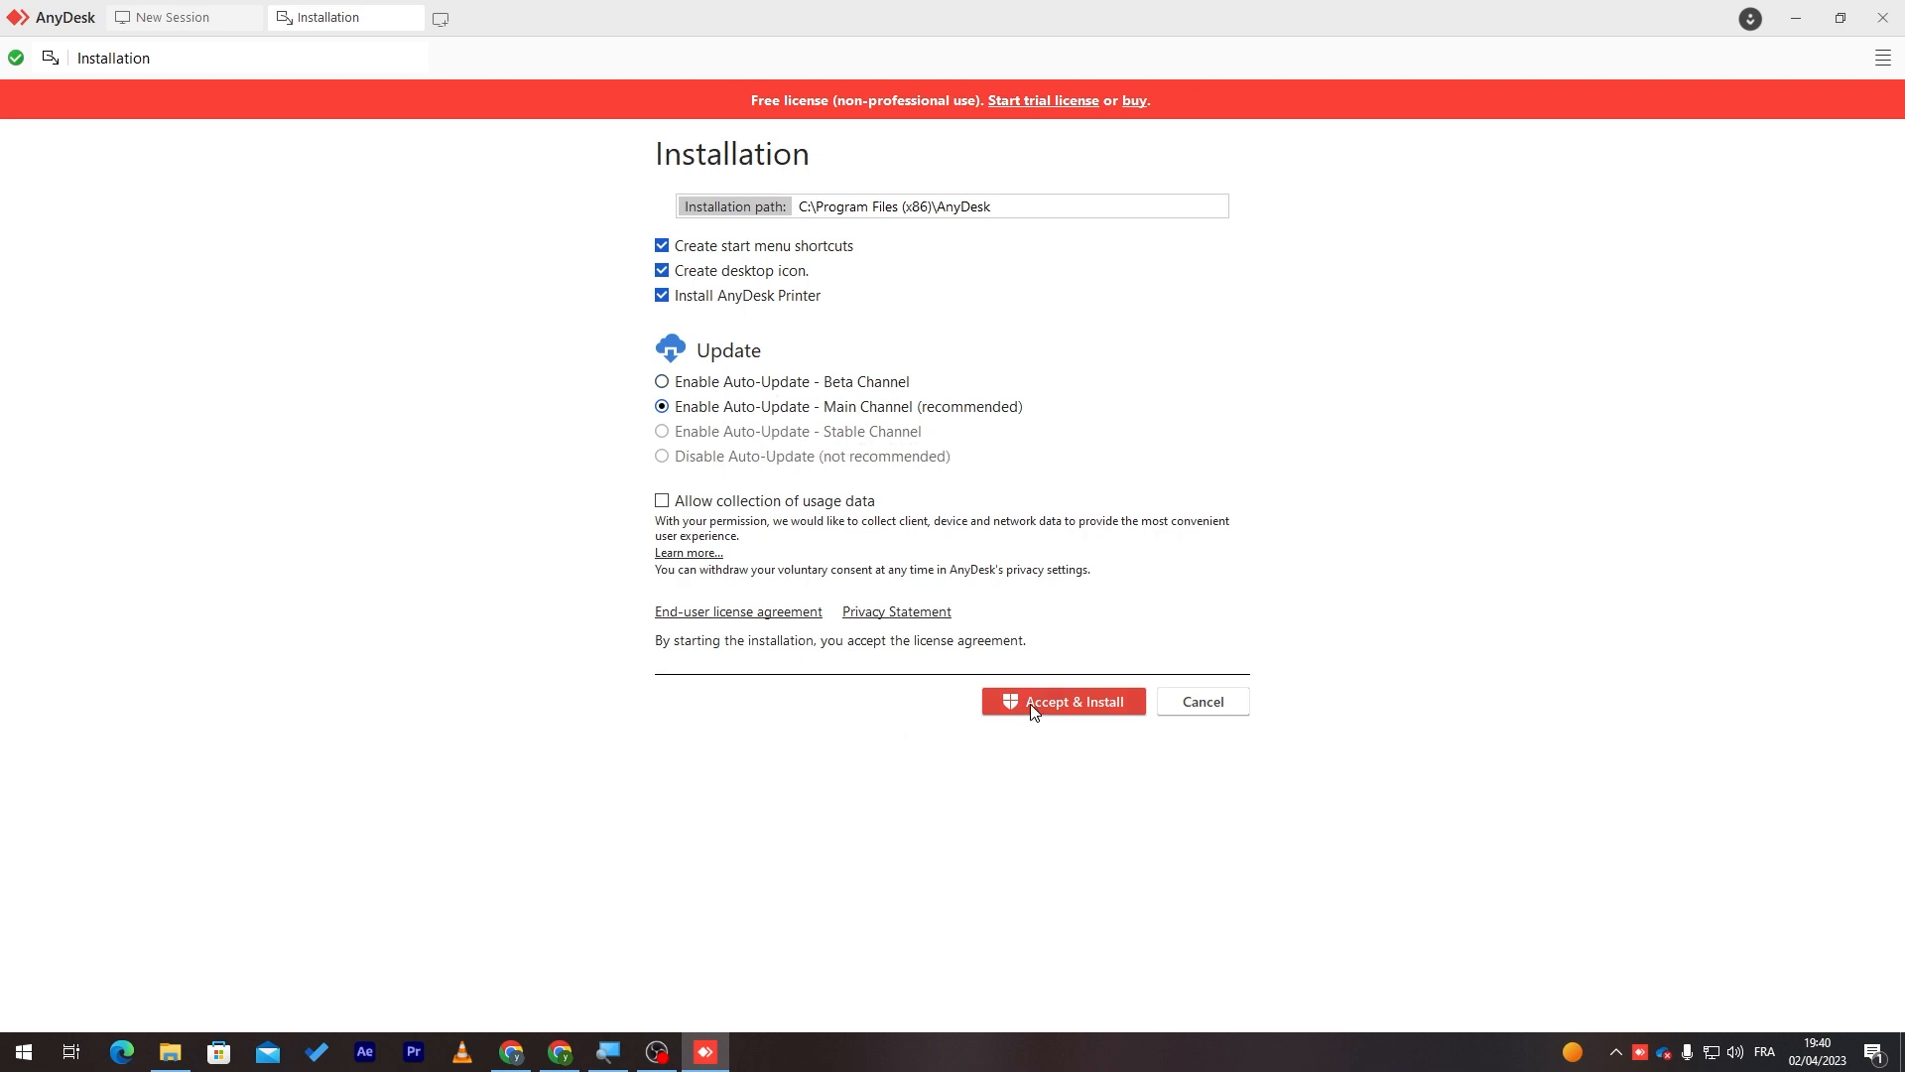
left_click(1062, 700)
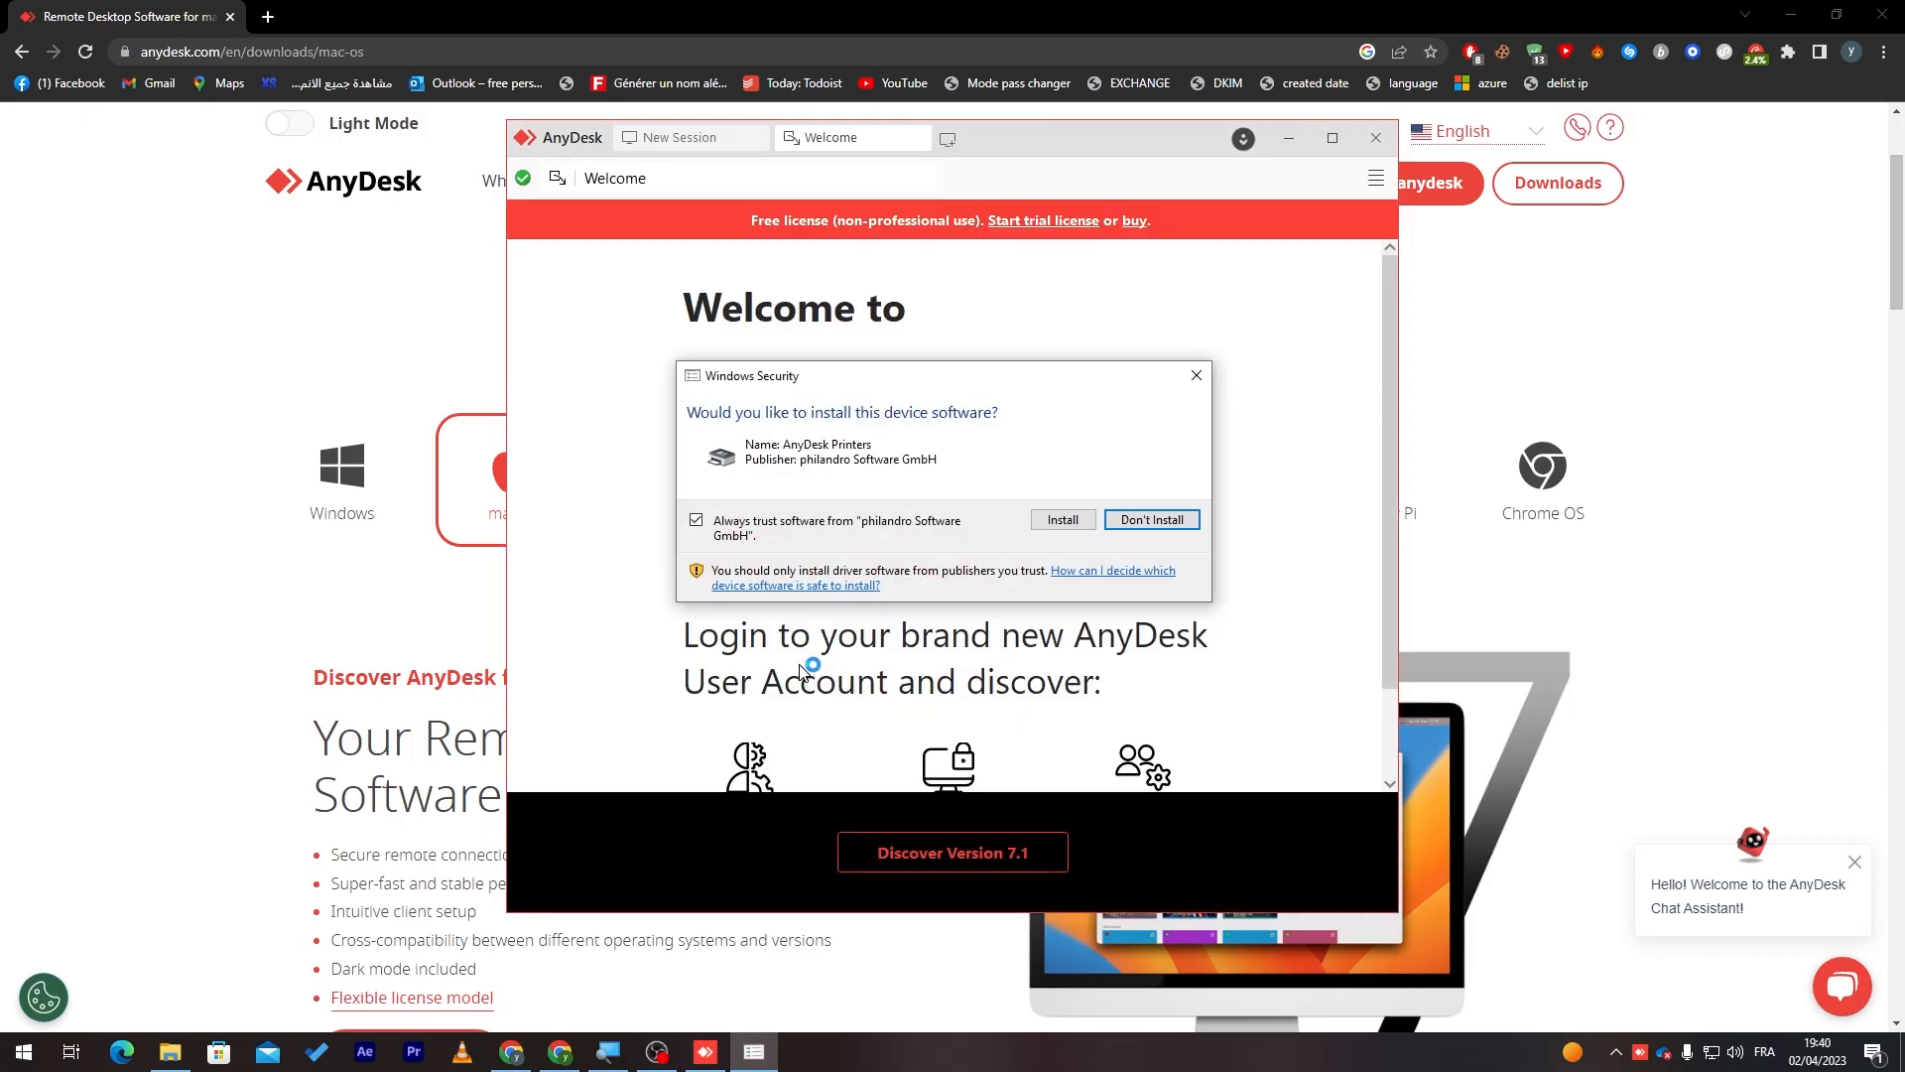
mouse_move(722, 418)
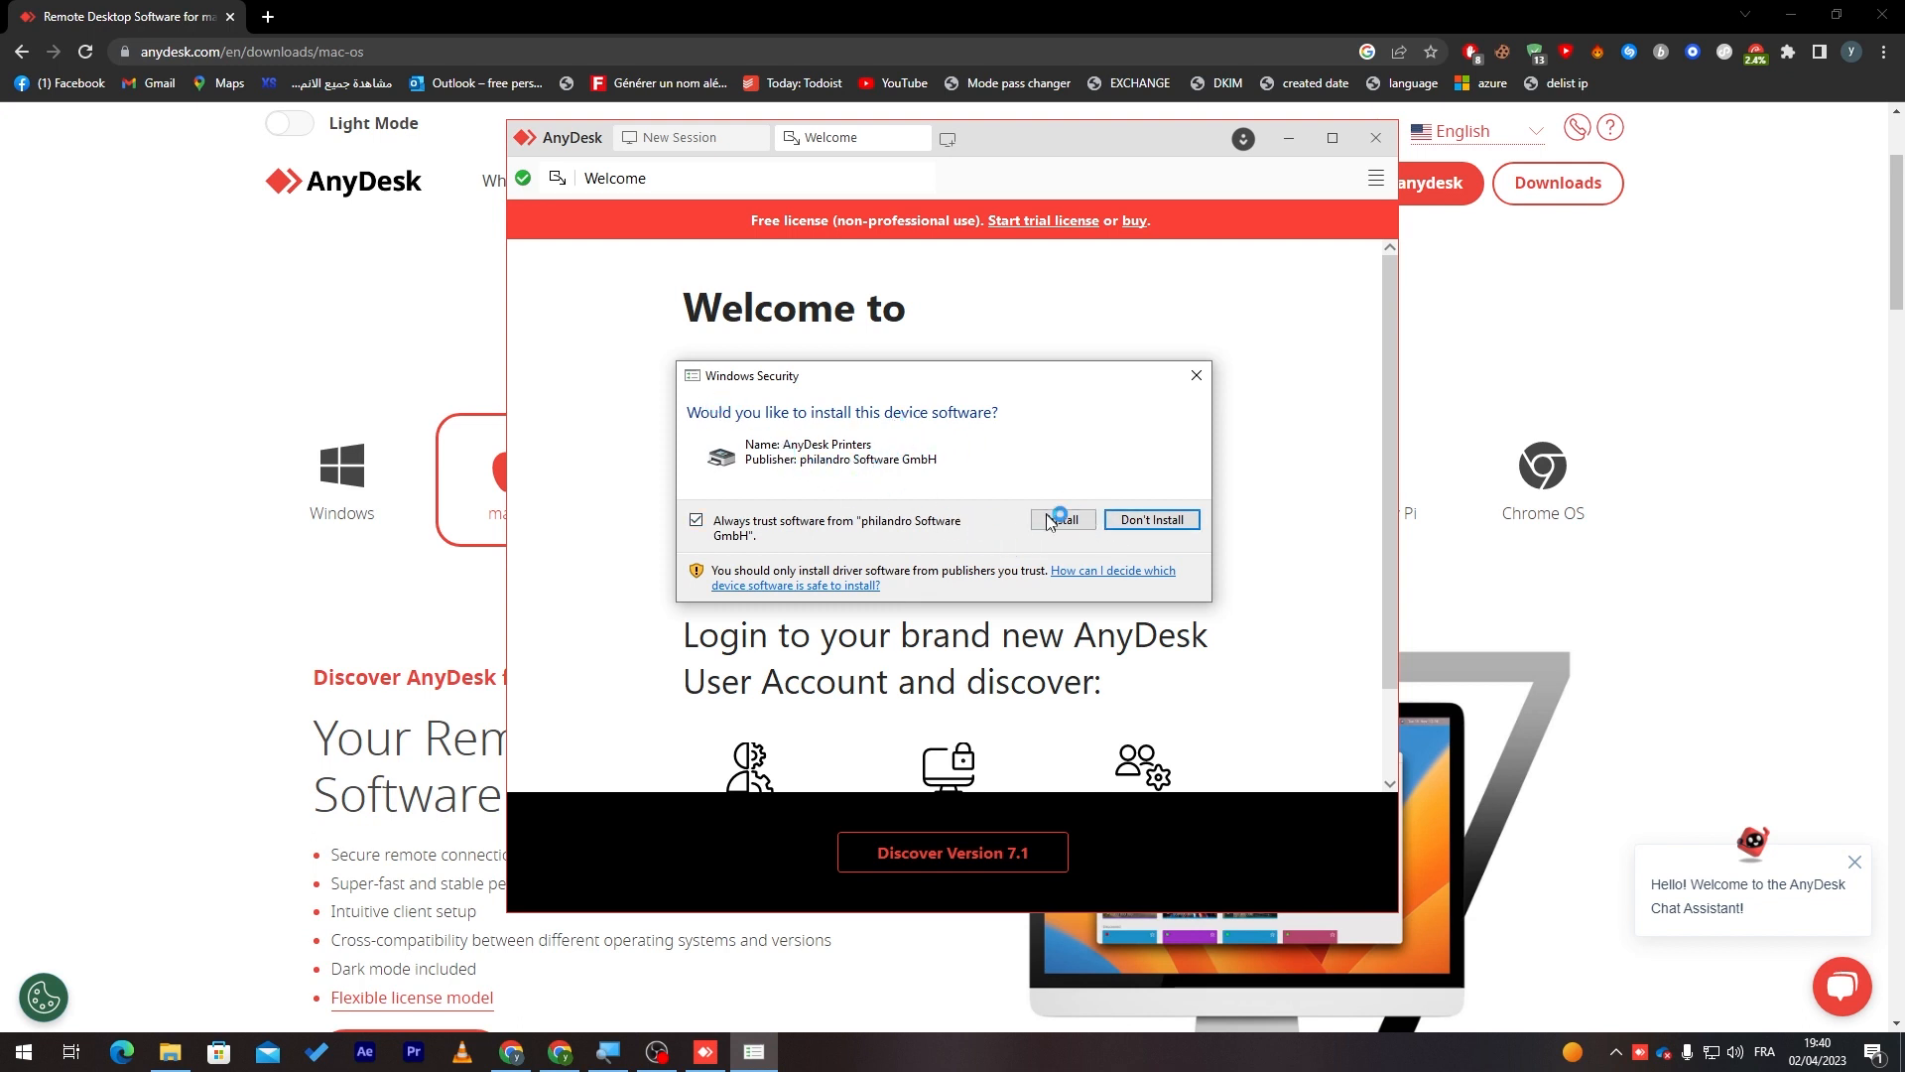
Approve the AnyDesk Printers driver and return to the New Session page.
left_click(1059, 518)
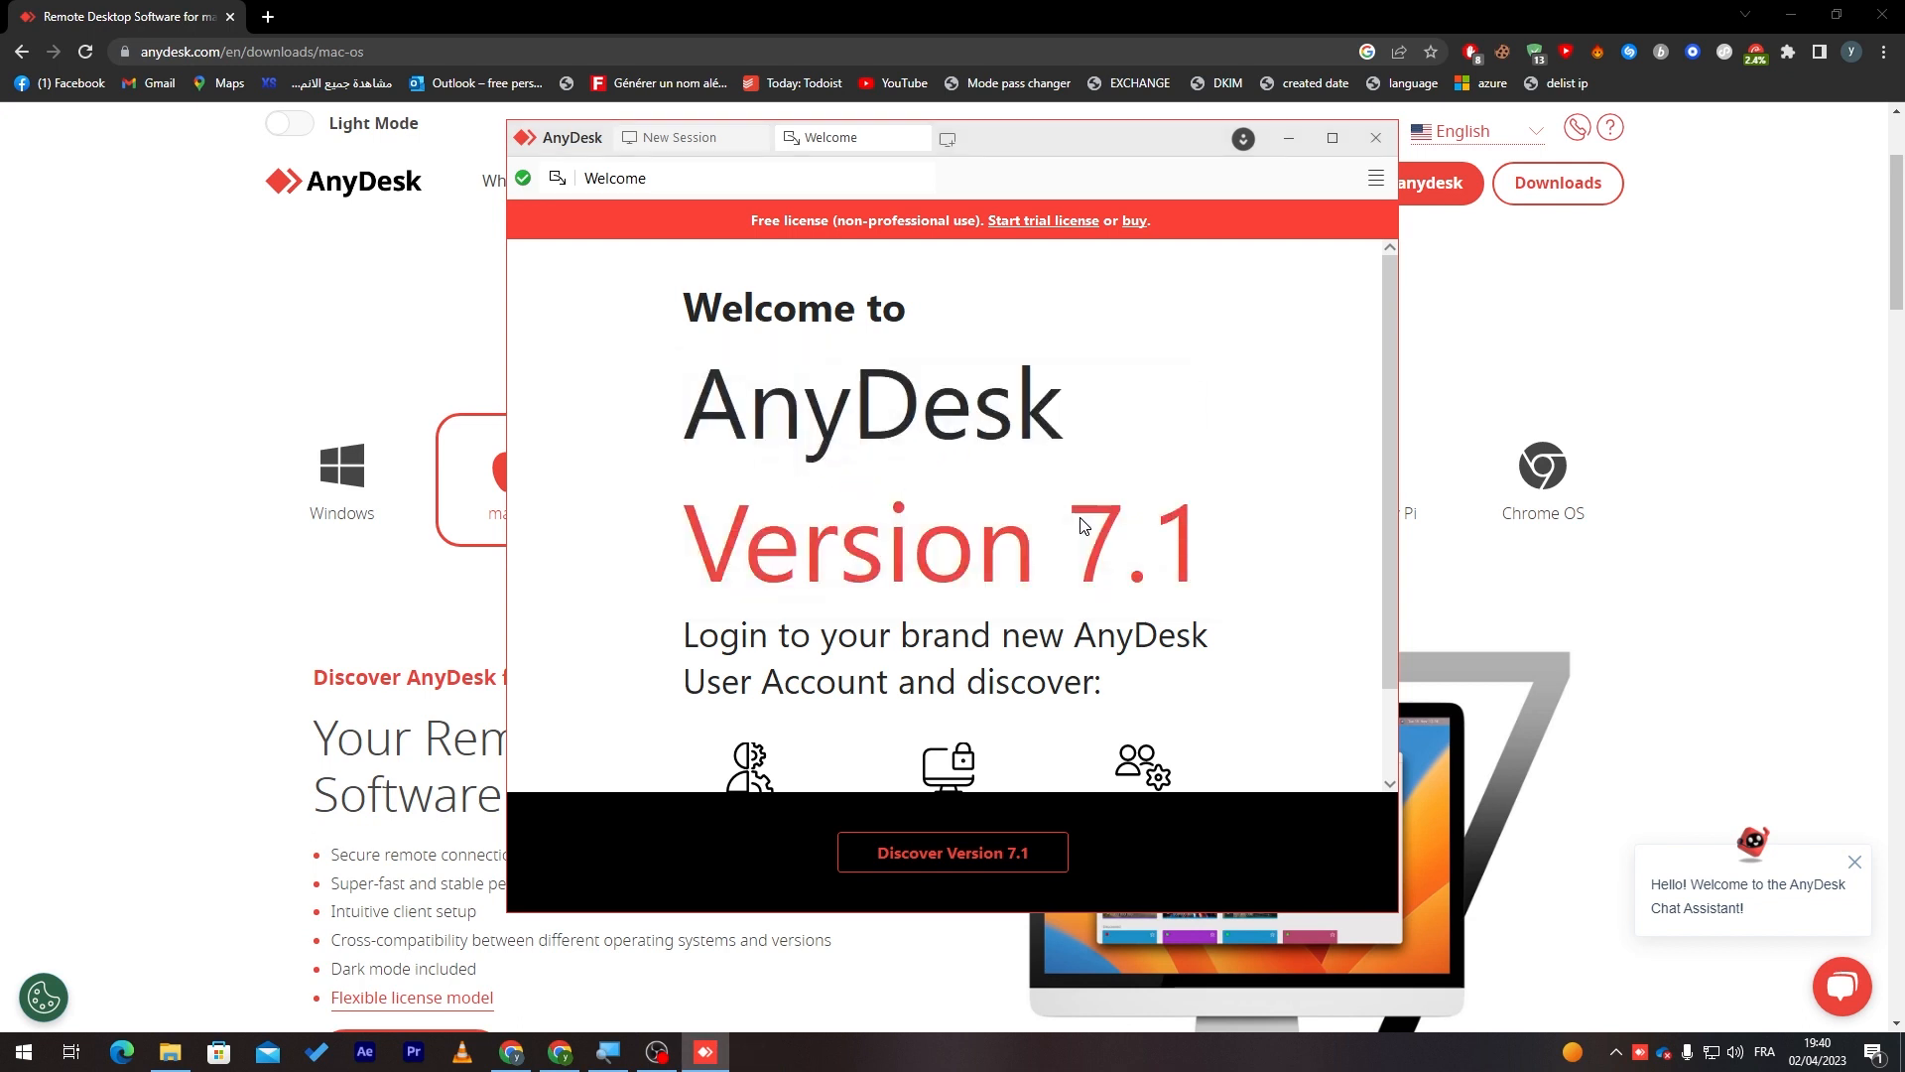
mouse_move(978, 651)
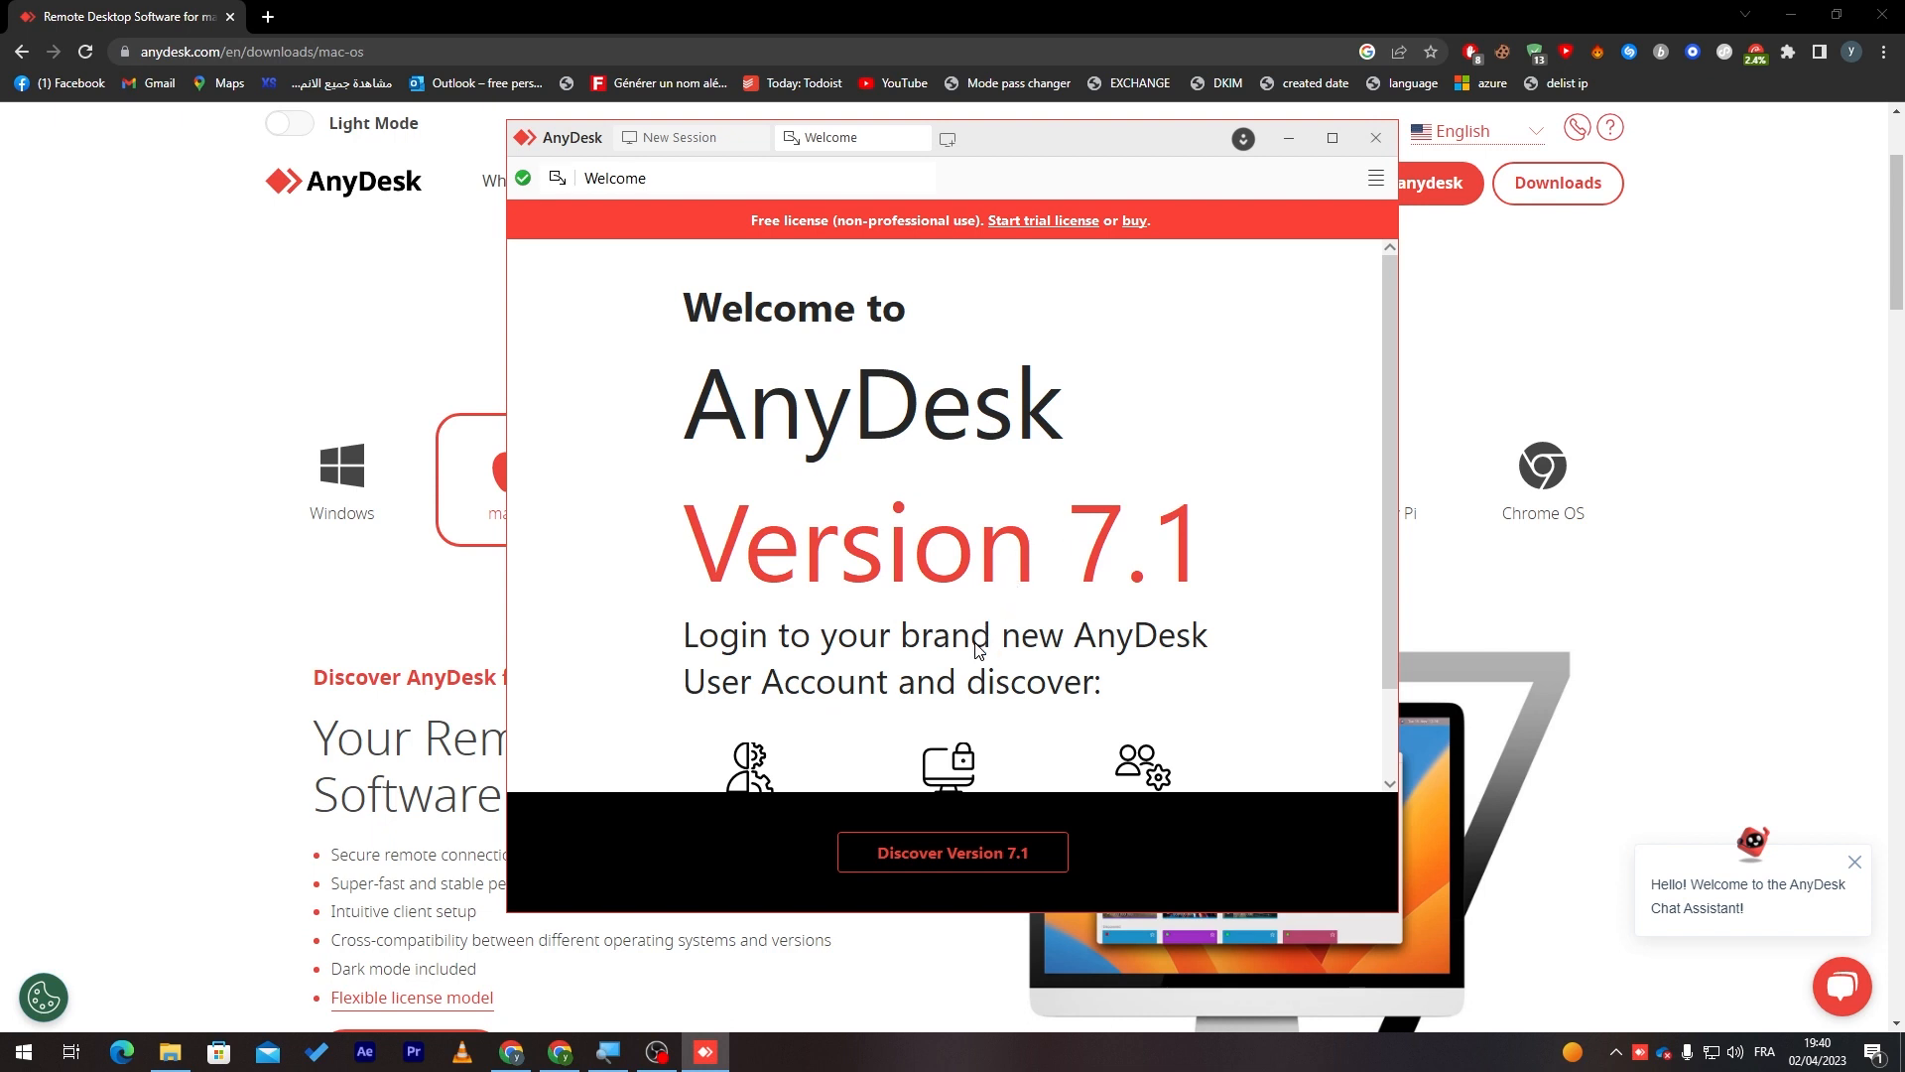
mouse_move(819, 808)
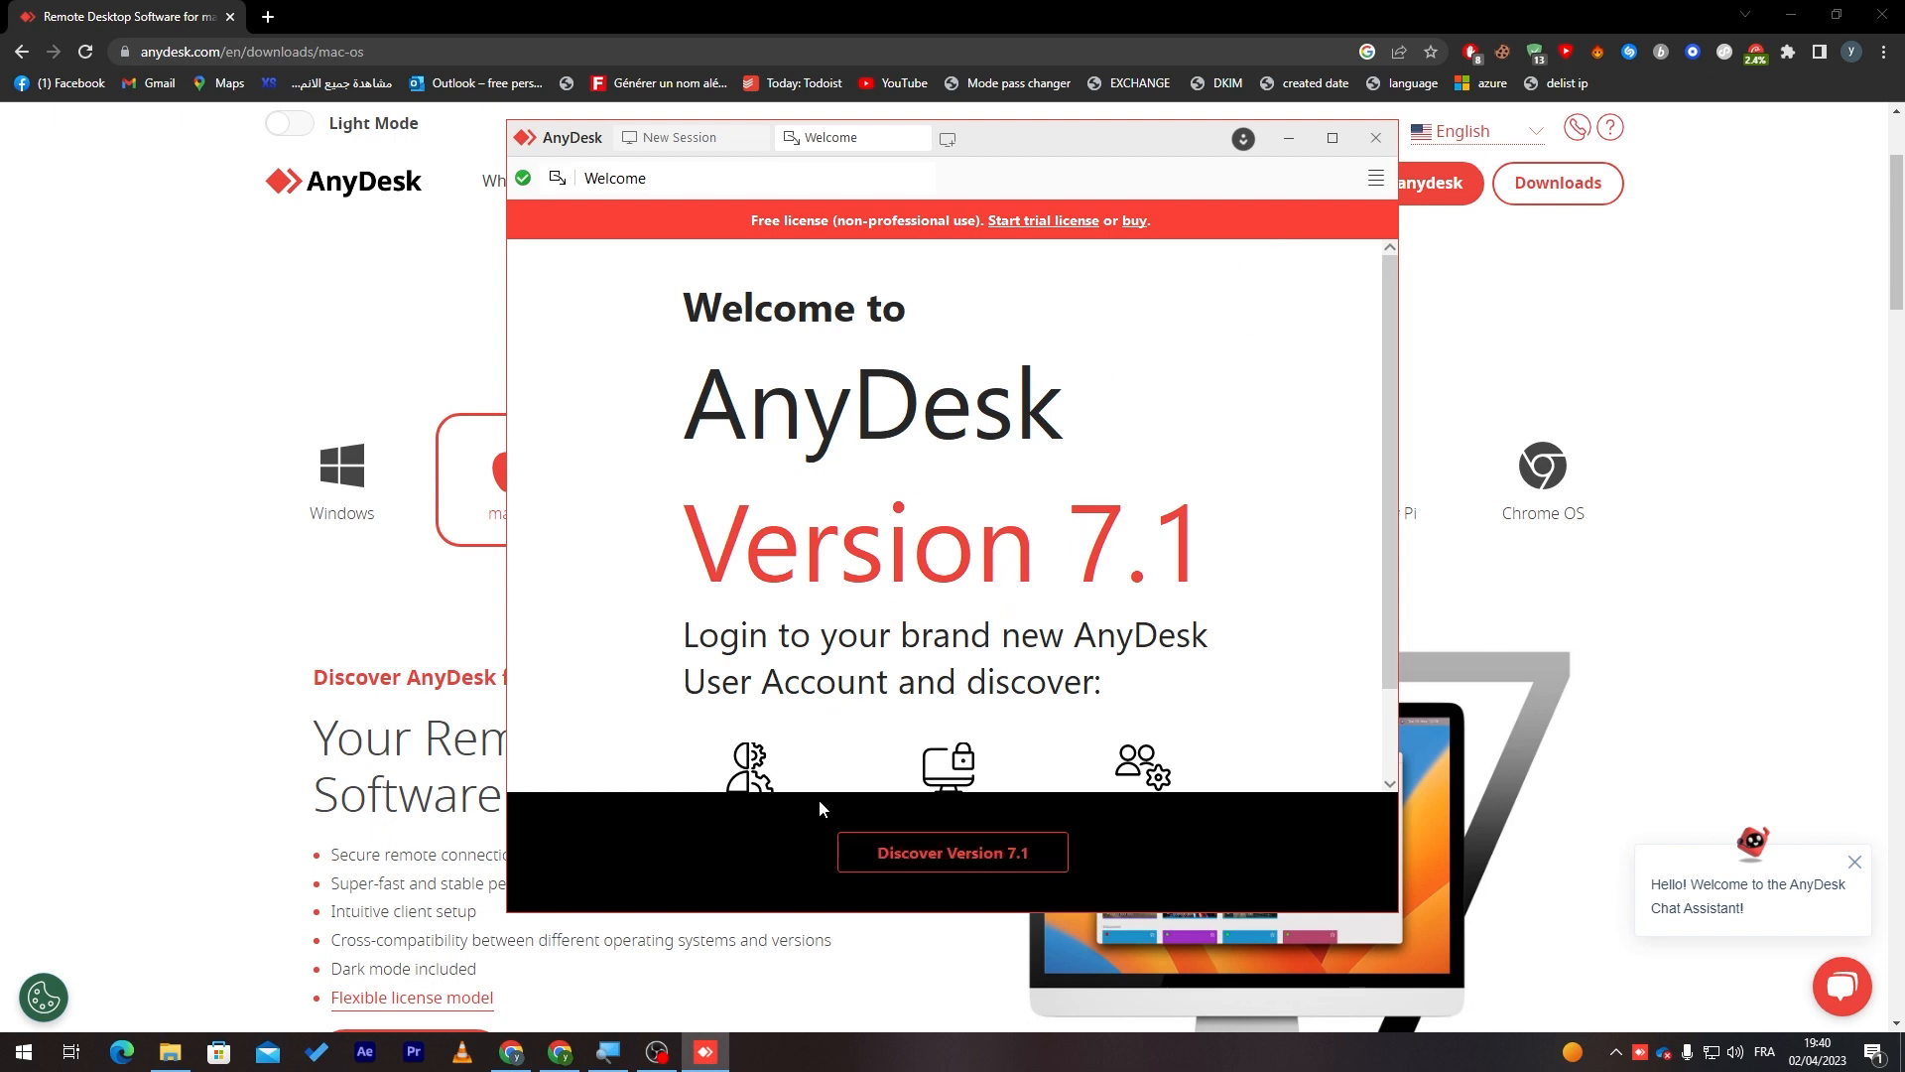
left_click(671, 137)
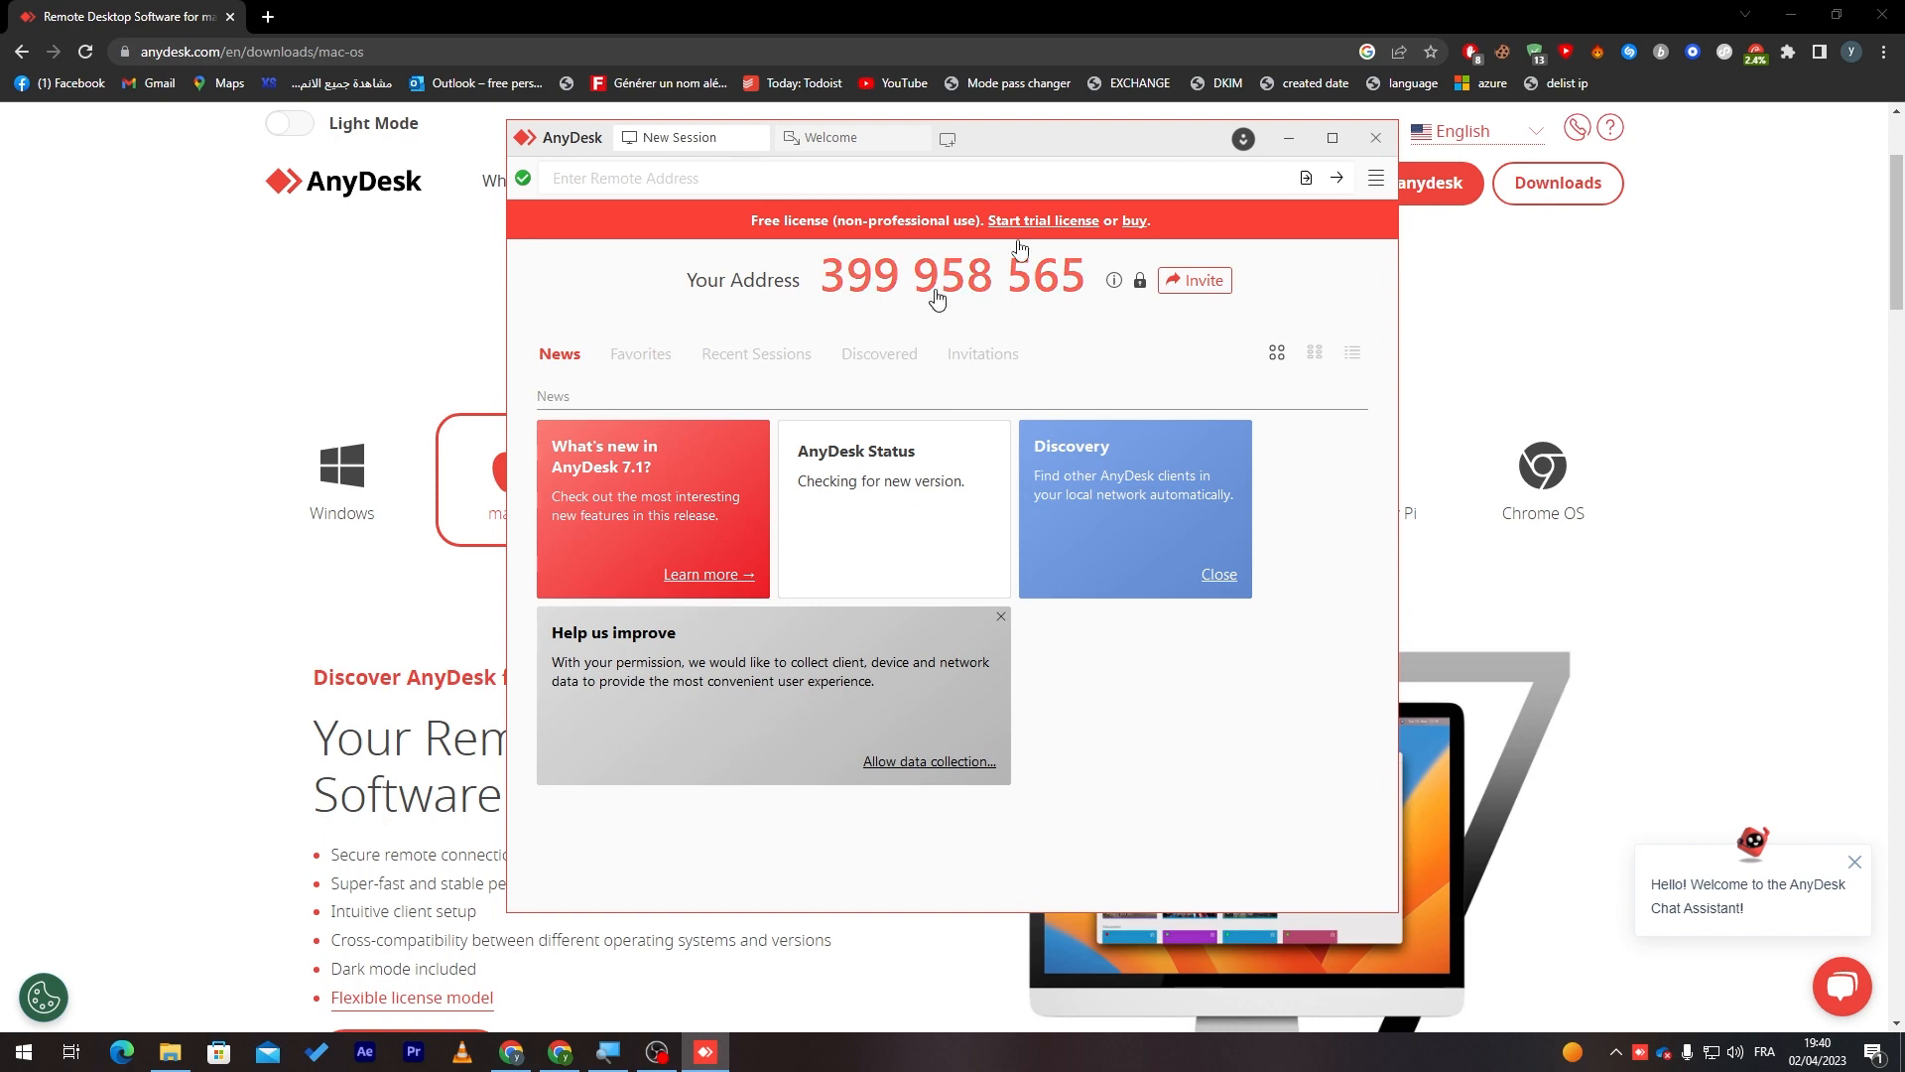
Maximize the AnyDesk window and dismiss the 'Help us improve' card.
left_click(1331, 138)
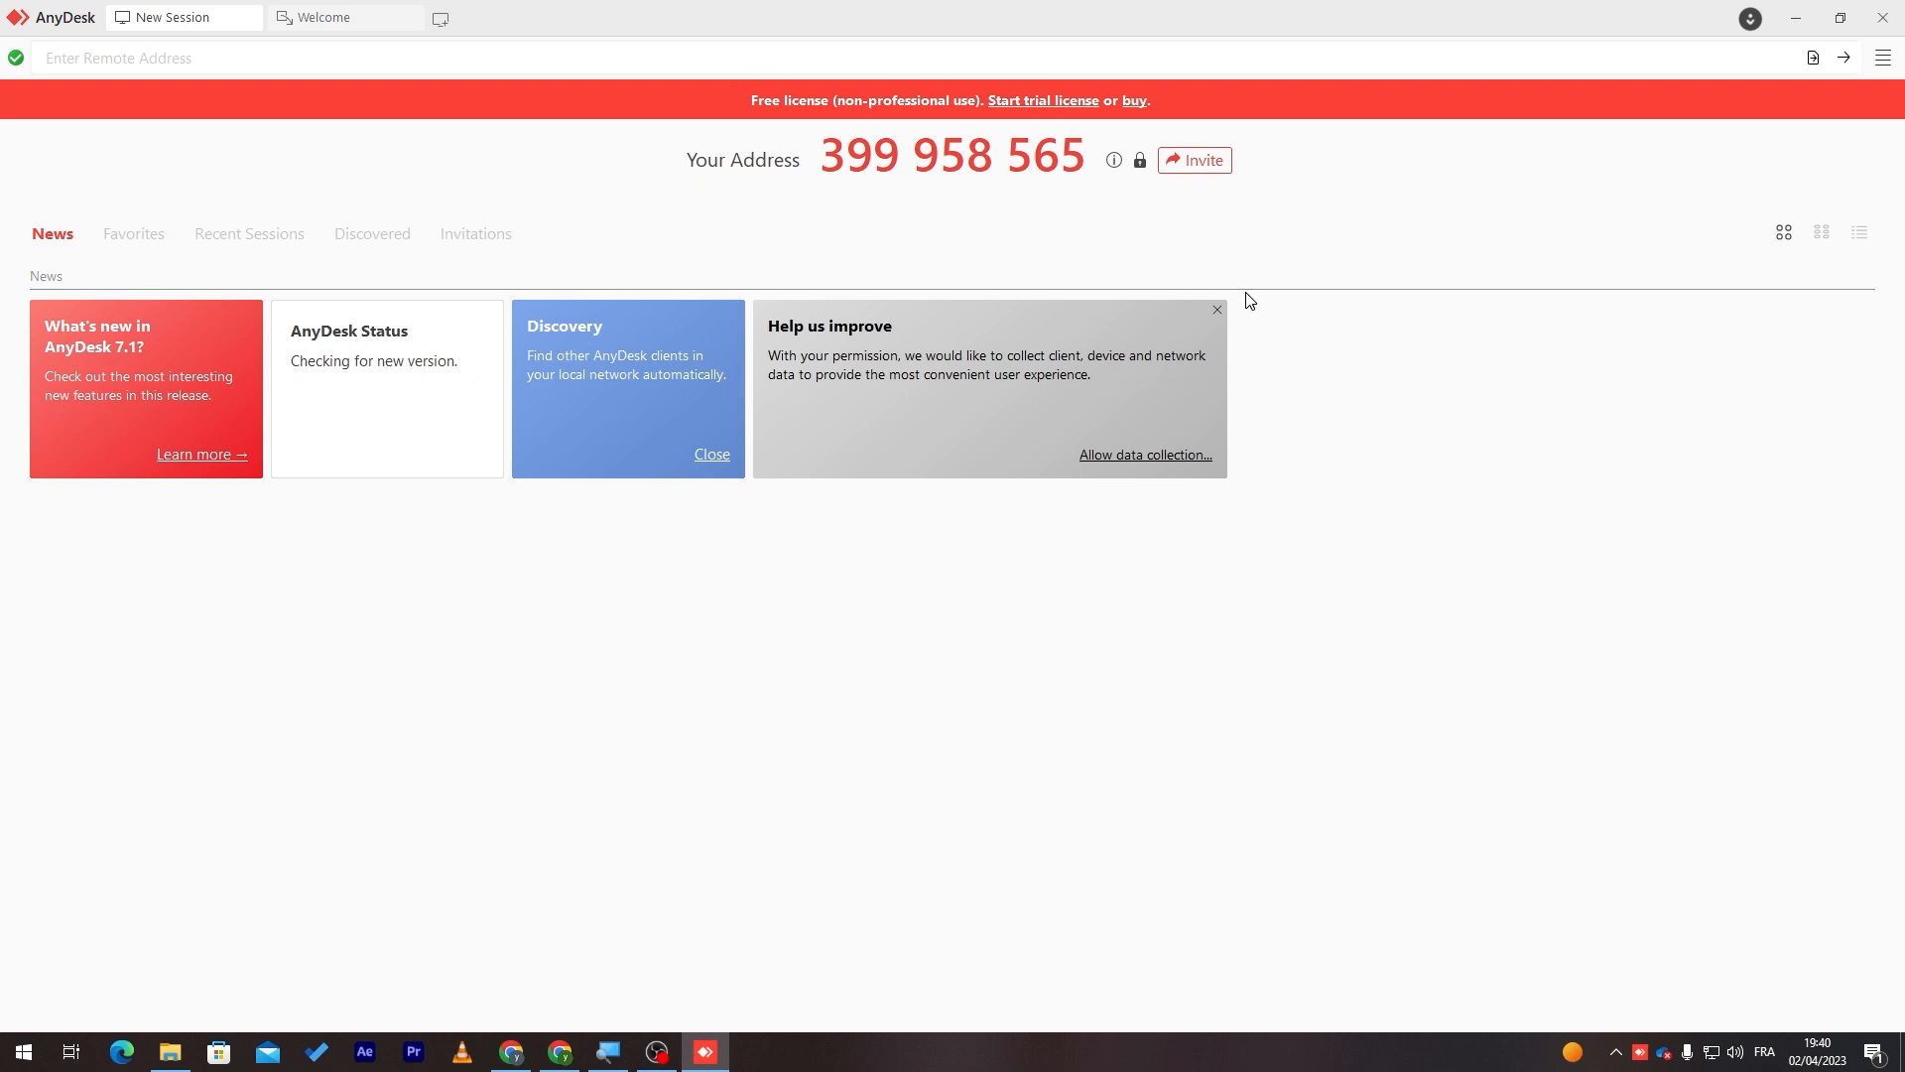
left_click(1217, 310)
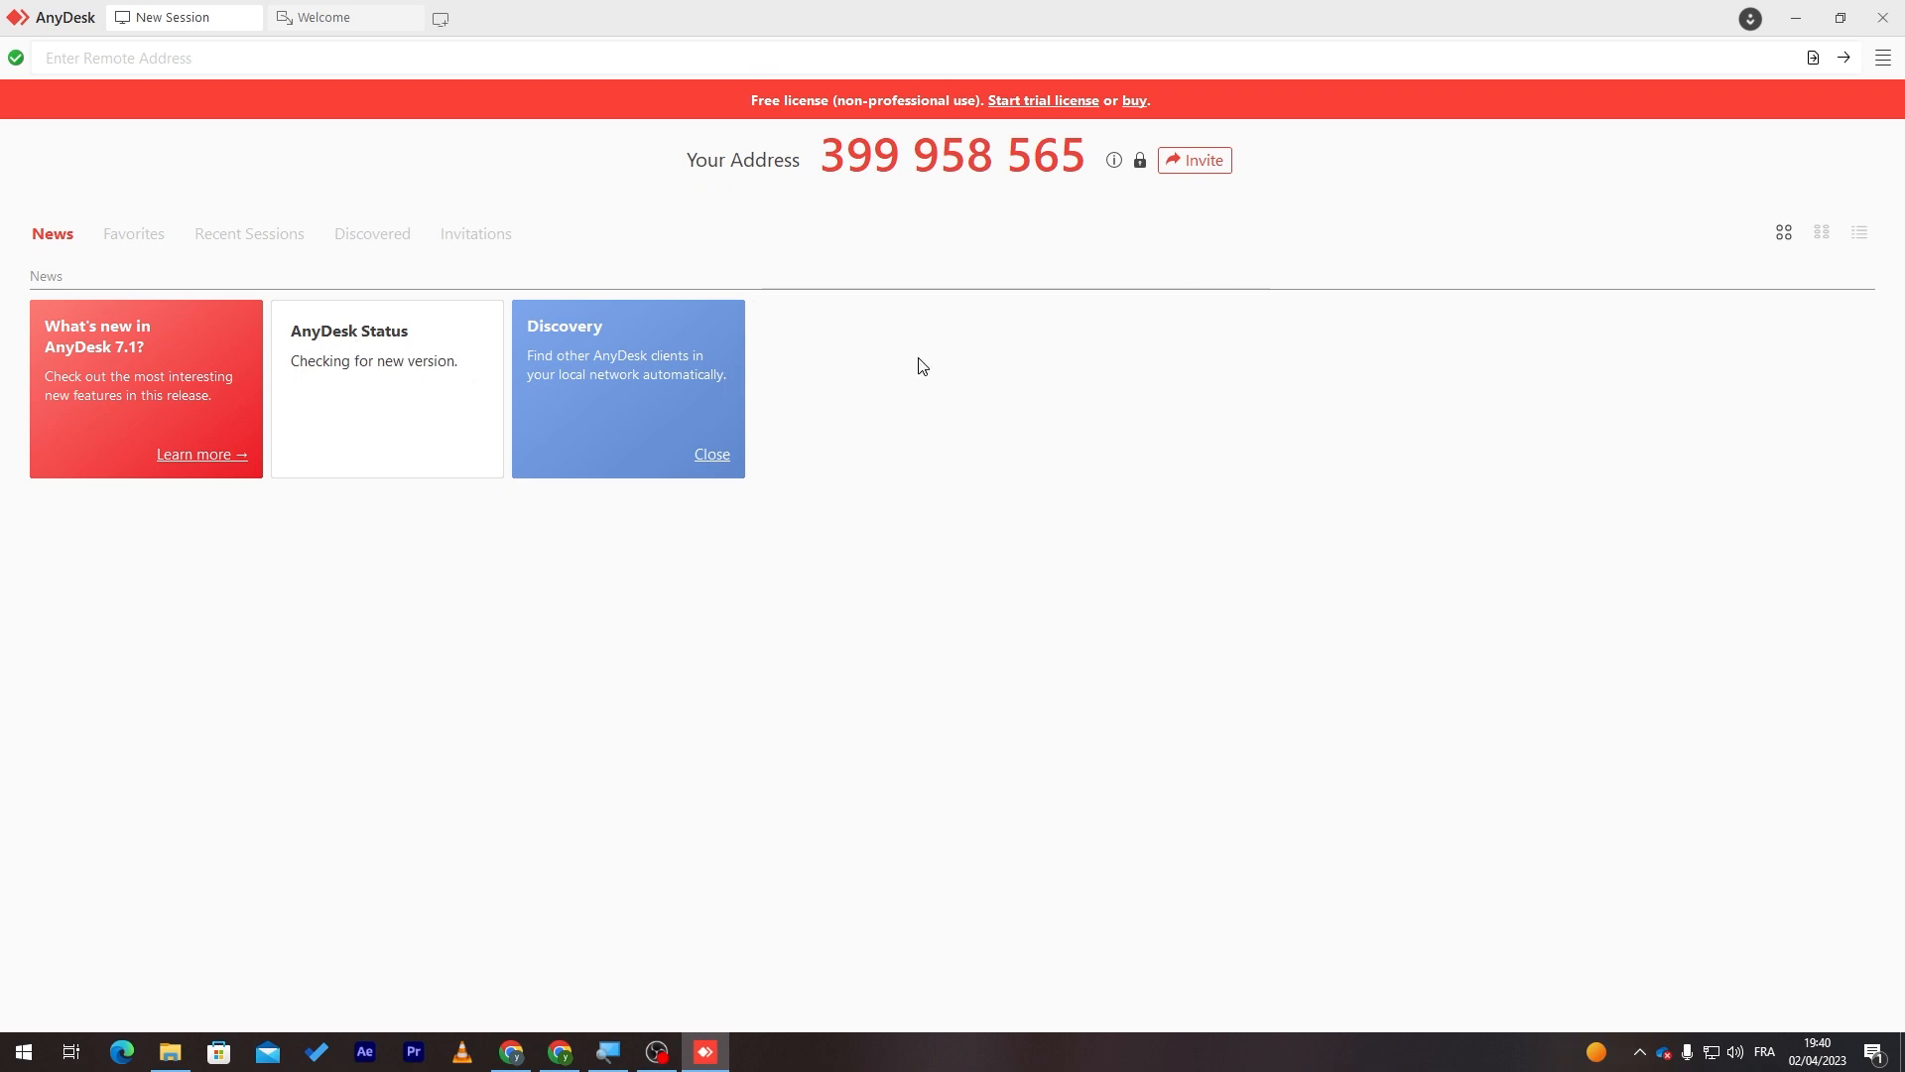
mouse_move(979, 159)
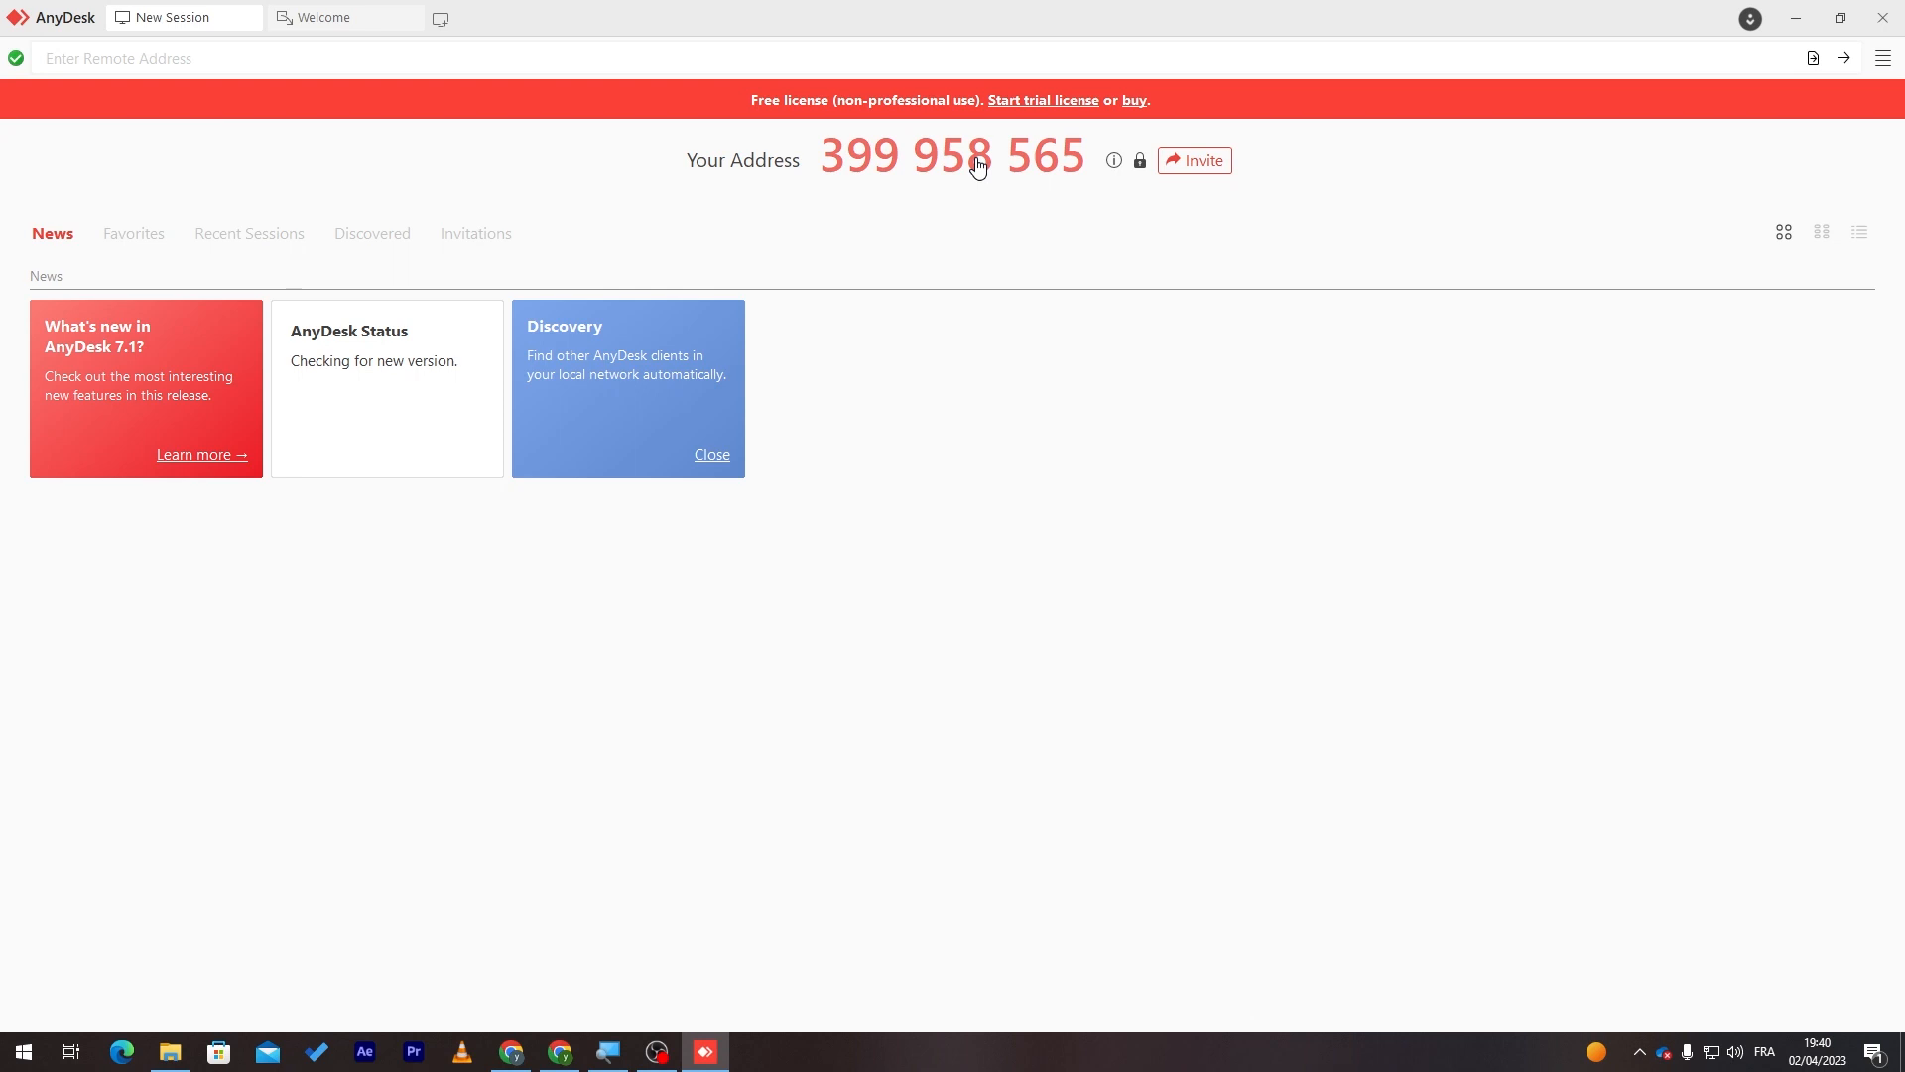
mouse_move(946, 182)
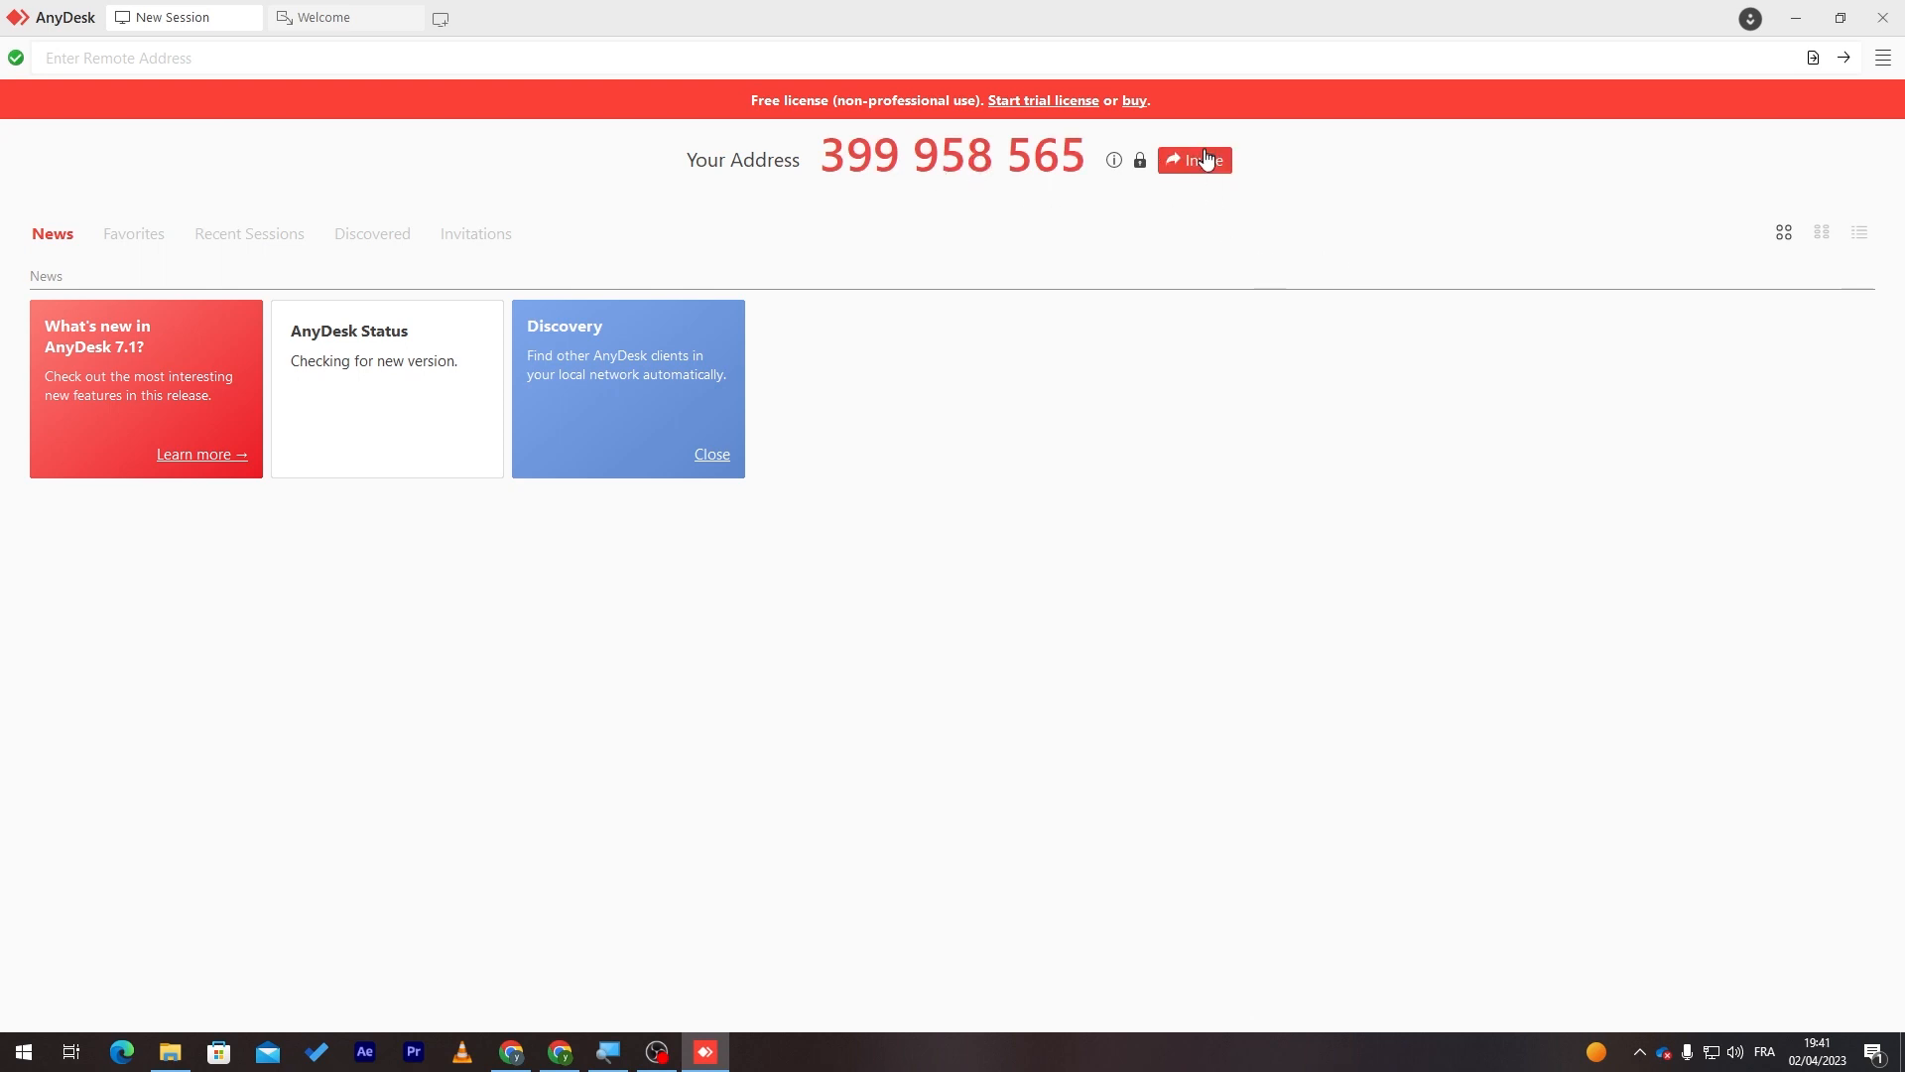
left_click(1195, 158)
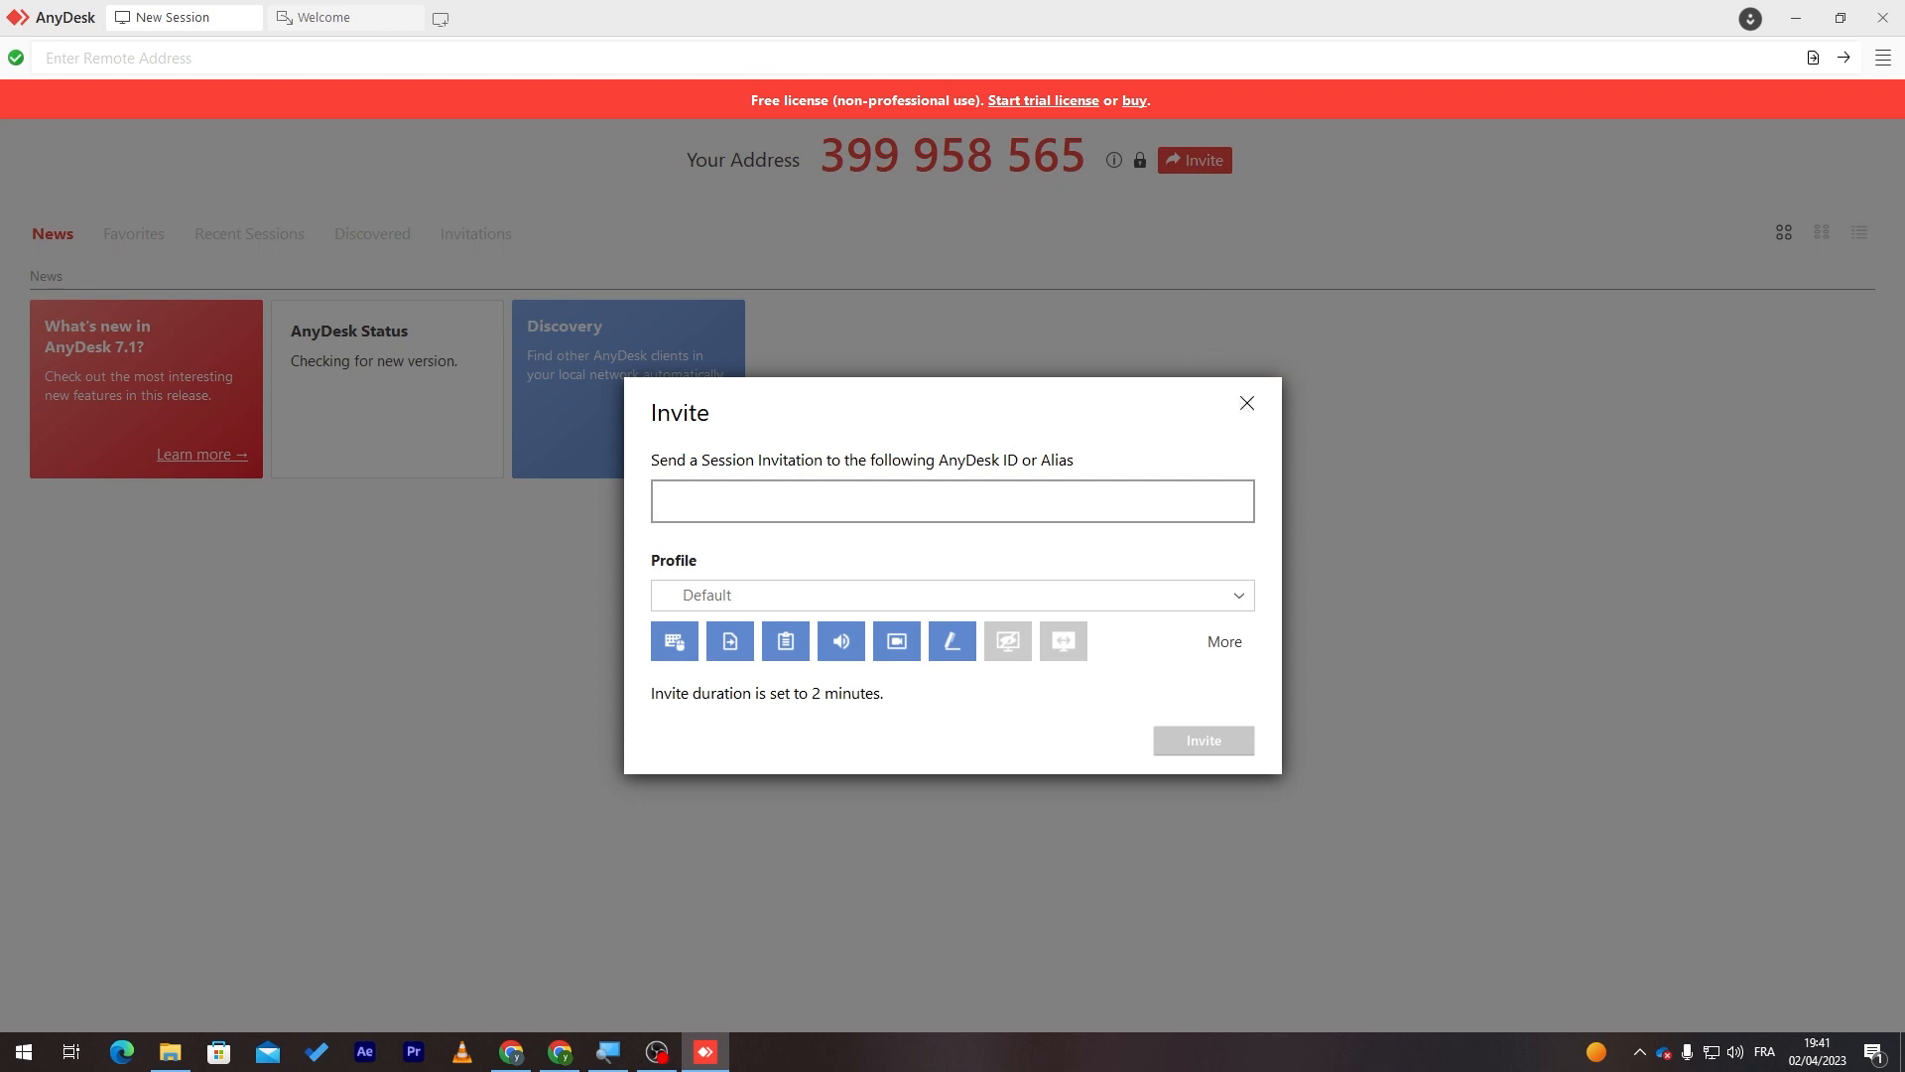
type("fdsfsd")
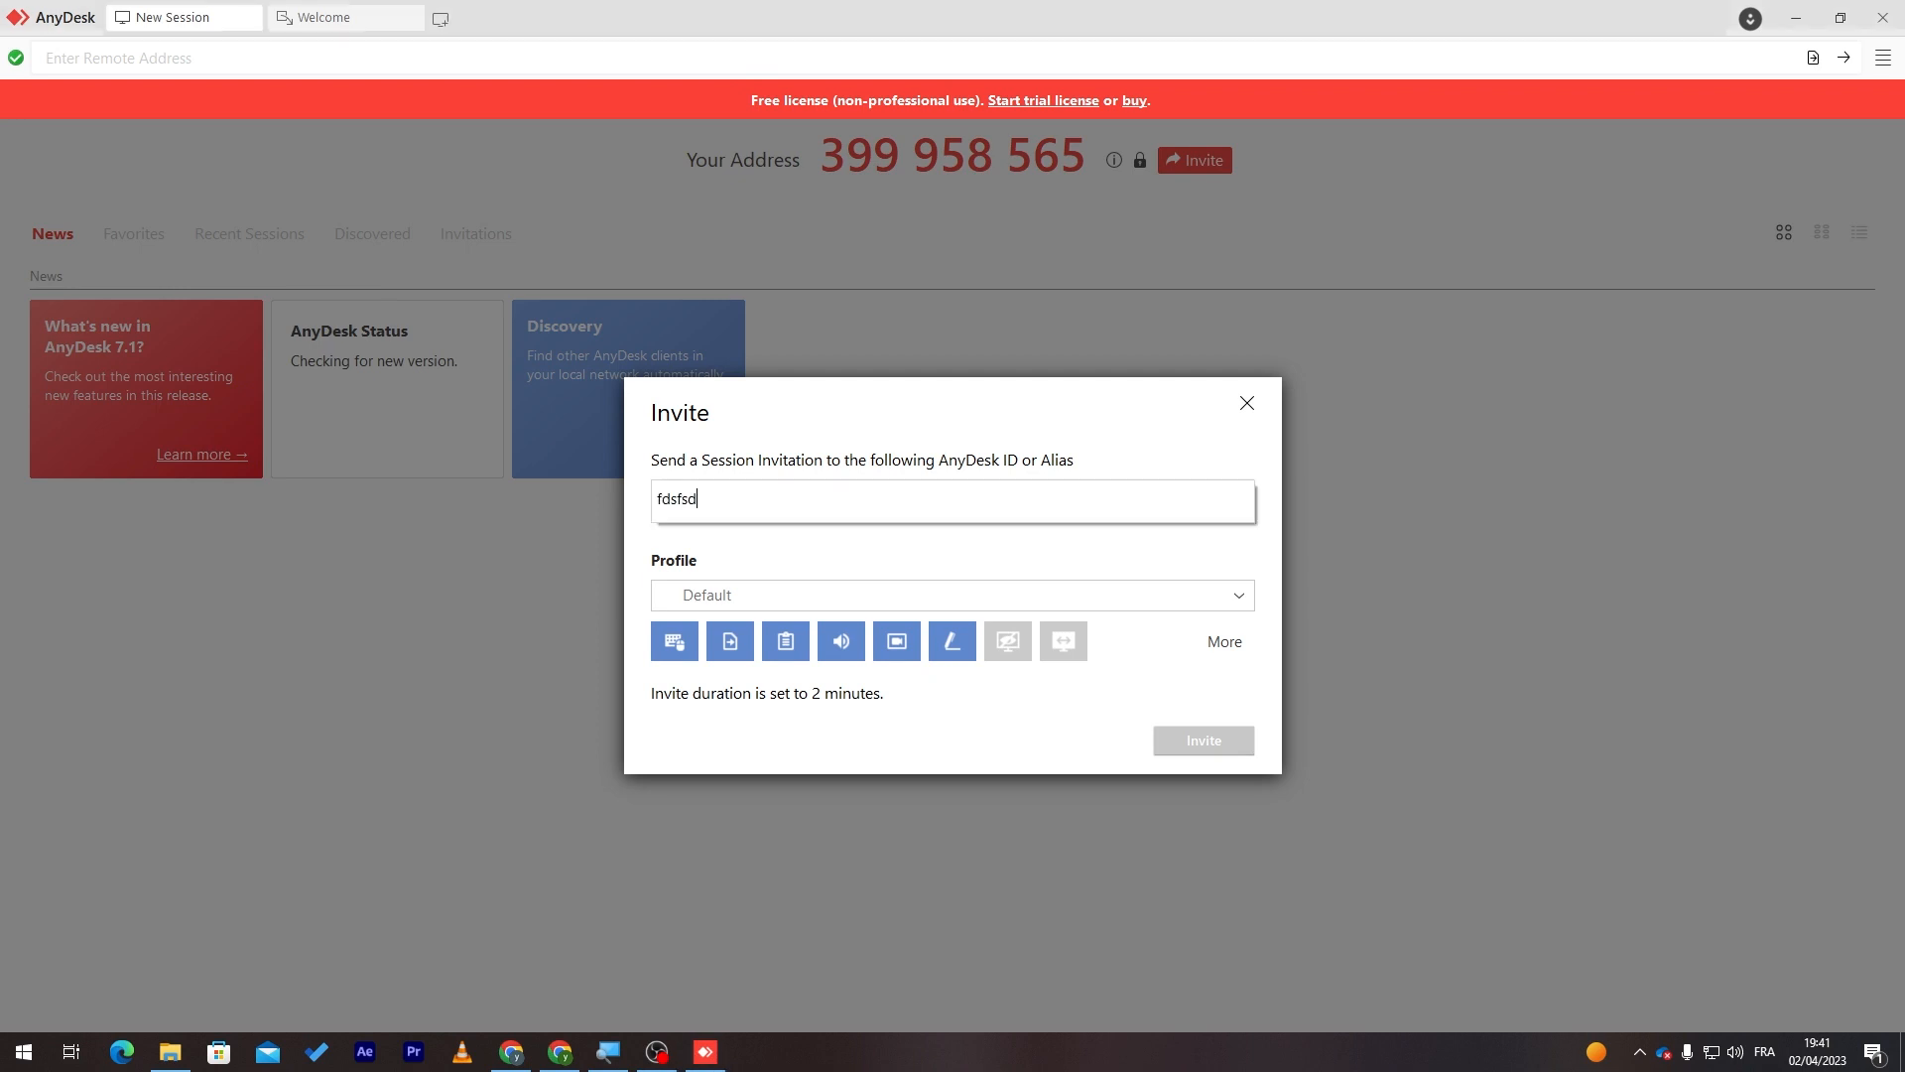
key("BackSpace")
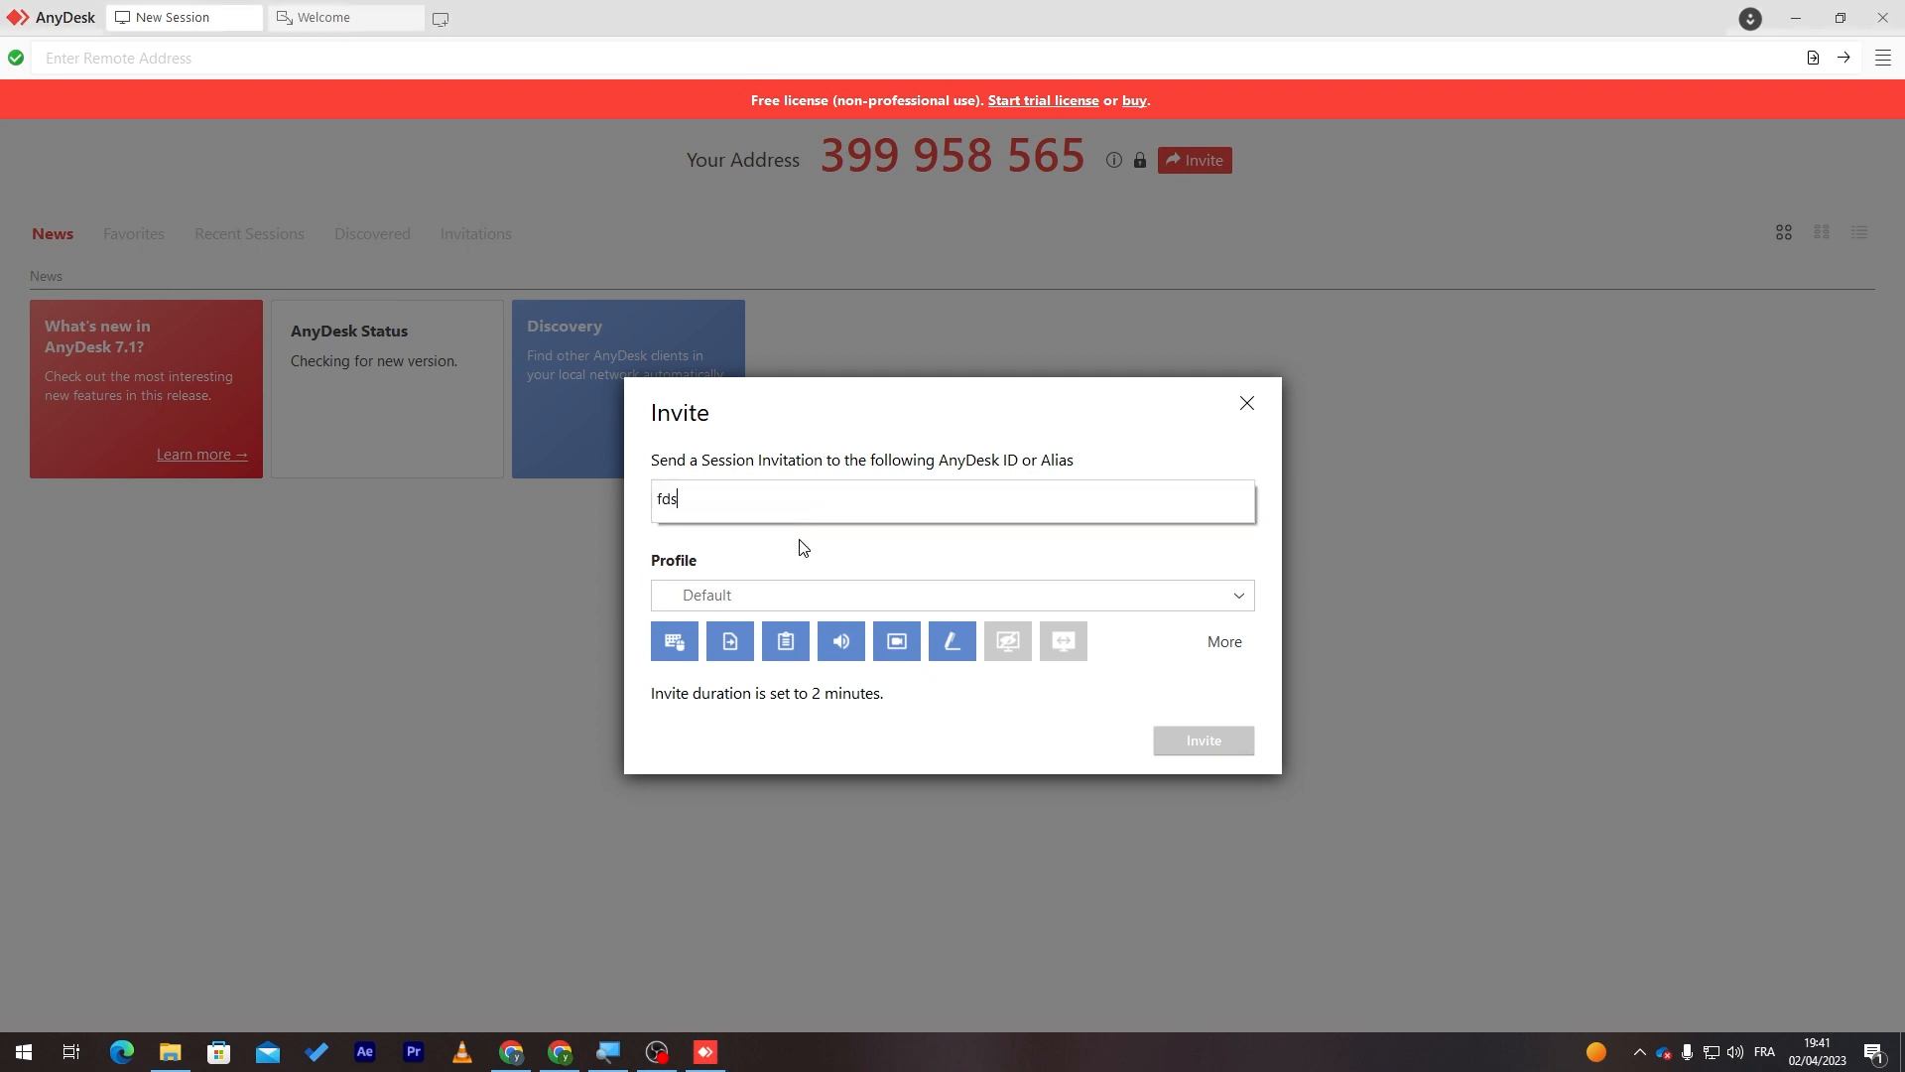
left_click(951, 594)
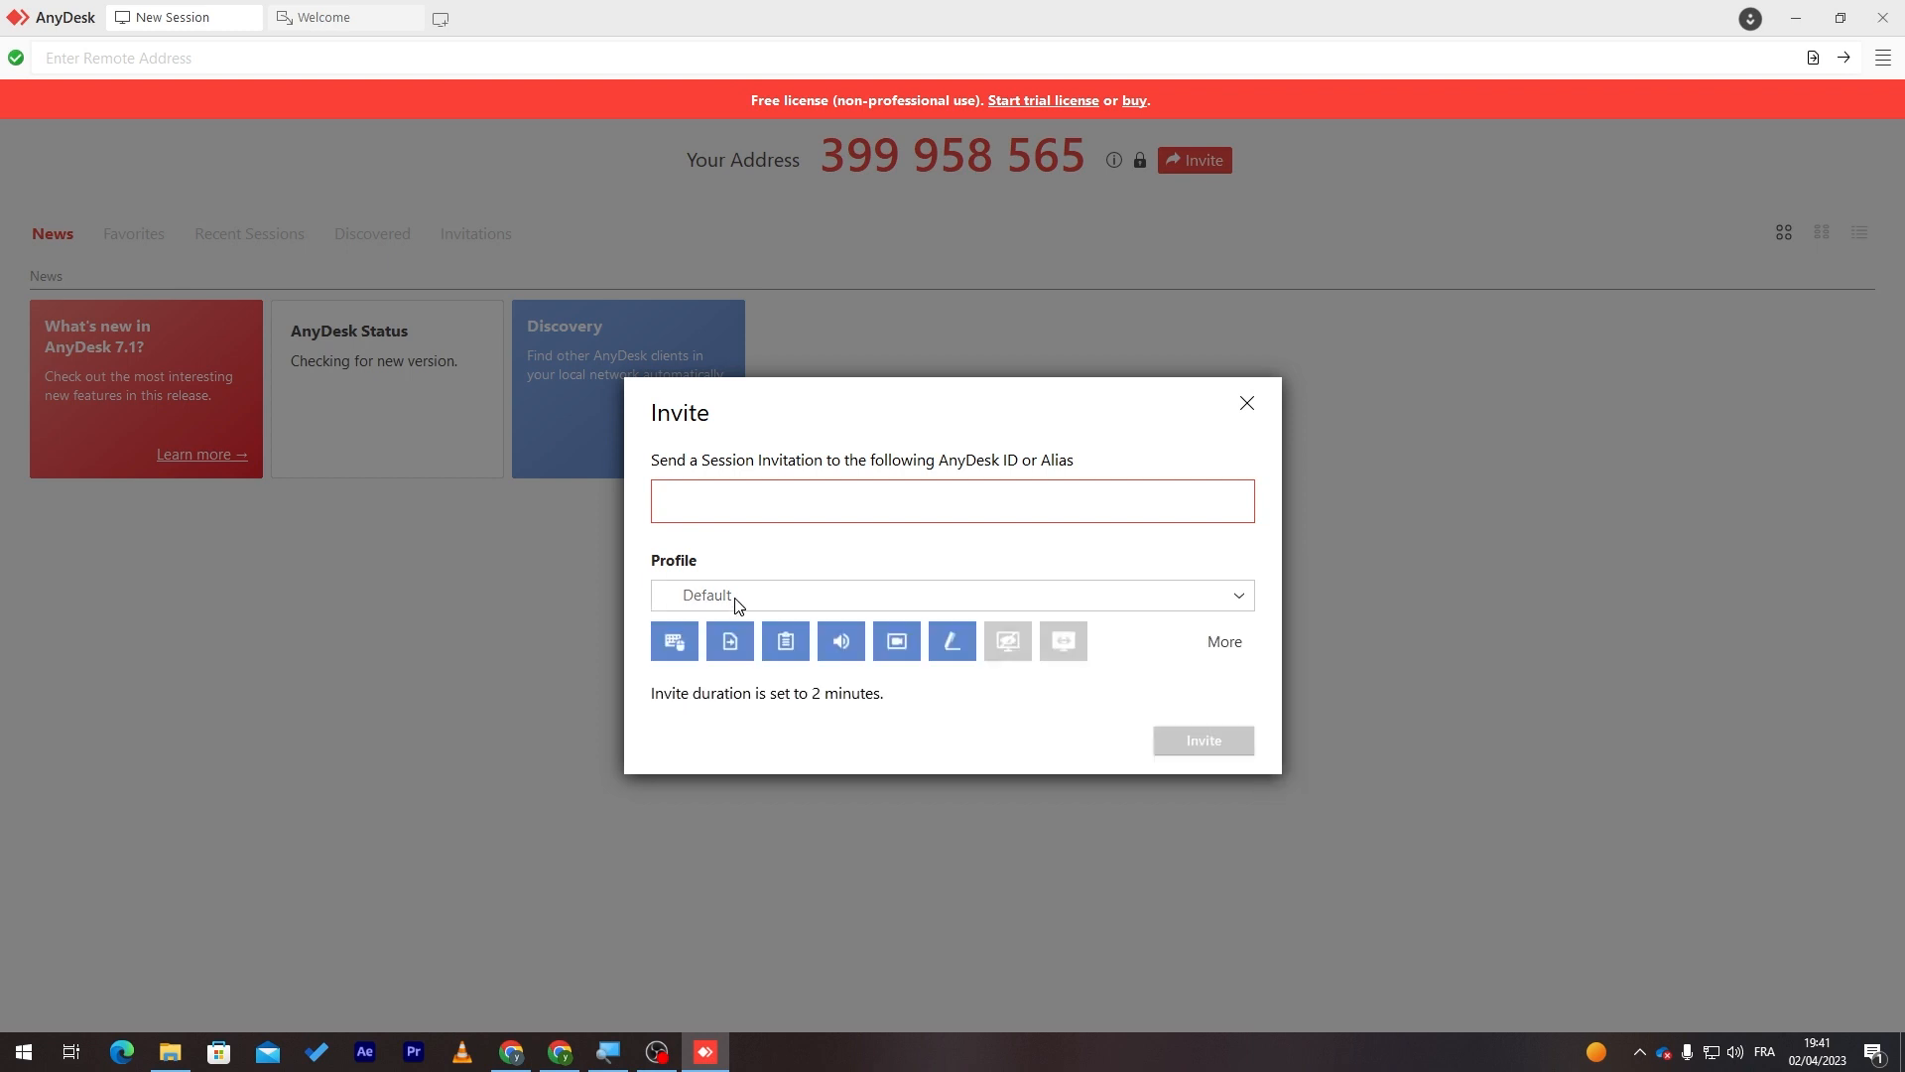
left_click(952, 594)
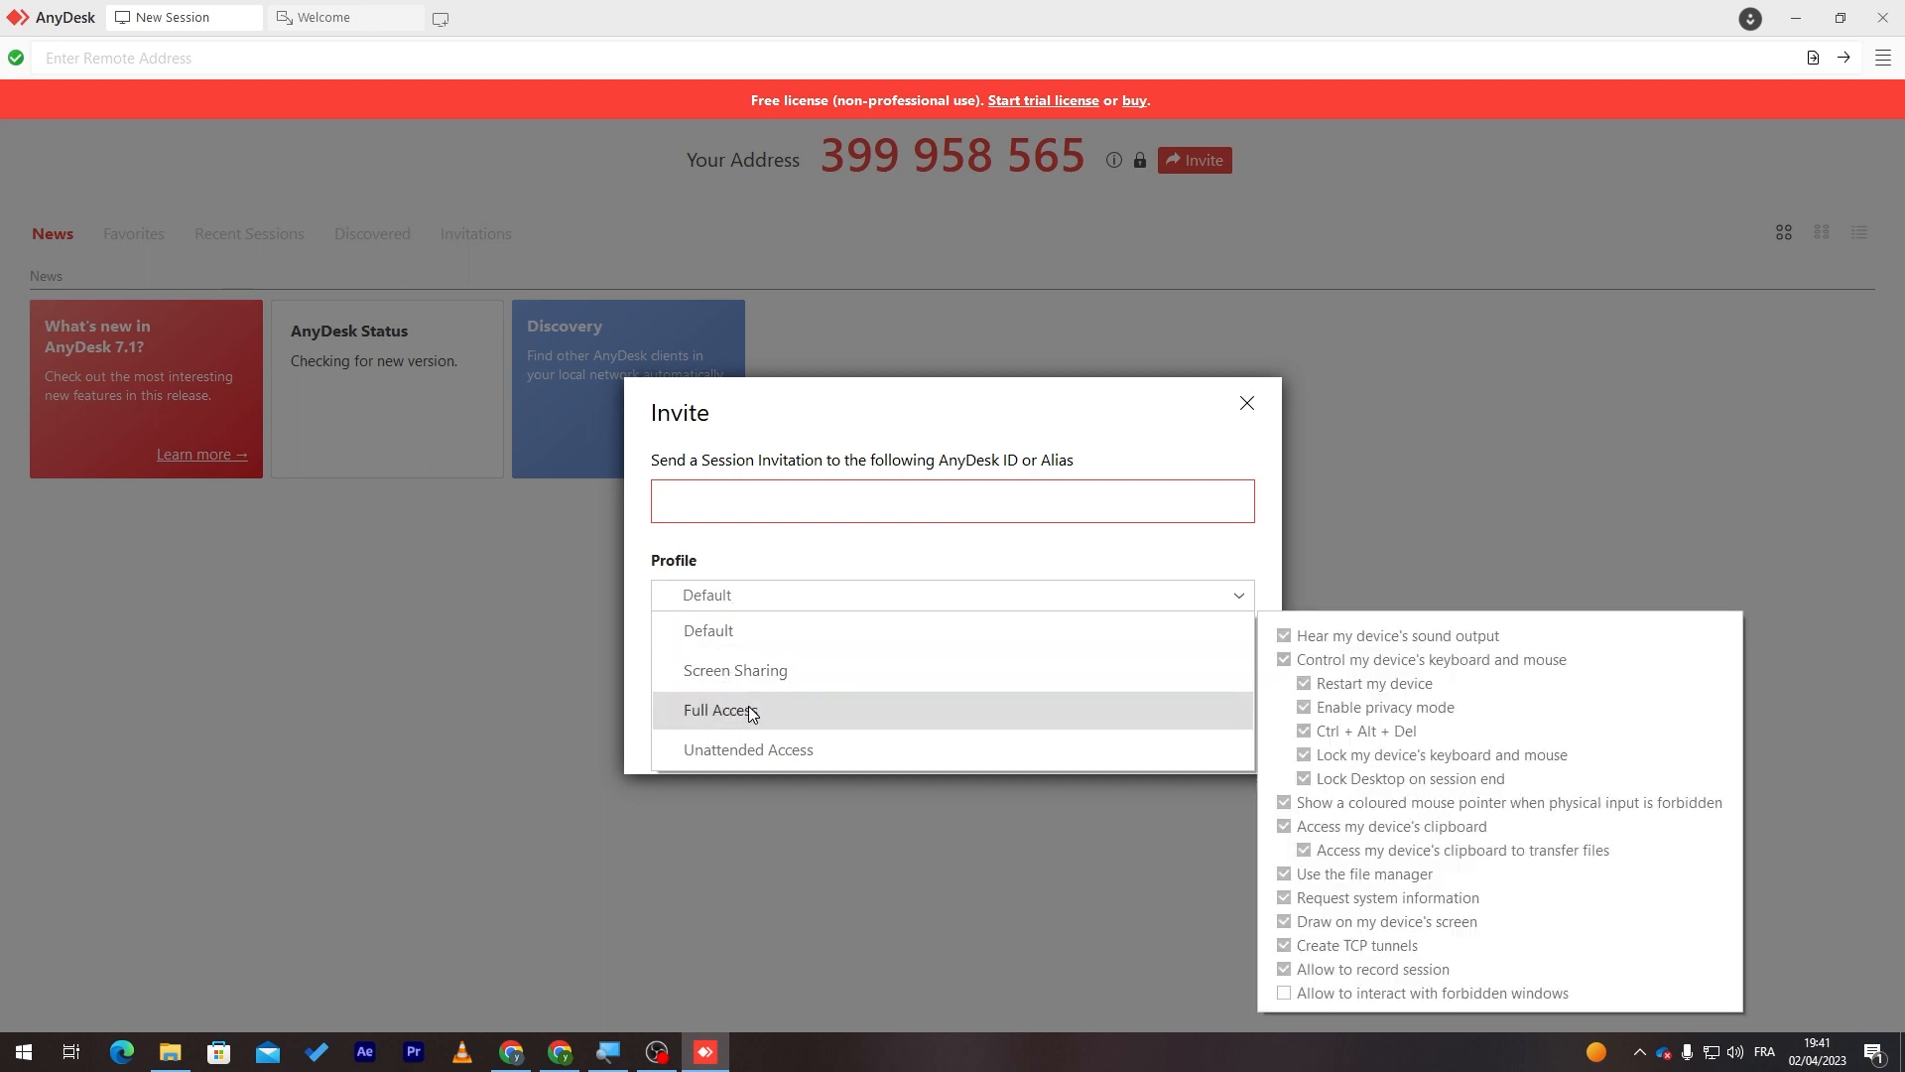
mouse_move(748, 760)
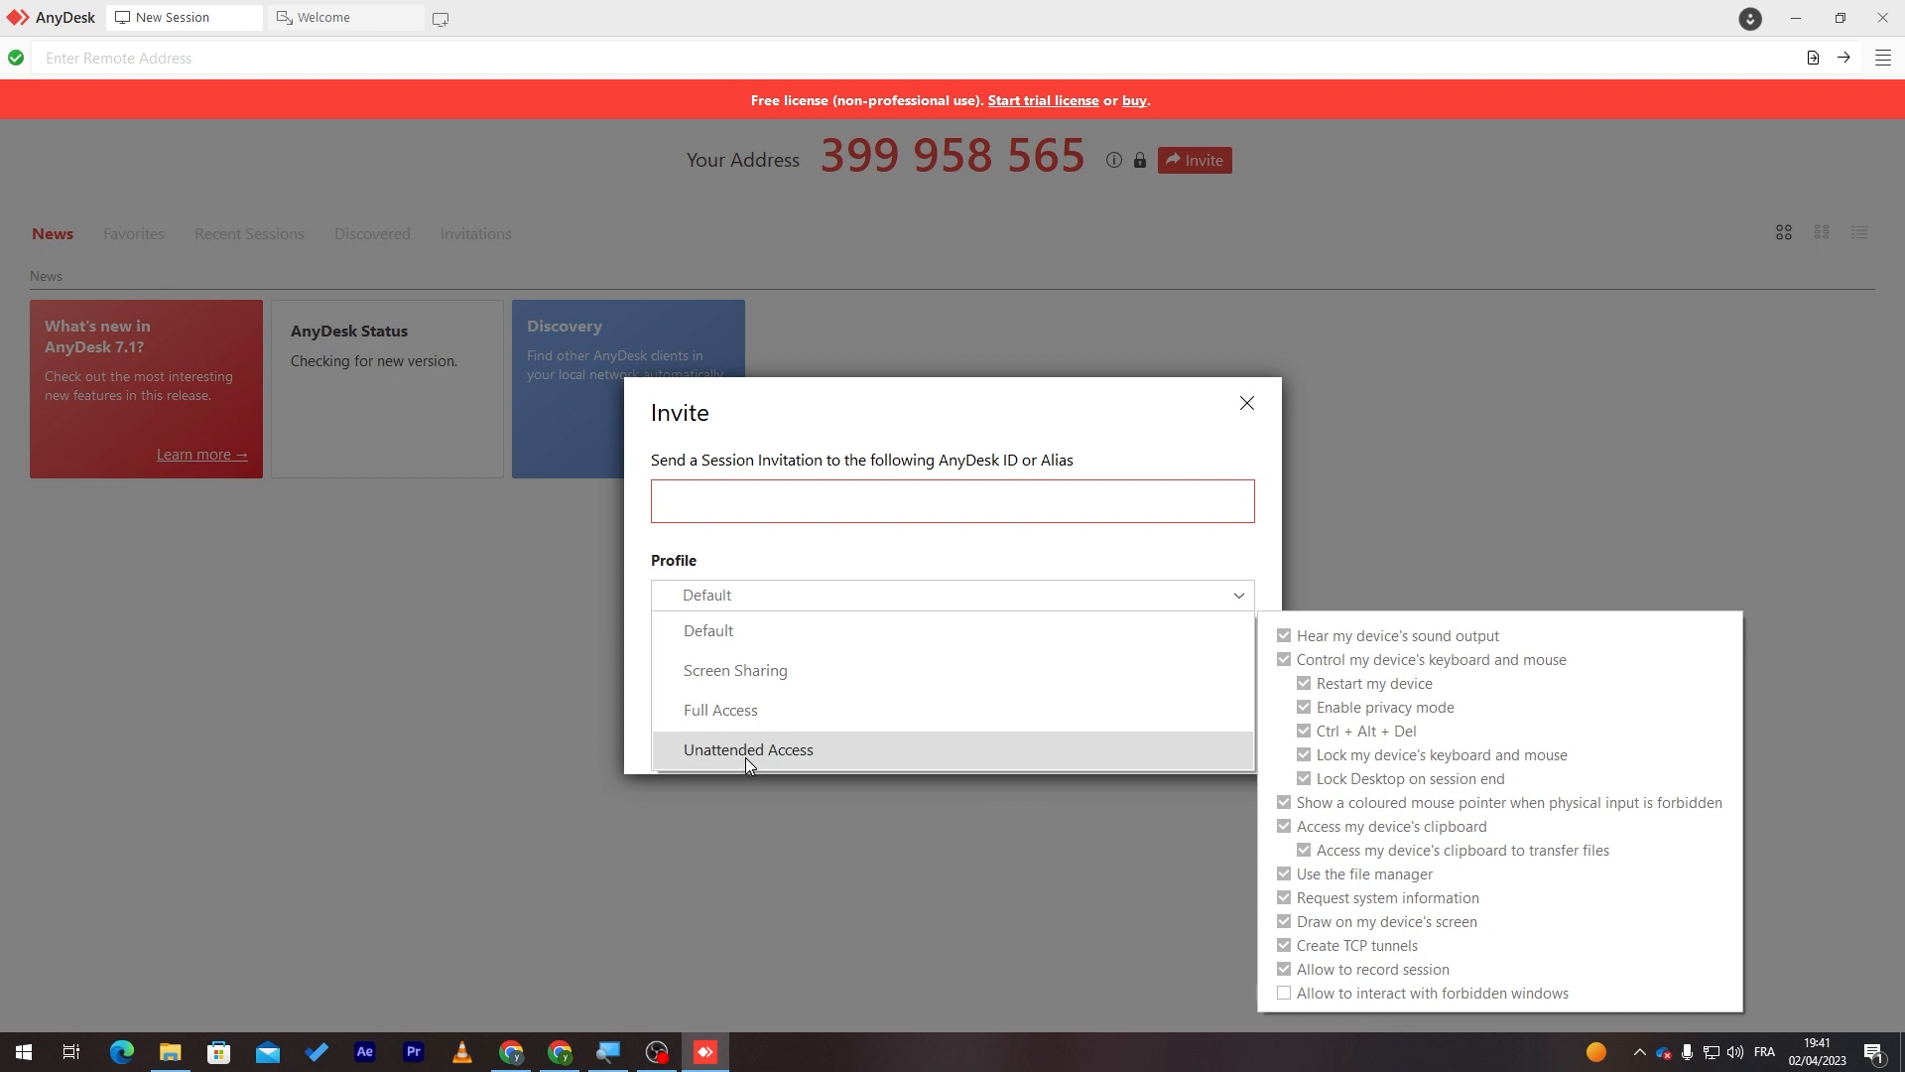
mouse_move(735, 669)
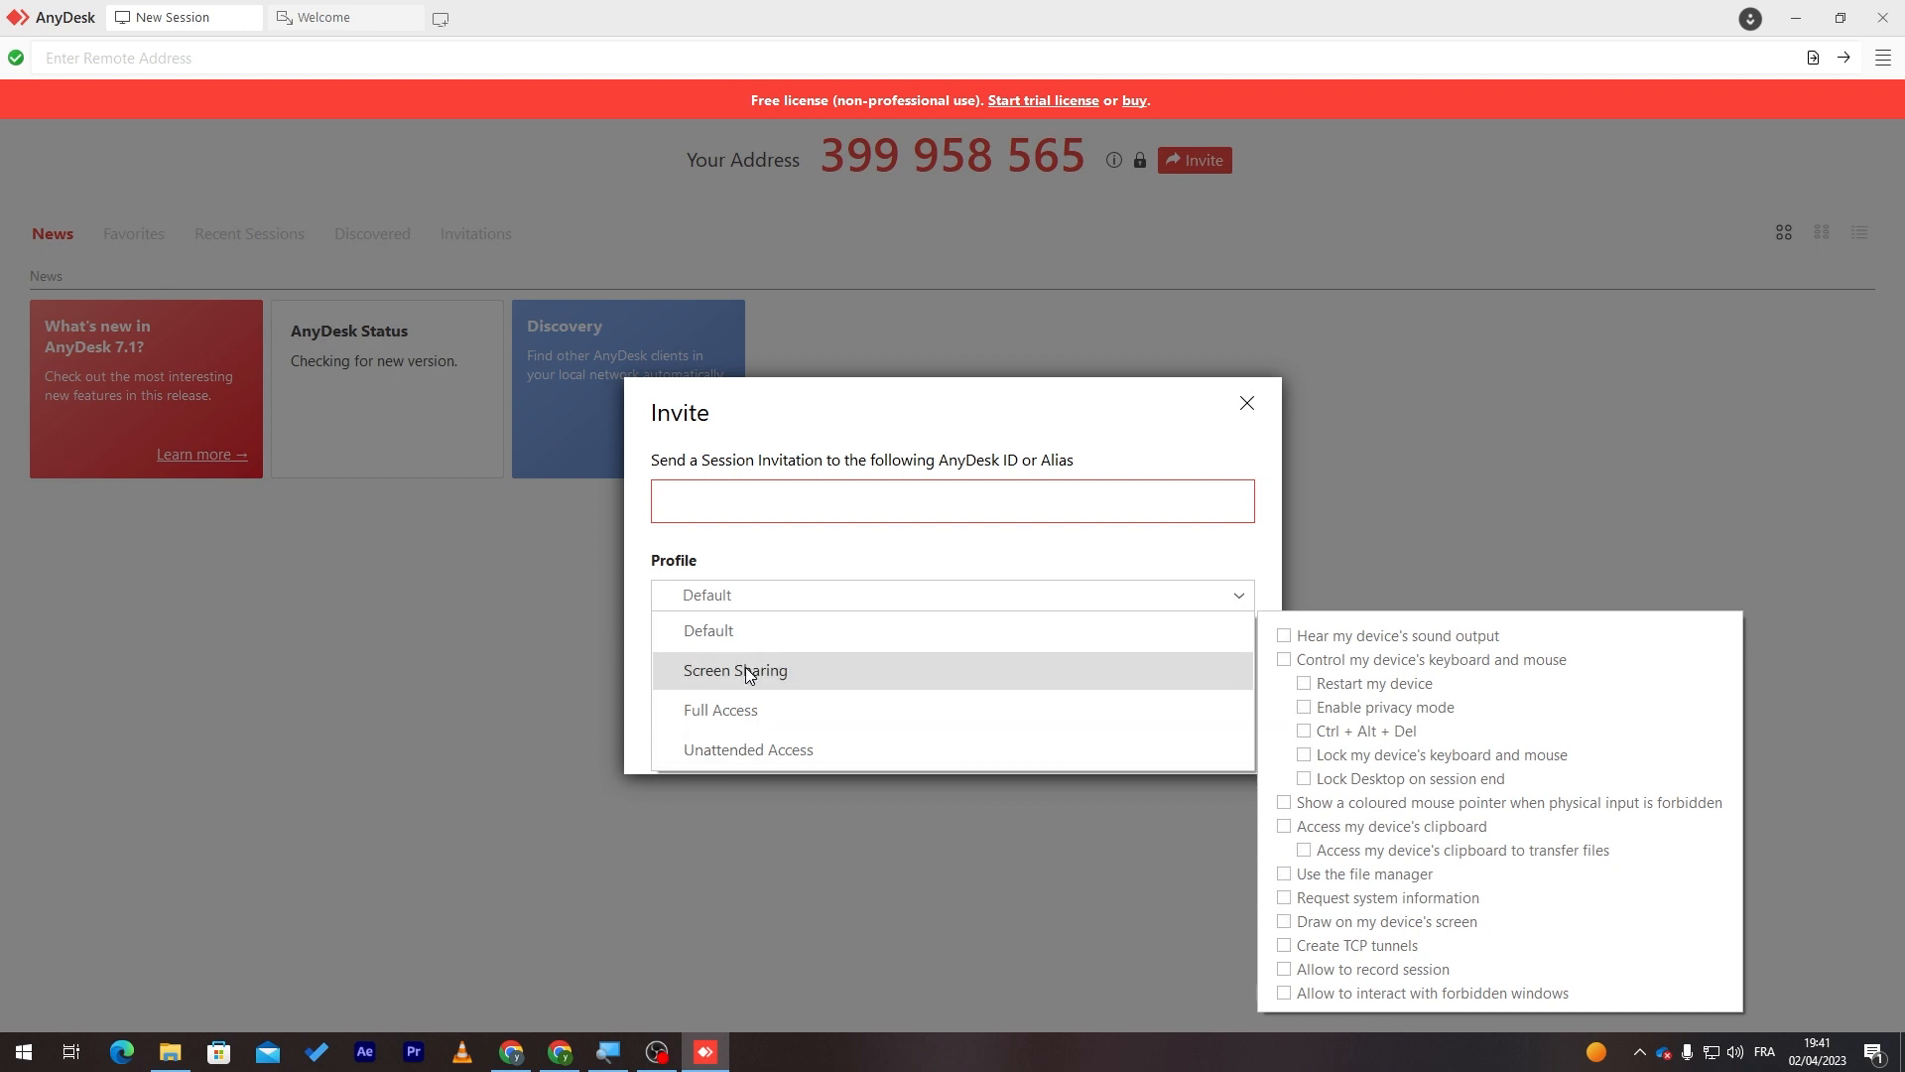
mouse_move(1288, 658)
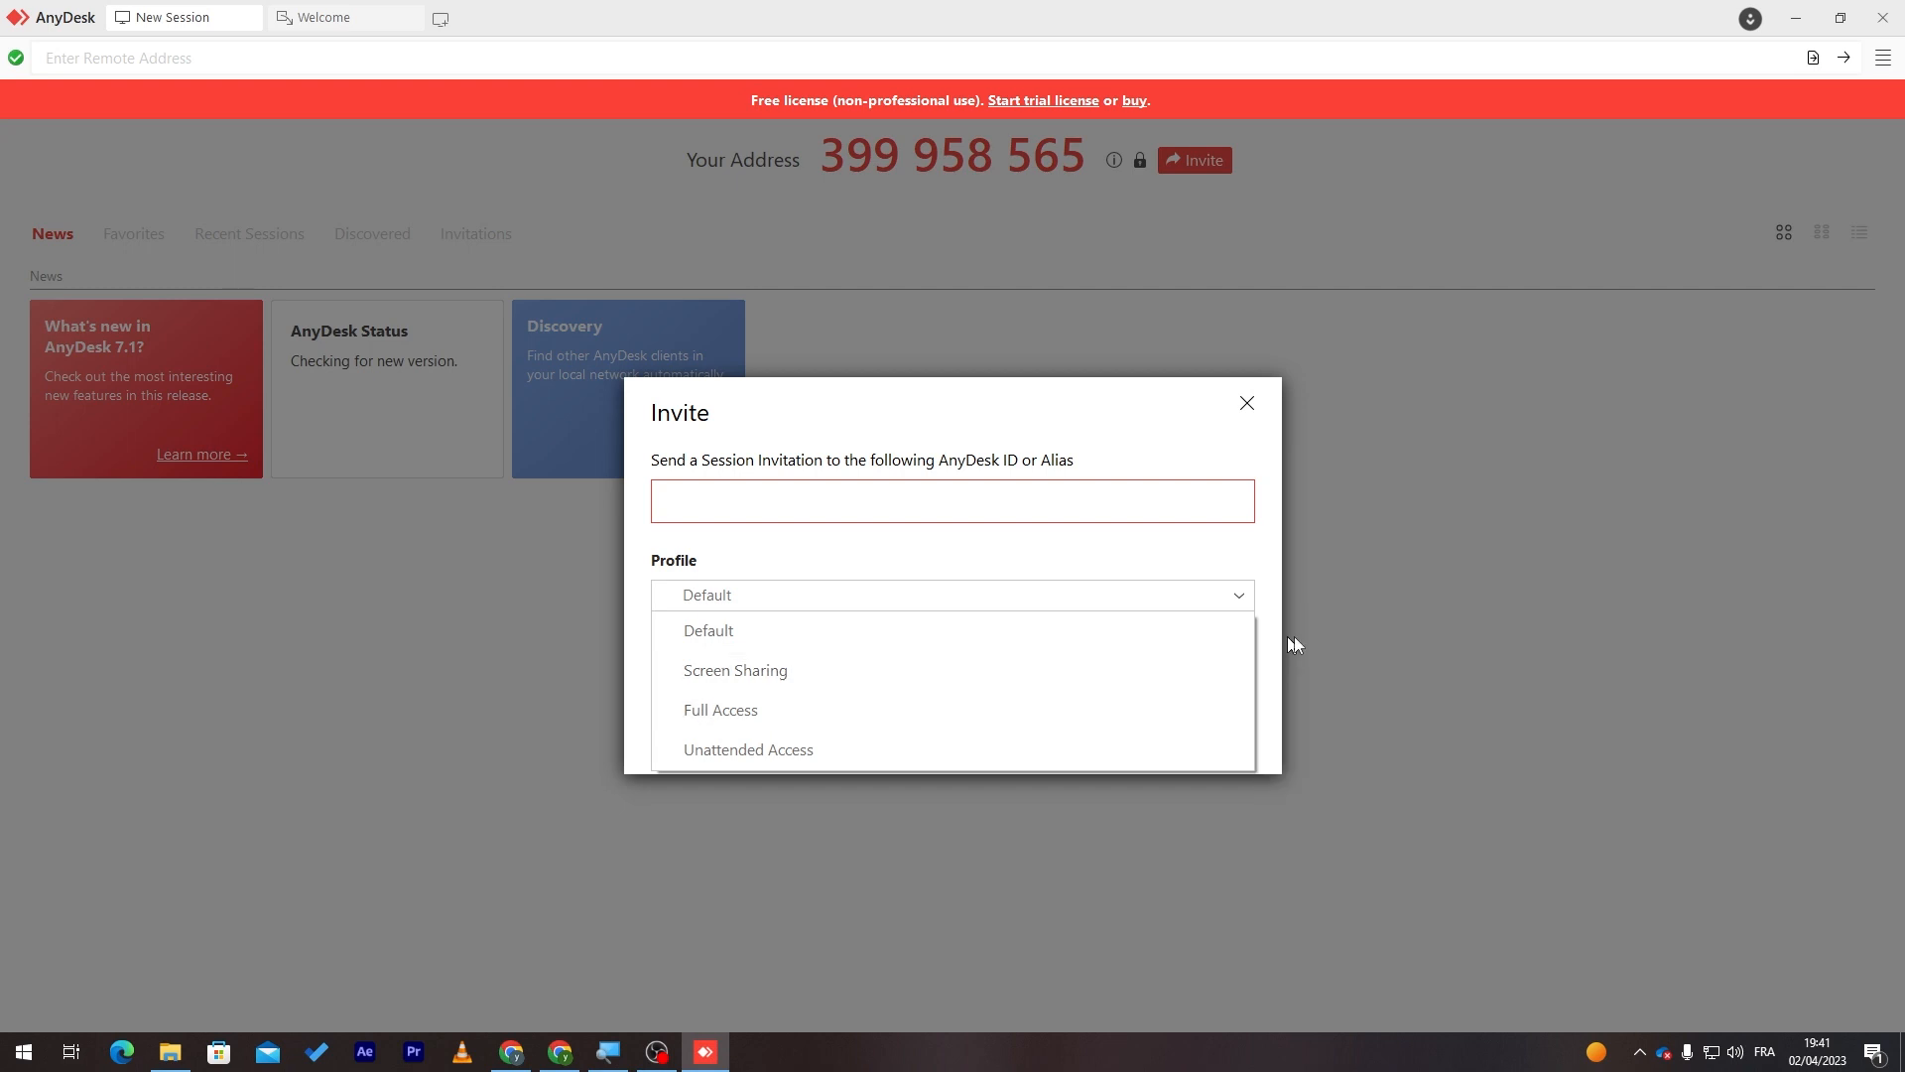
mouse_move(718, 711)
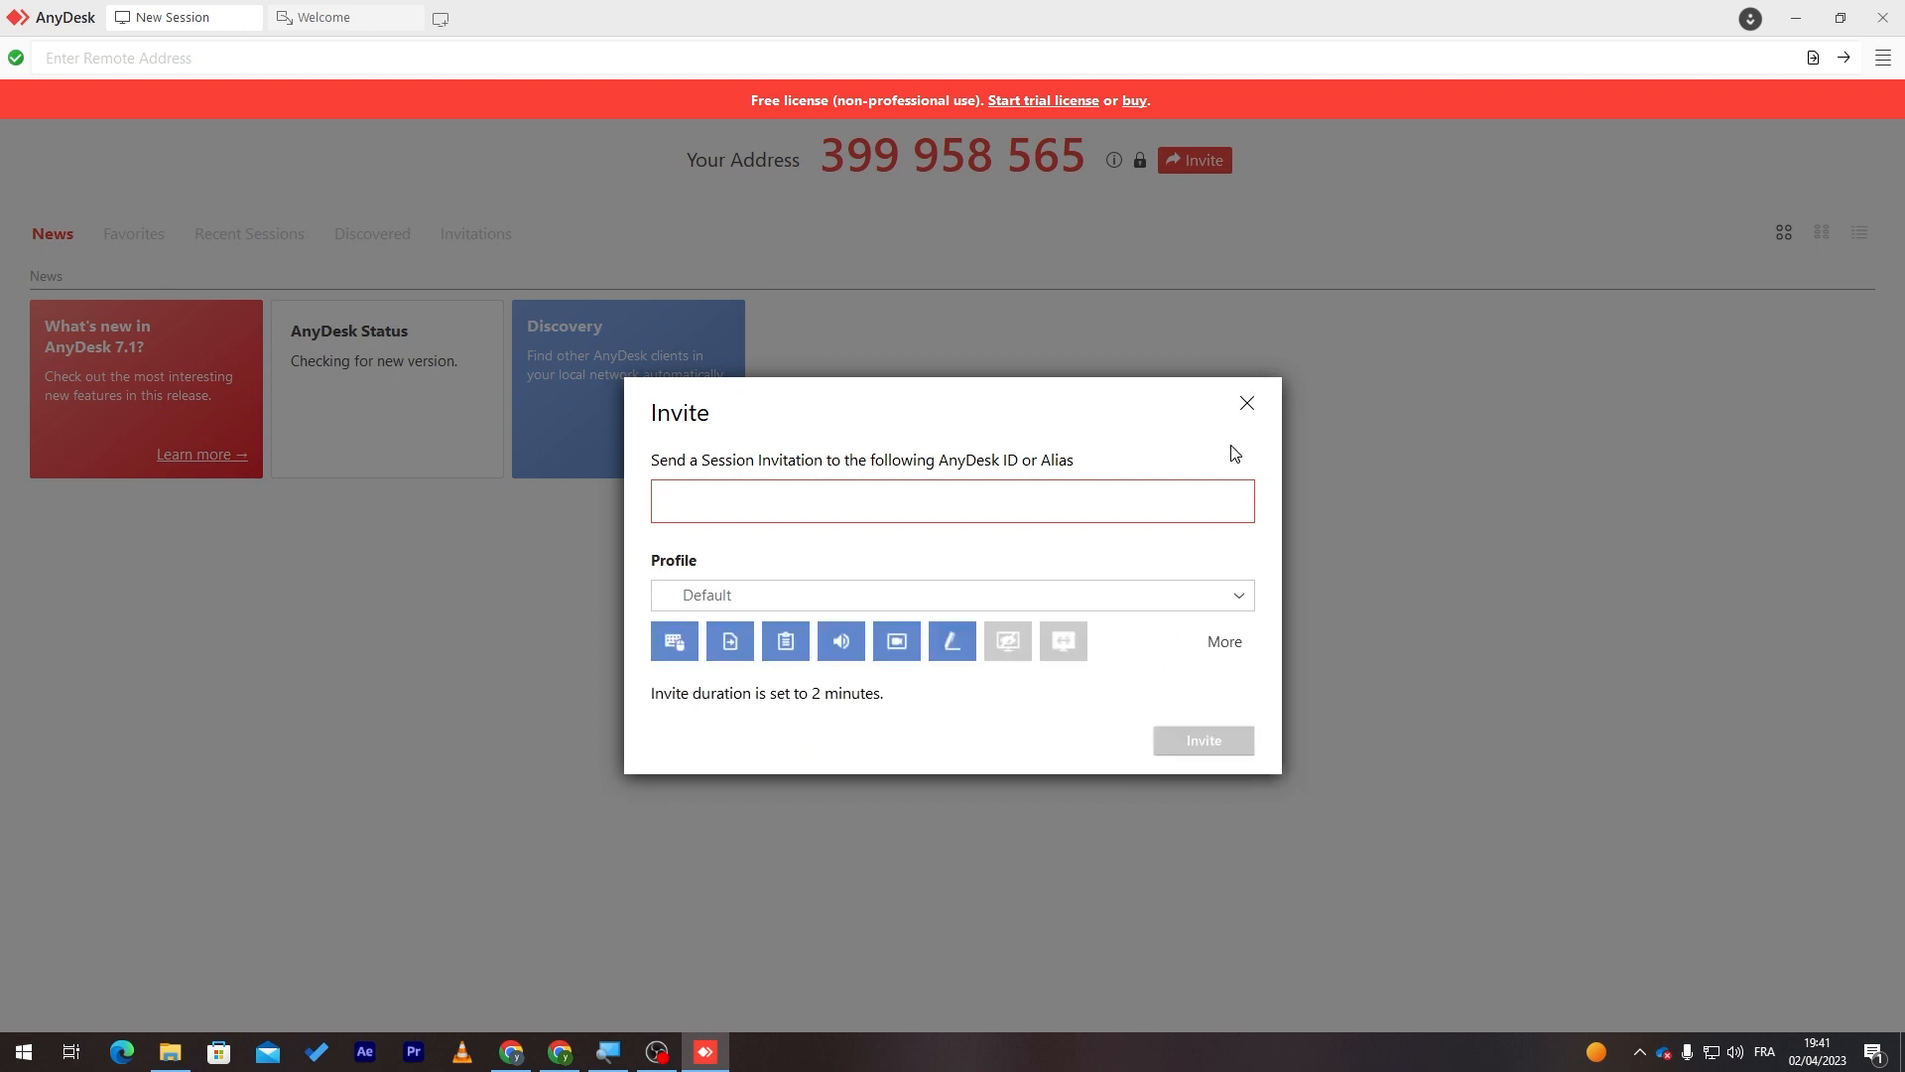
mouse_move(830, 599)
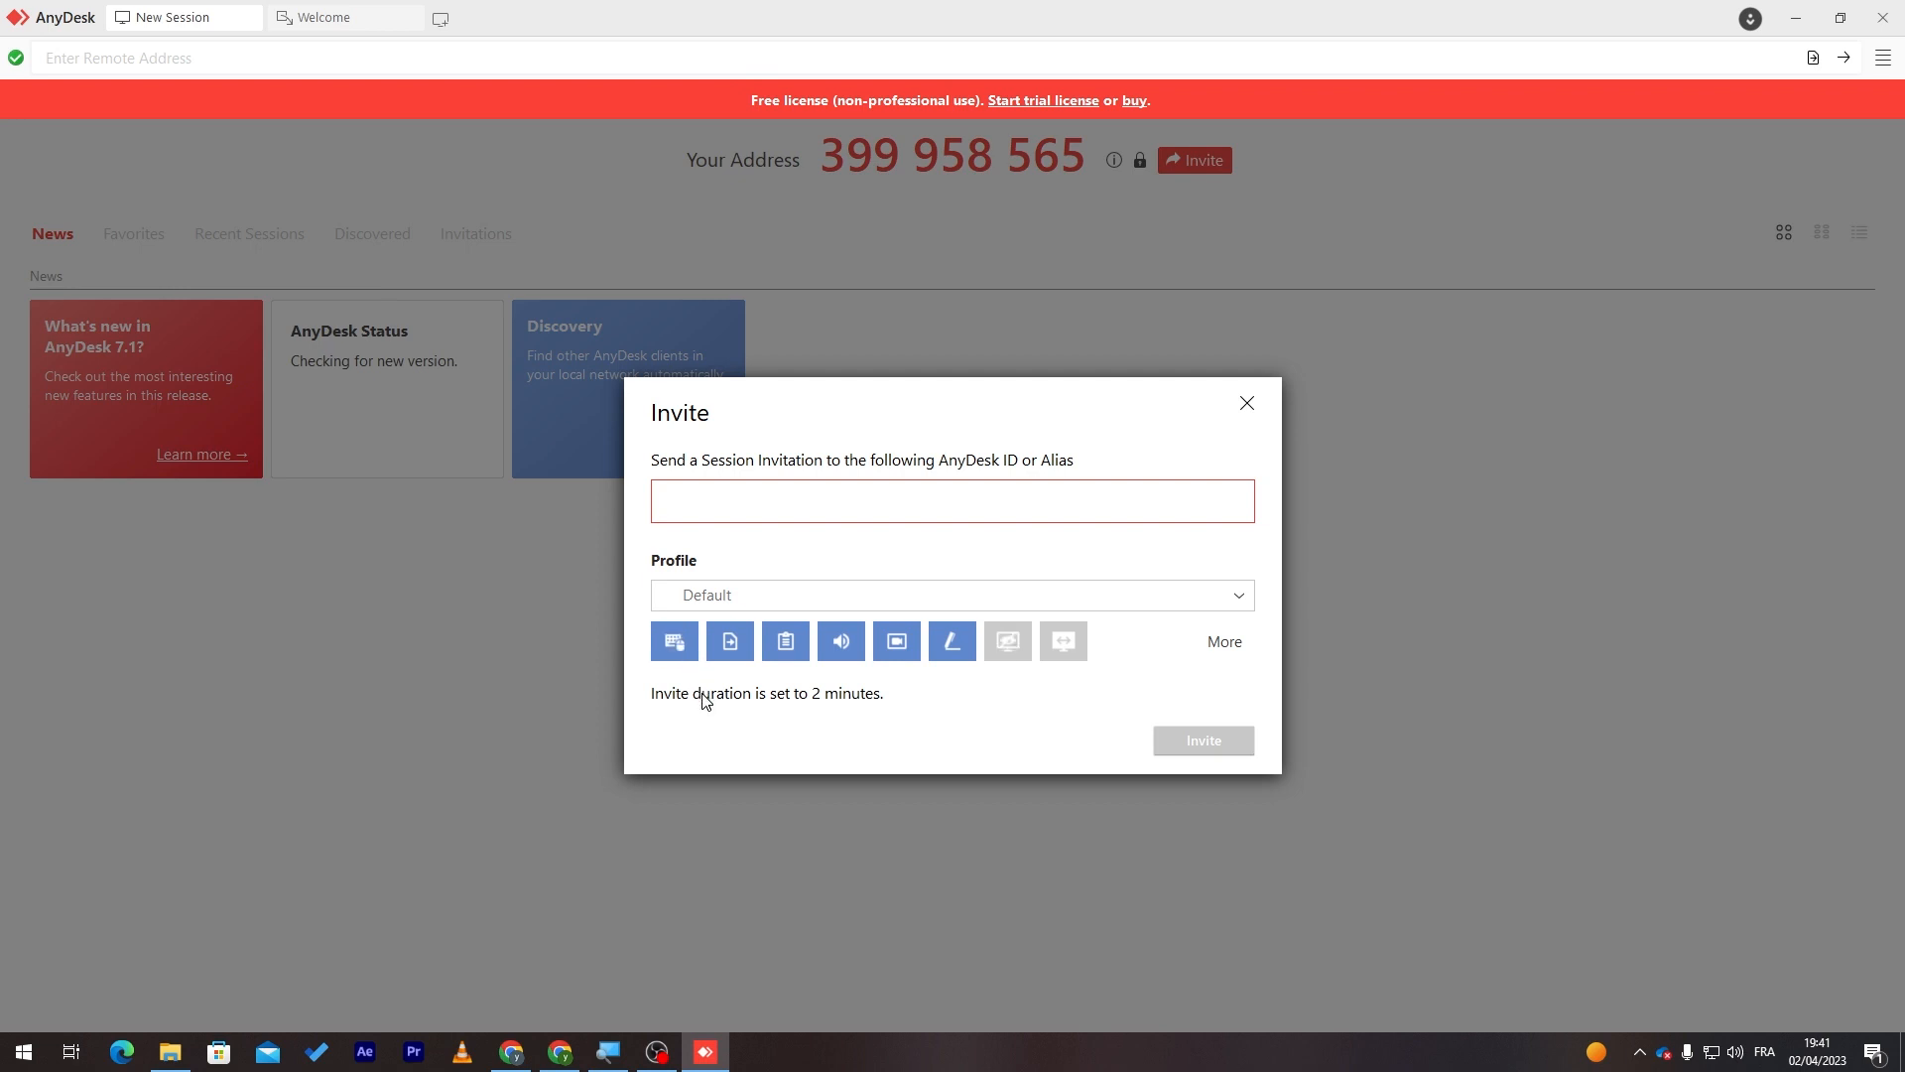
mouse_move(745, 701)
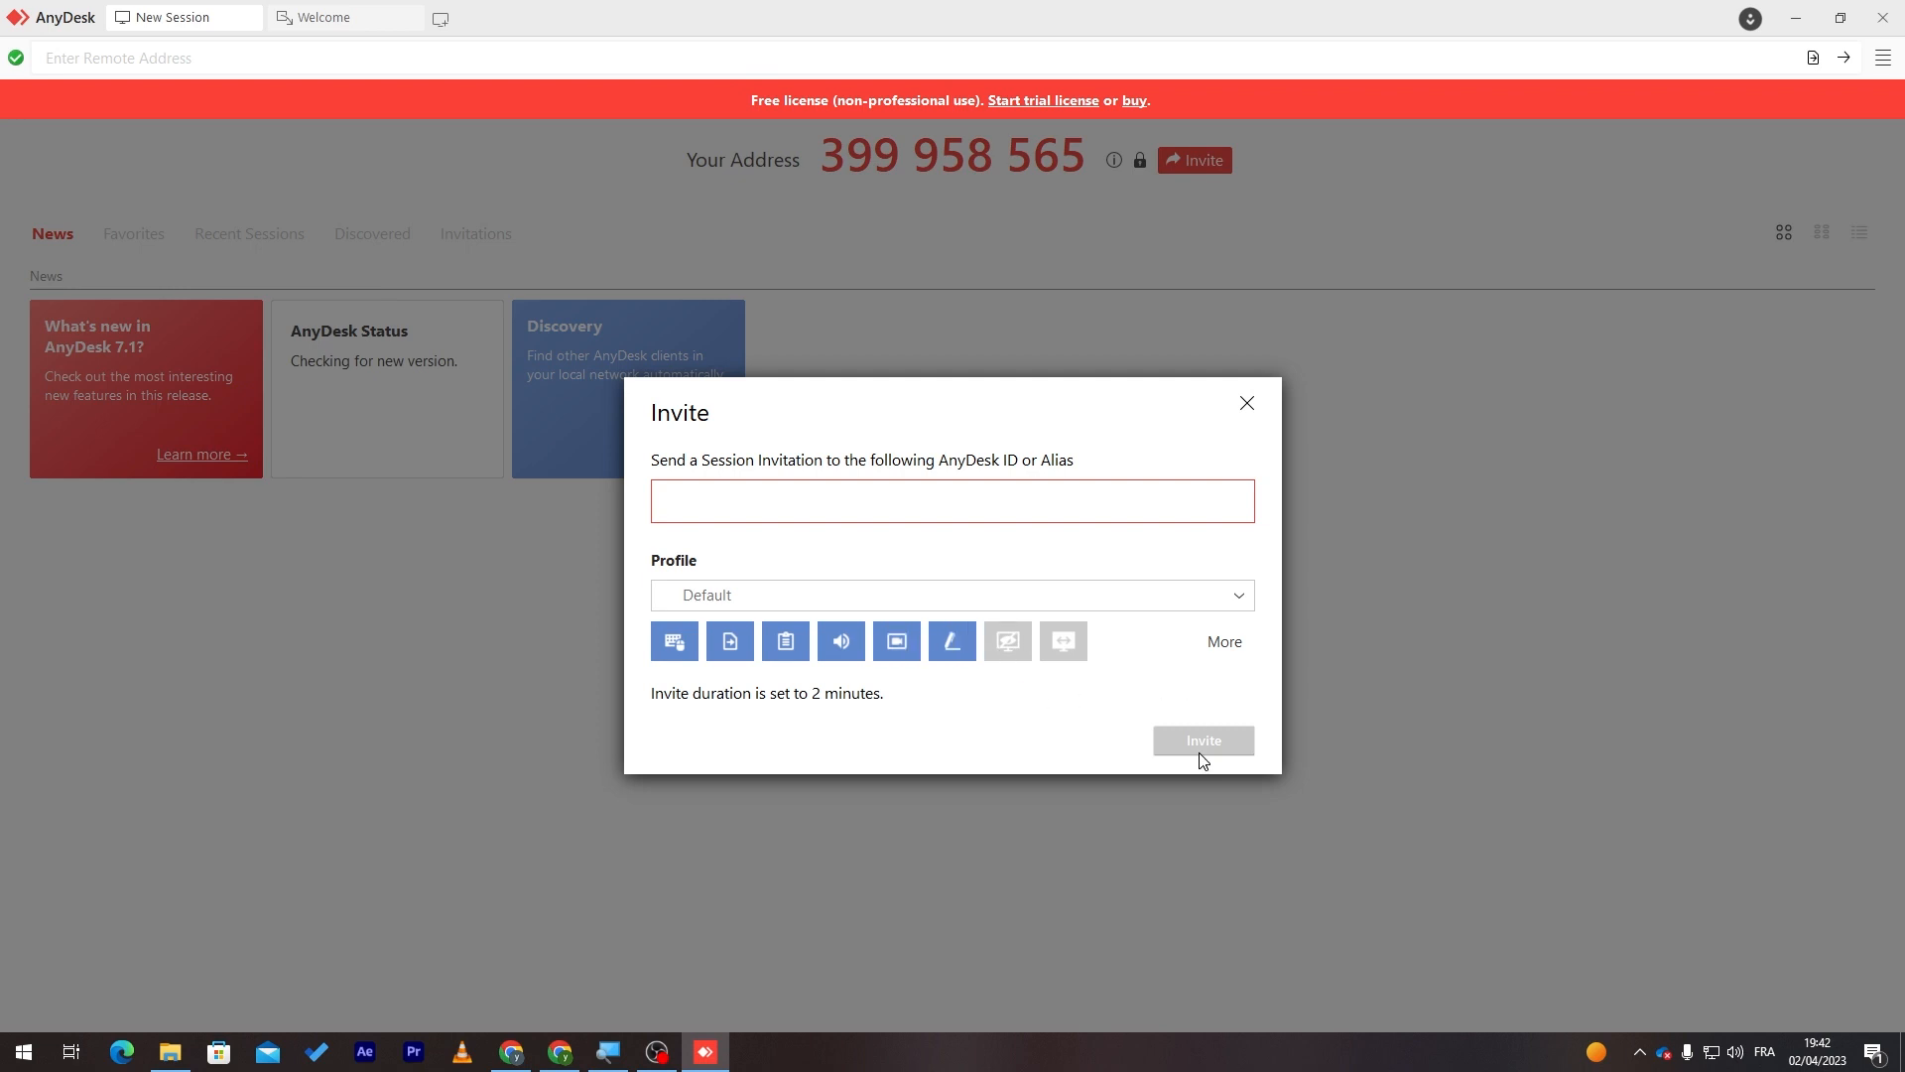
left_click(1225, 641)
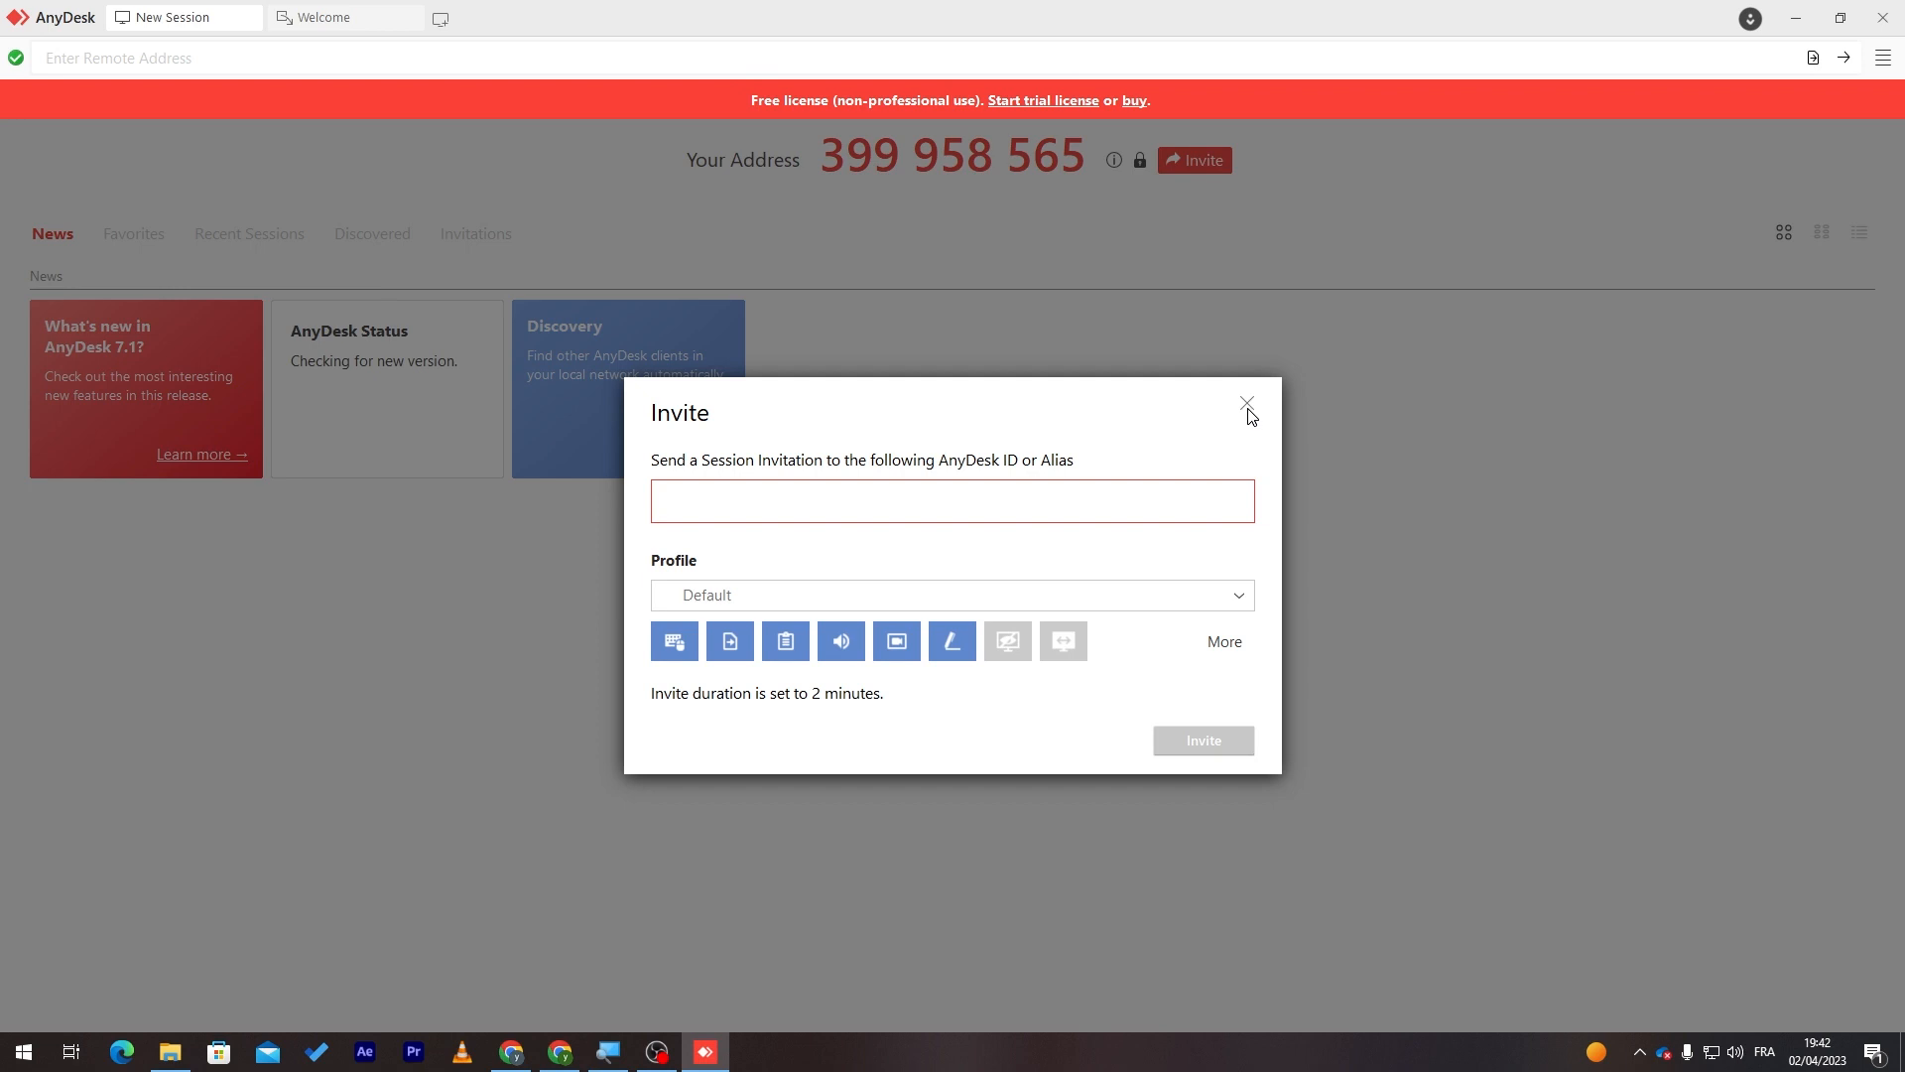
left_click(1247, 403)
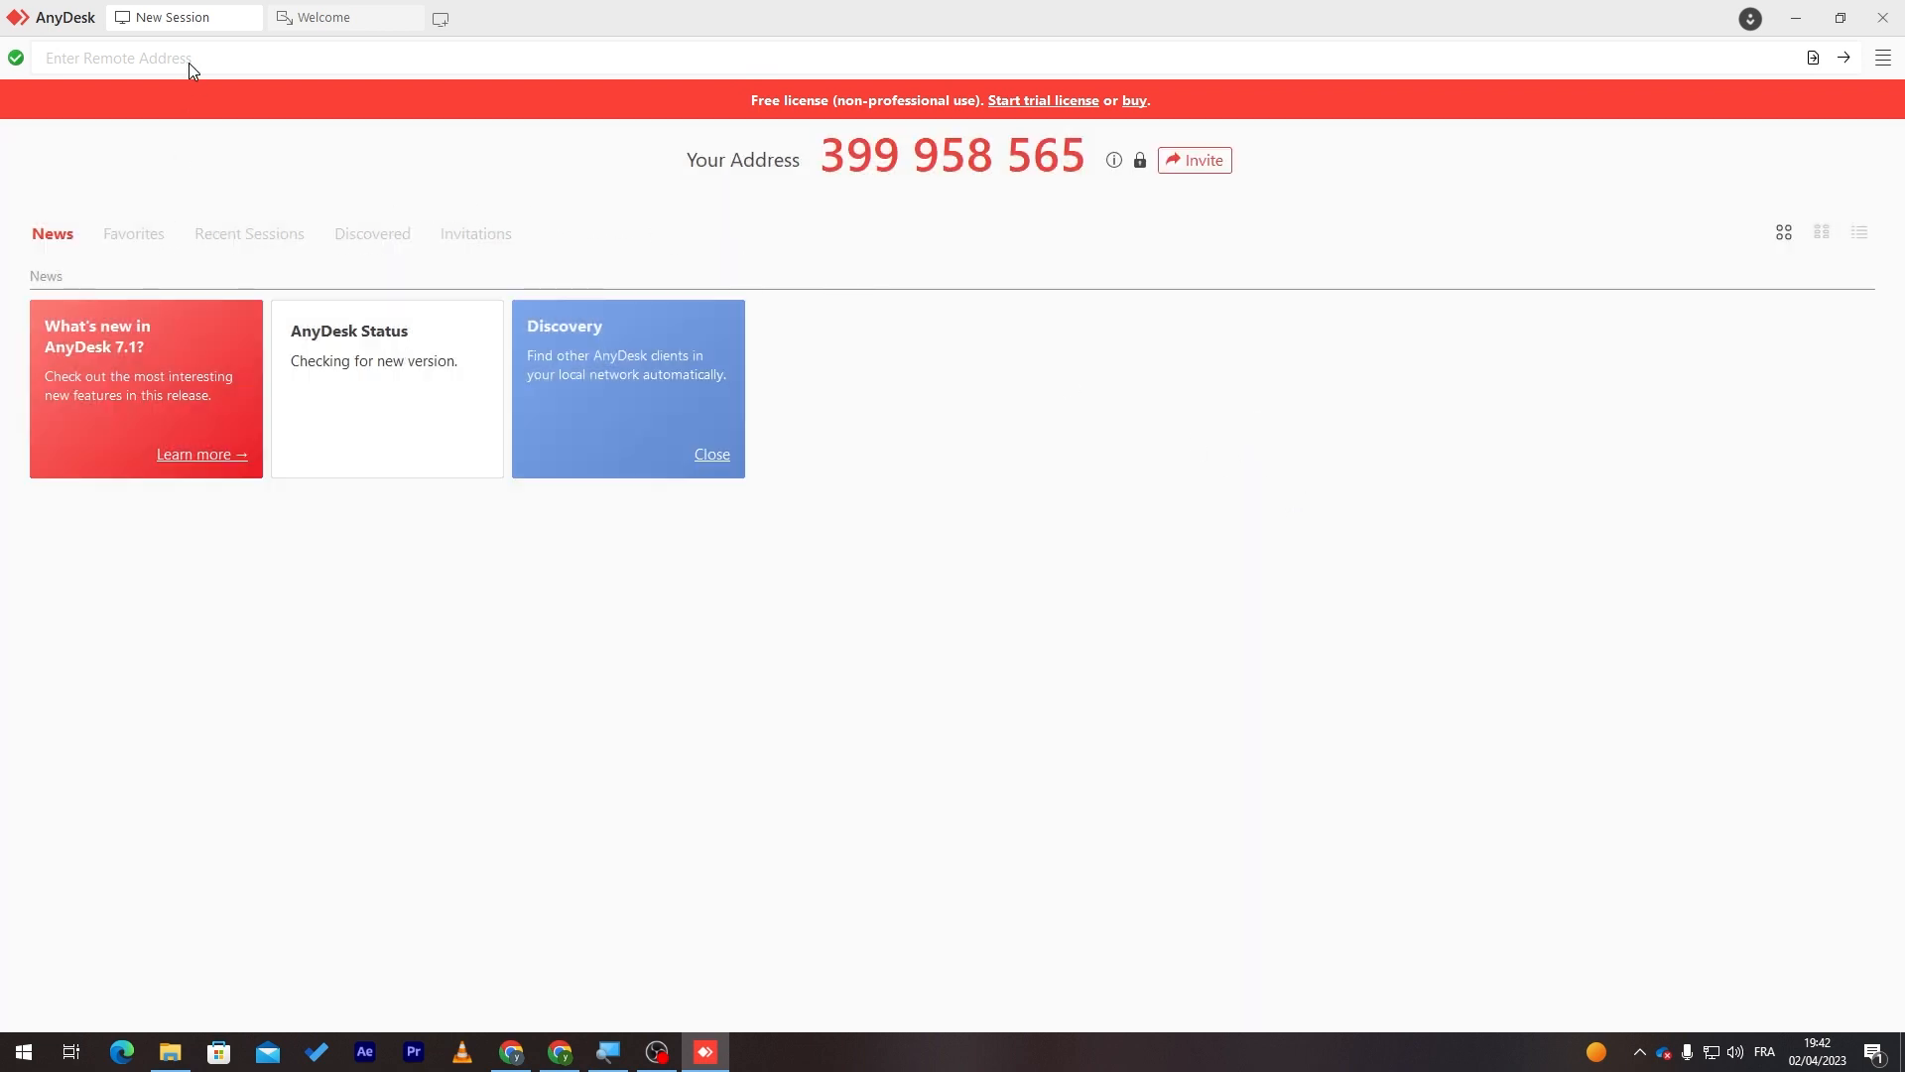
mouse_move(869, 234)
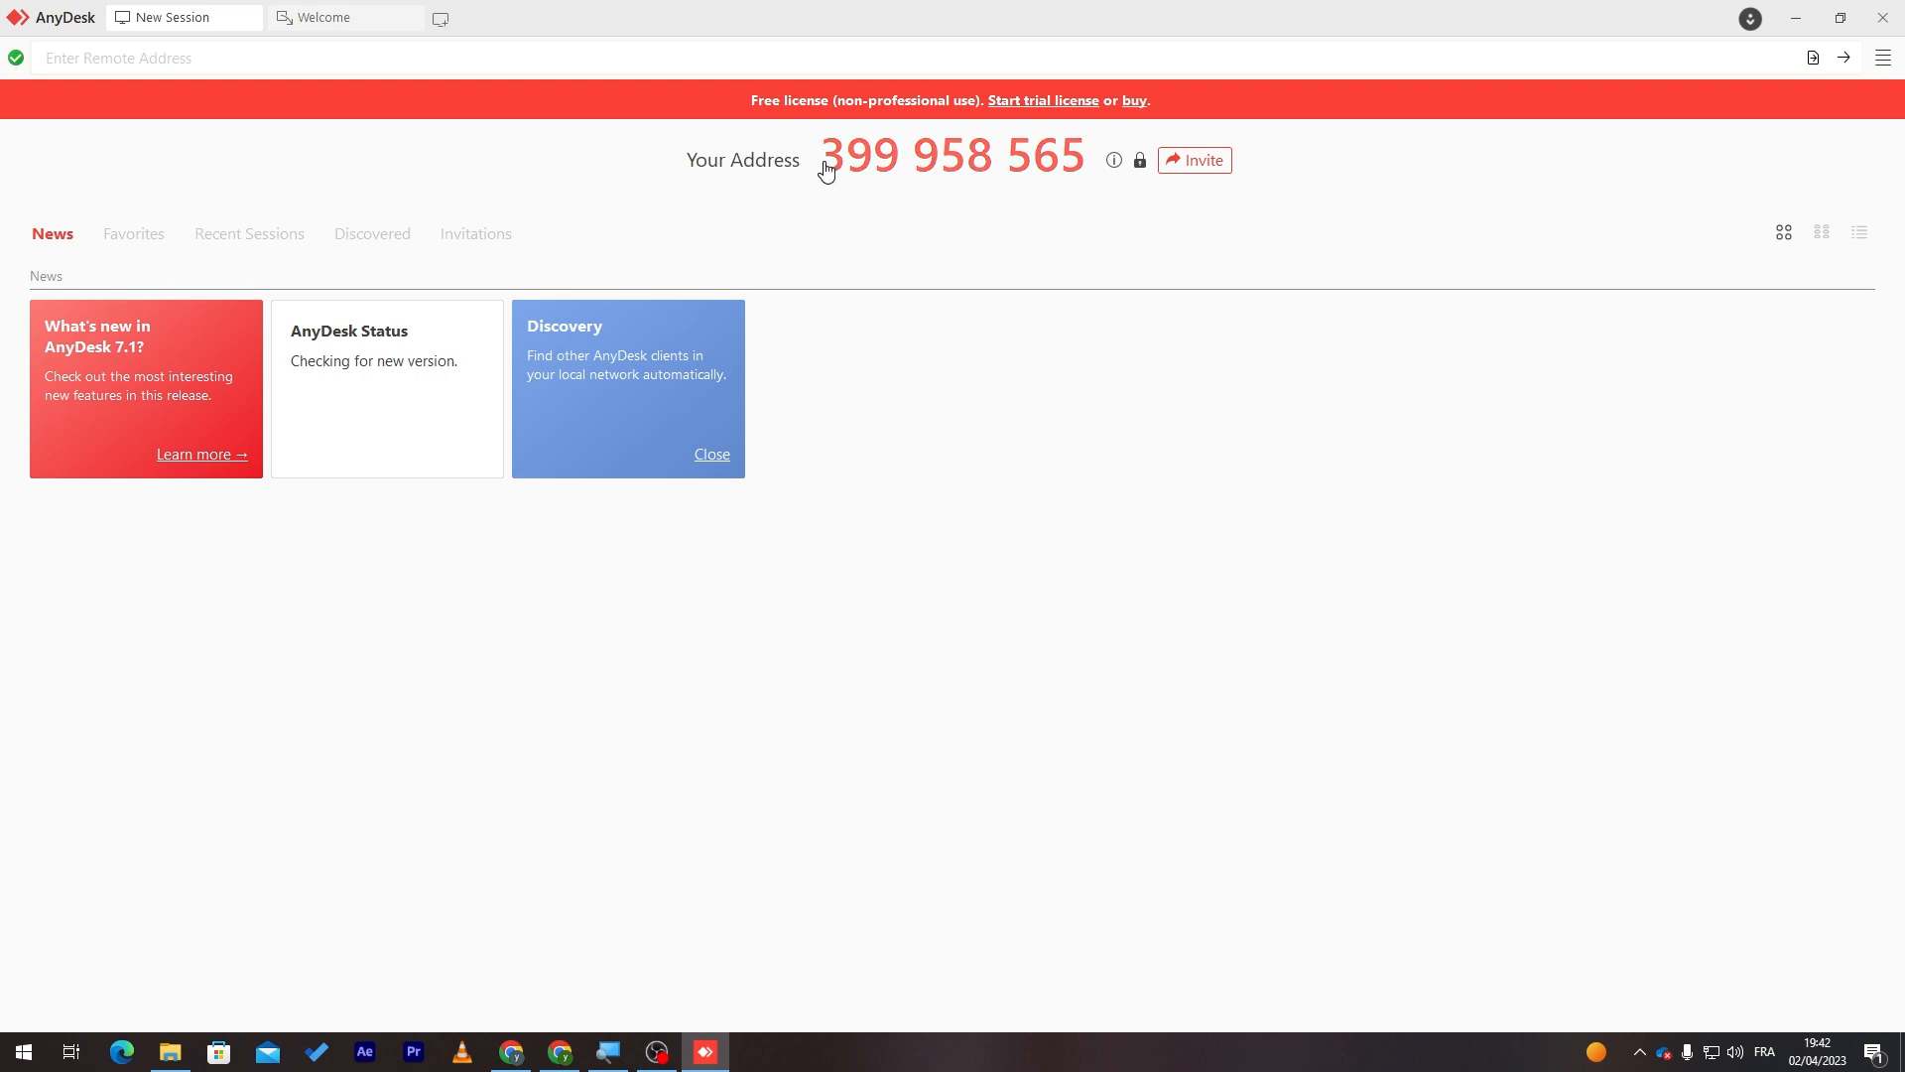
mouse_move(1143, 194)
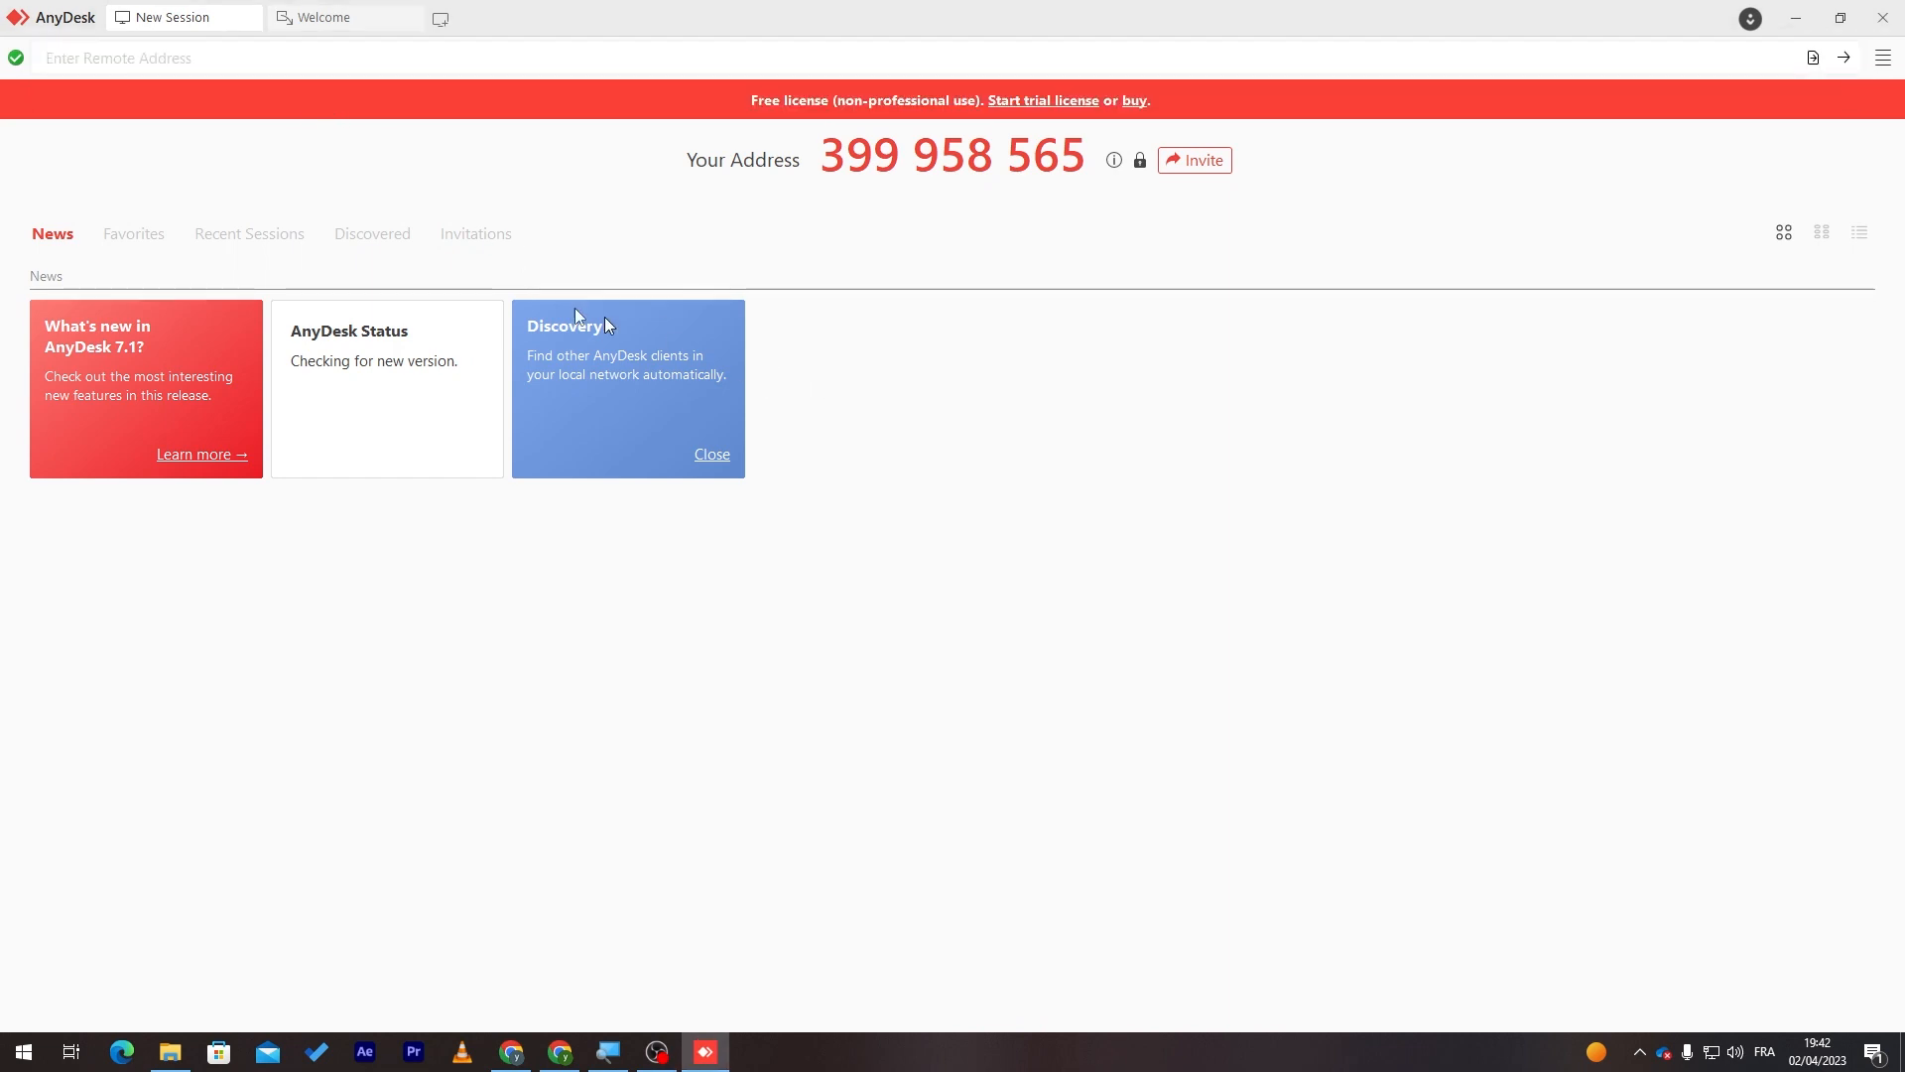
mouse_move(159, 248)
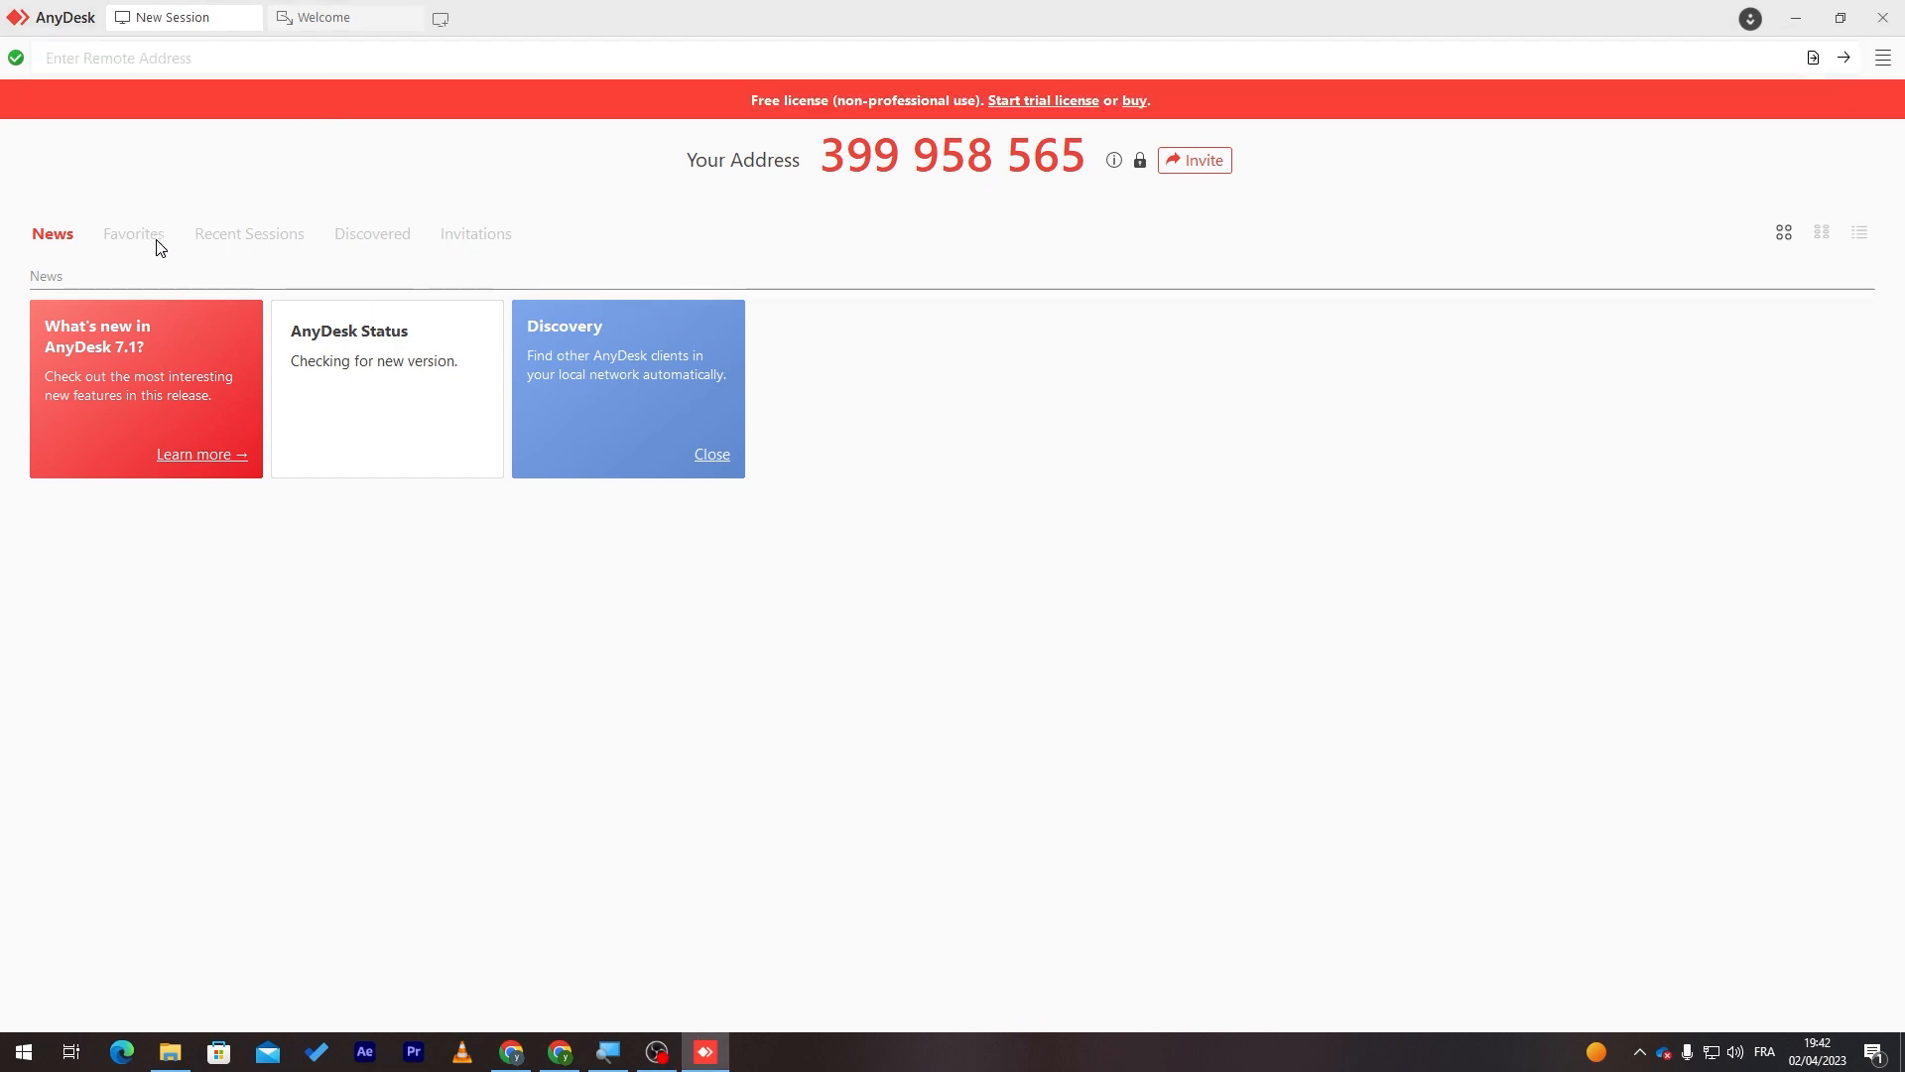
mouse_move(192, 253)
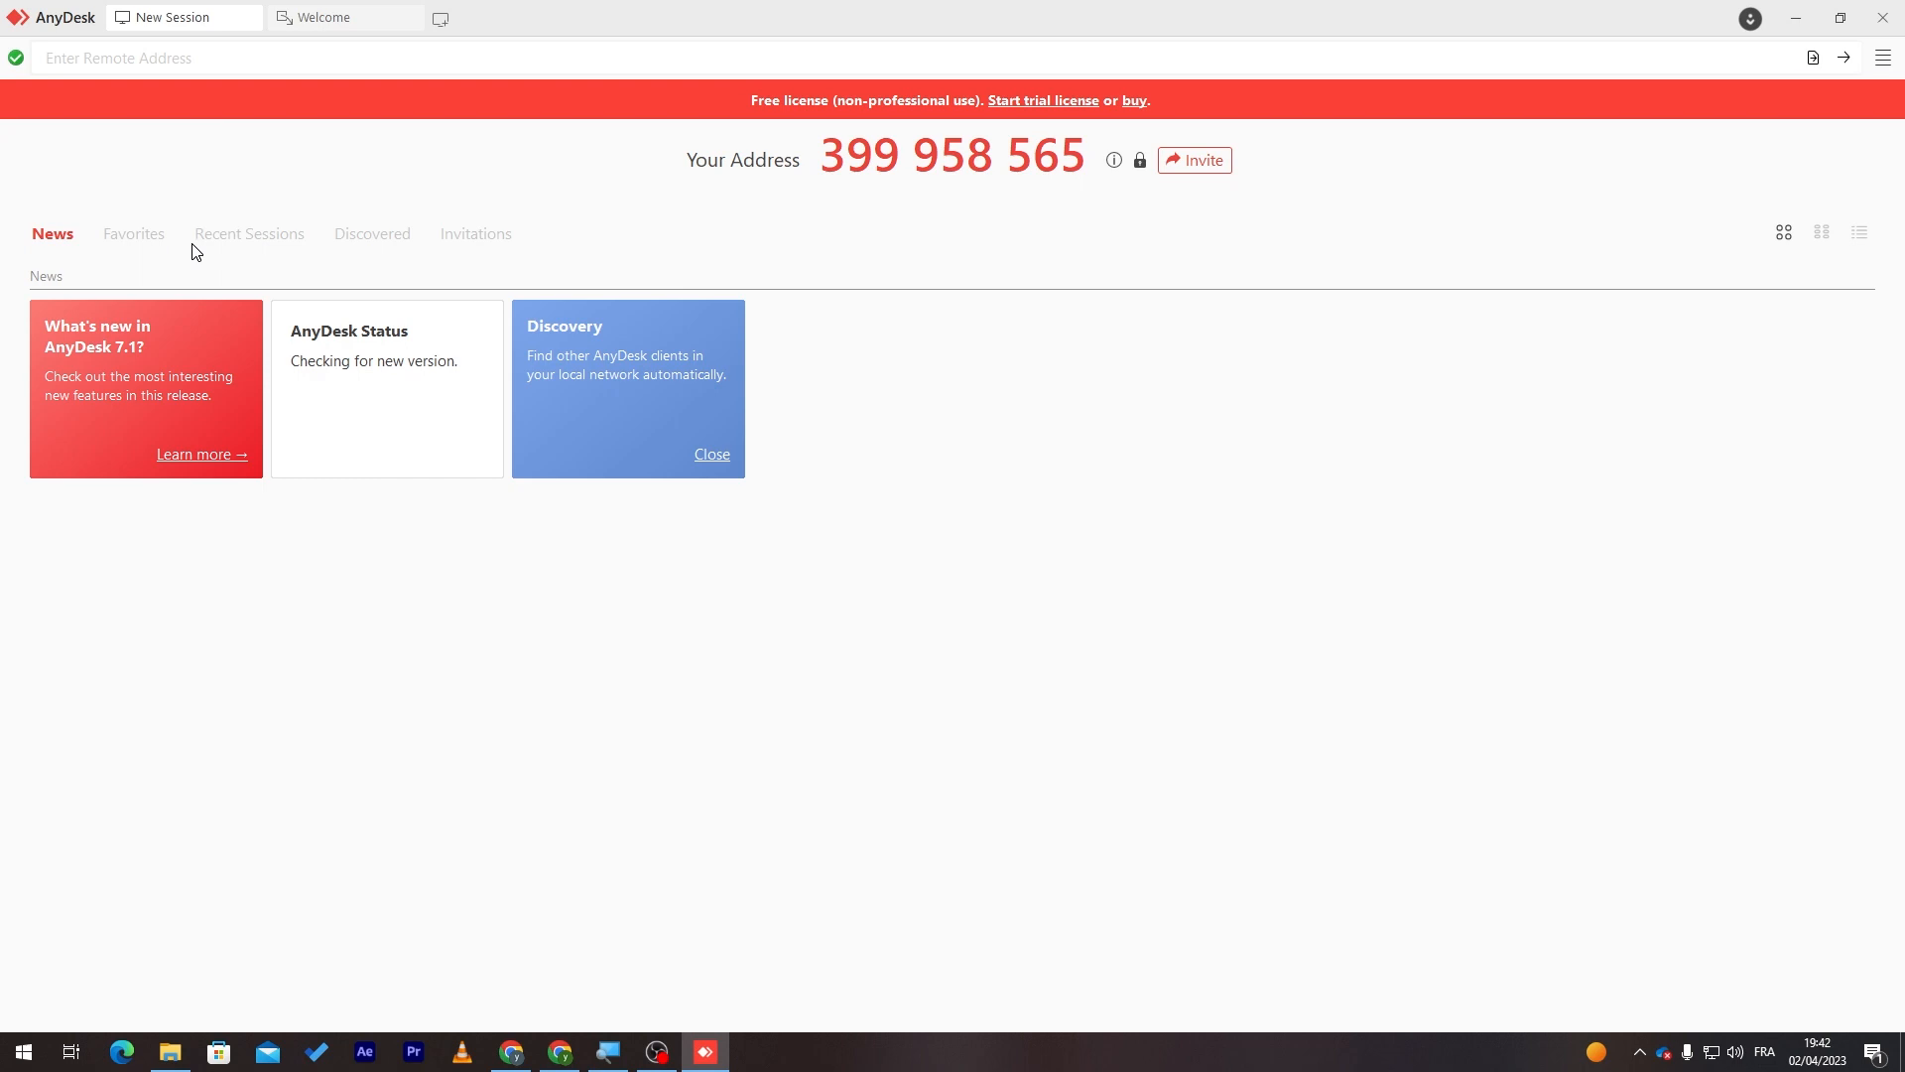
mouse_move(254, 252)
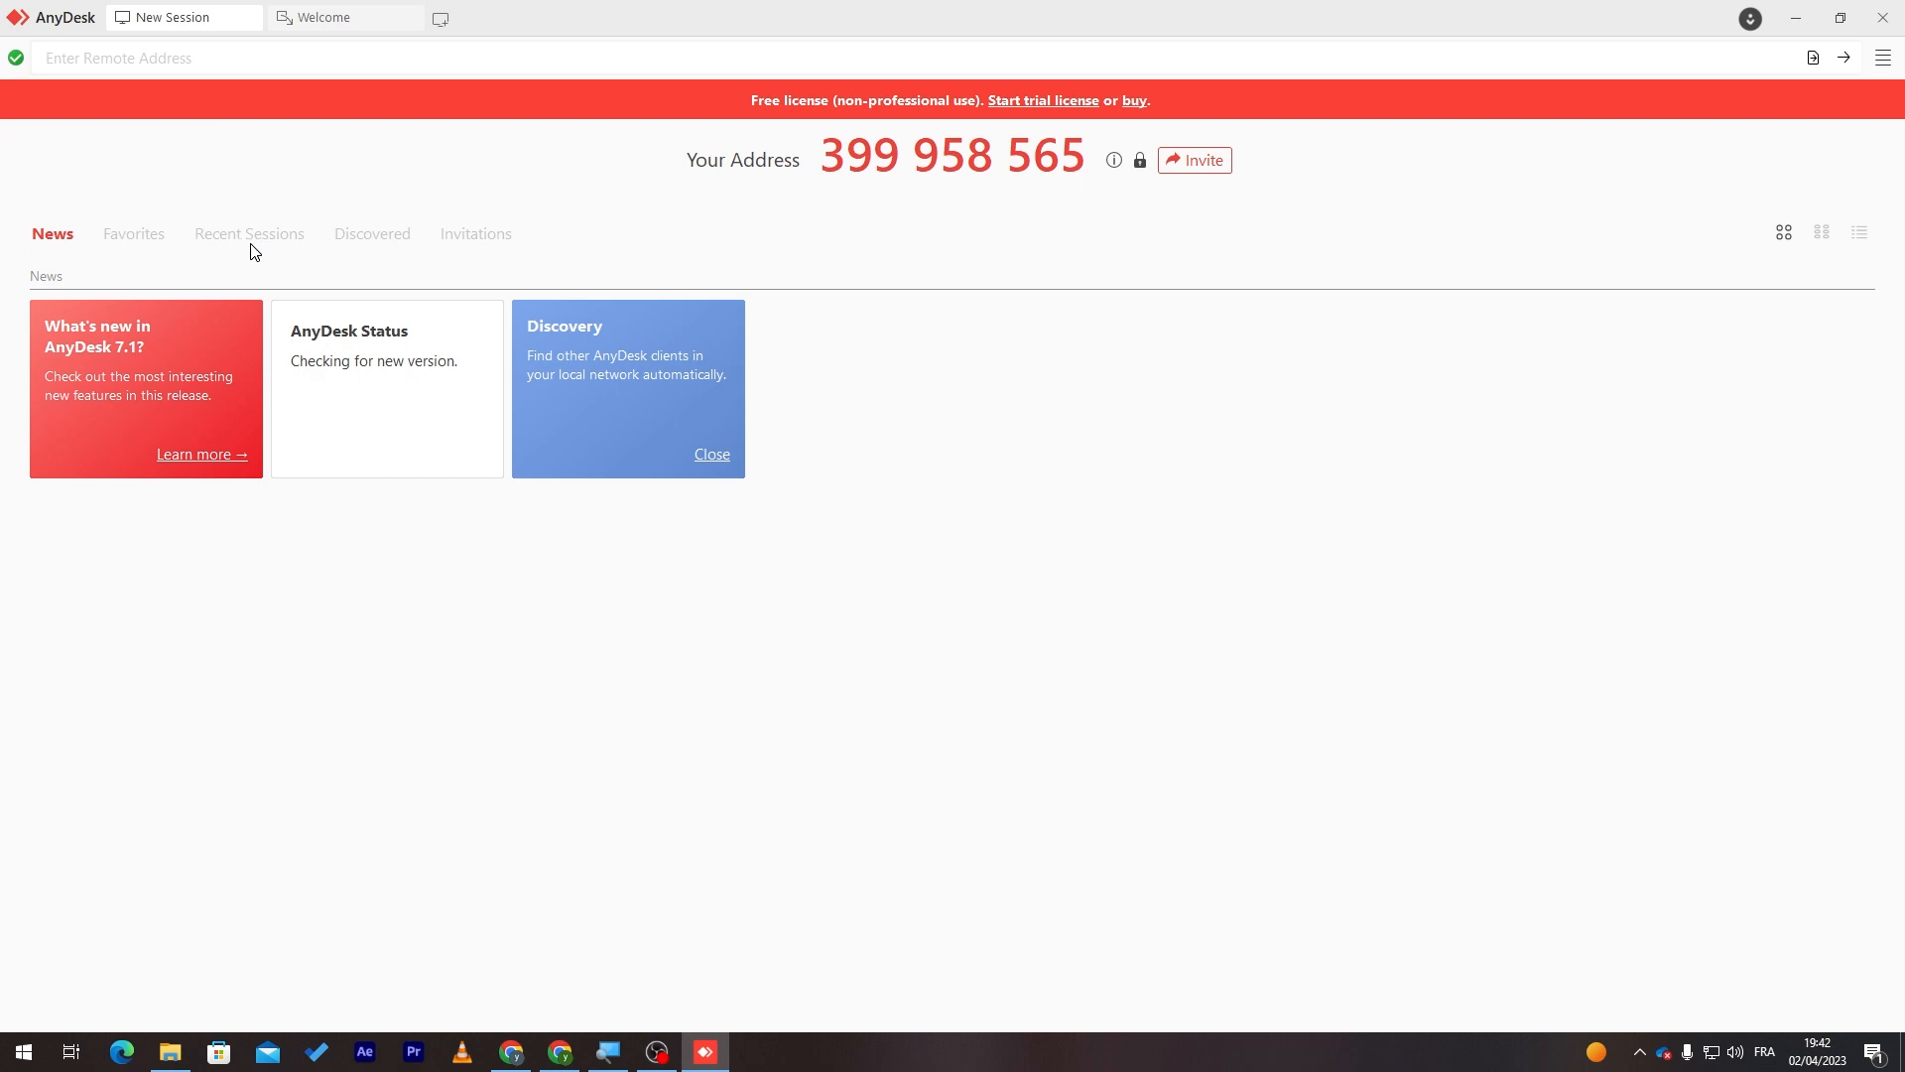
mouse_move(375, 256)
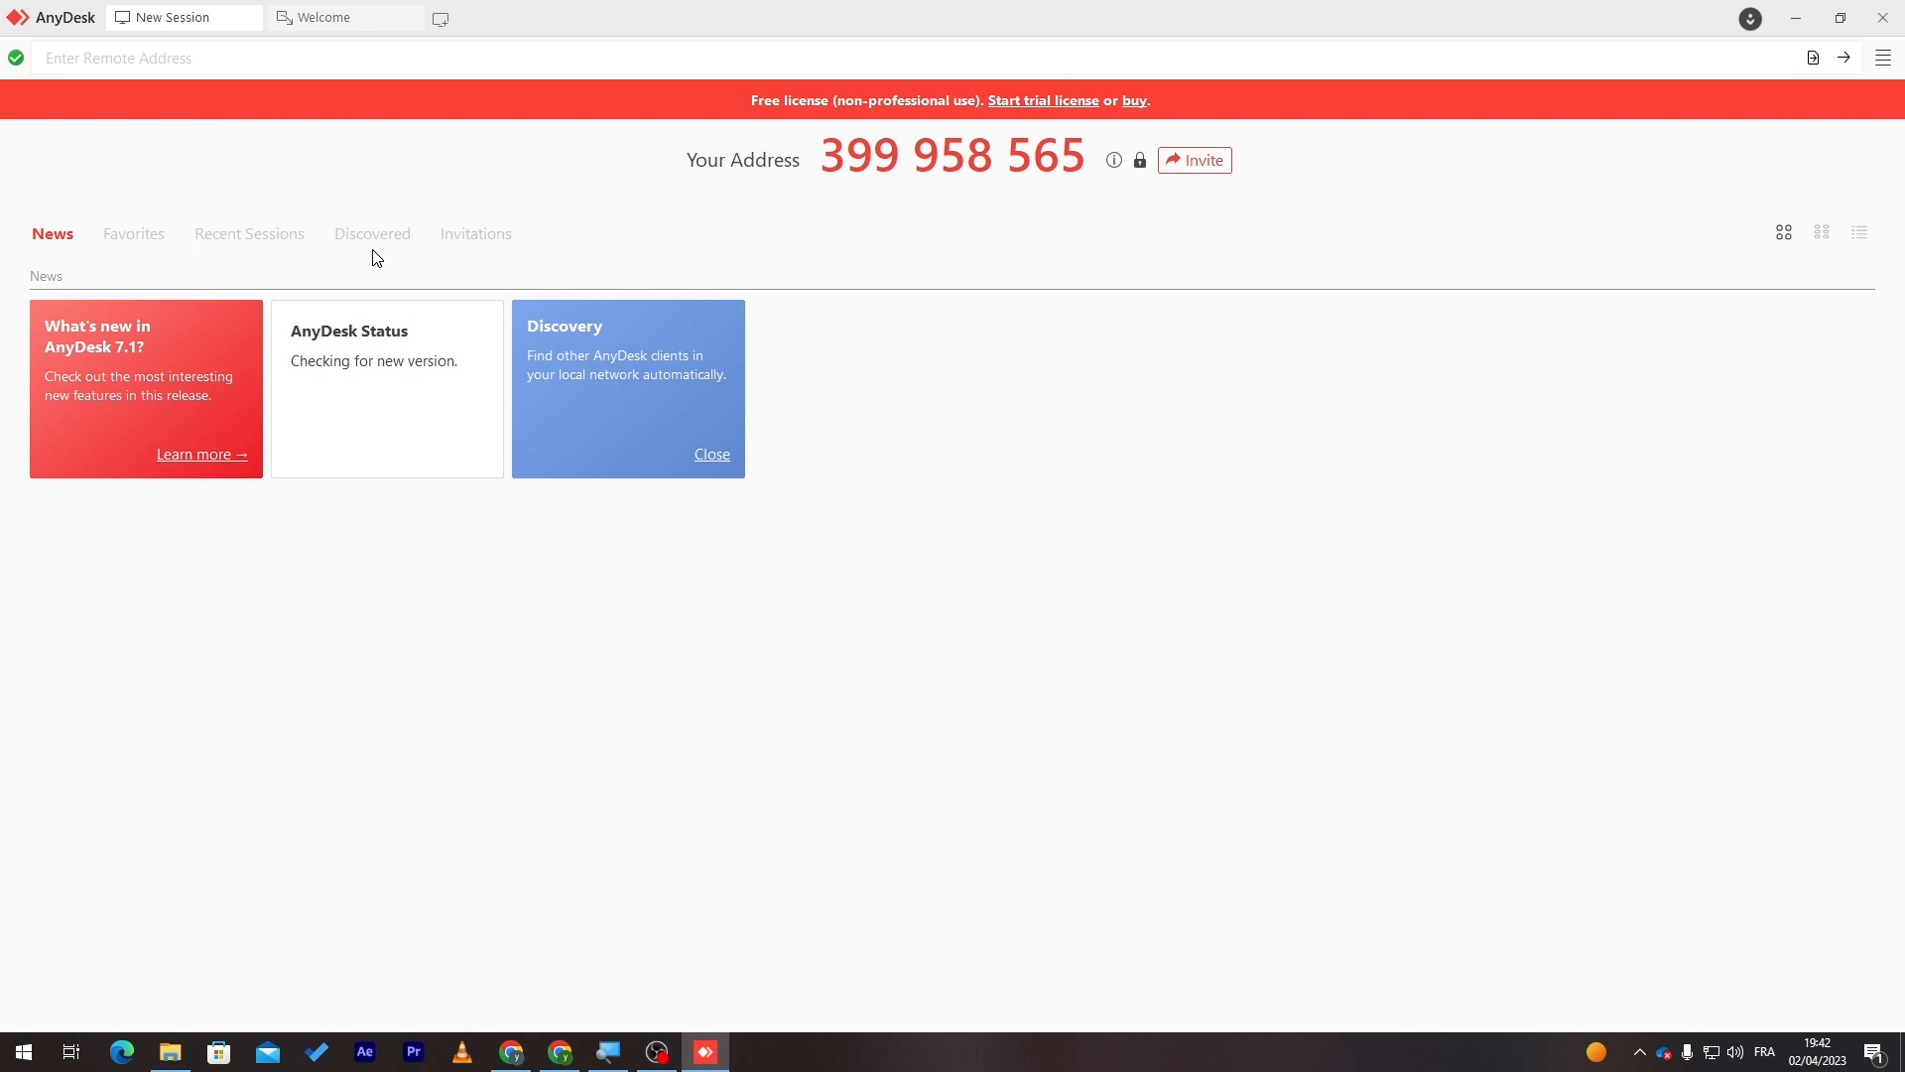
mouse_move(22, 230)
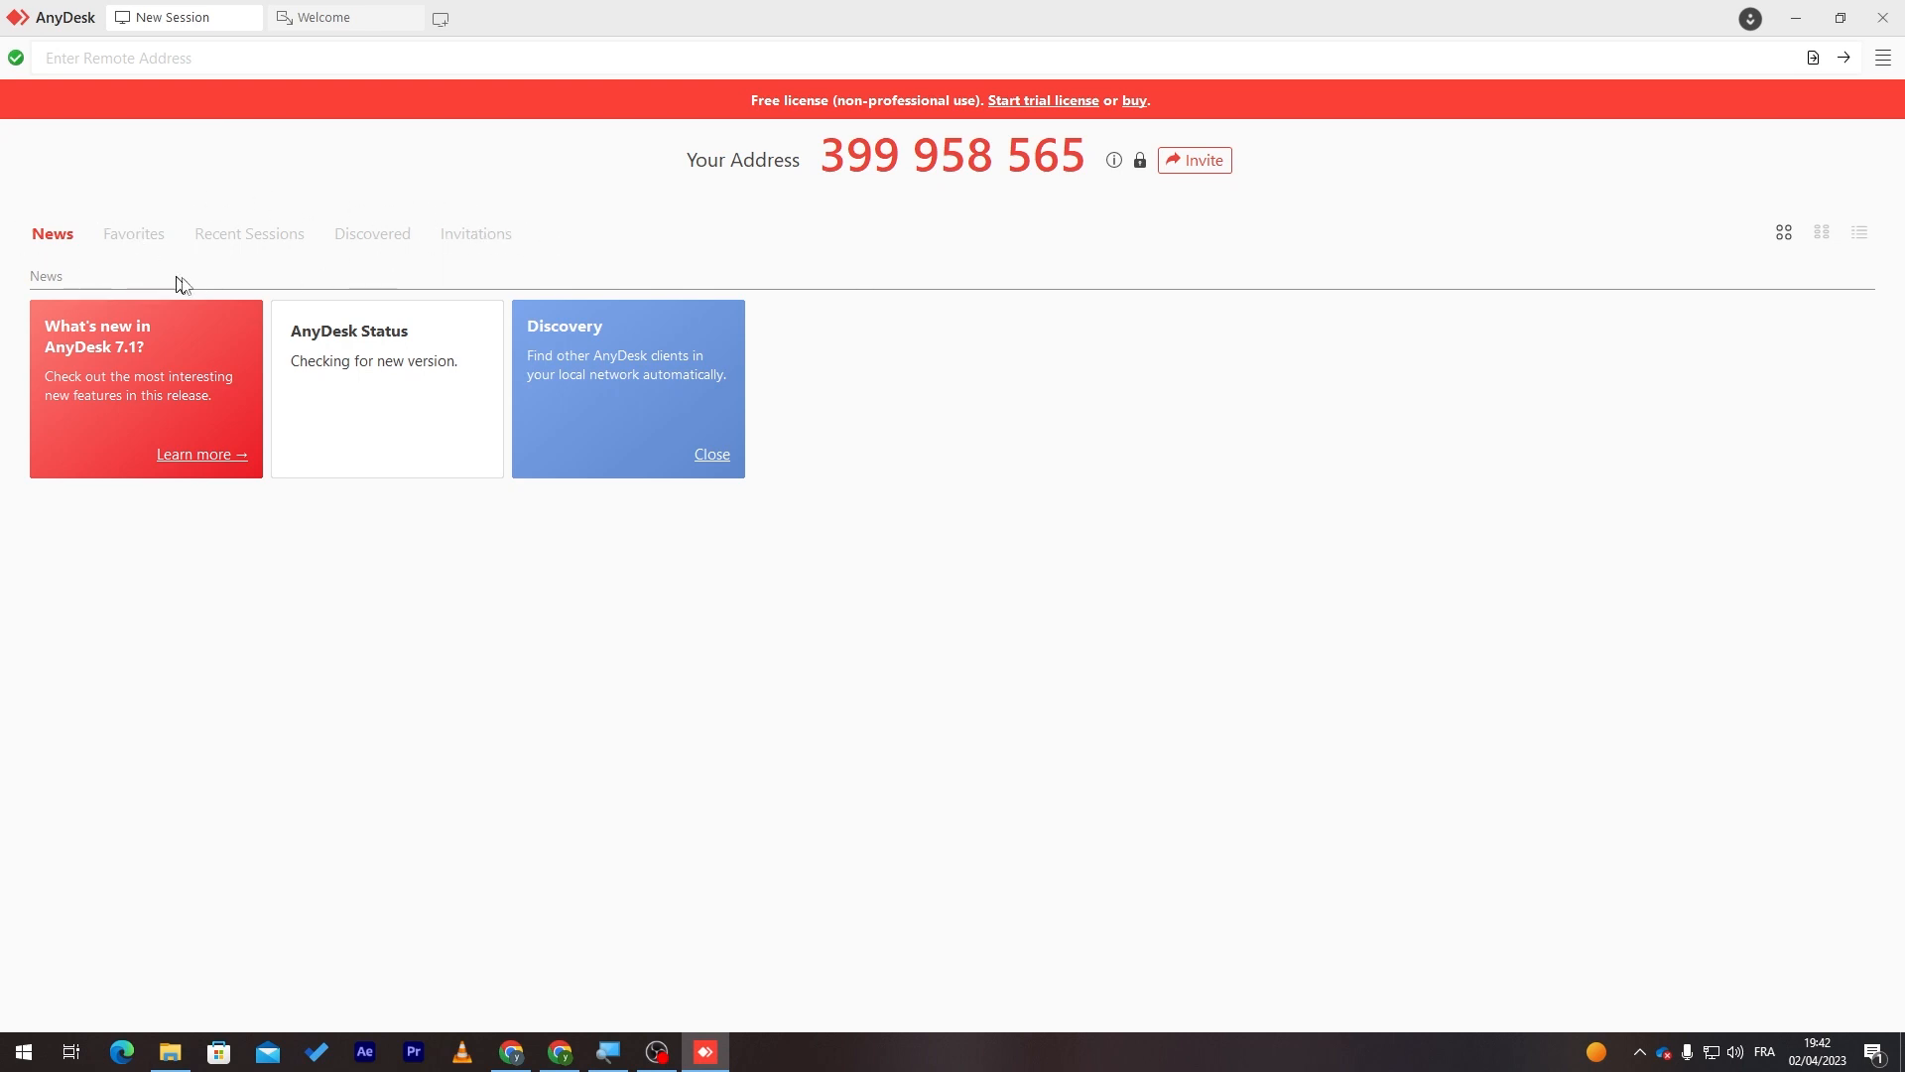
Show the Welcome page for Version 7.1 with my.anydesk II registration and login.
left_click(326, 18)
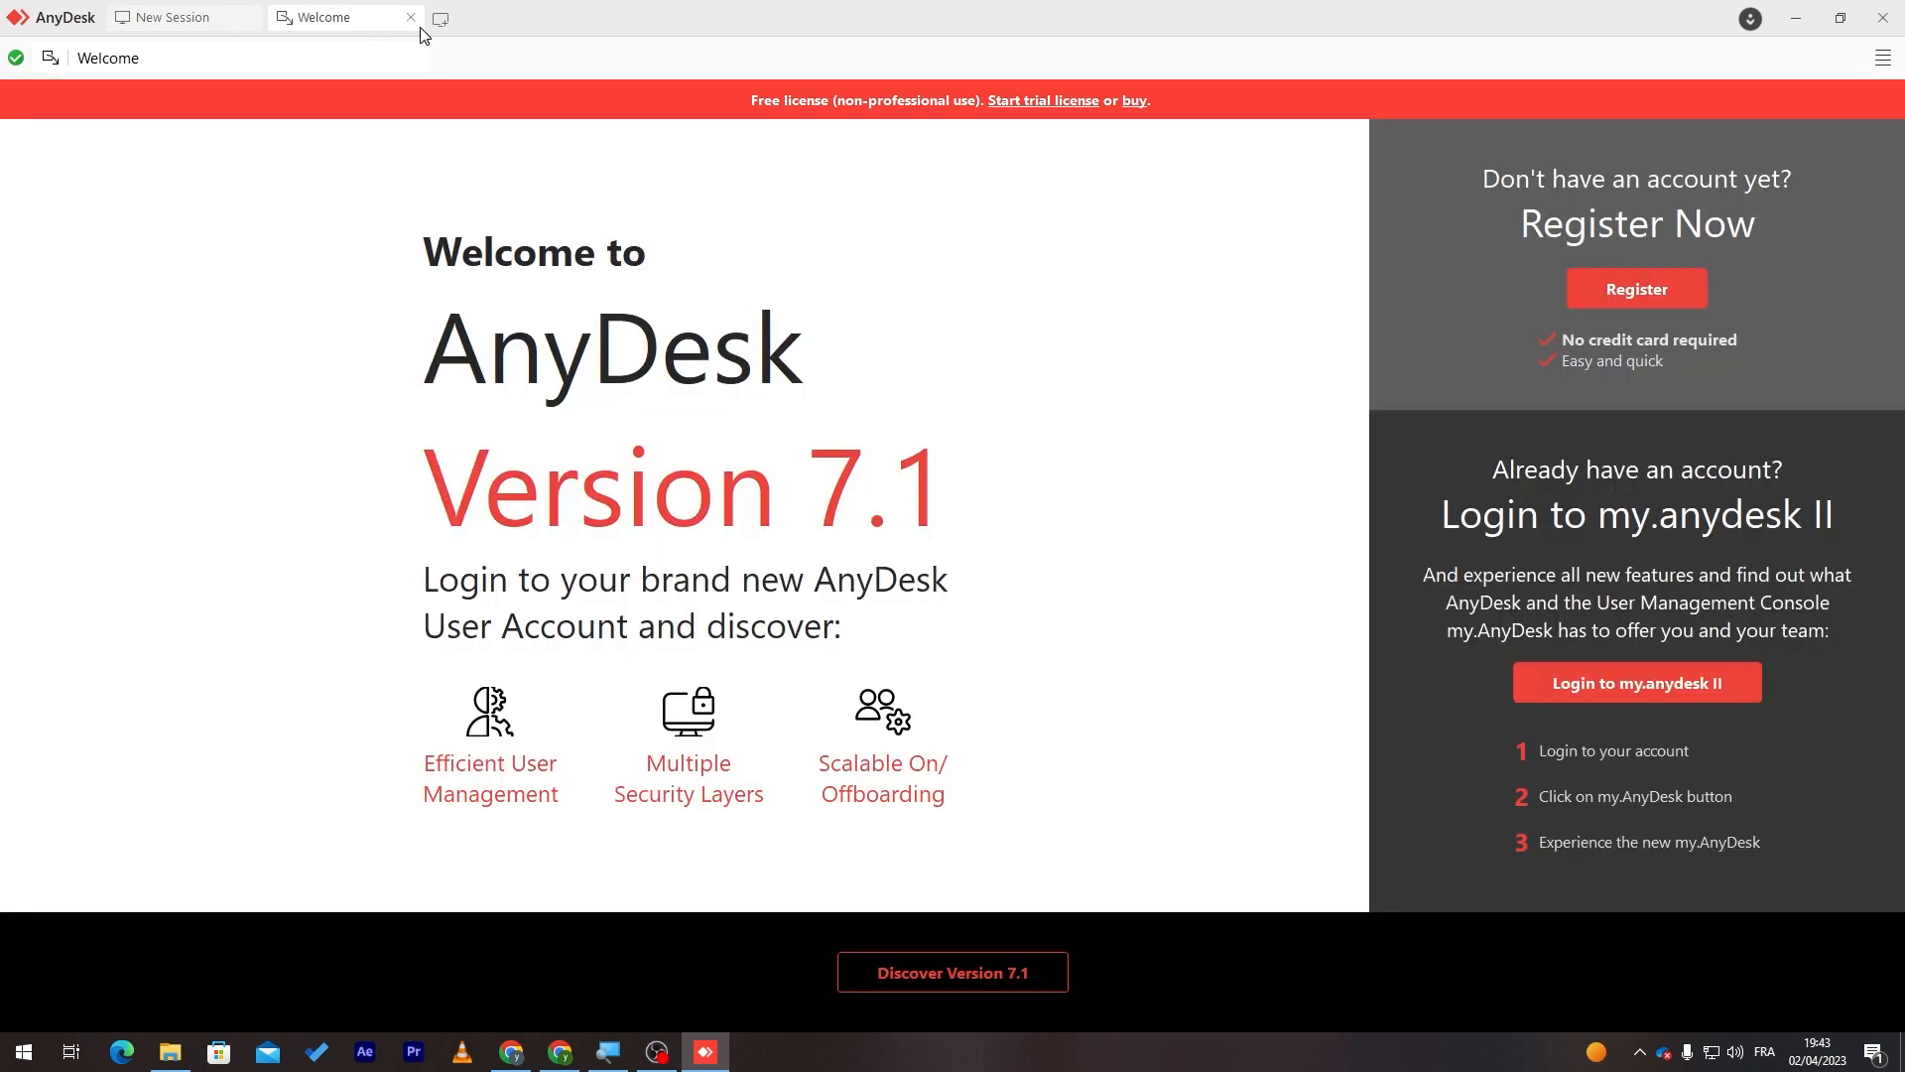
mouse_move(863, 329)
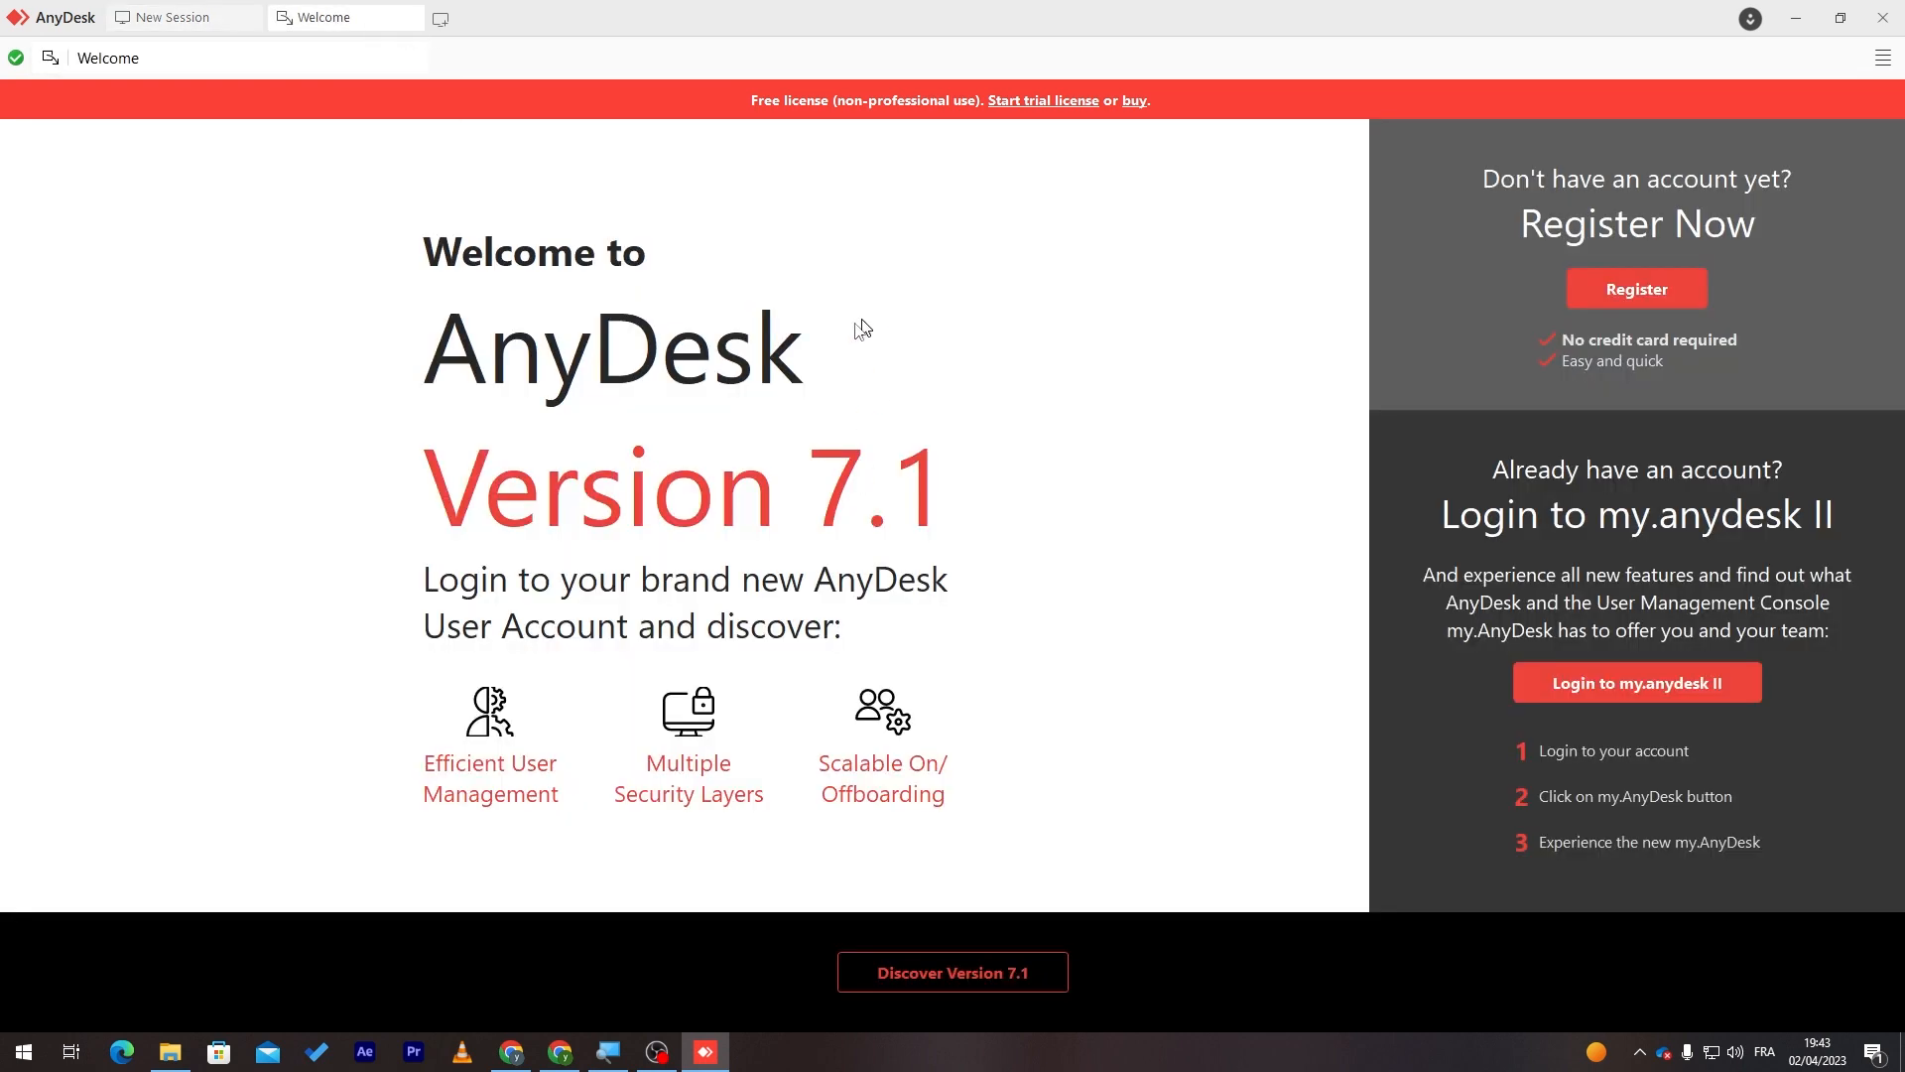
mouse_move(1076, 119)
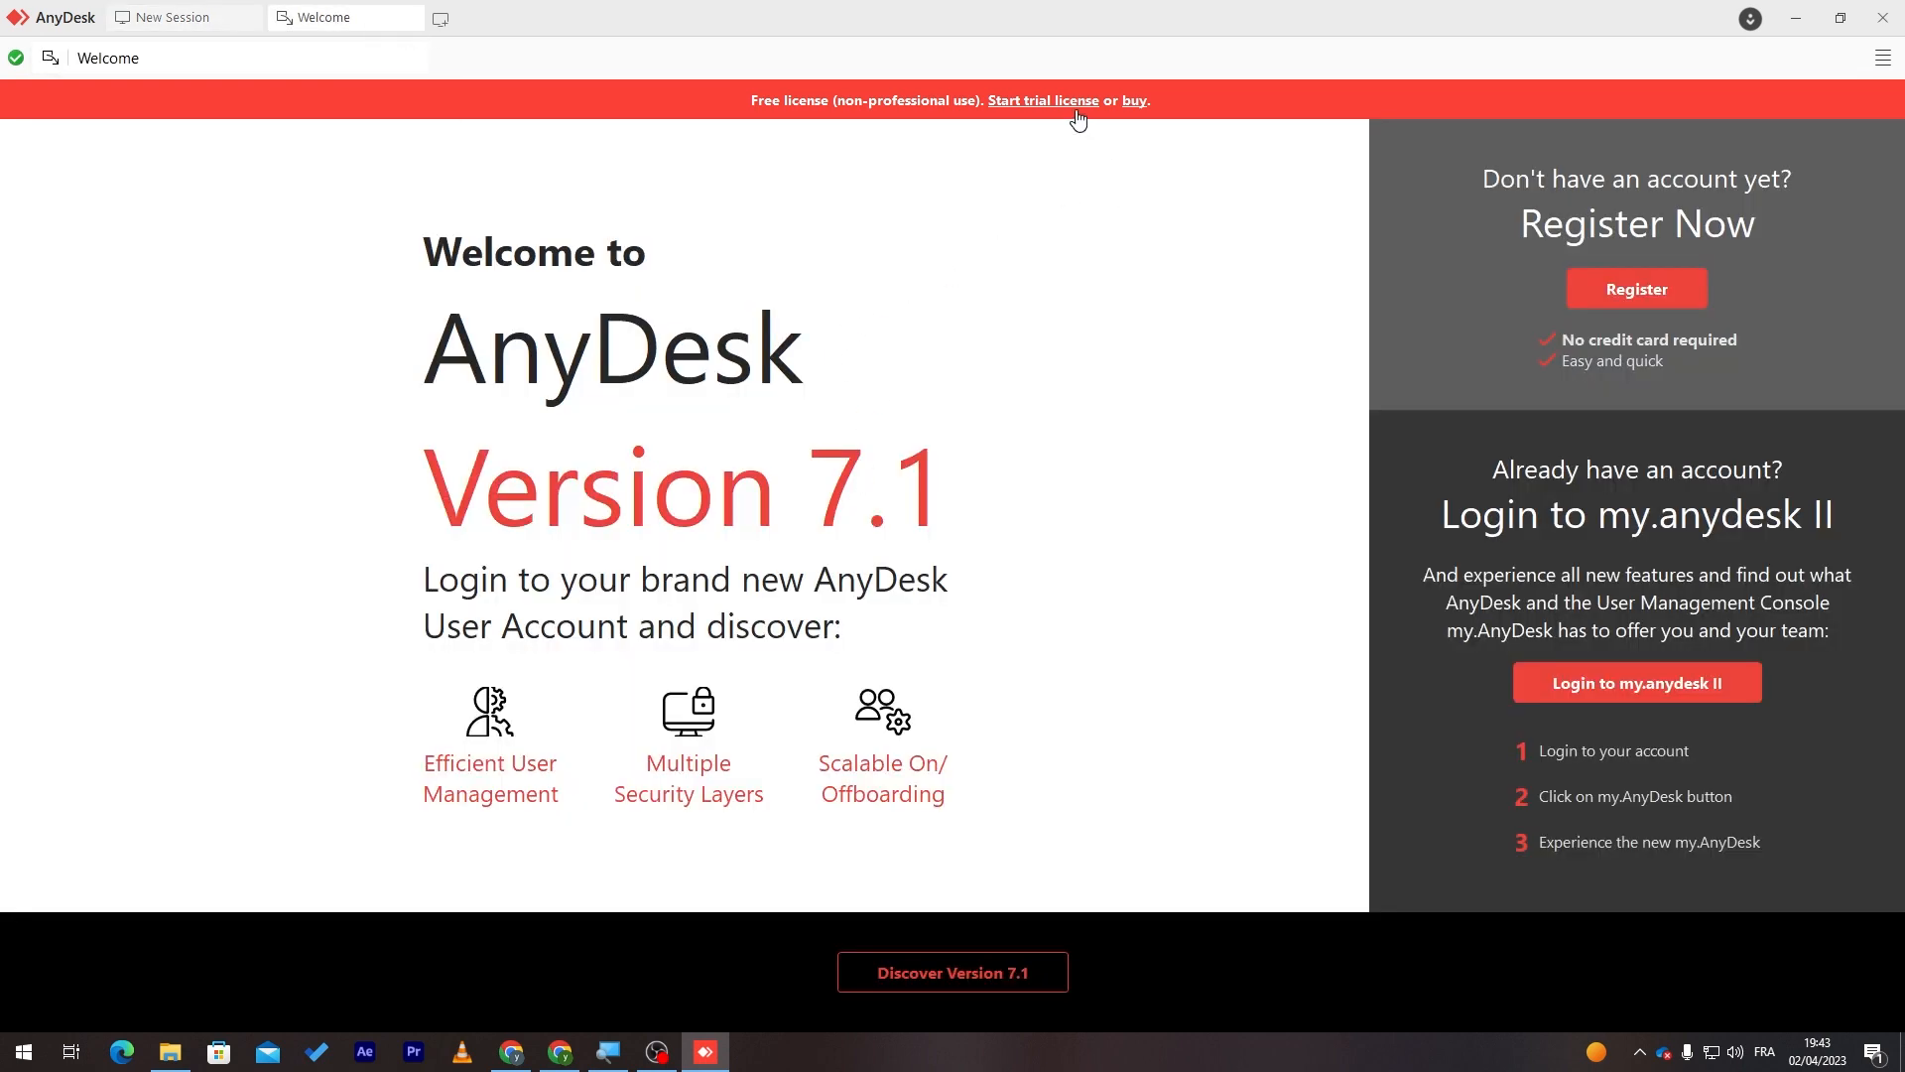
Follow the free-license banner's 'buy' link to anydesk.com pricing in Chrome.
left_click(1131, 101)
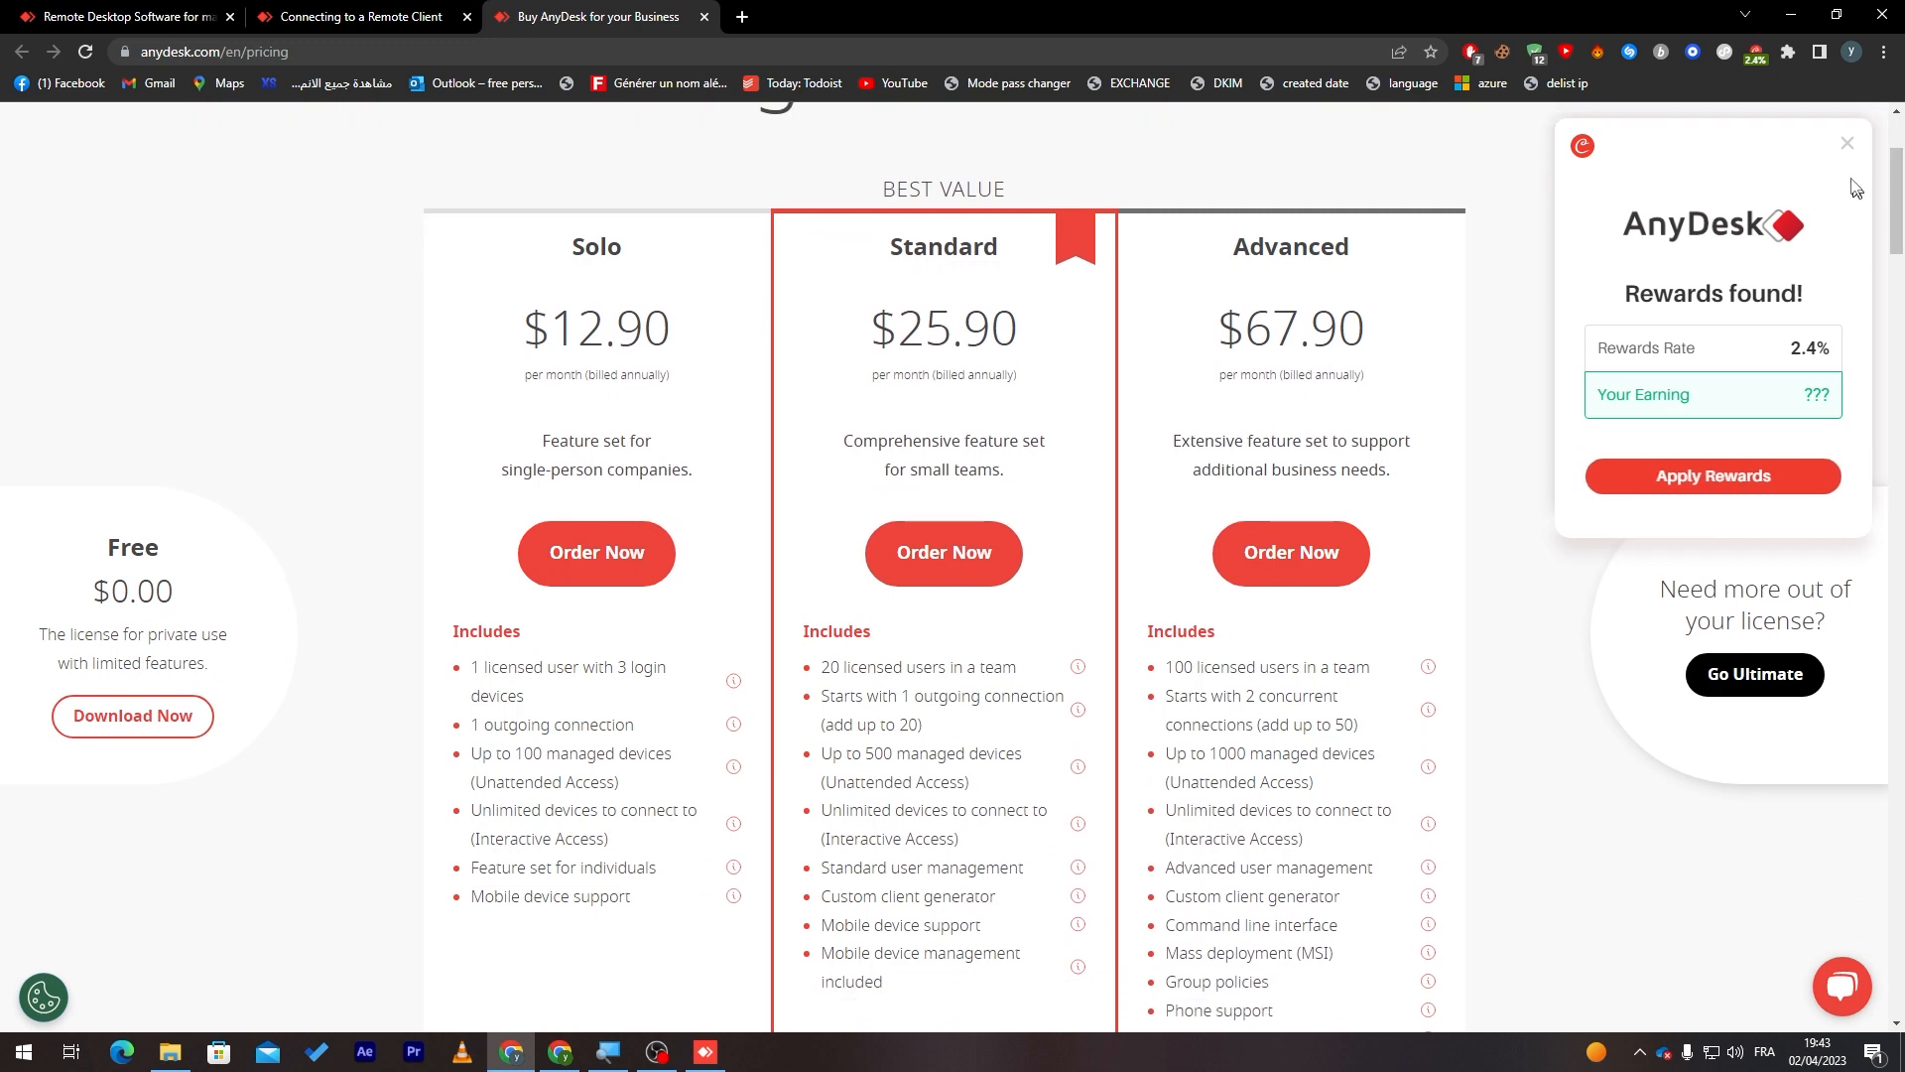
Dismiss the rewards extension popup on the anydesk.com pricing page.
left_click(1845, 143)
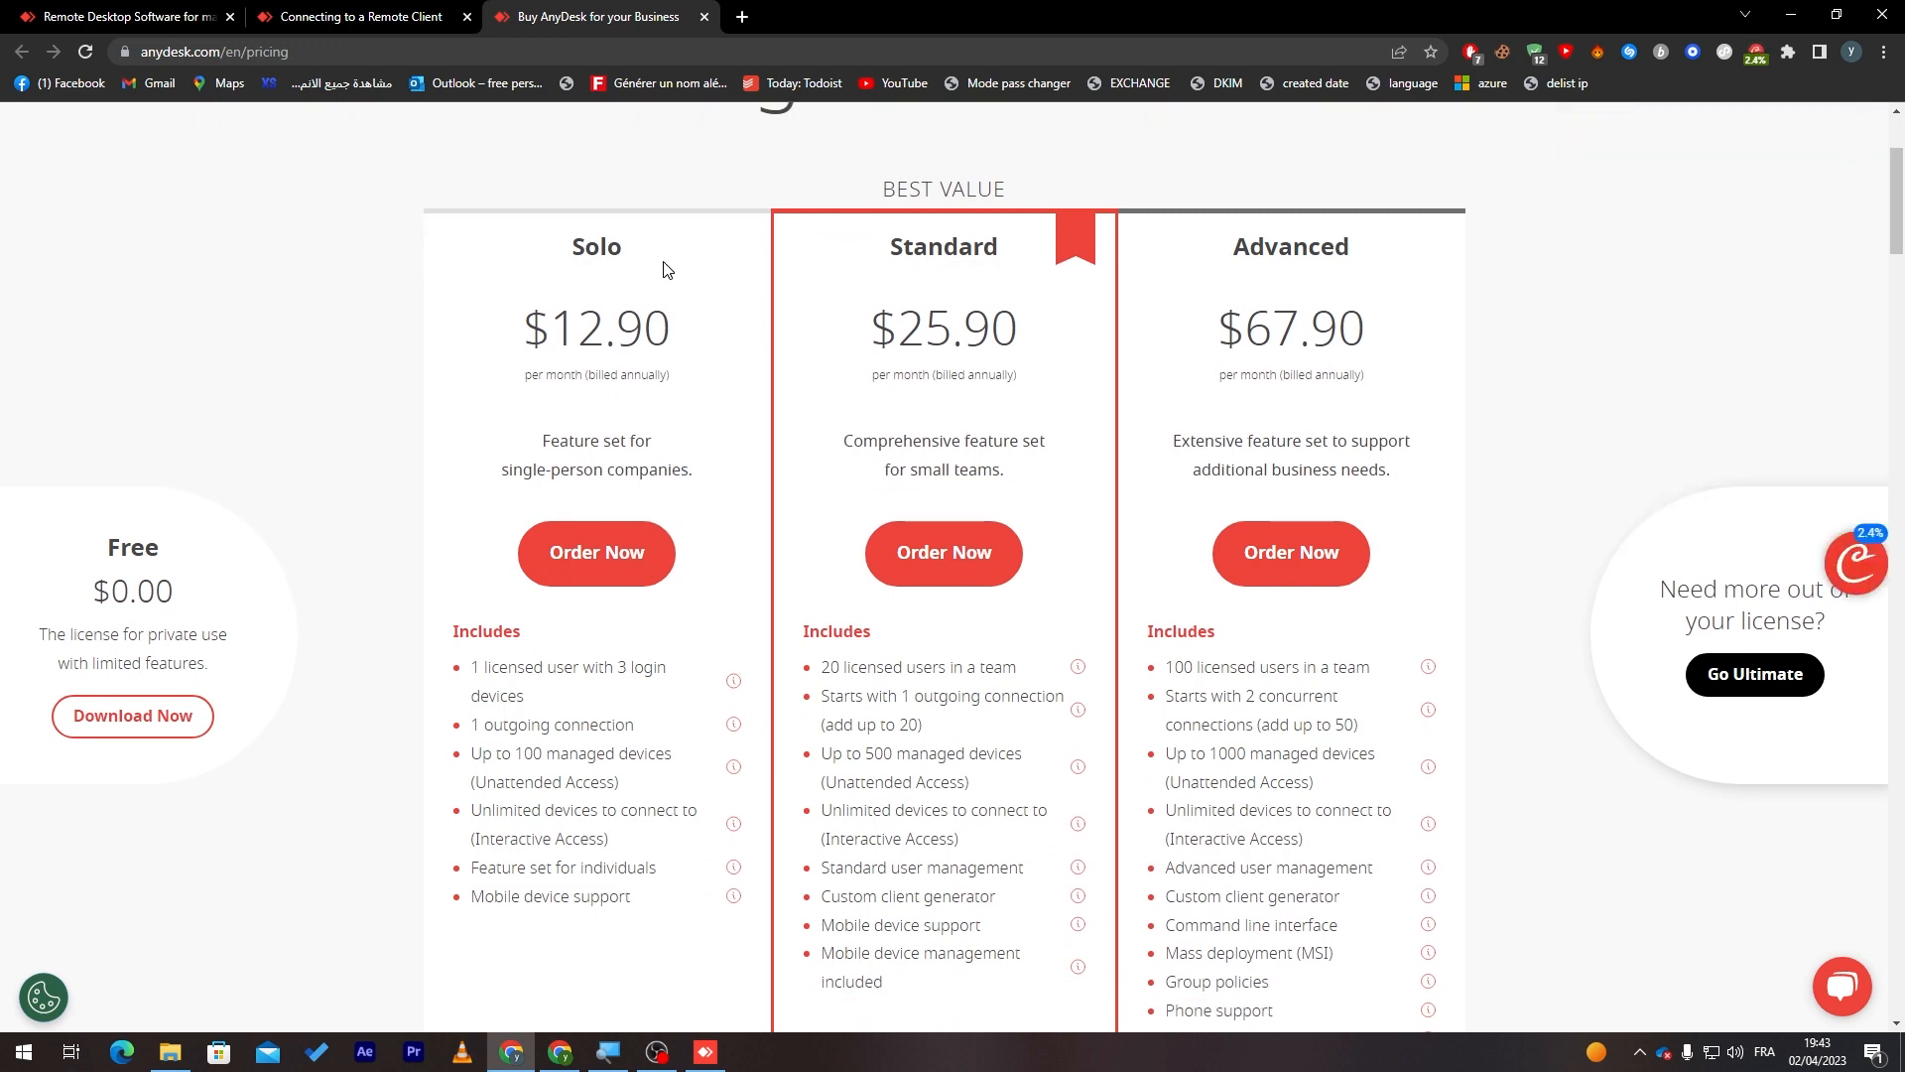
mouse_move(643, 264)
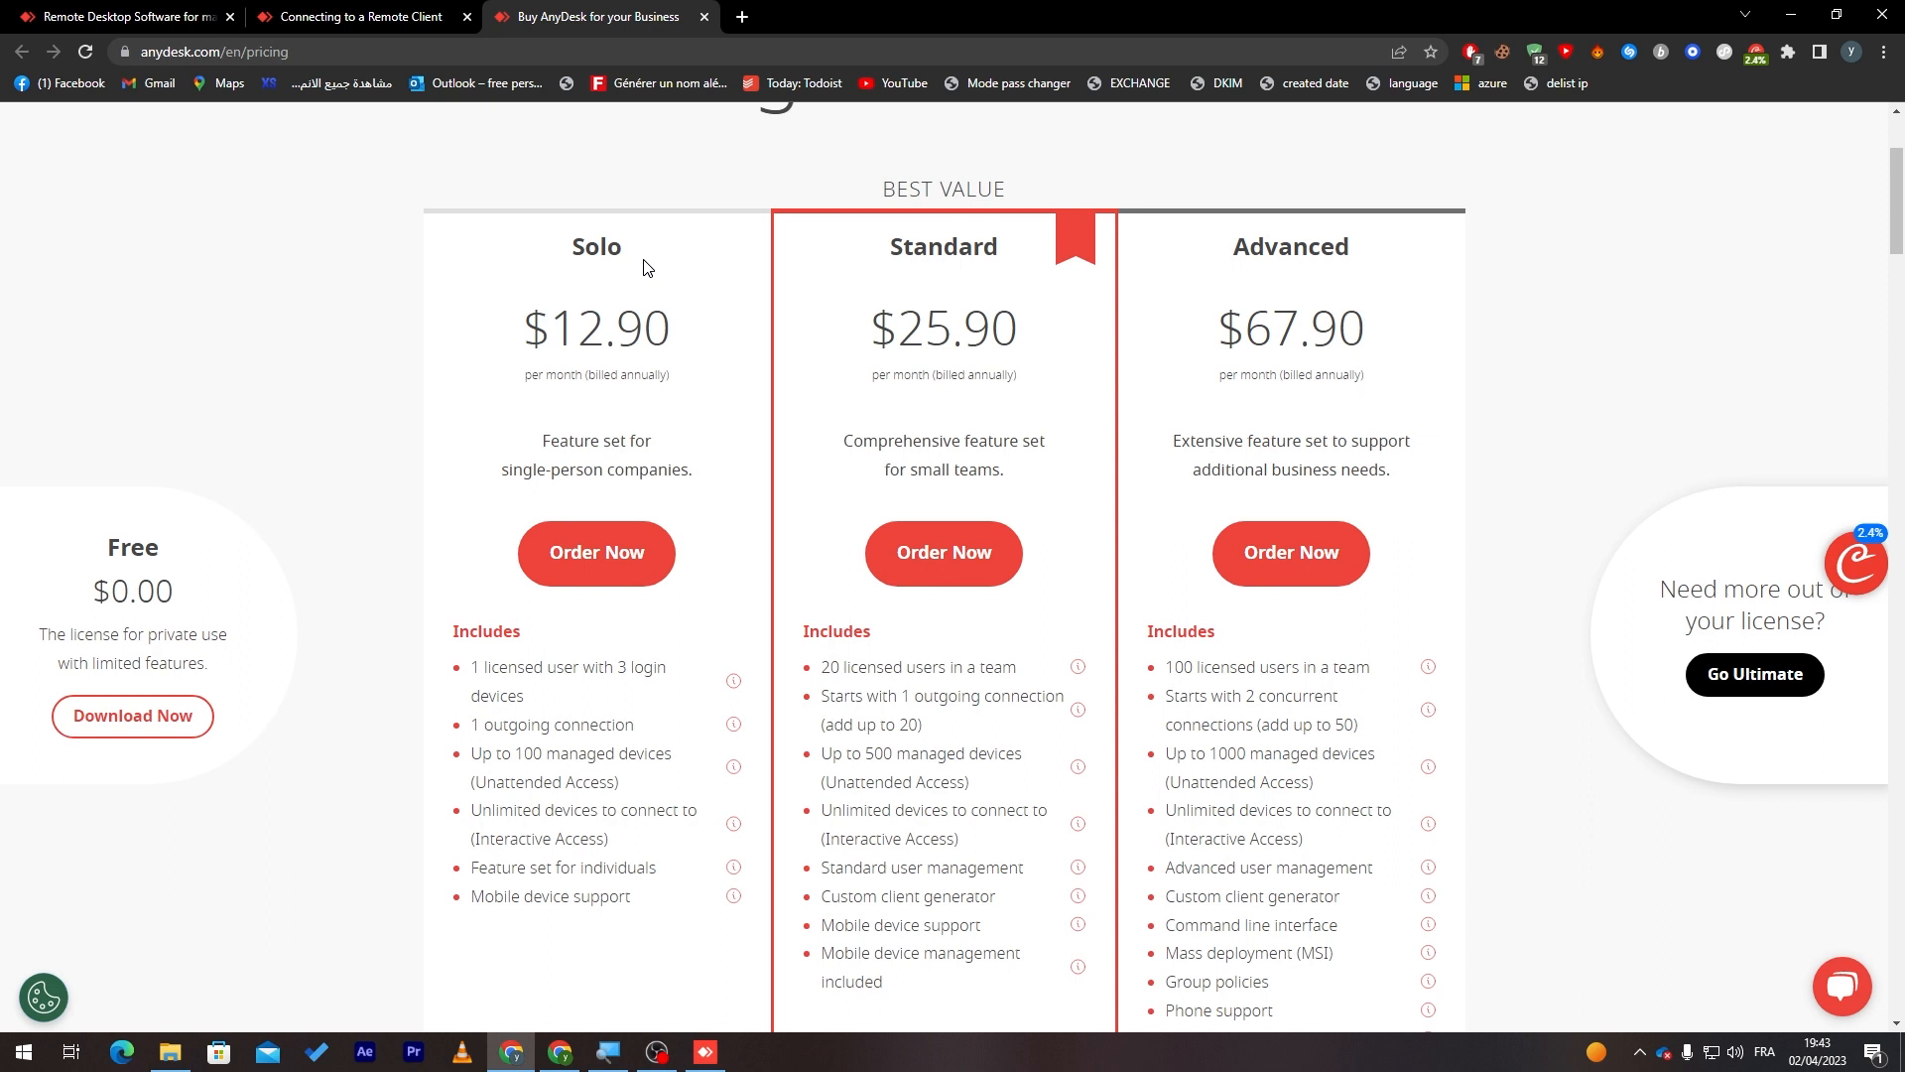
left_click(1842, 986)
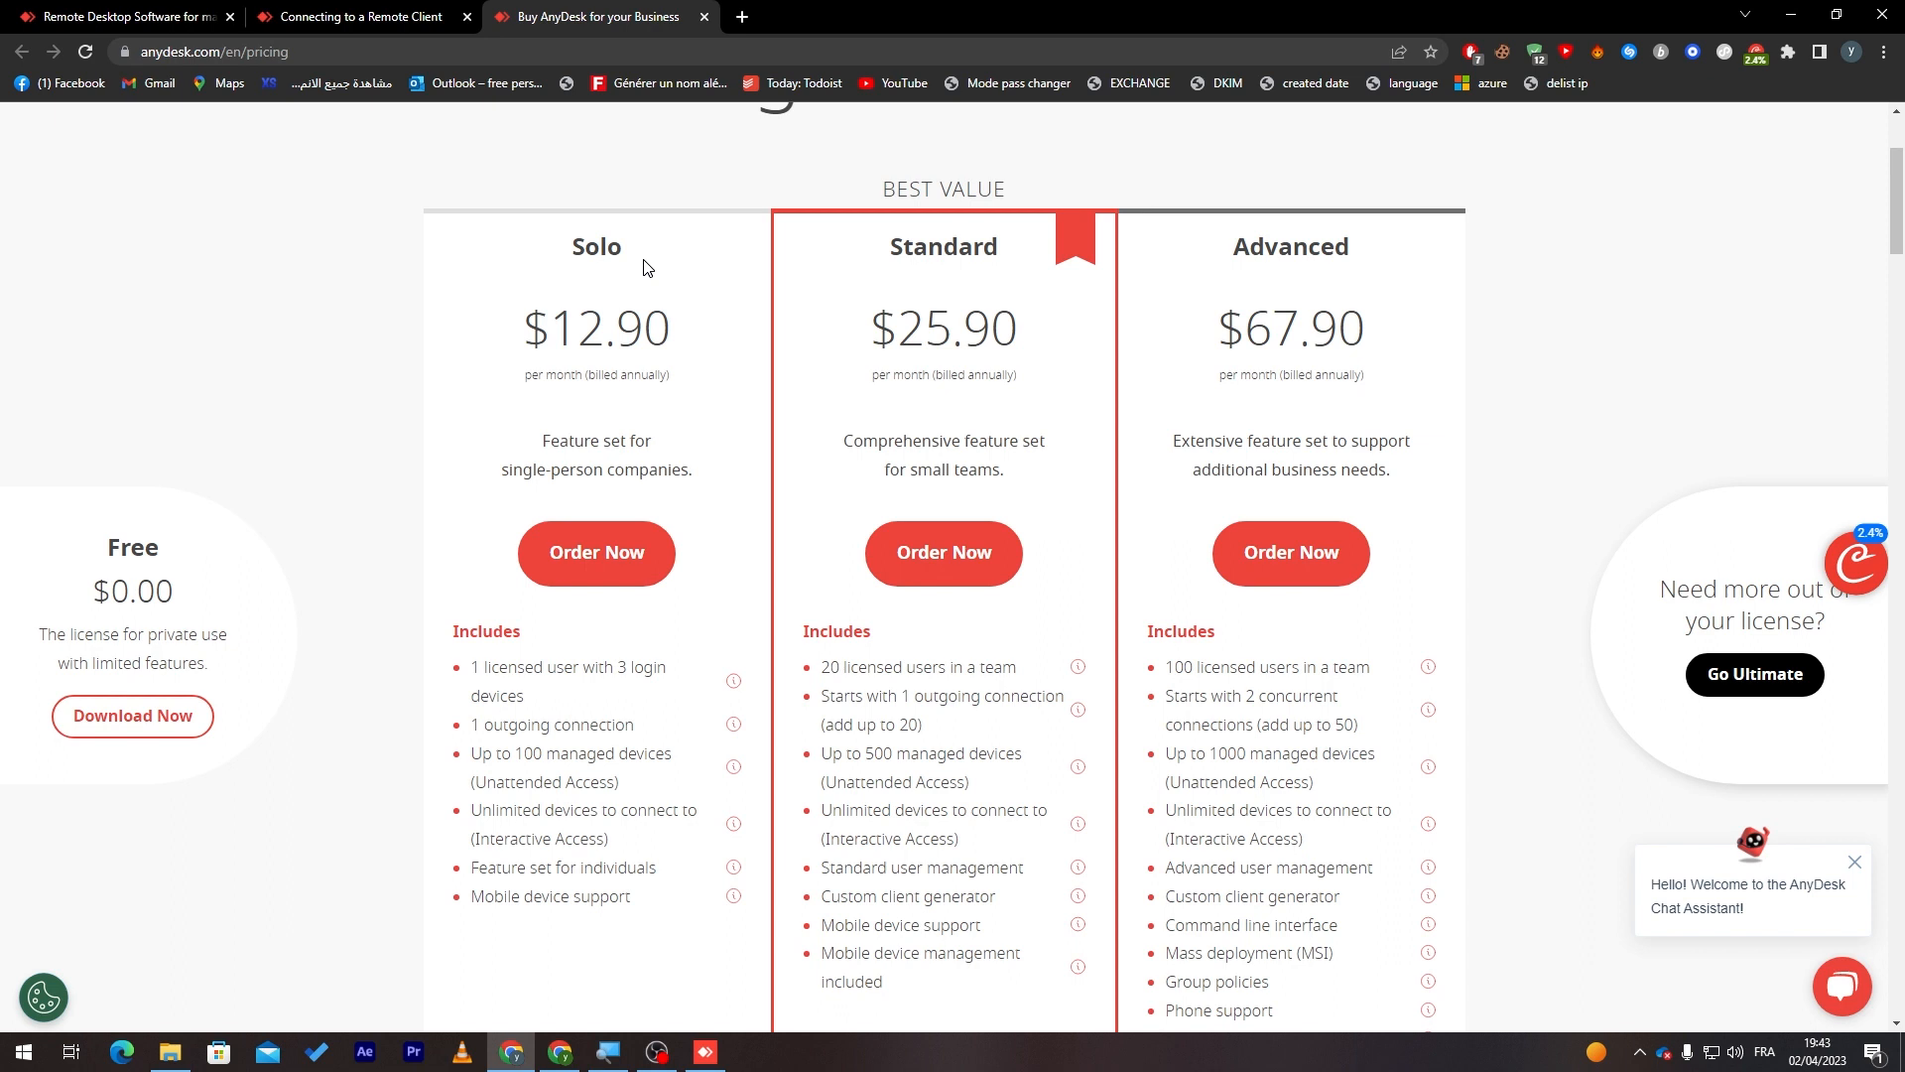
mouse_move(538, 760)
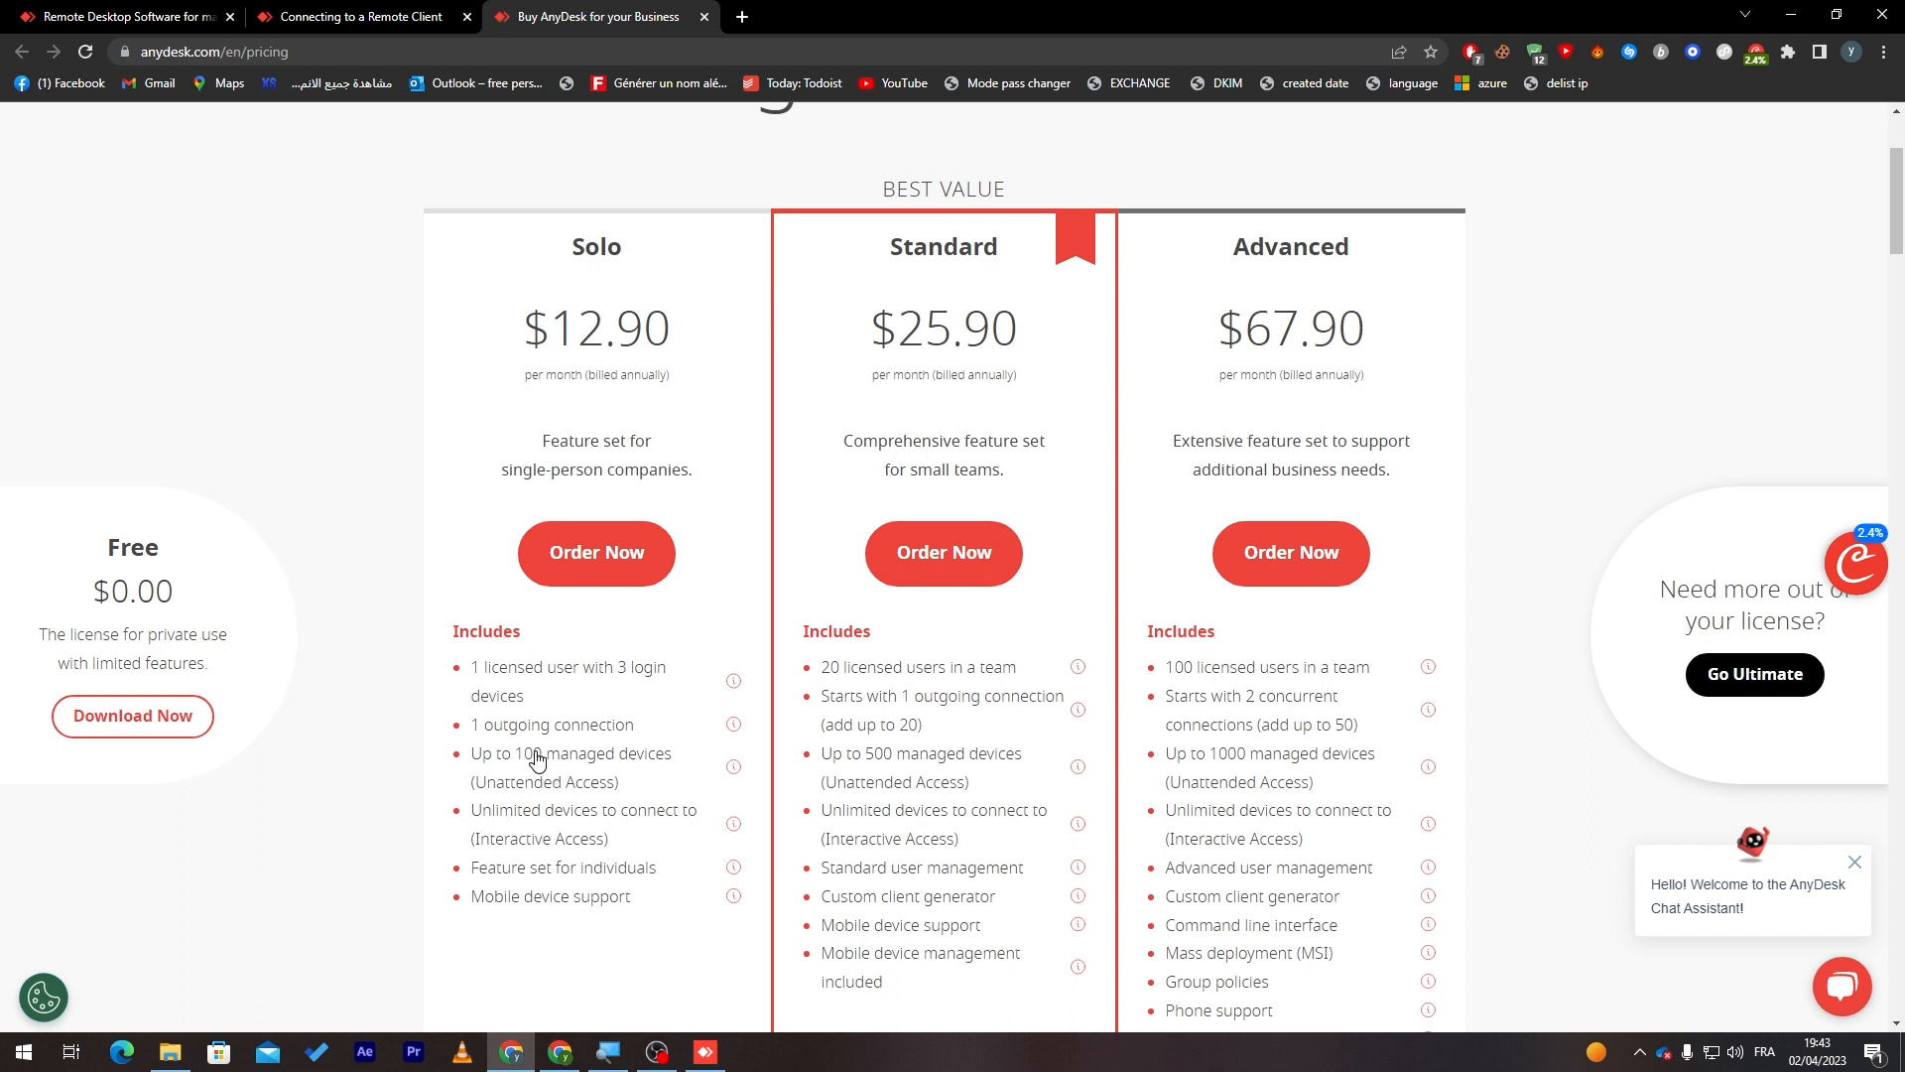
mouse_move(944, 844)
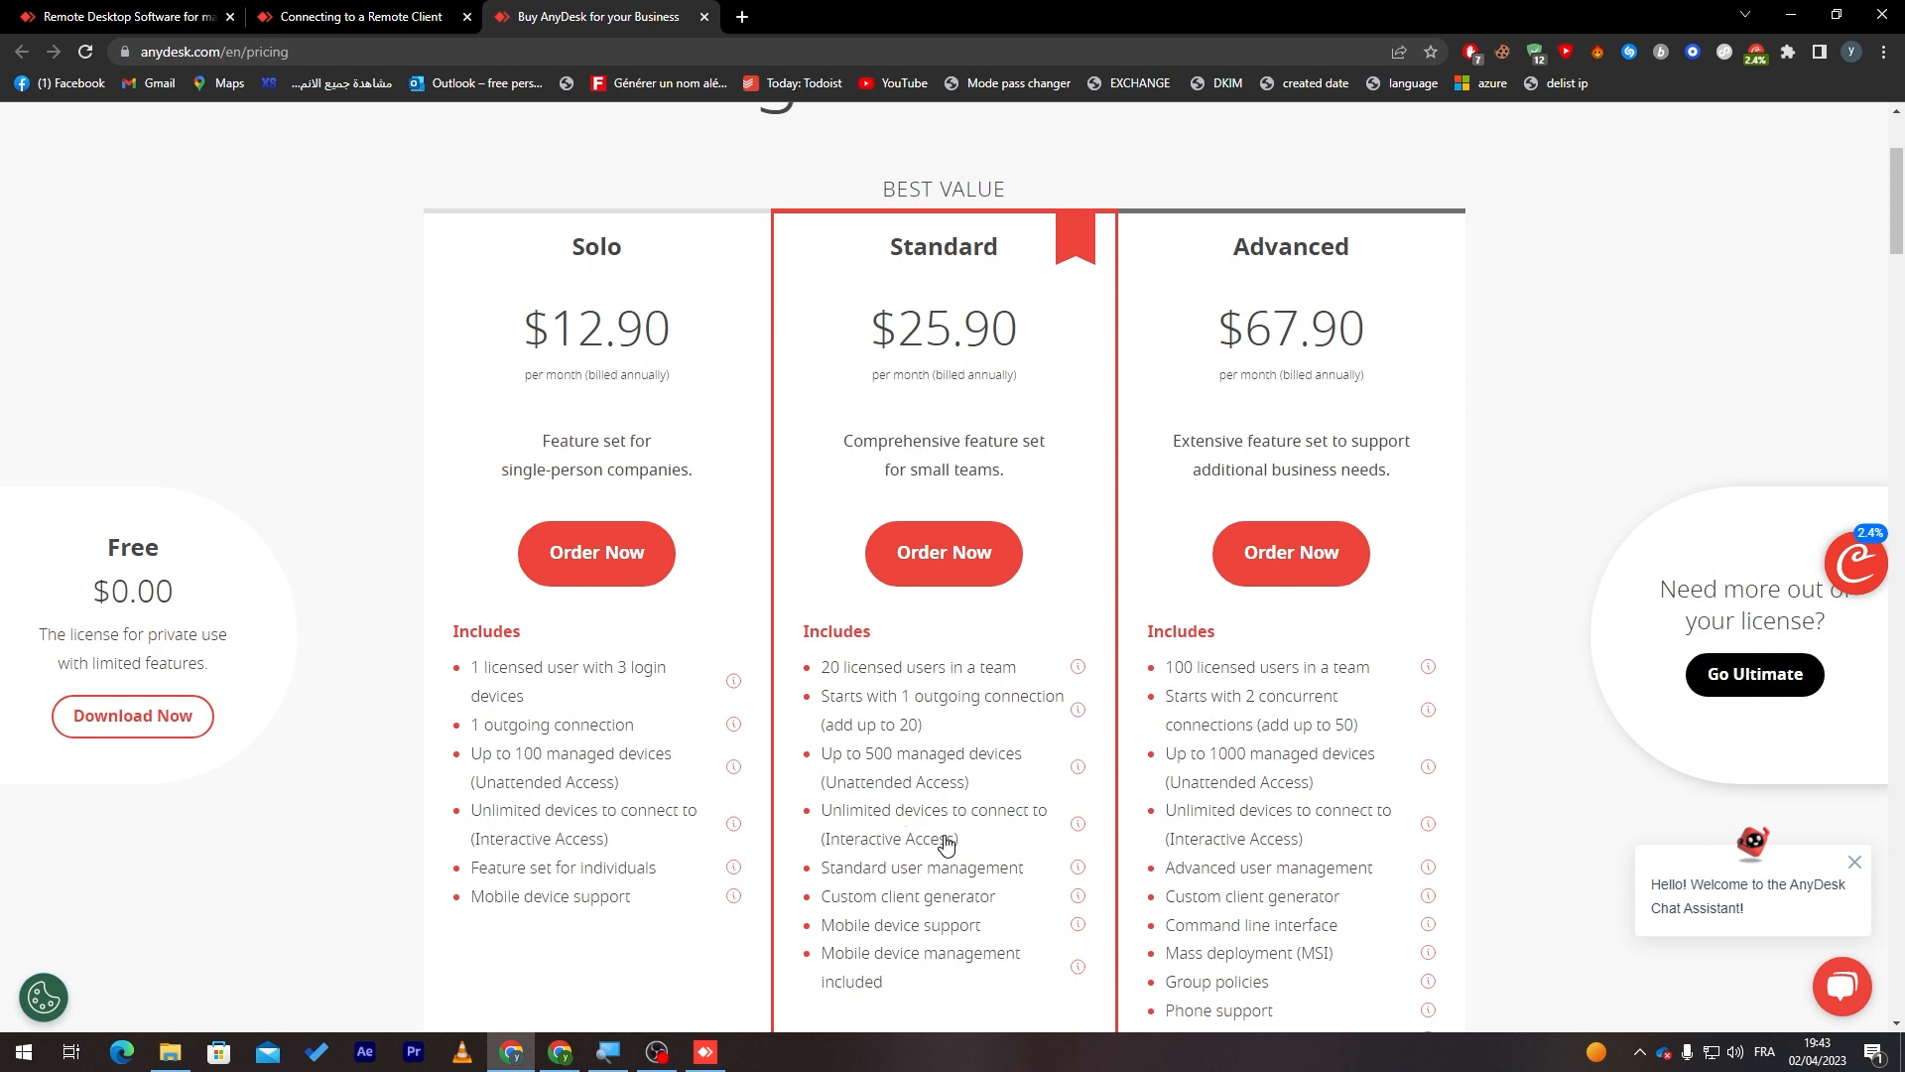
mouse_move(887, 927)
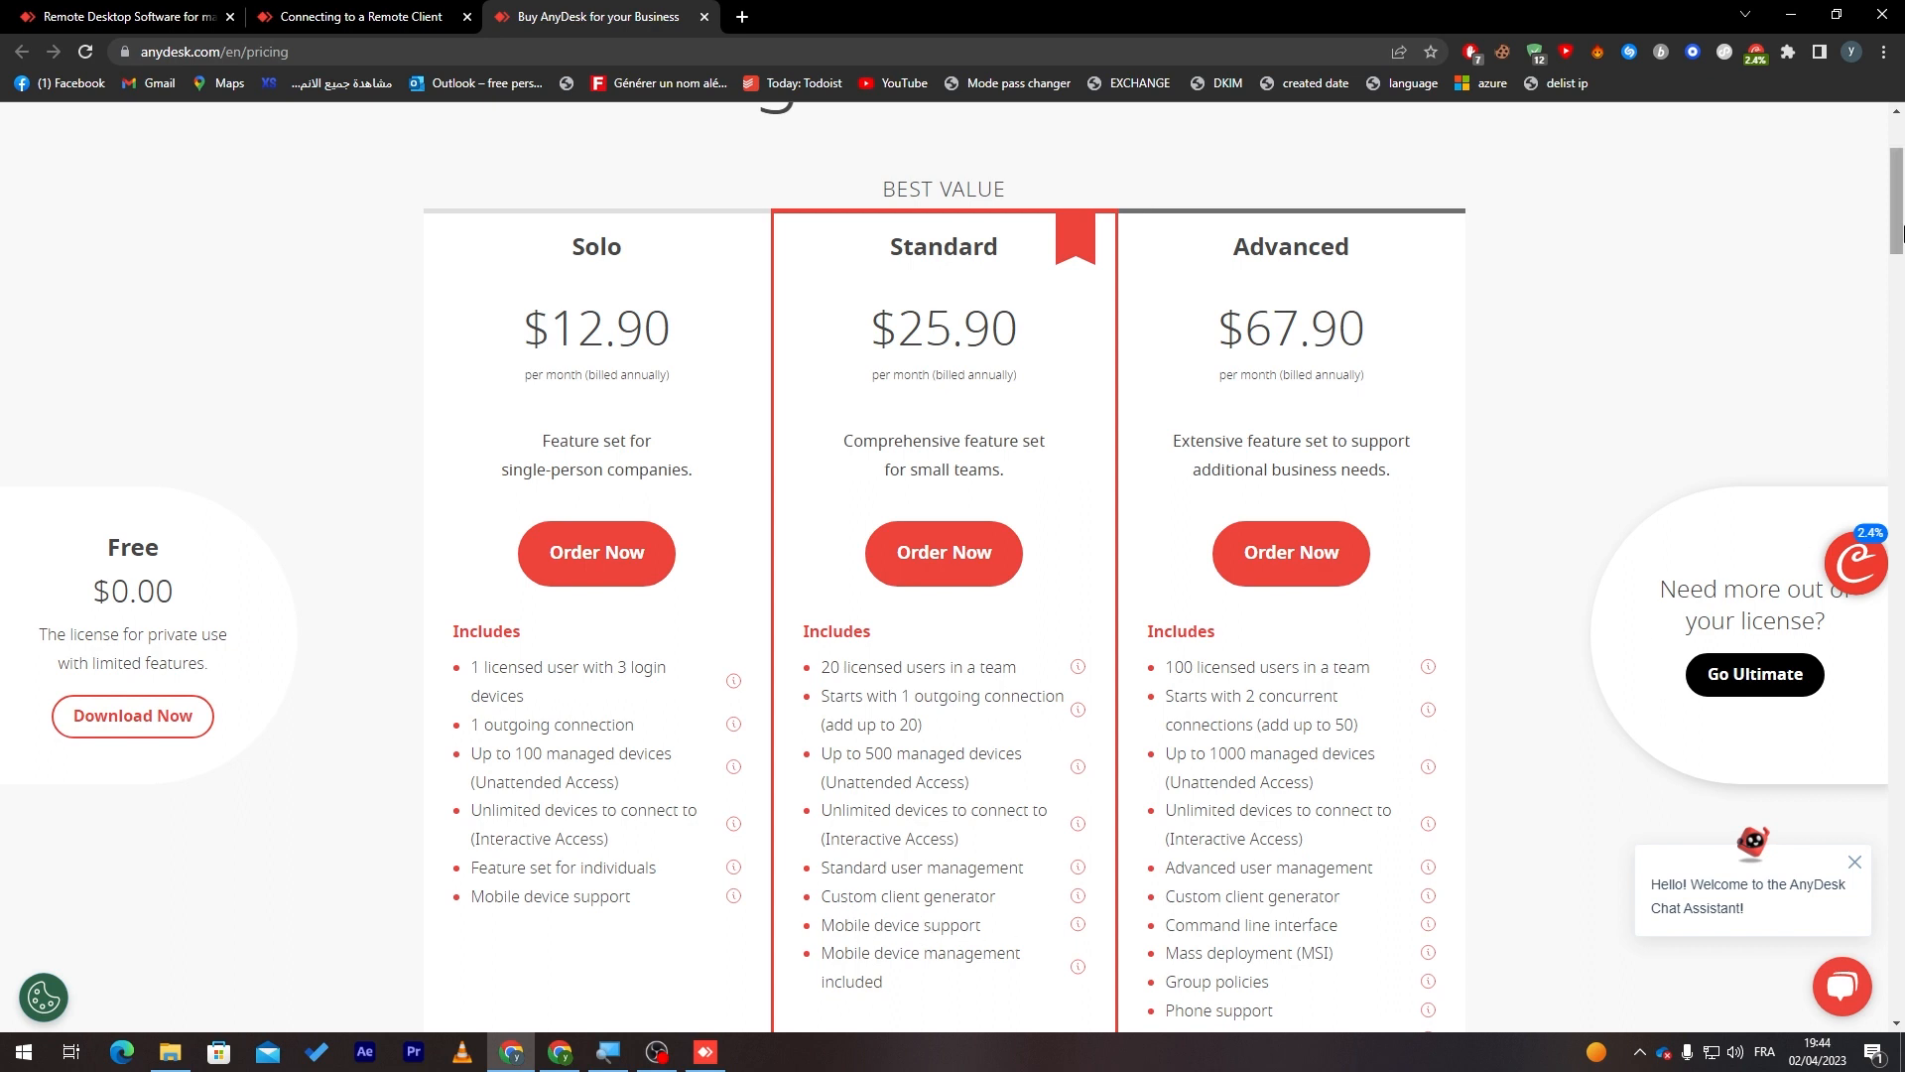
Scroll the pricing page to the plan comparison table's Access & Control section.
scroll("down", 3)
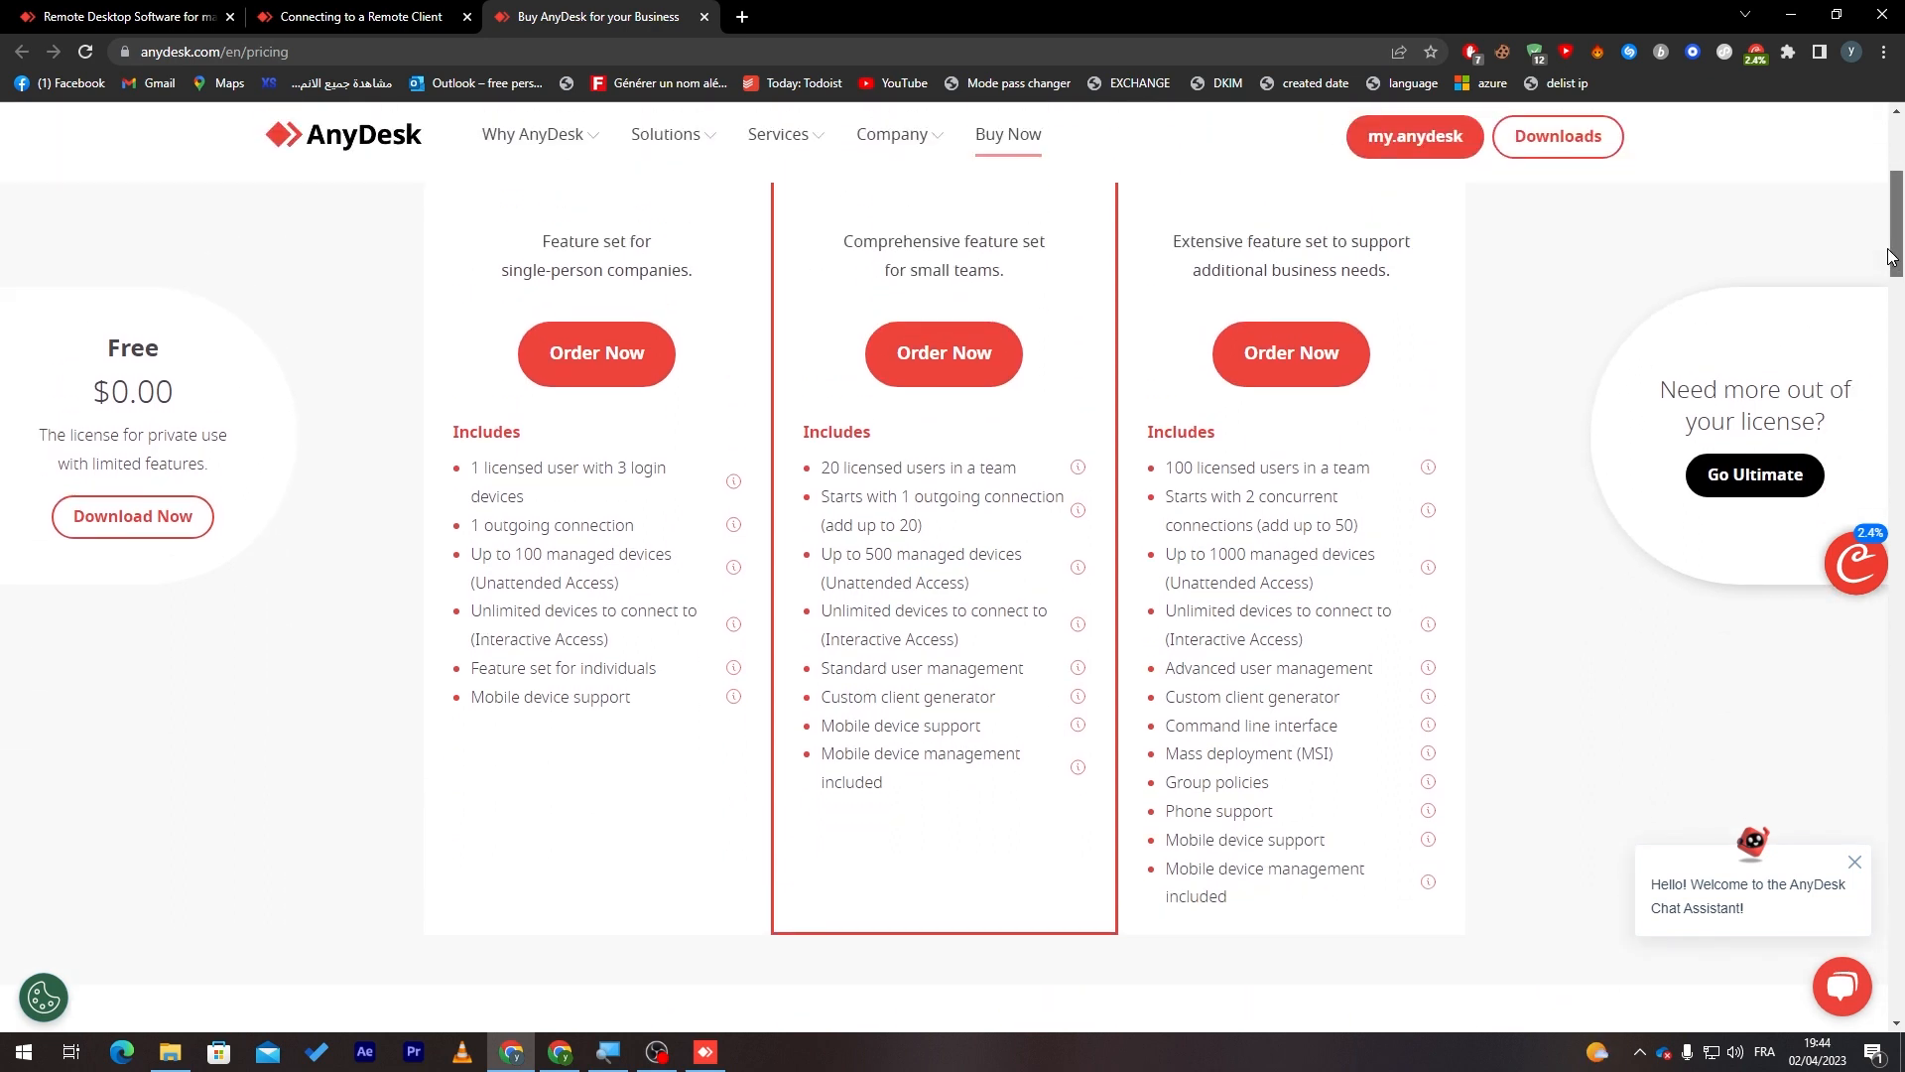
scroll("up", 3)
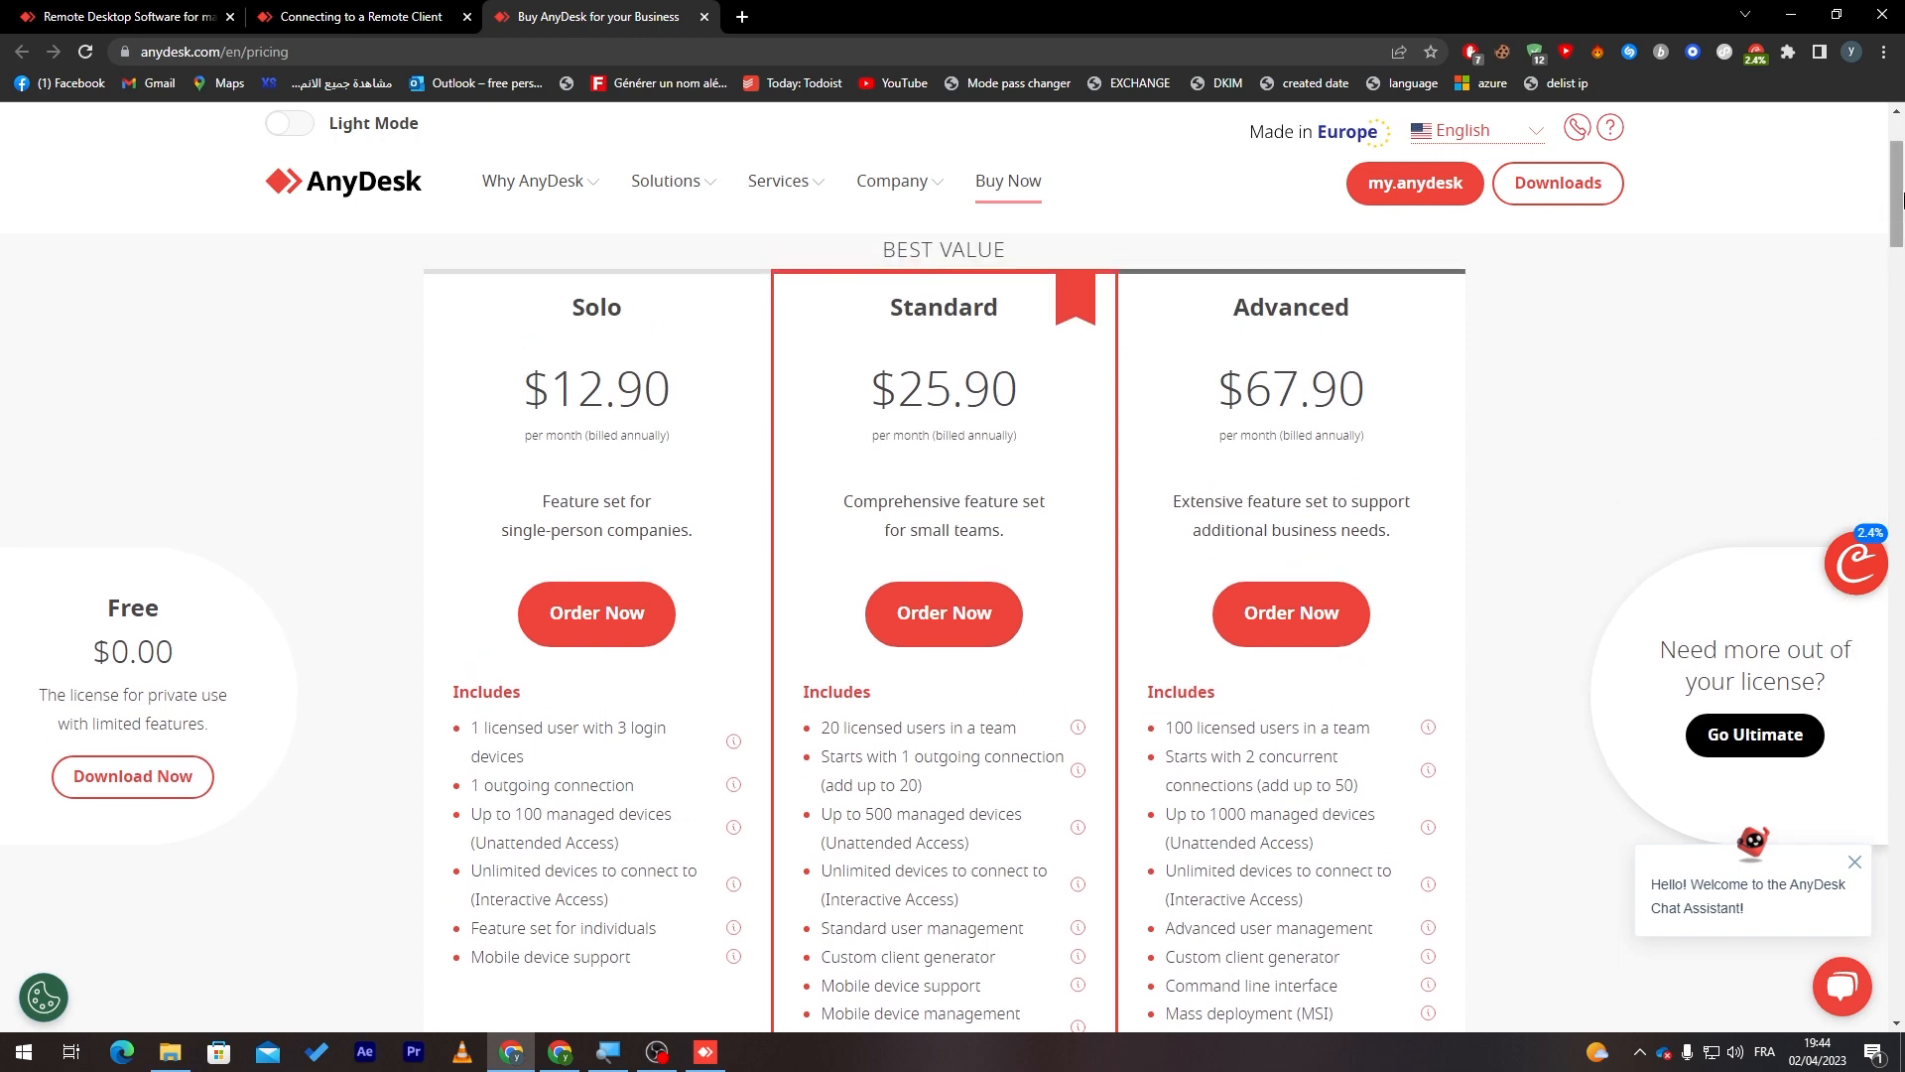
scroll("down", 3)
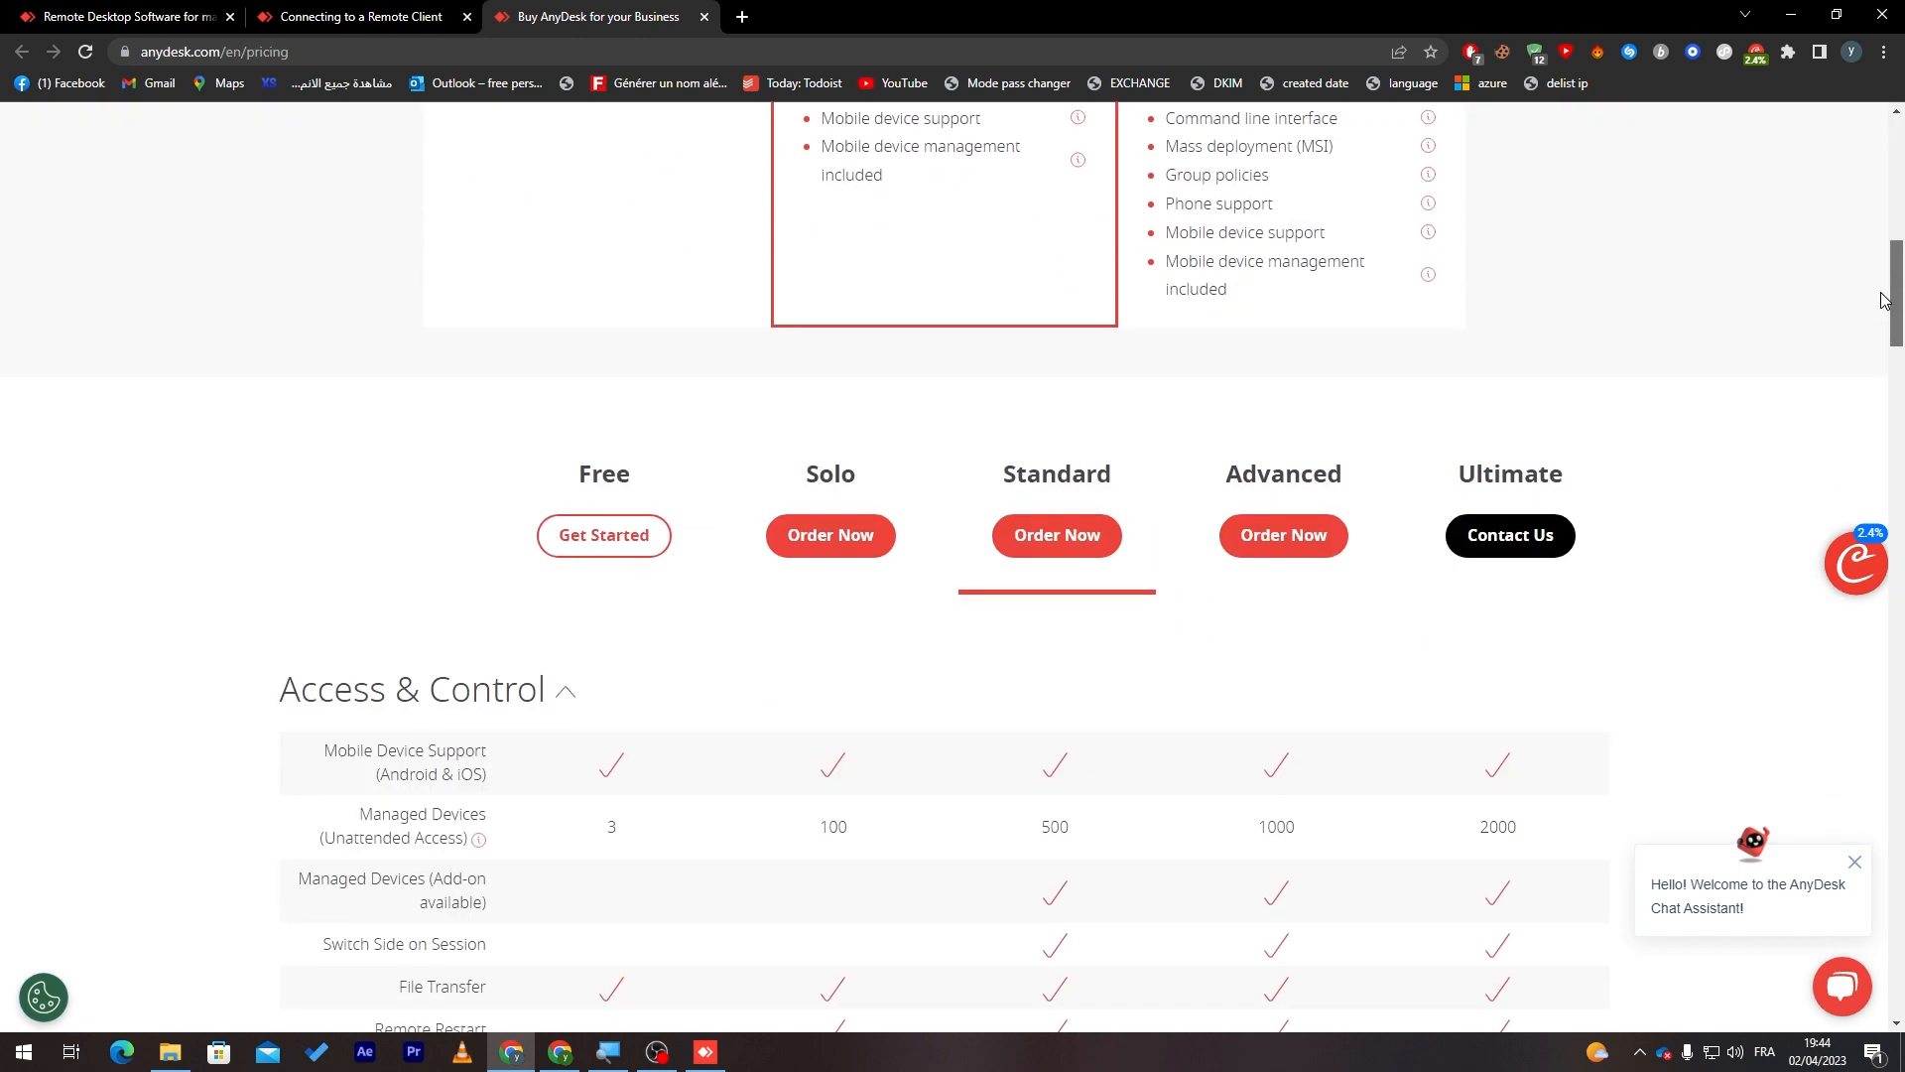
scroll("down", 3)
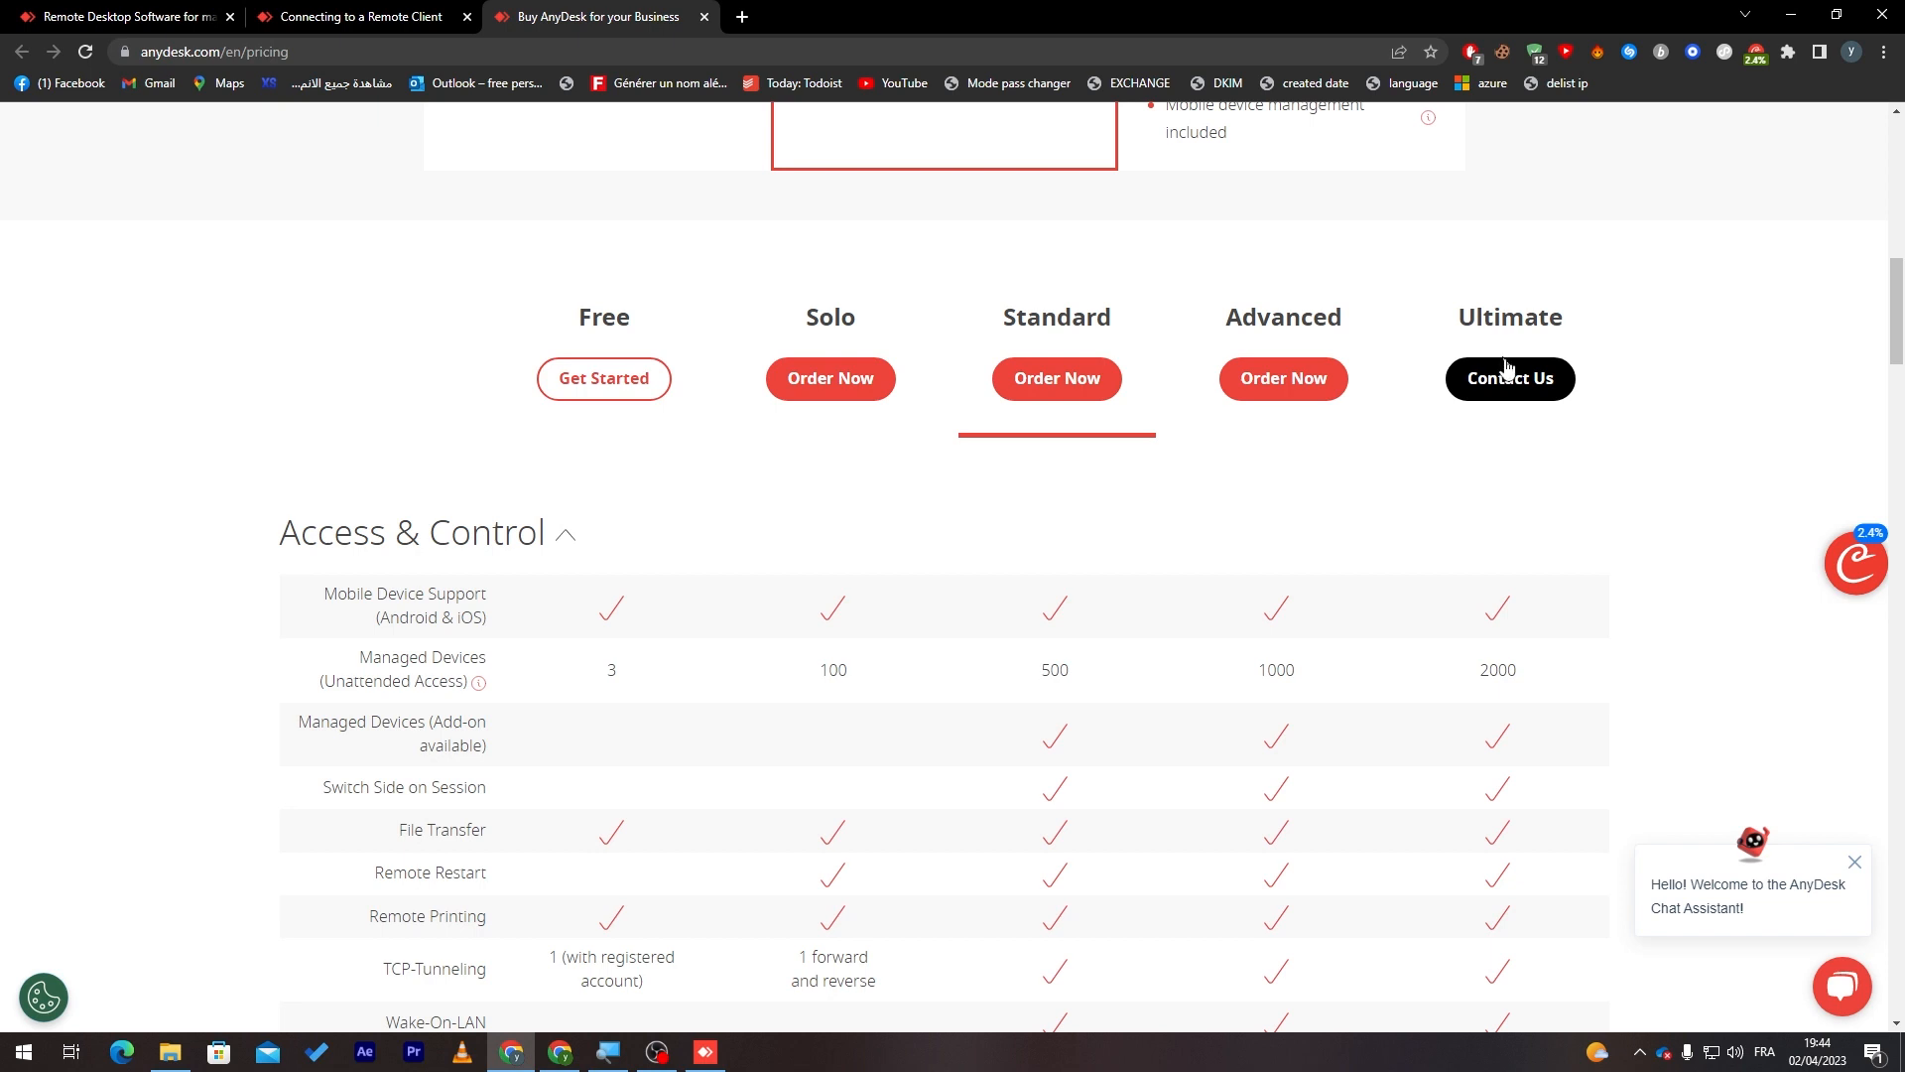
mouse_move(1282, 377)
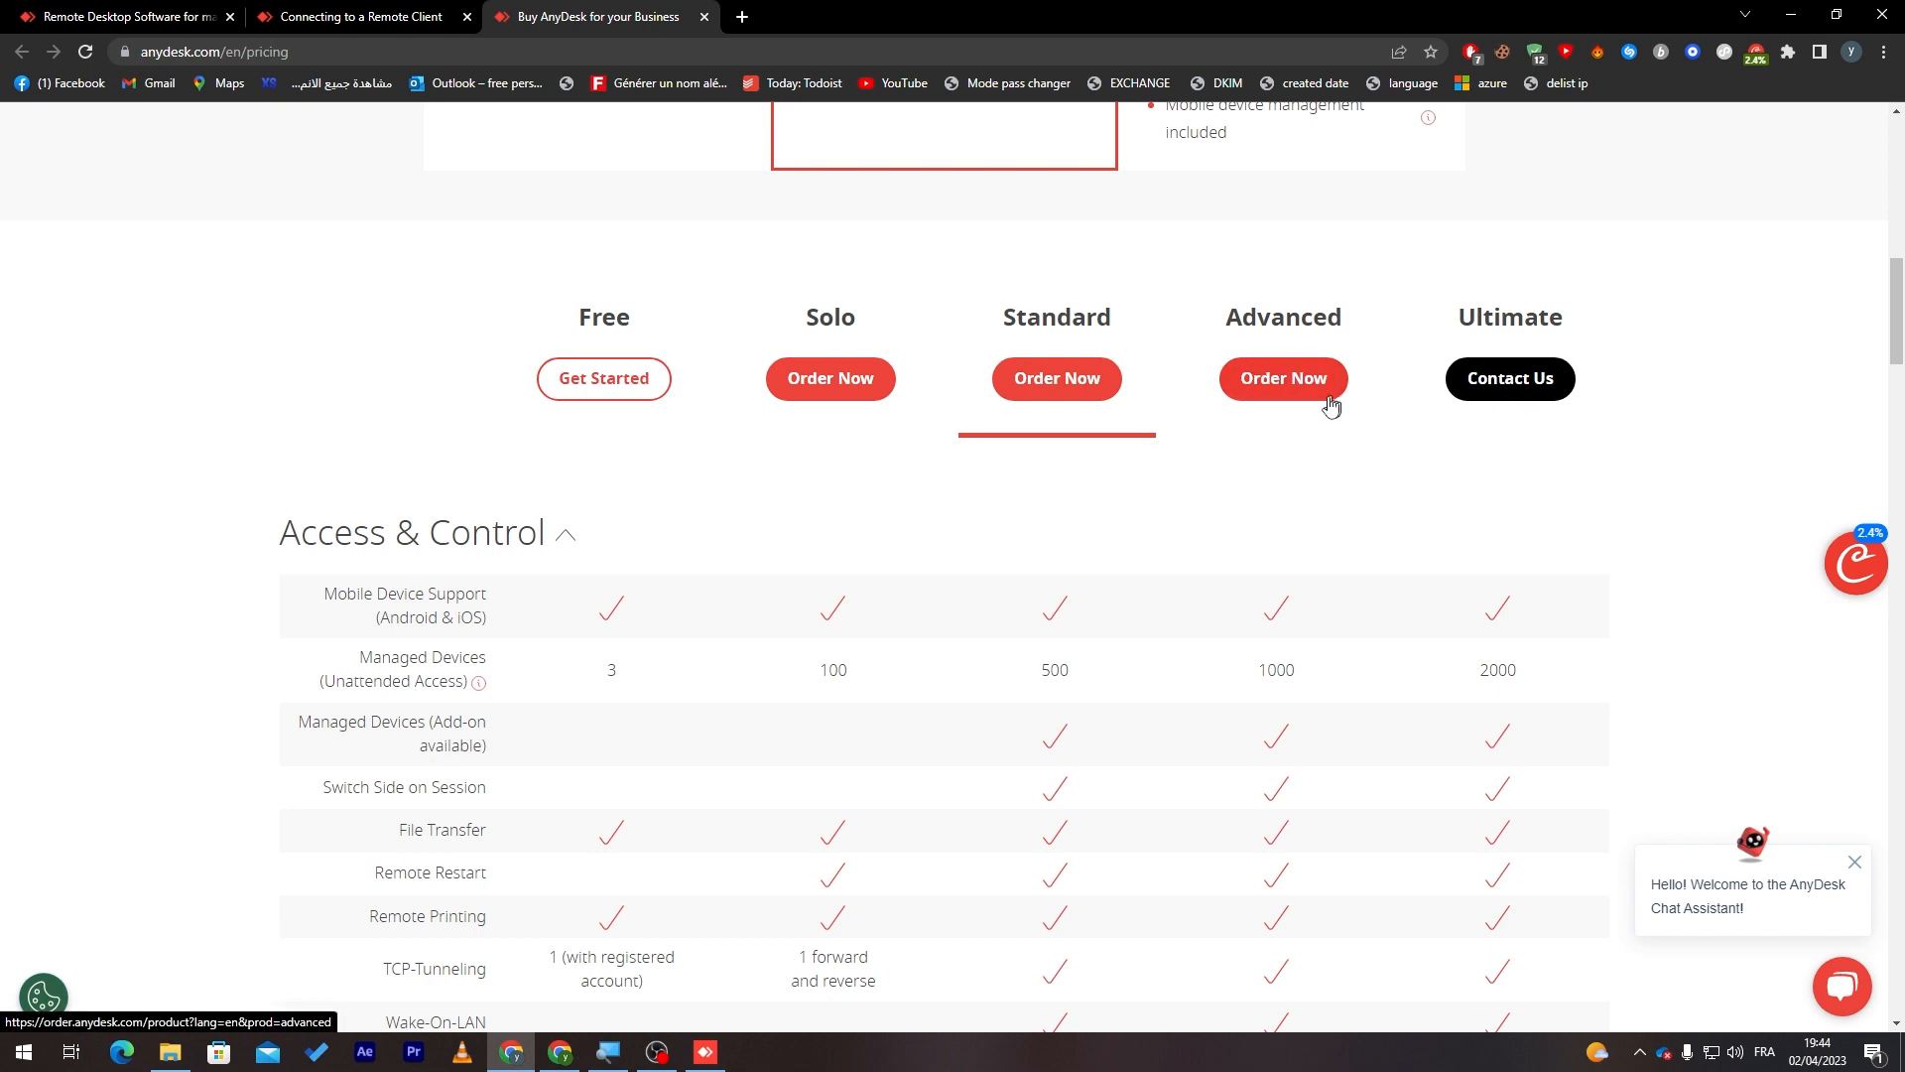
mouse_move(1511, 377)
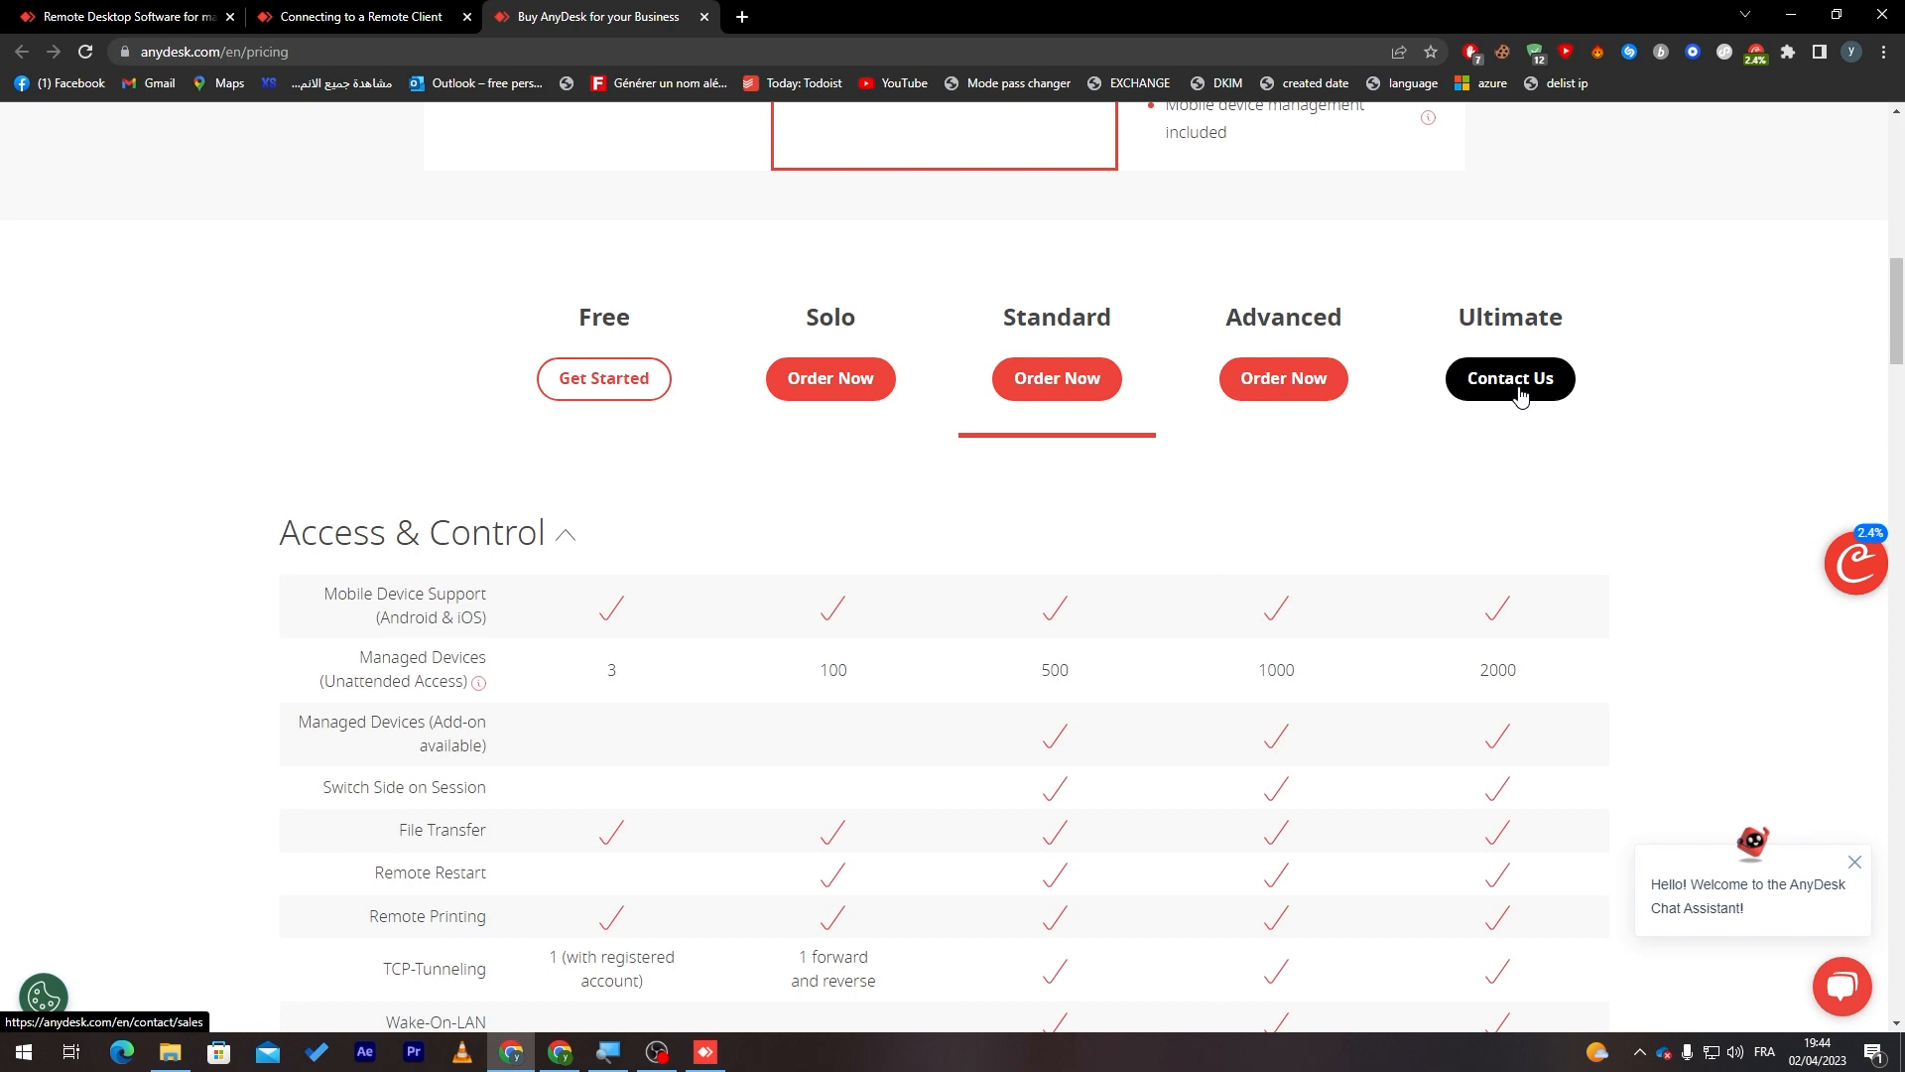
scroll("down", 3)
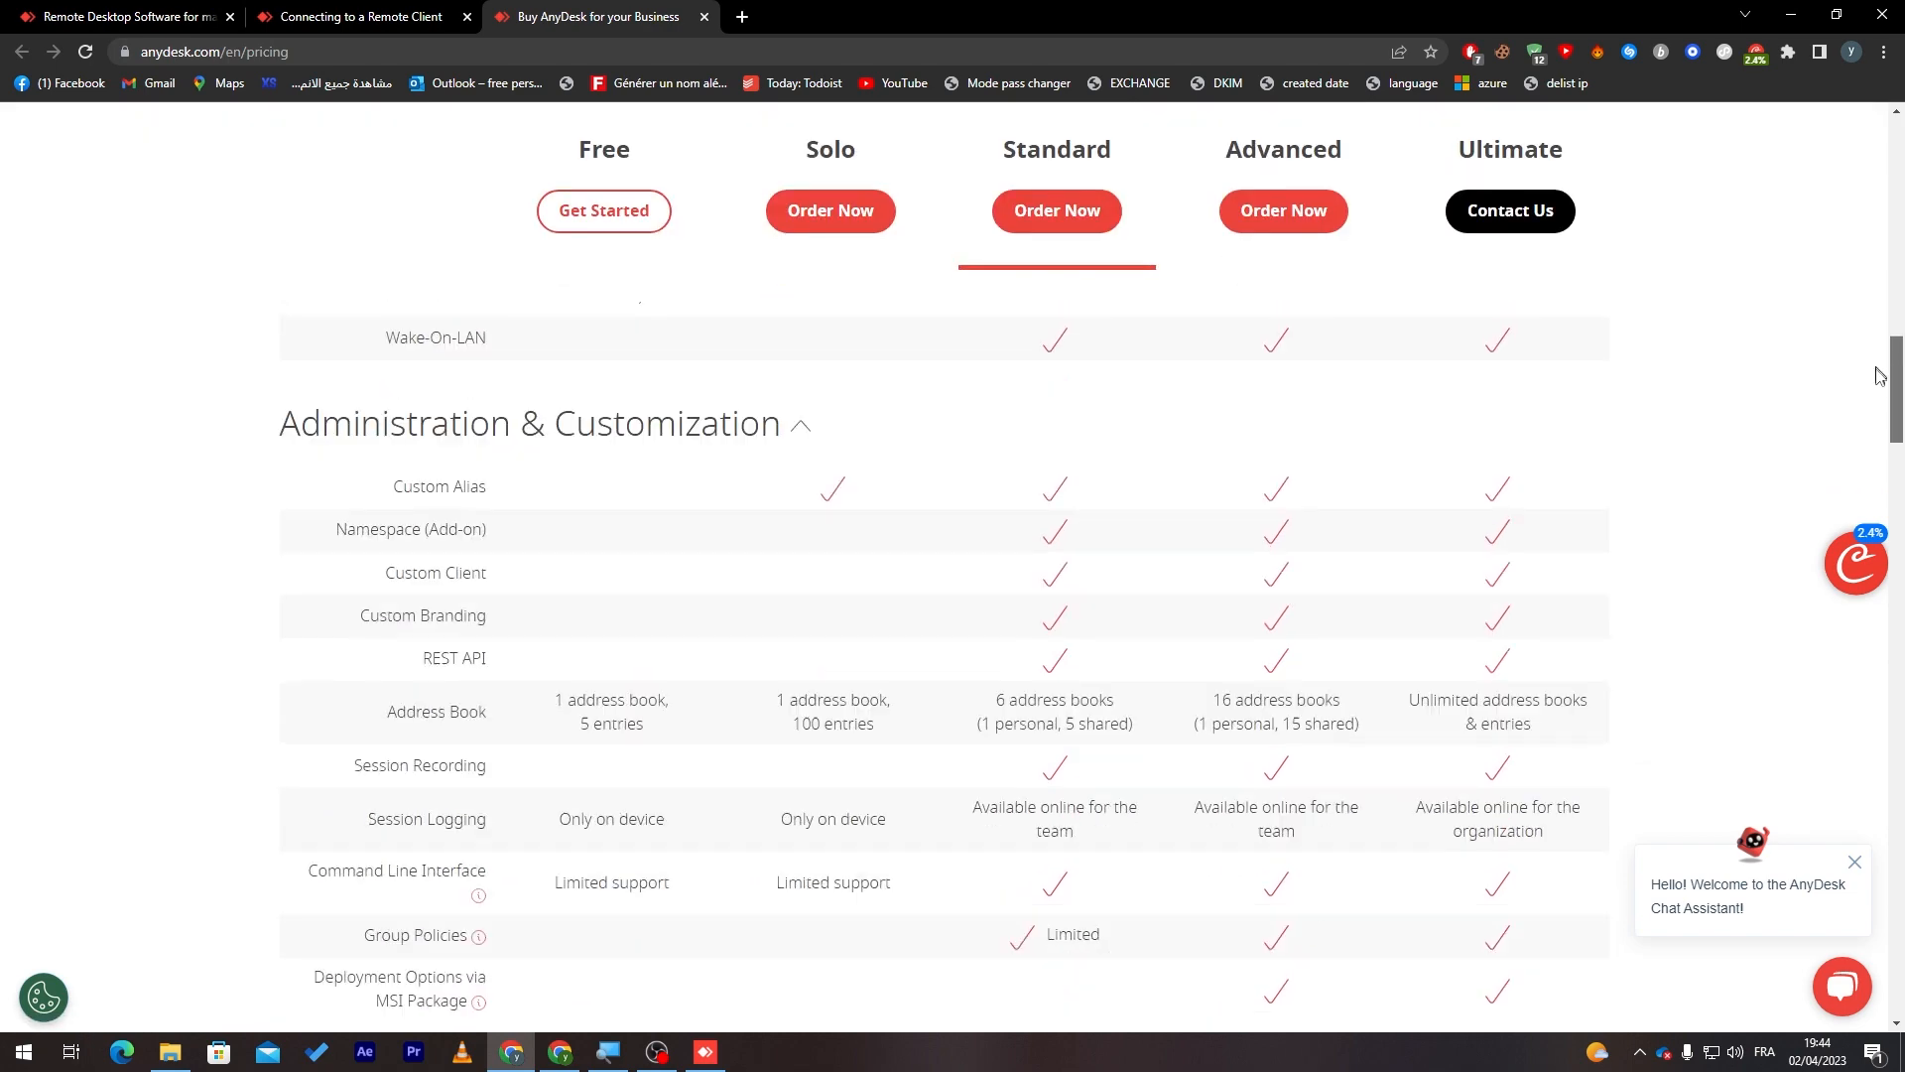
scroll("up", 3)
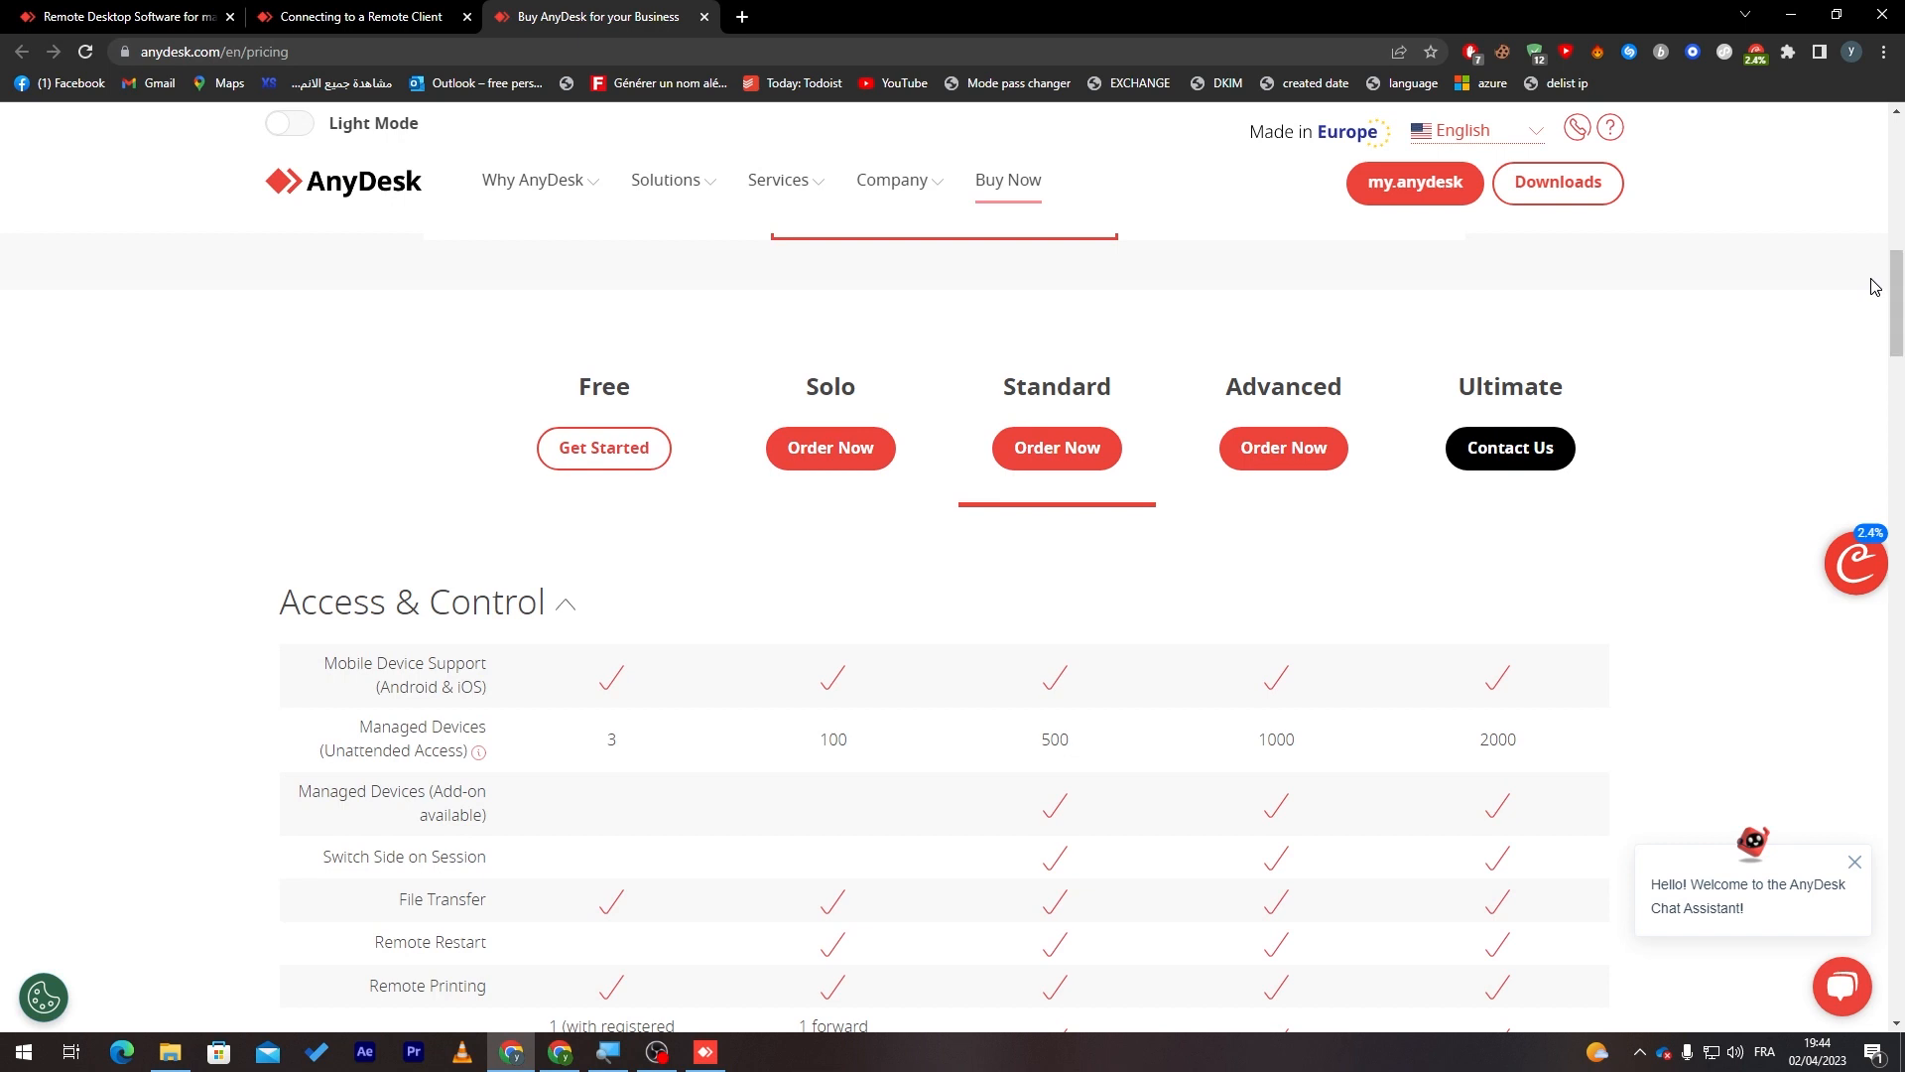
mouse_move(1530, 692)
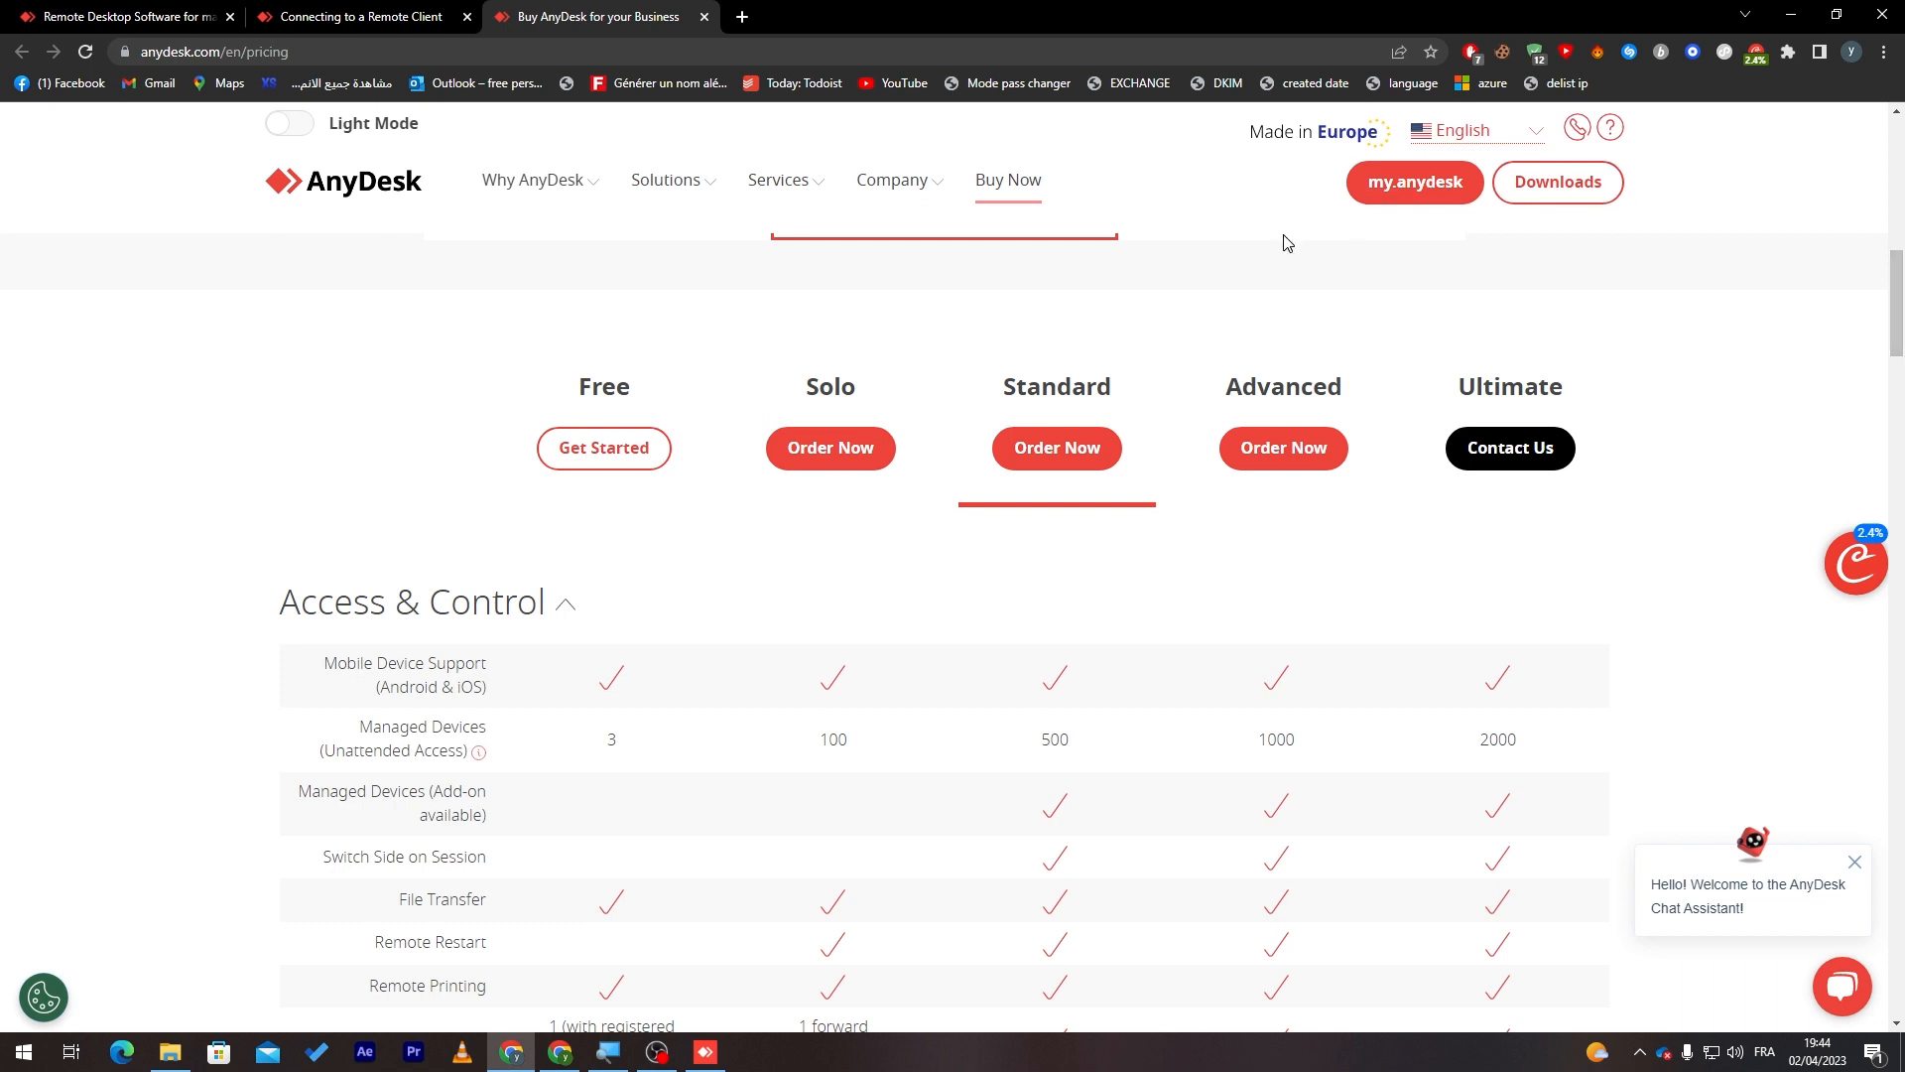
double_click(833, 738)
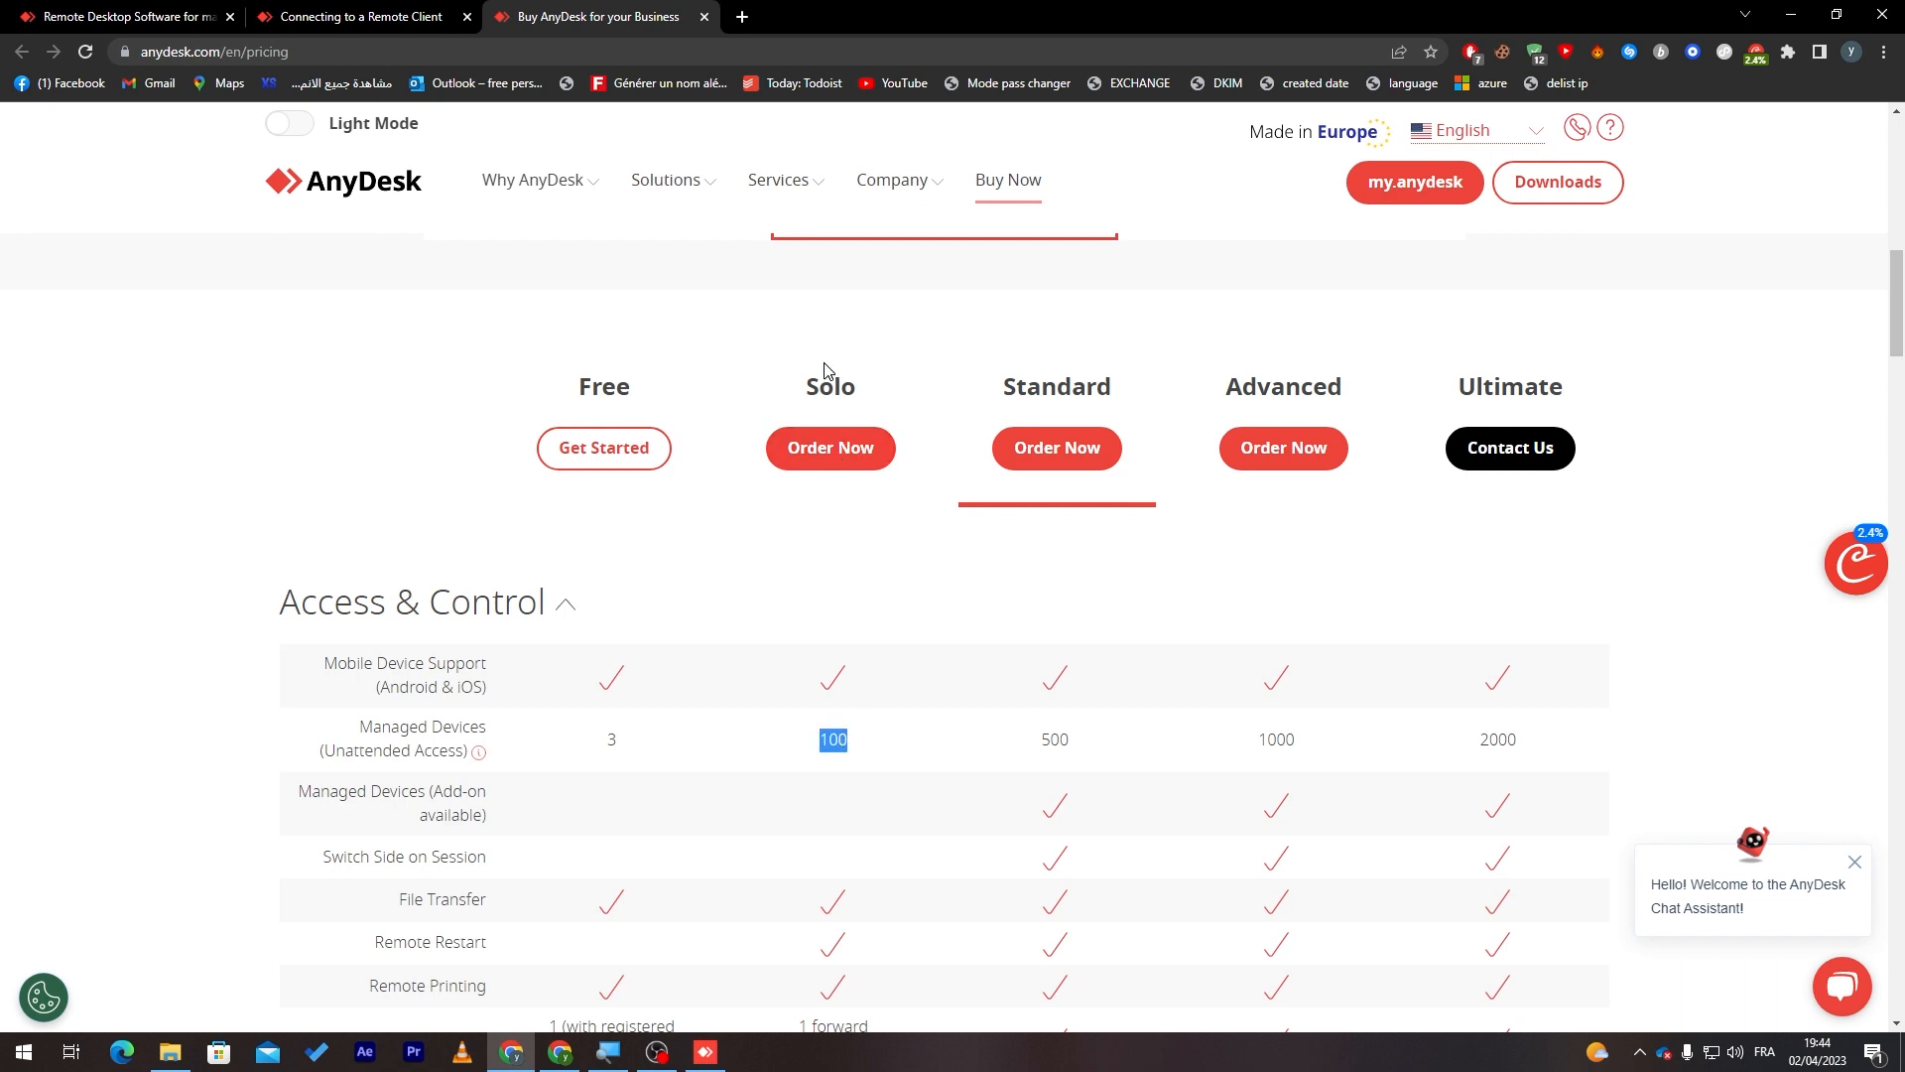
double_click(829, 387)
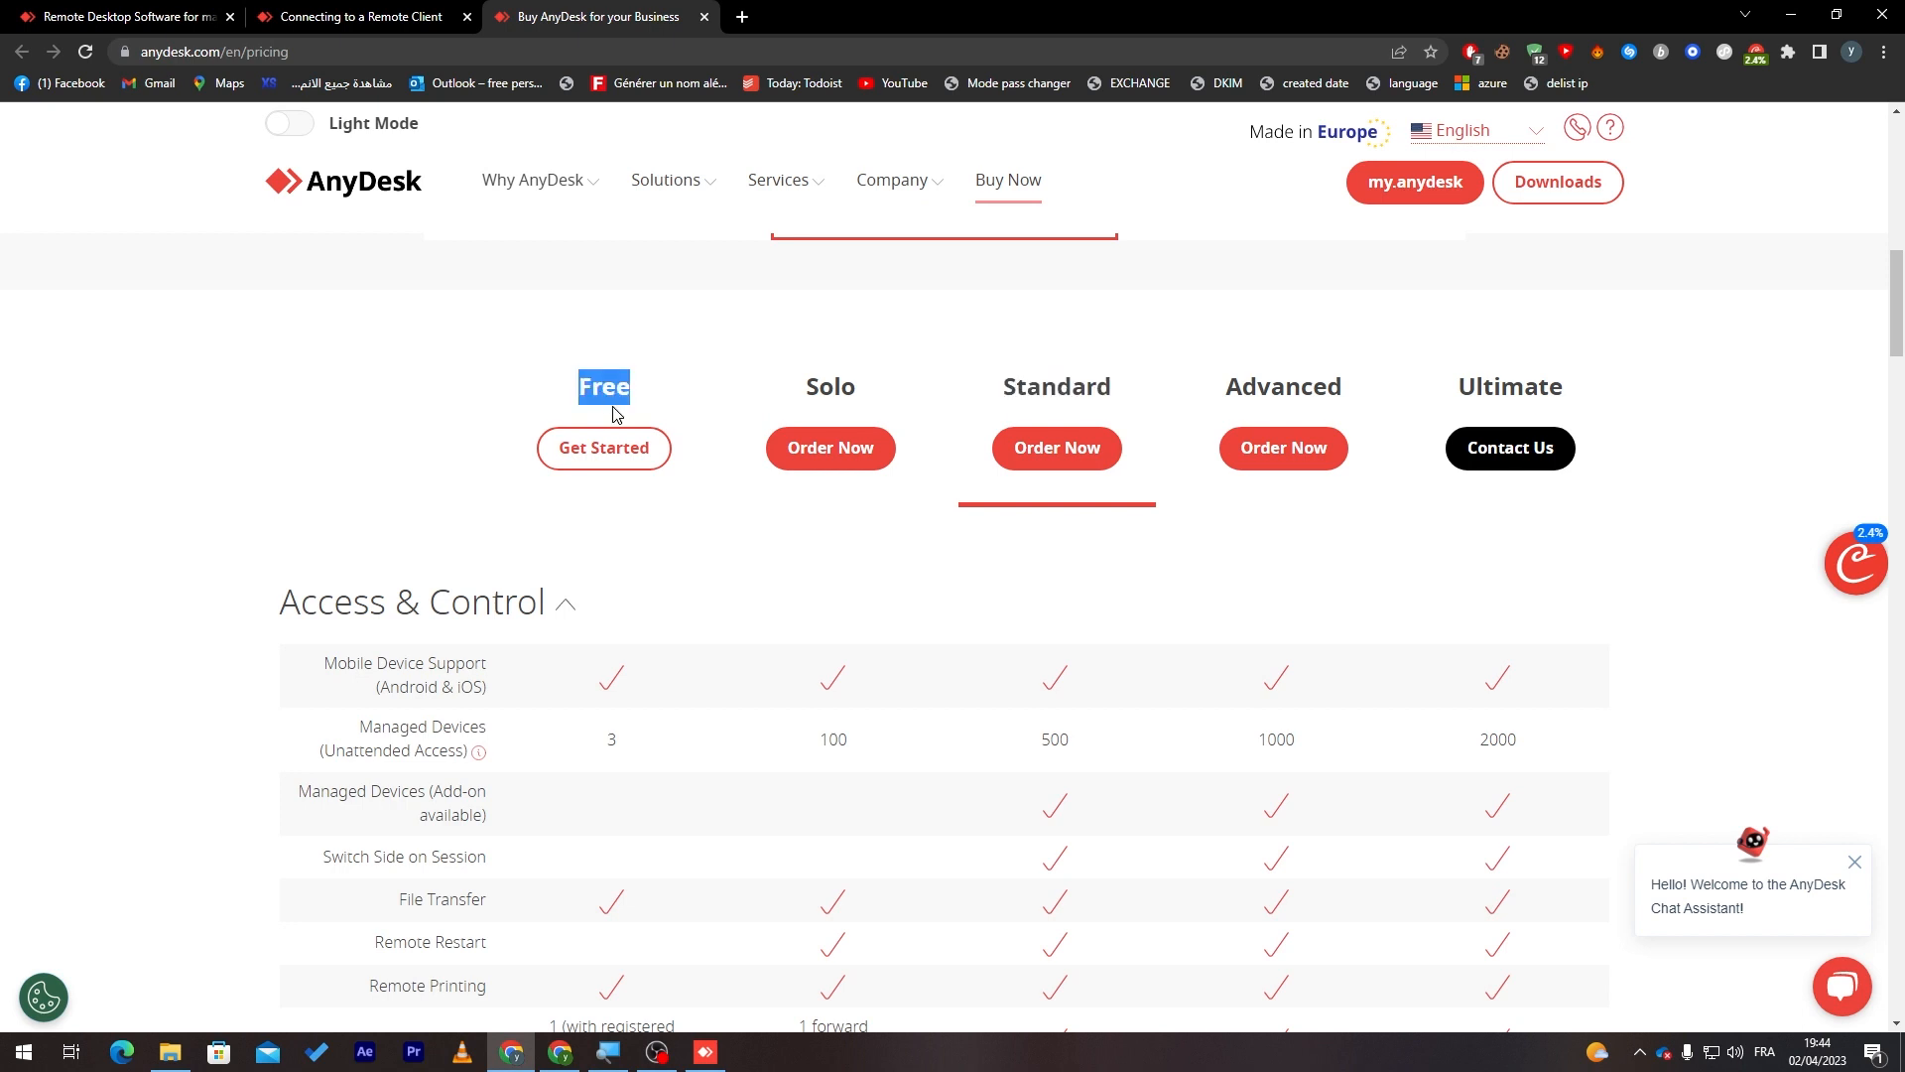
mouse_move(566, 778)
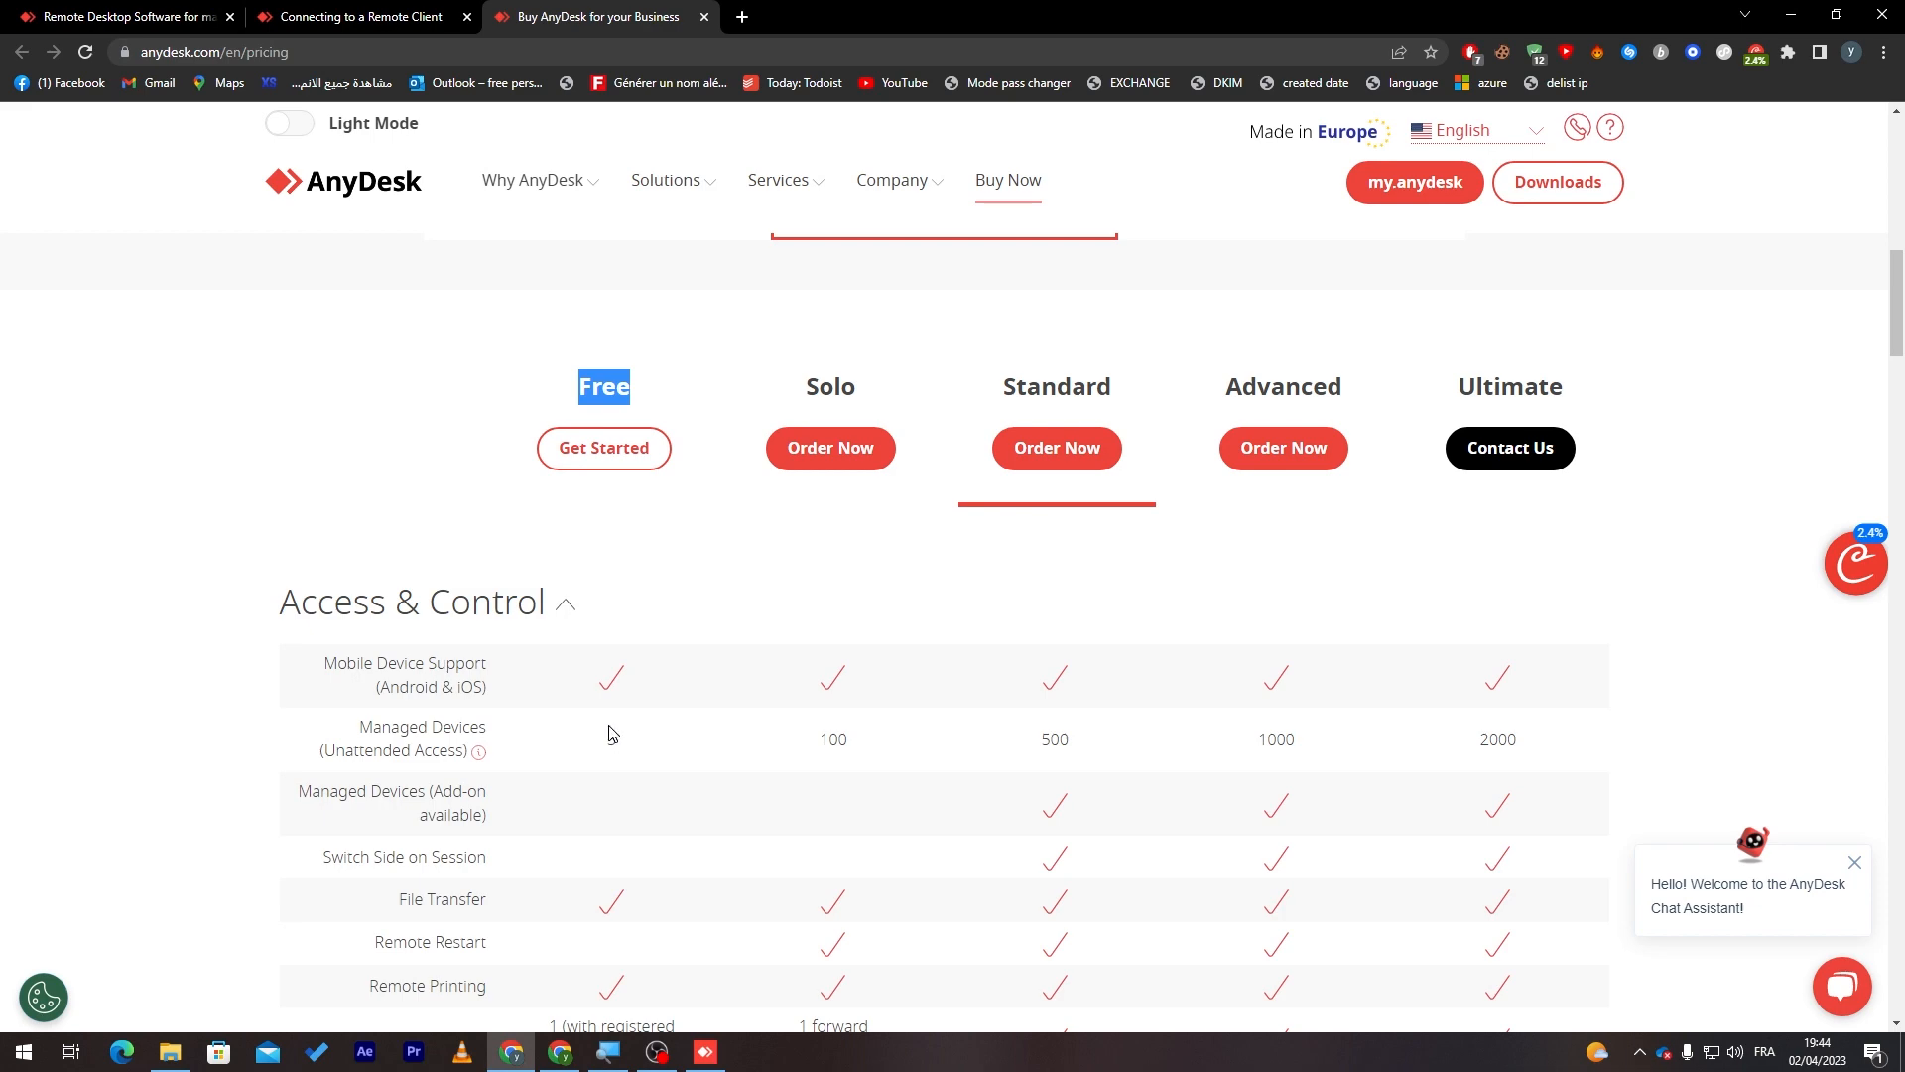
scroll("down", 3)
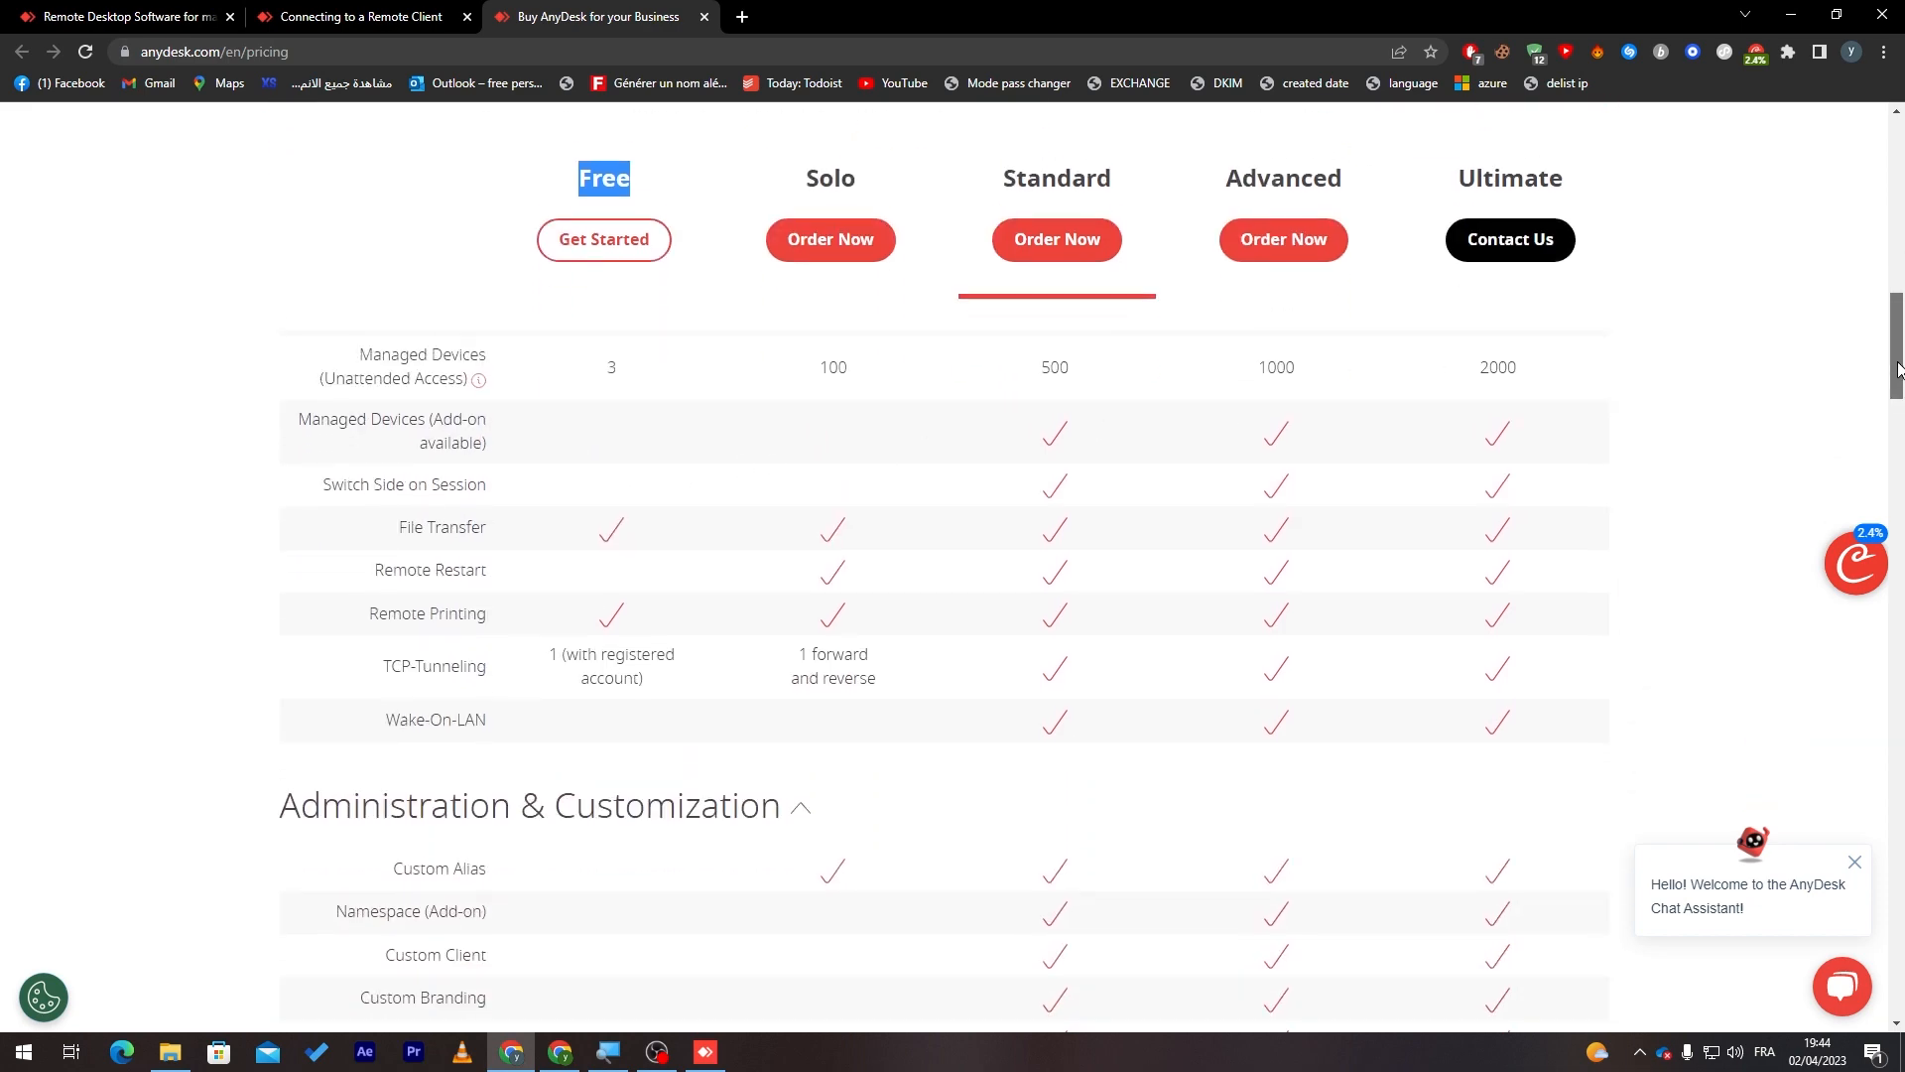
scroll("up", 3)
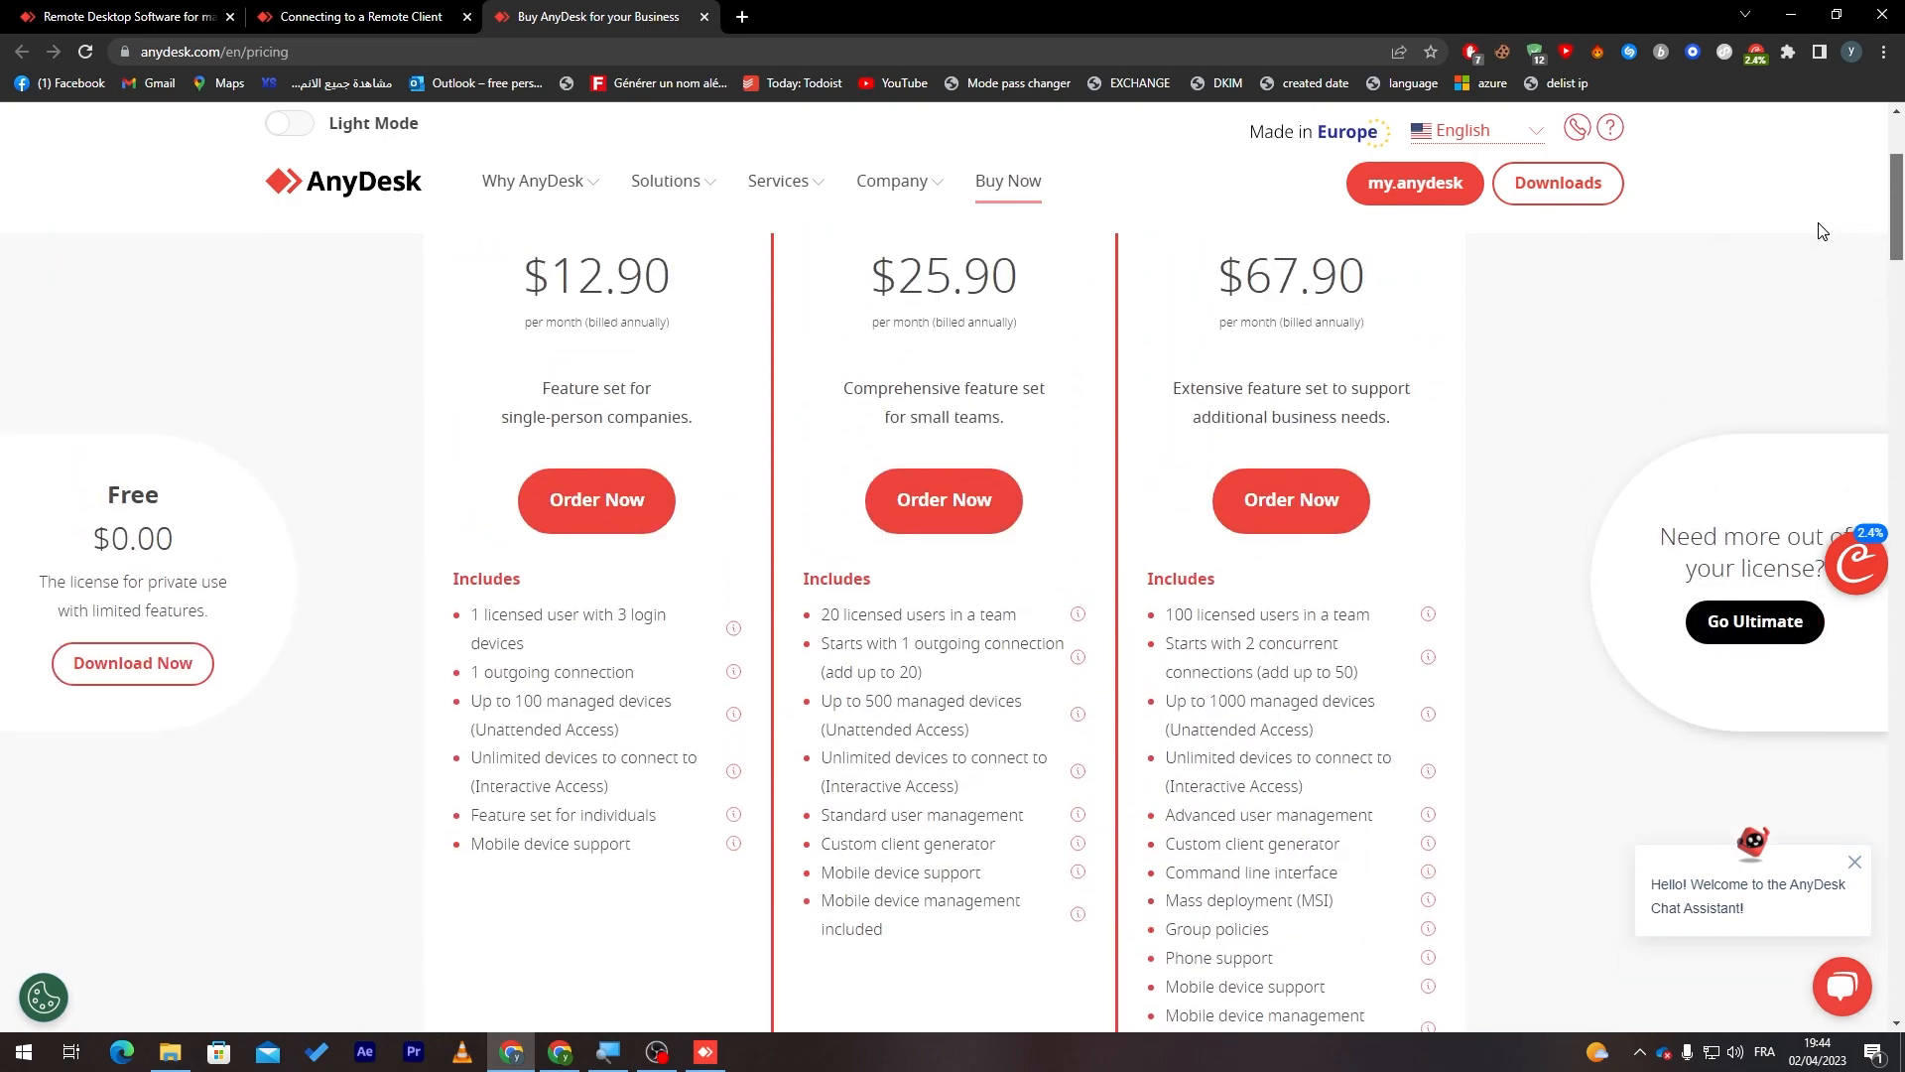
scroll("down", 3)
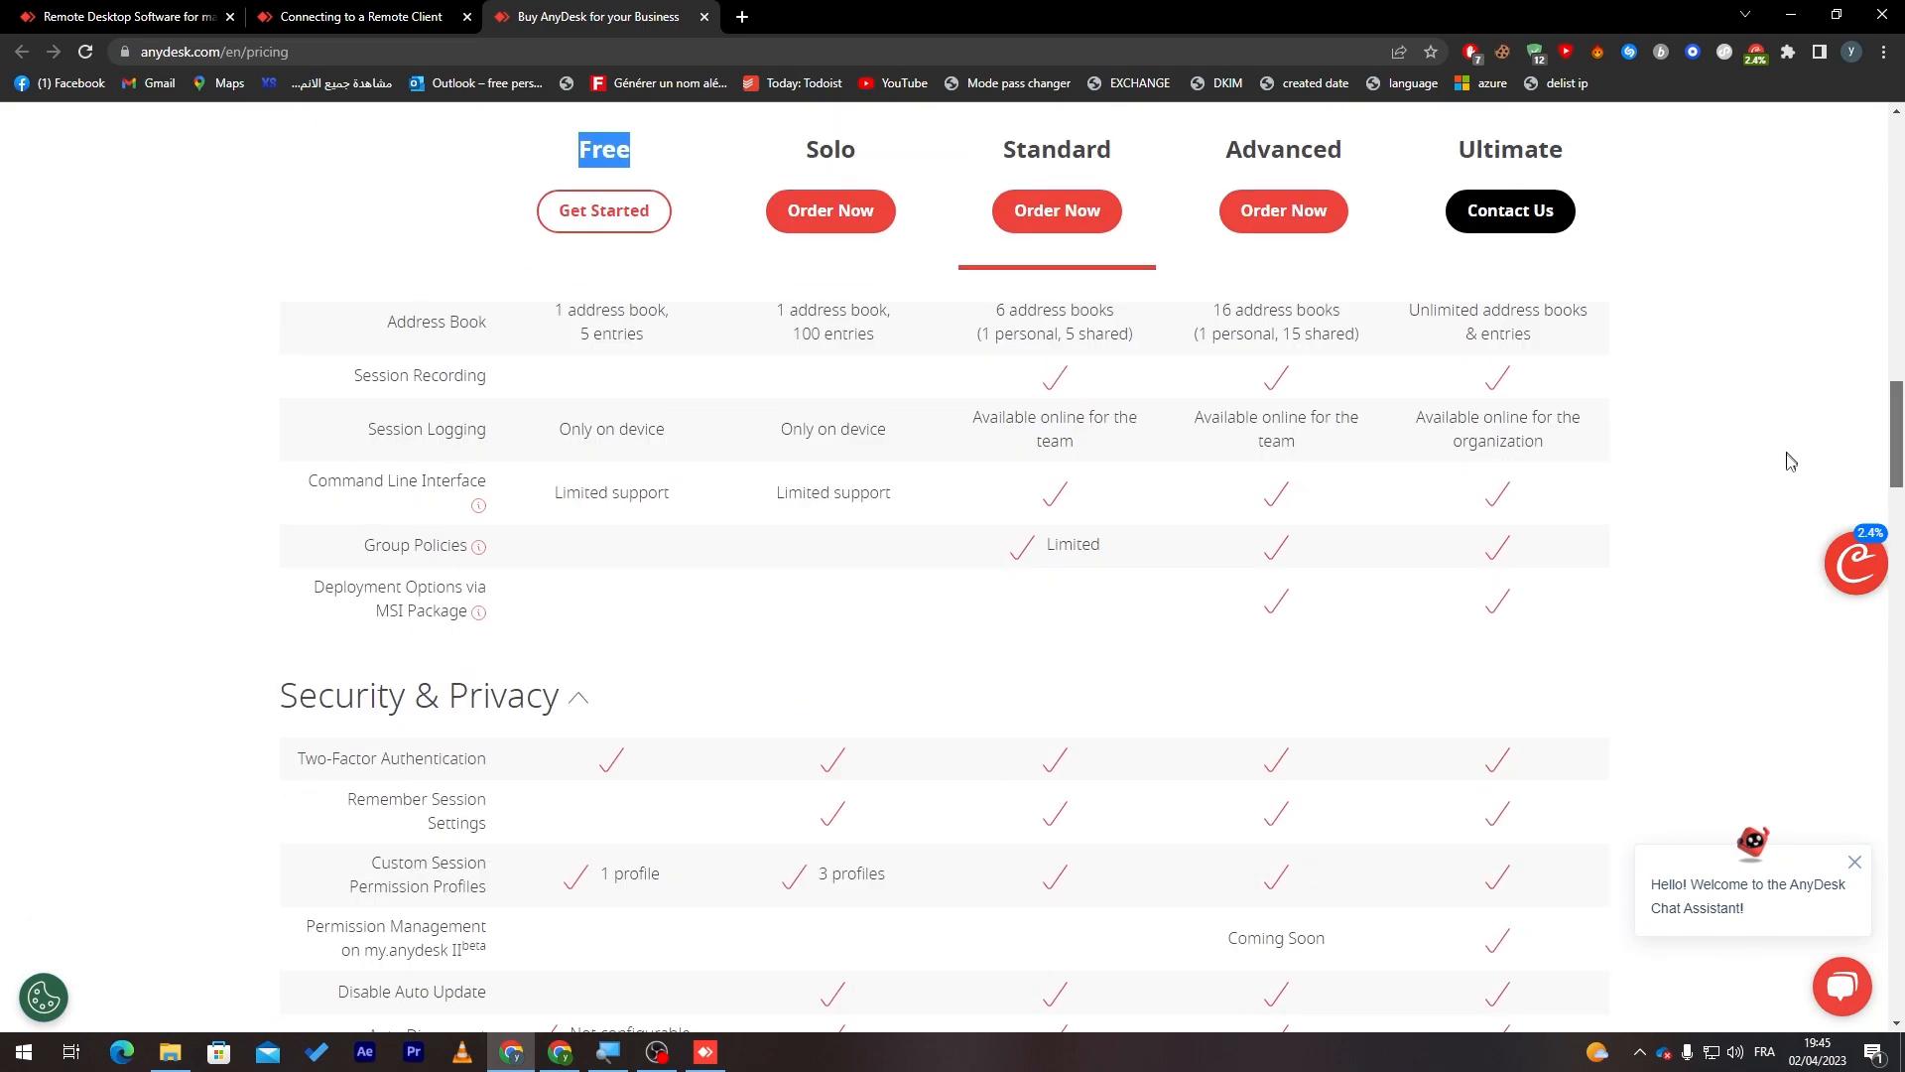
scroll("up", 3)
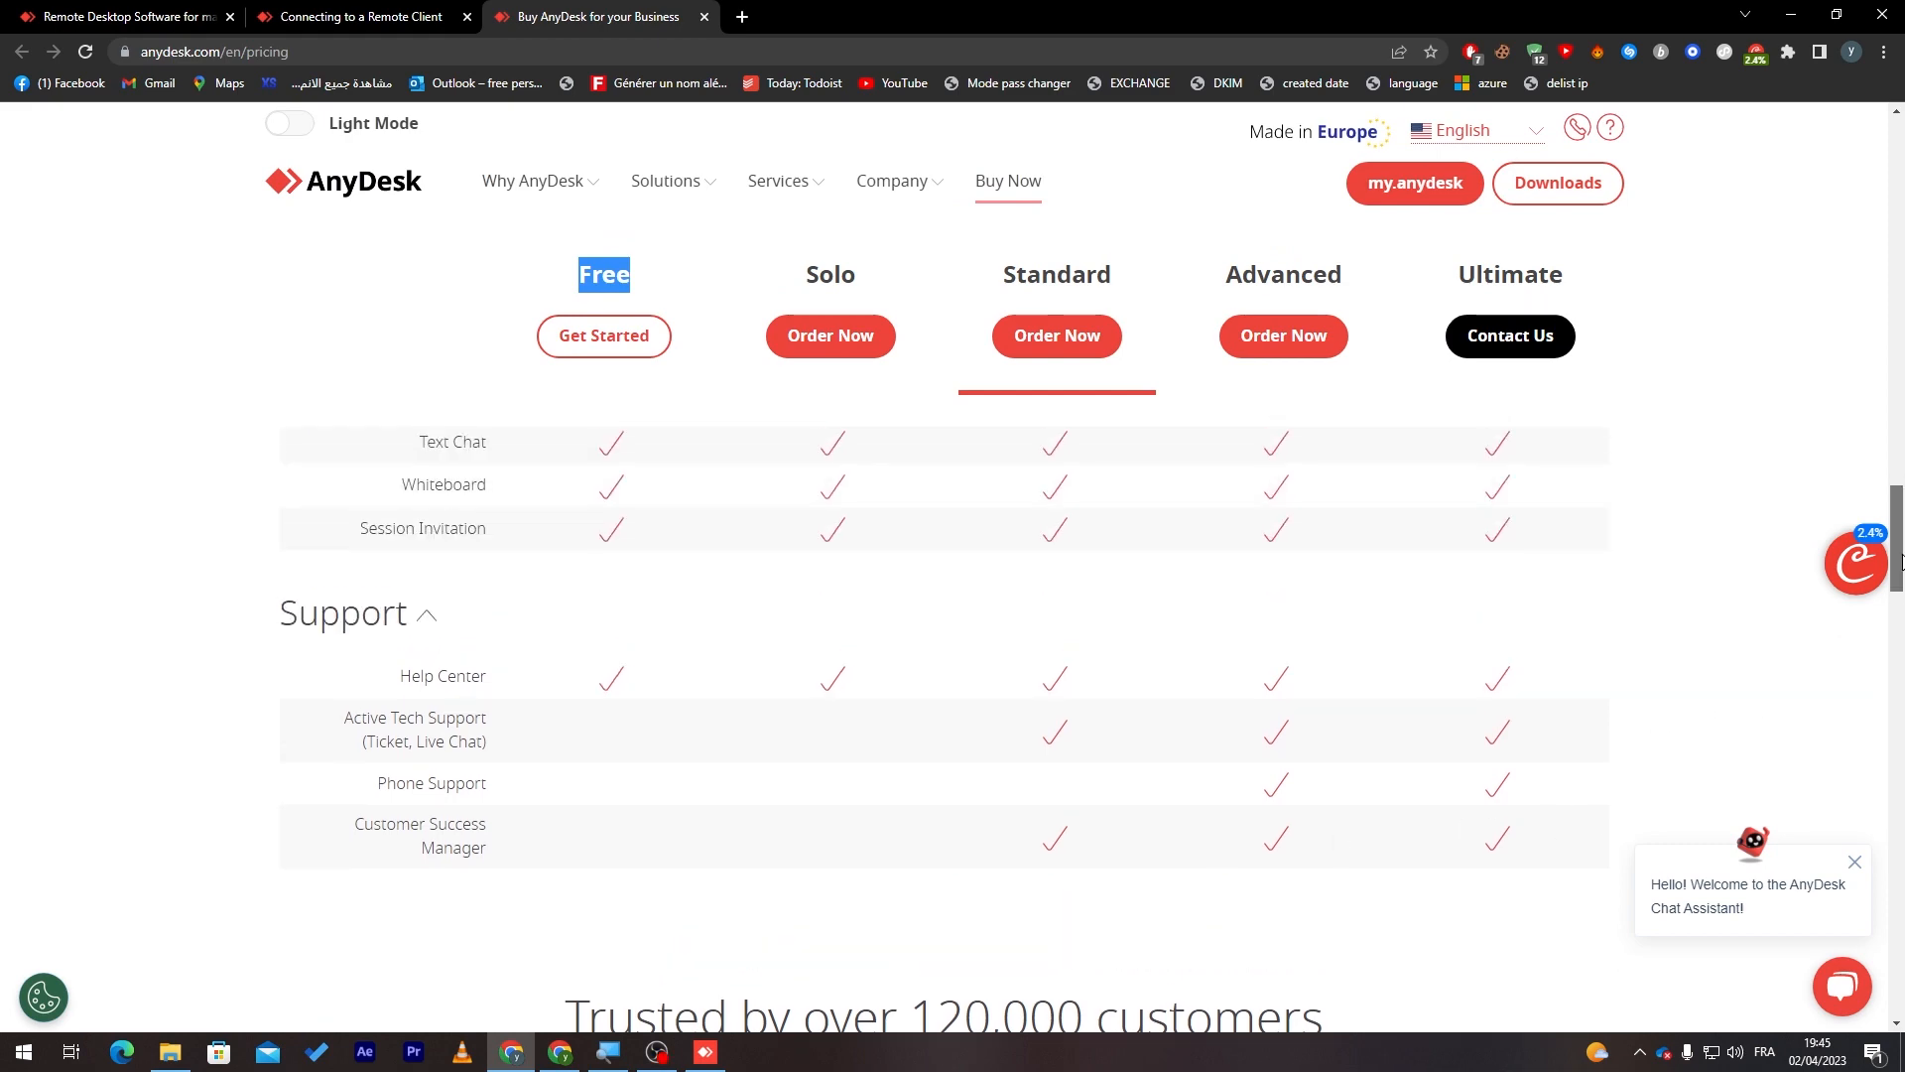
scroll("down", 3)
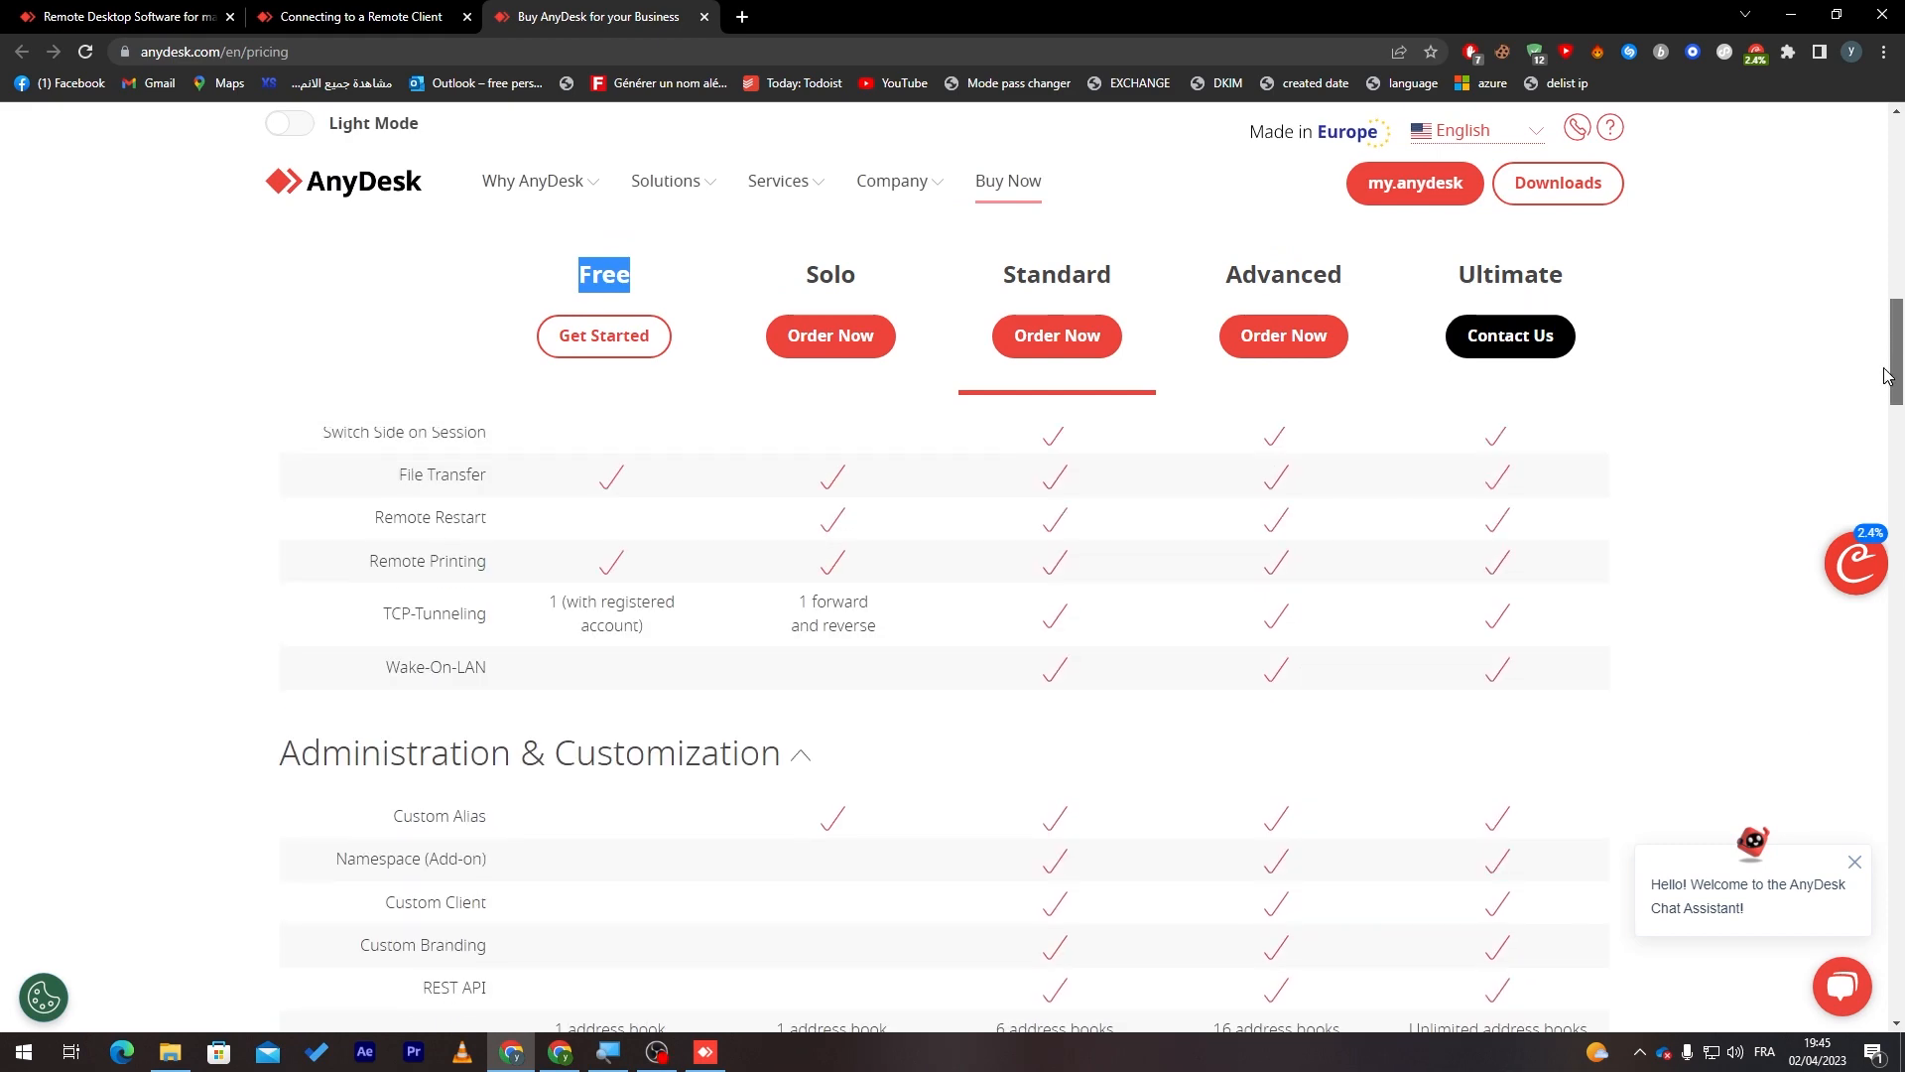
scroll("up", 3)
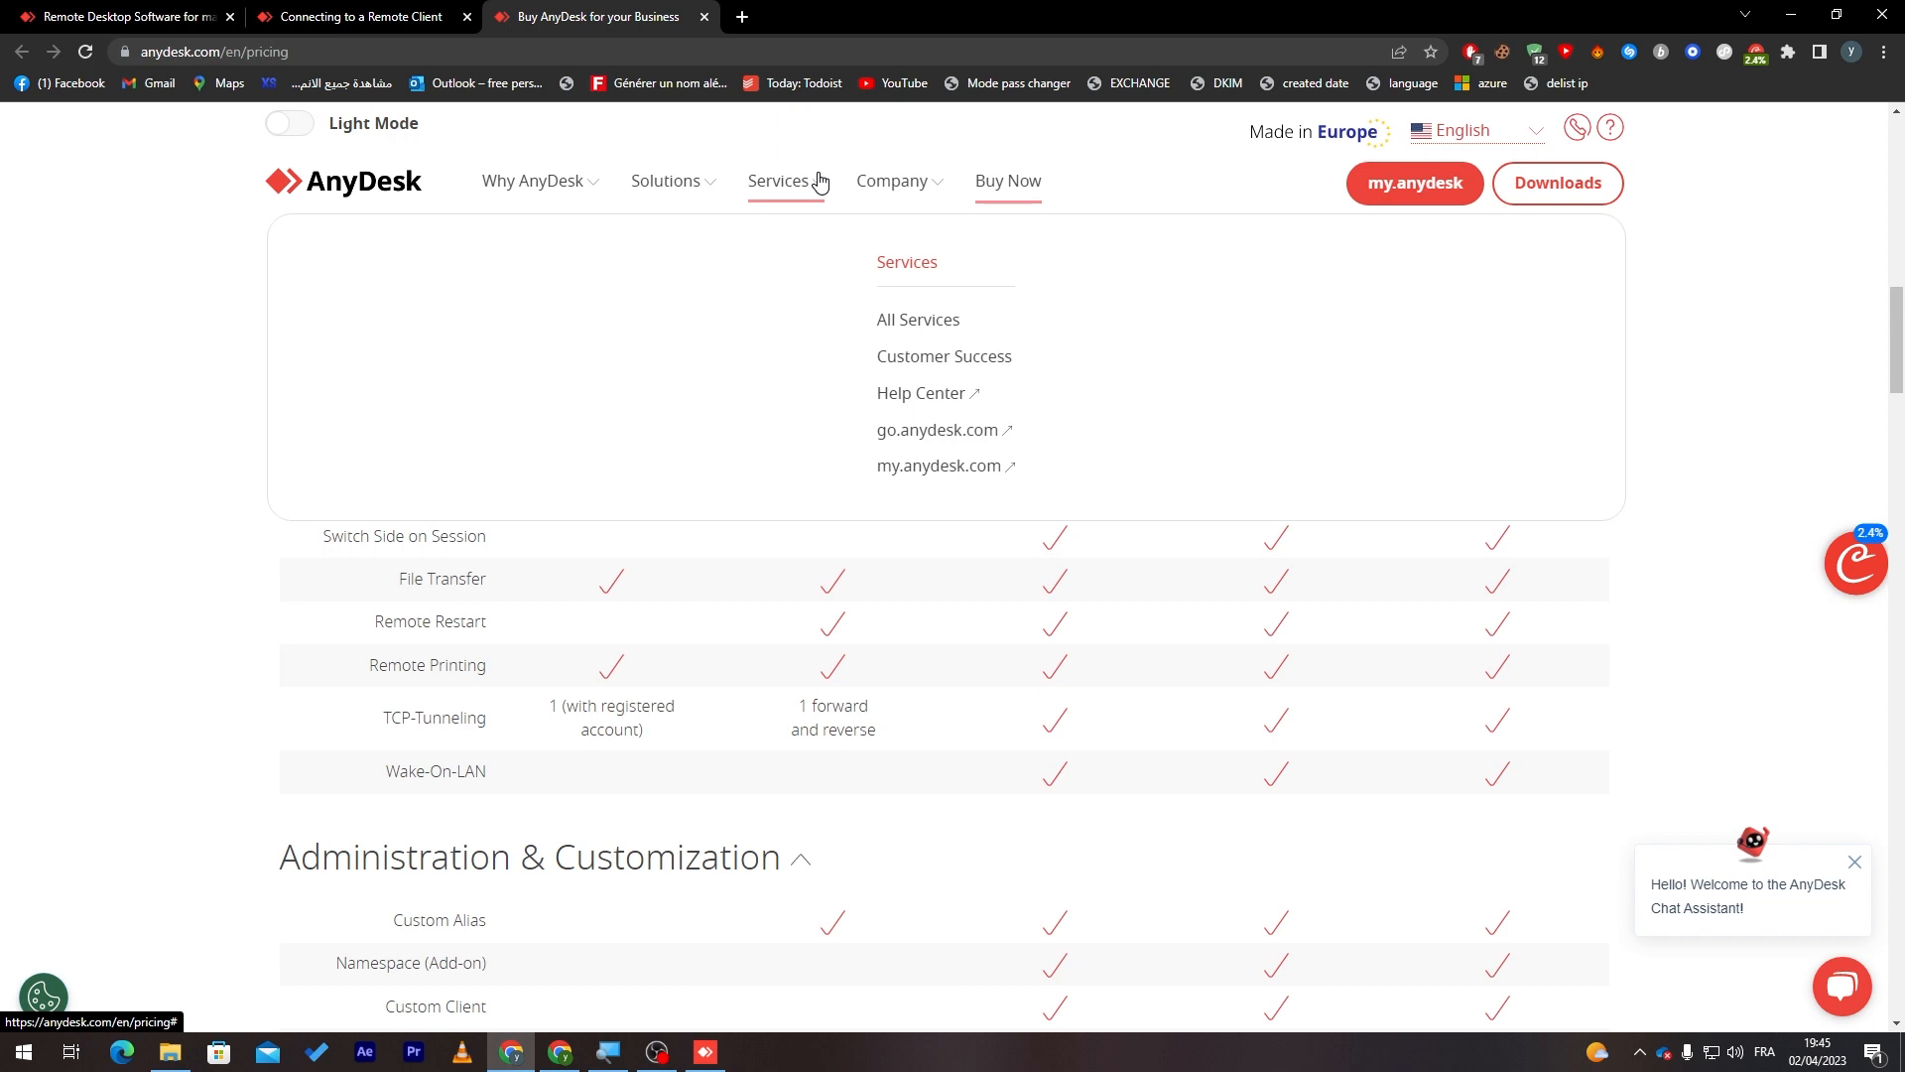
mouse_move(822, 182)
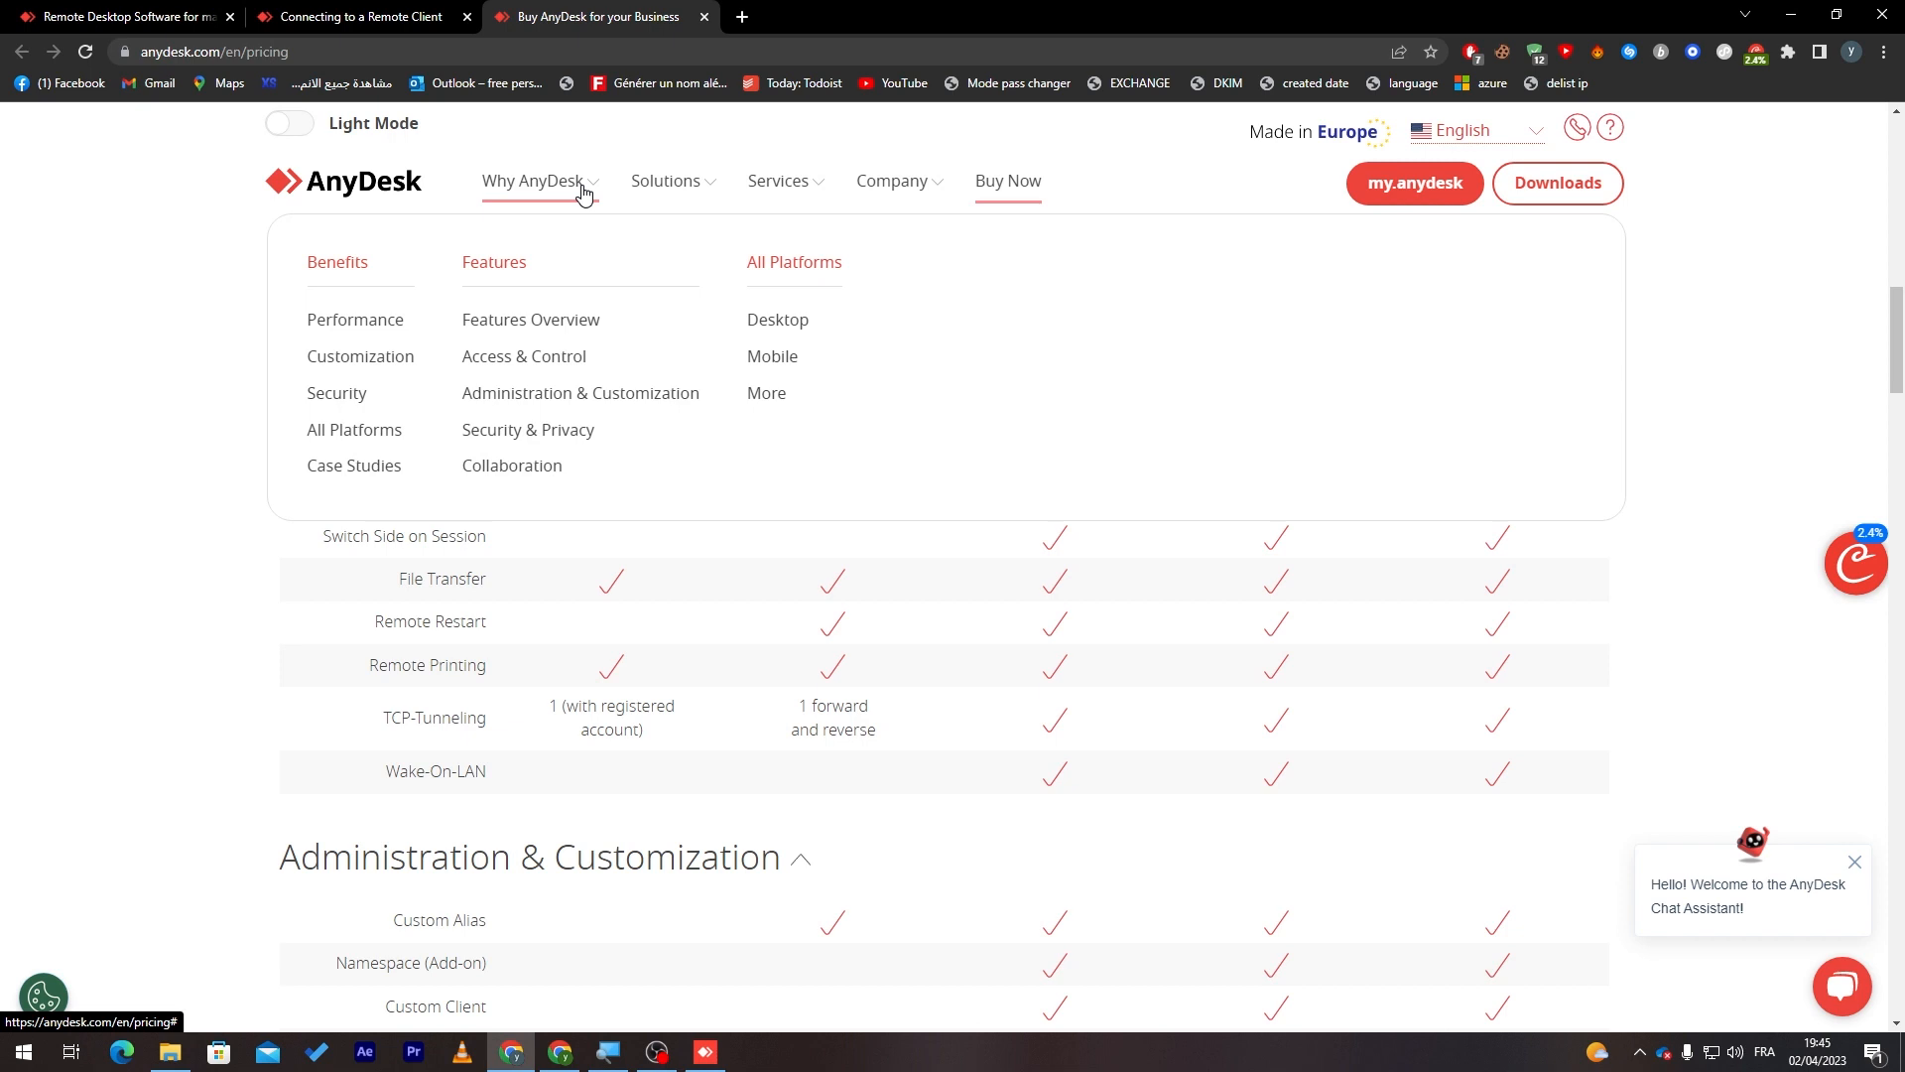
mouse_move(562, 194)
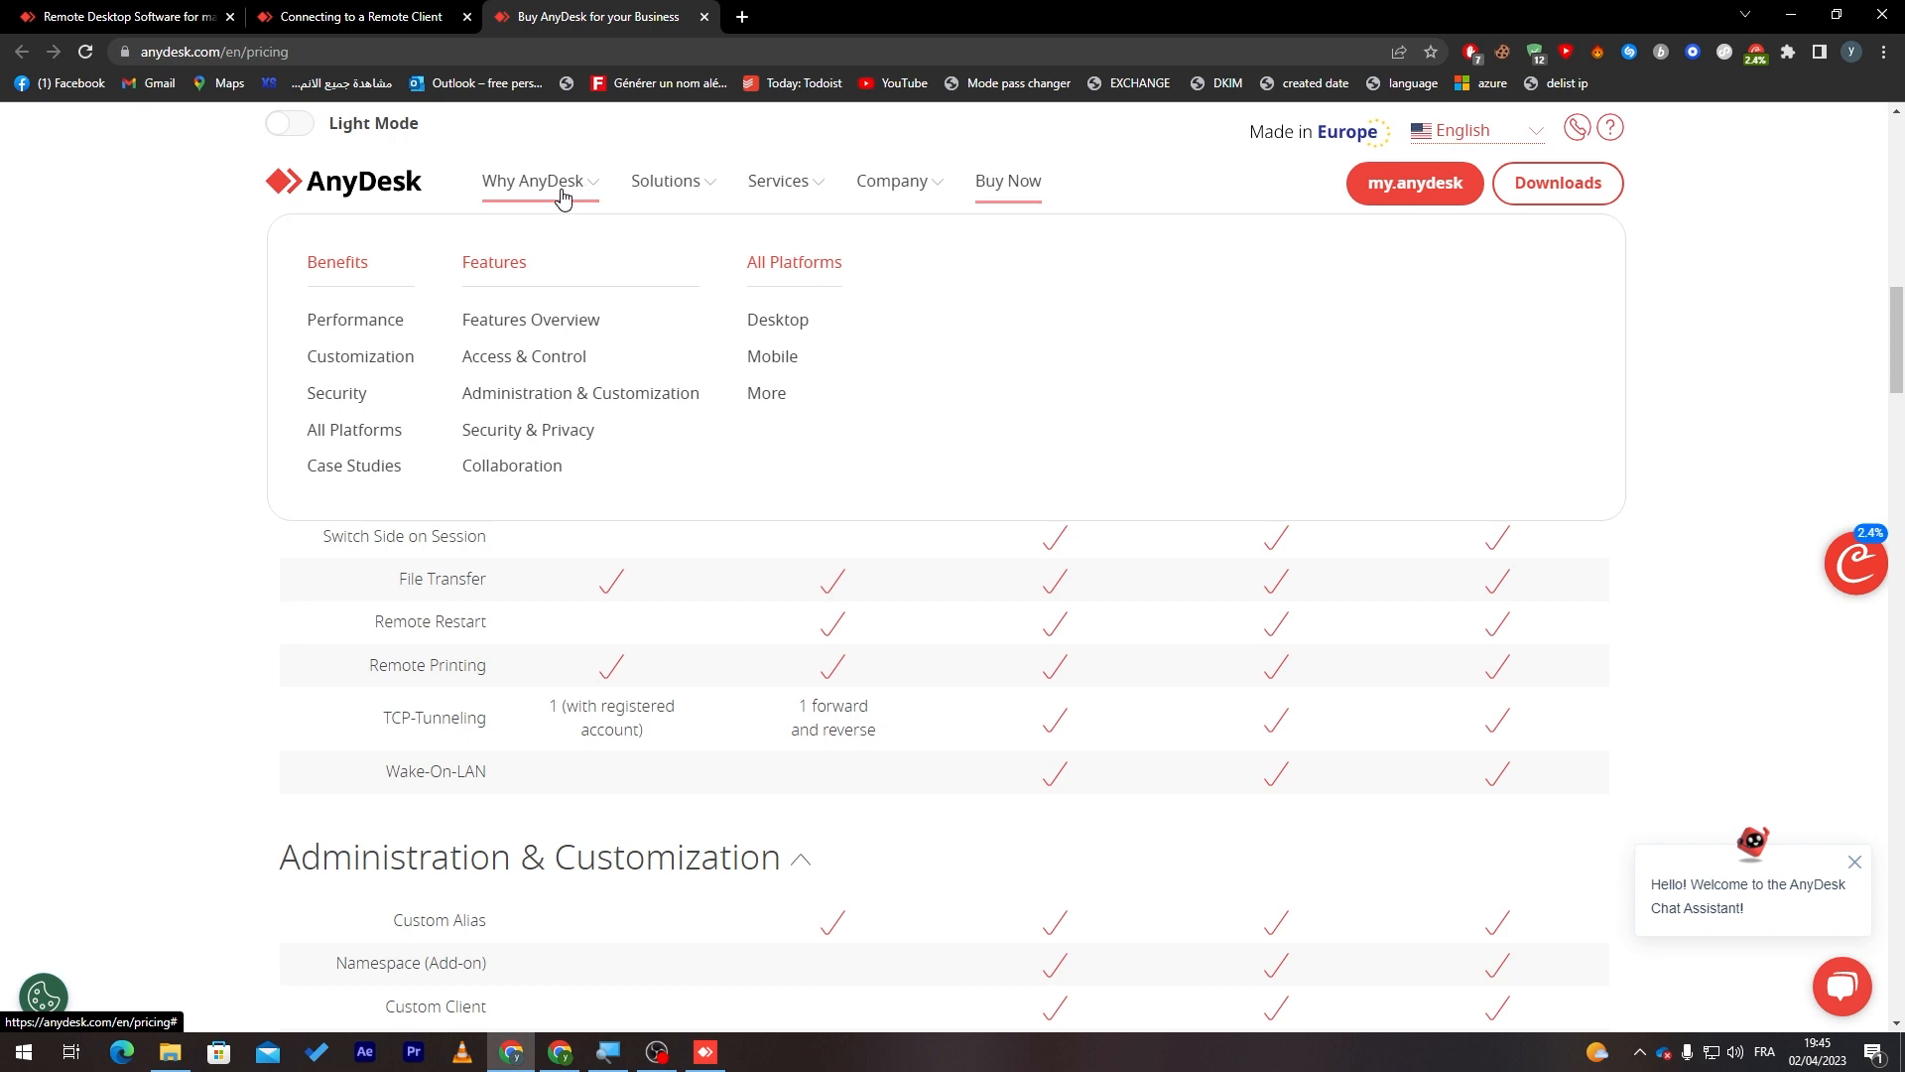
mouse_move(445, 285)
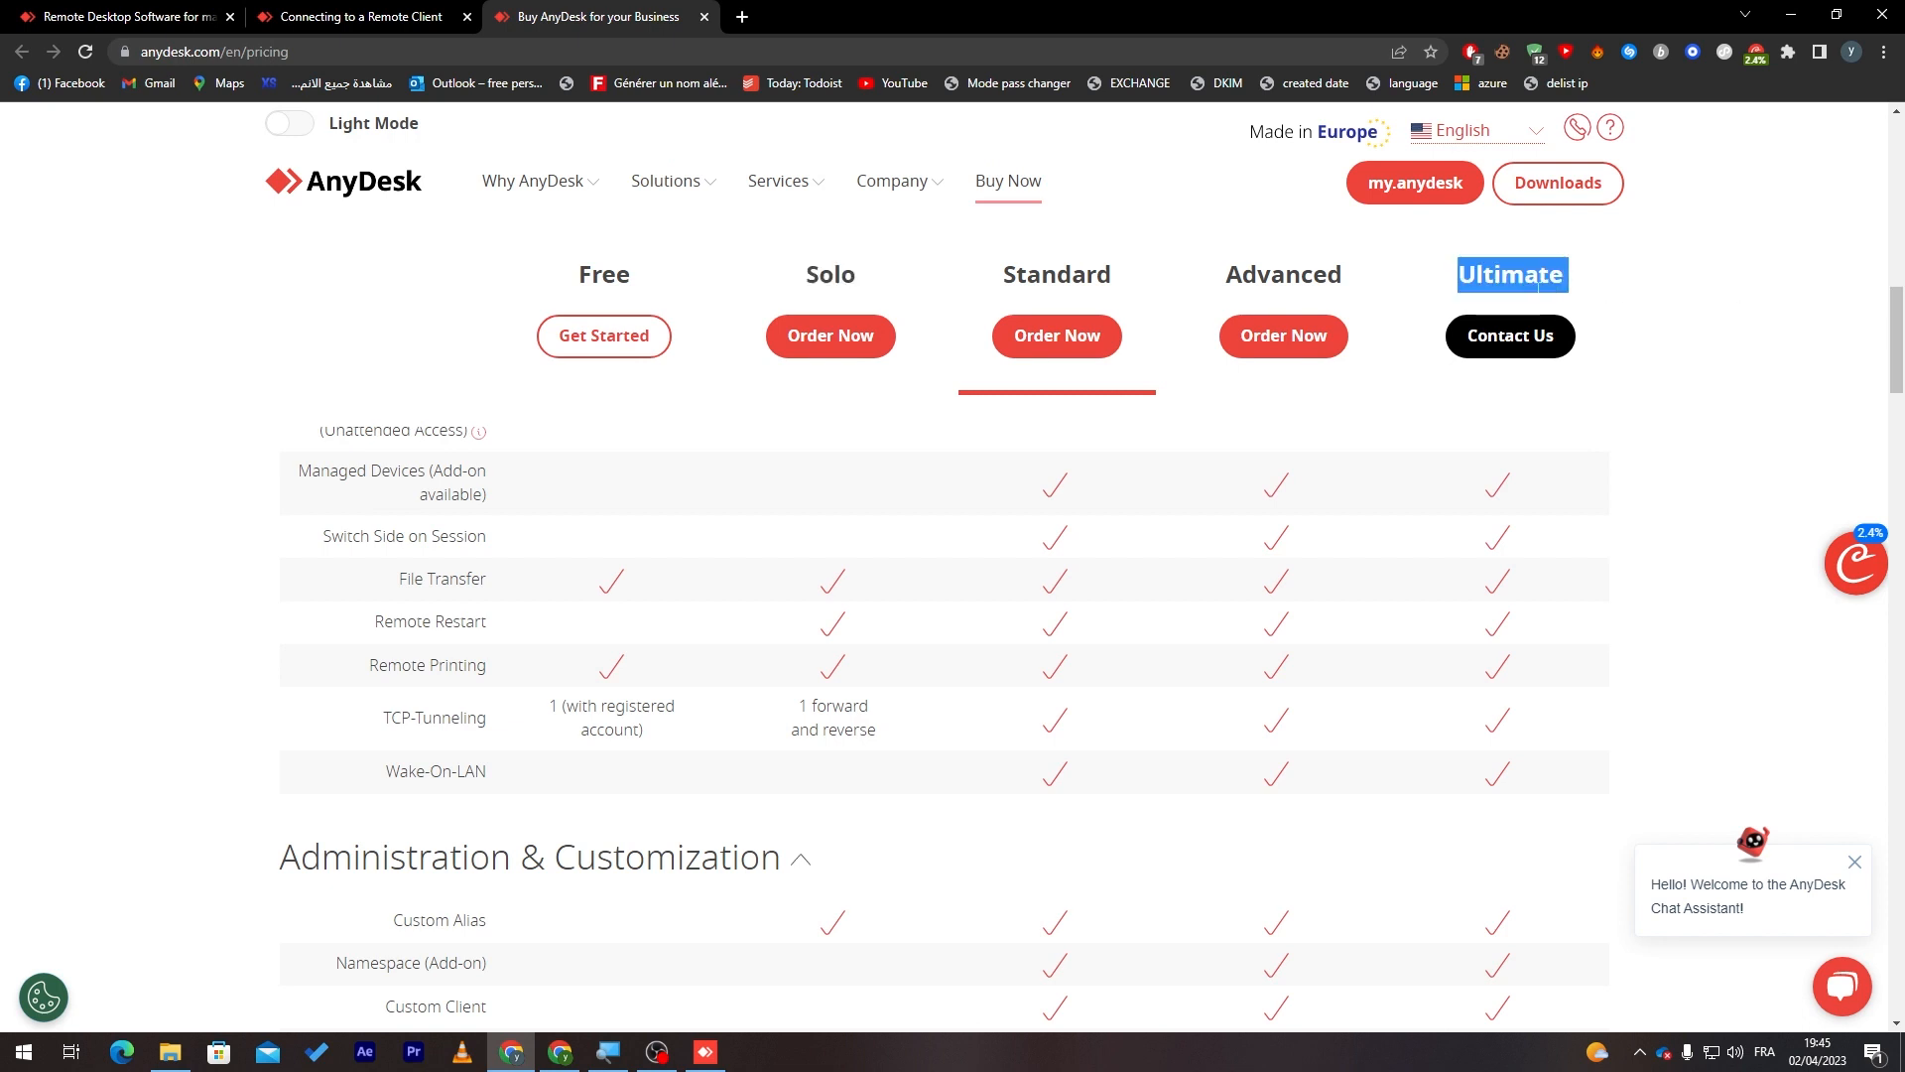
scroll("up", 3)
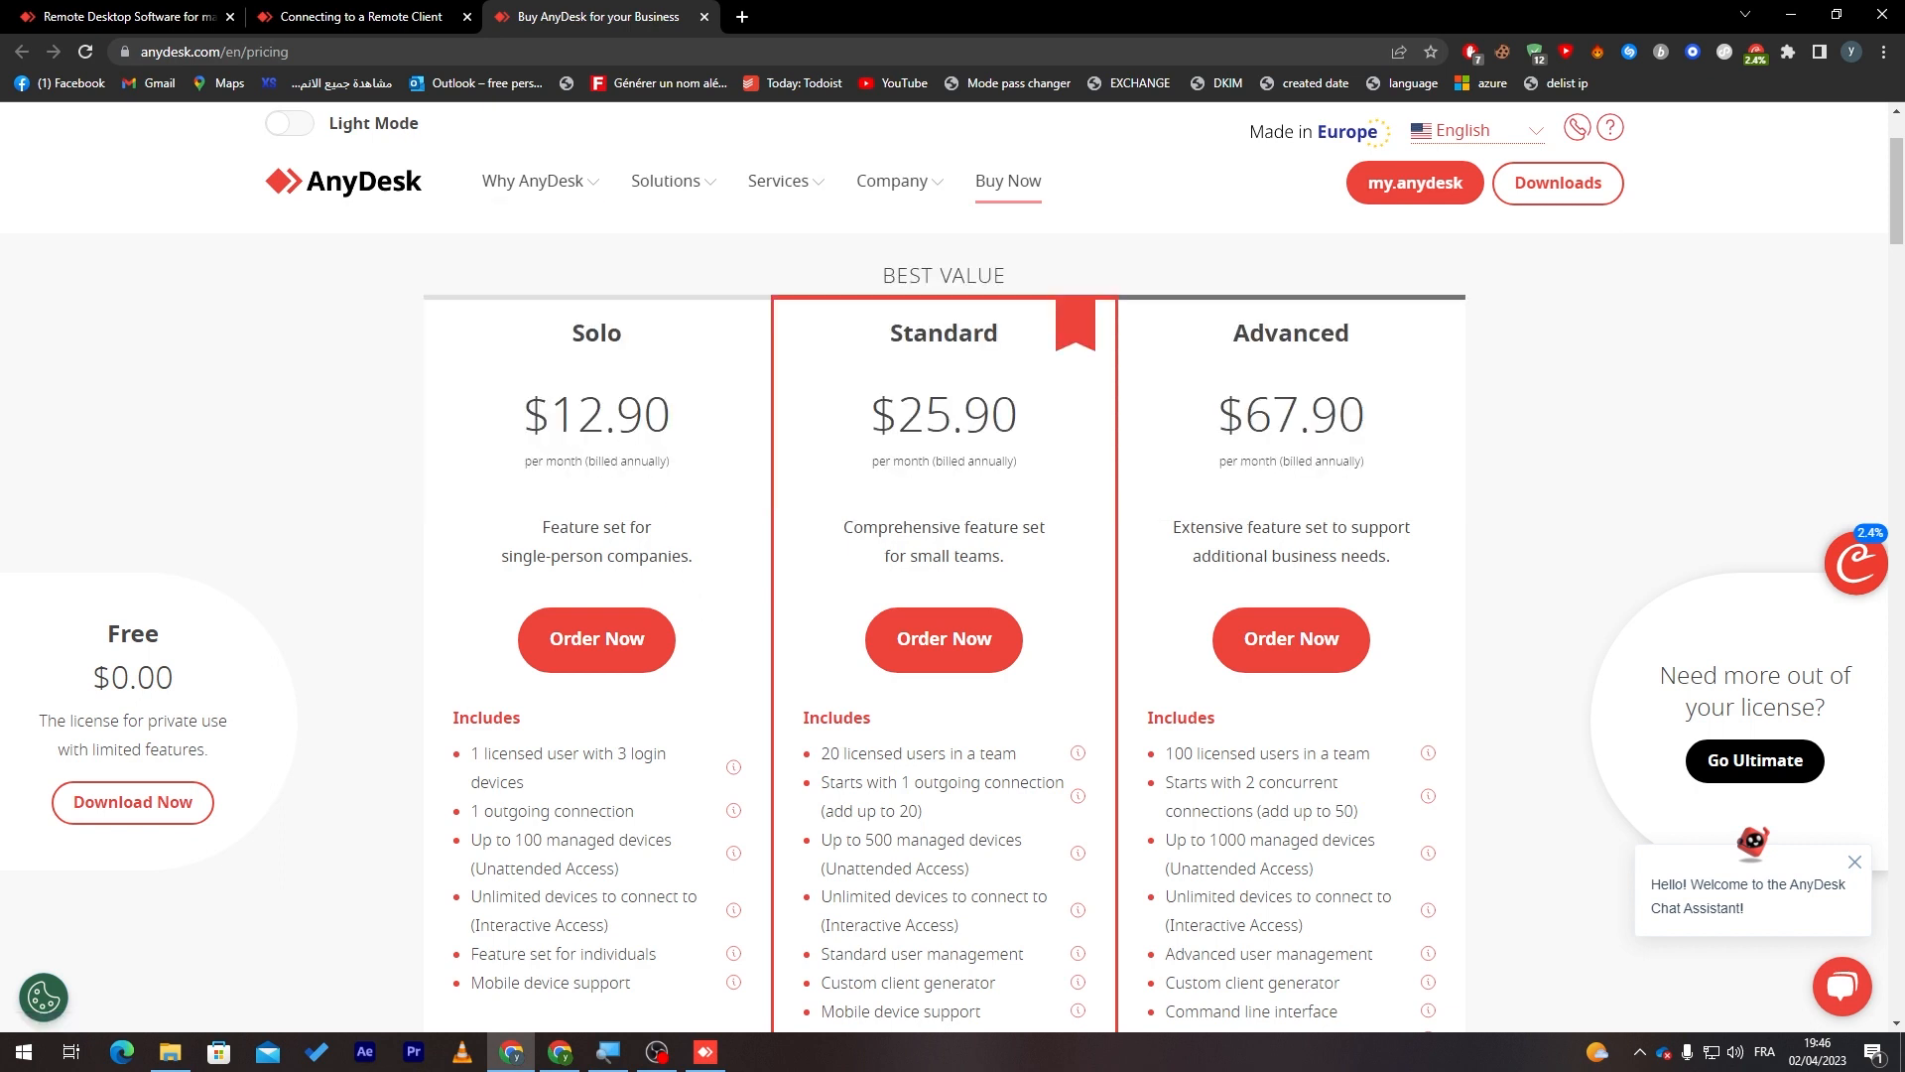
scroll("down", 3)
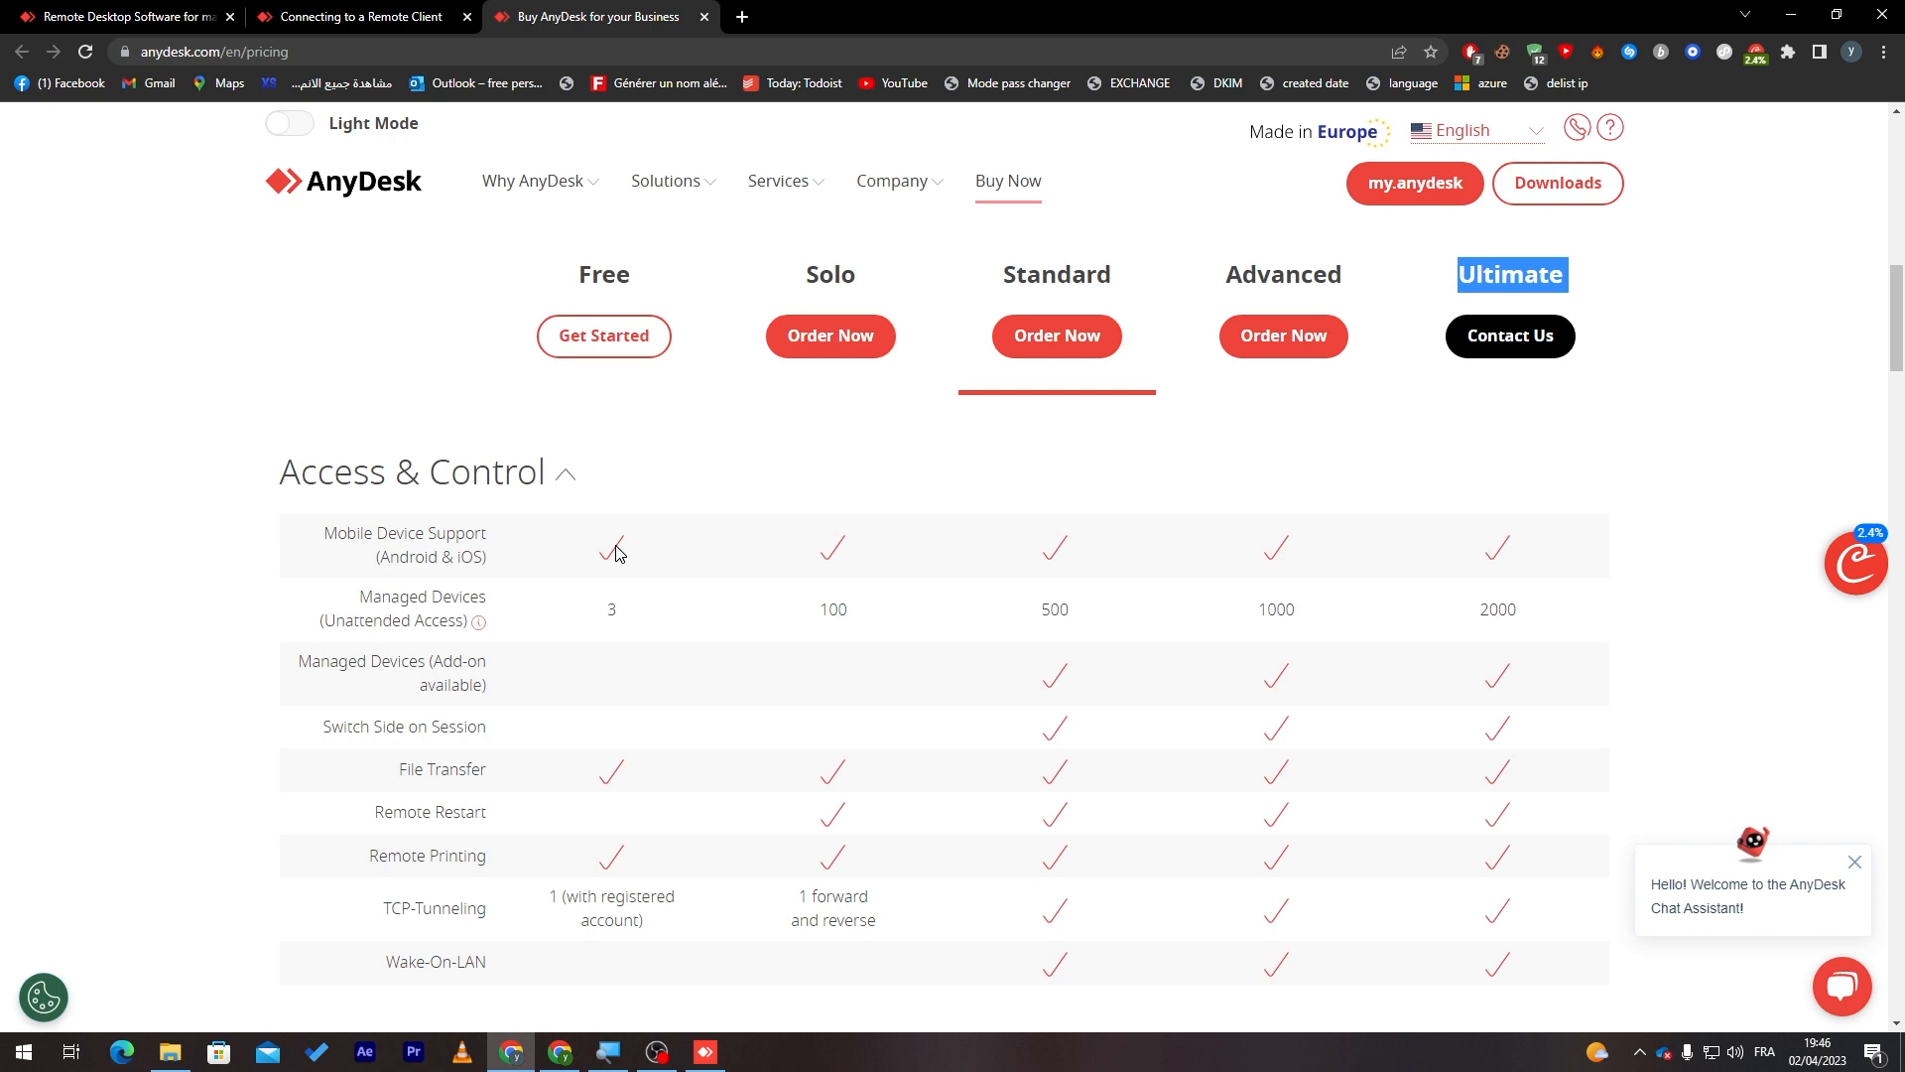
mouse_move(718, 1048)
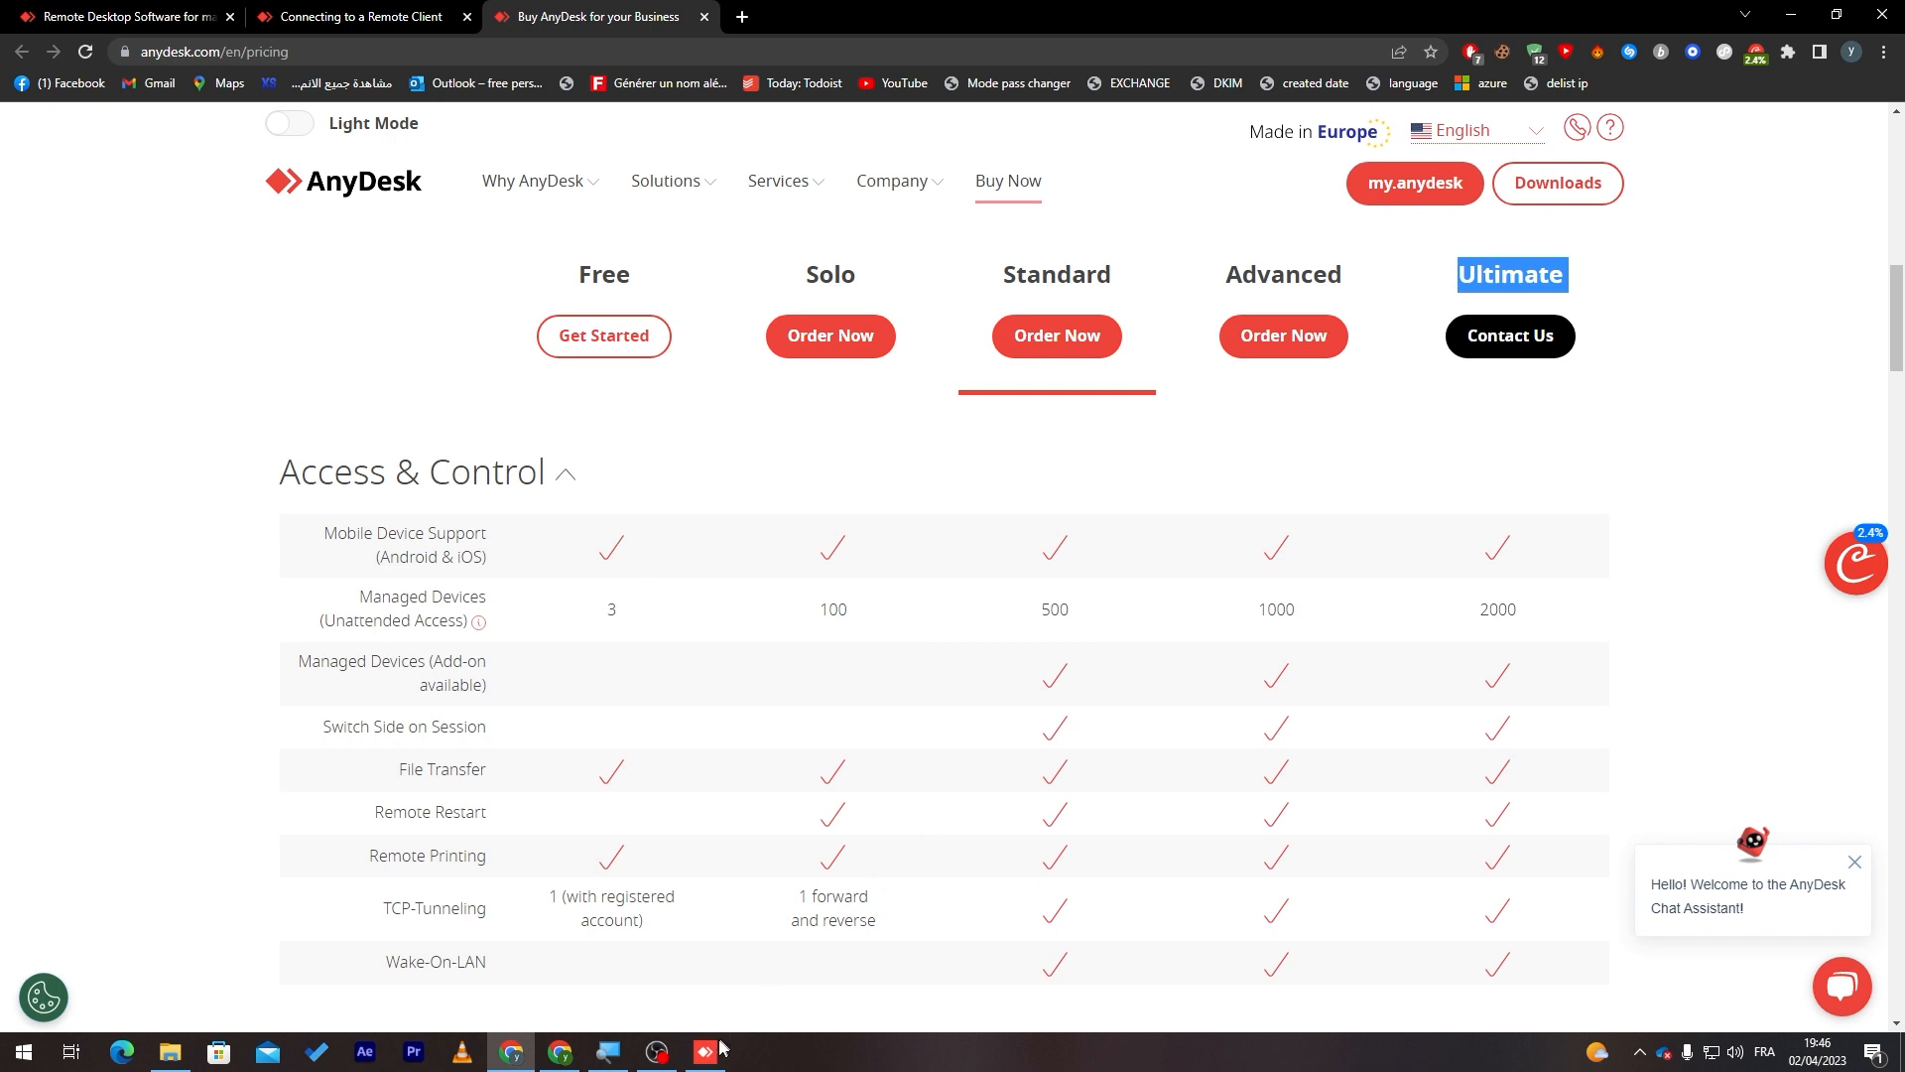